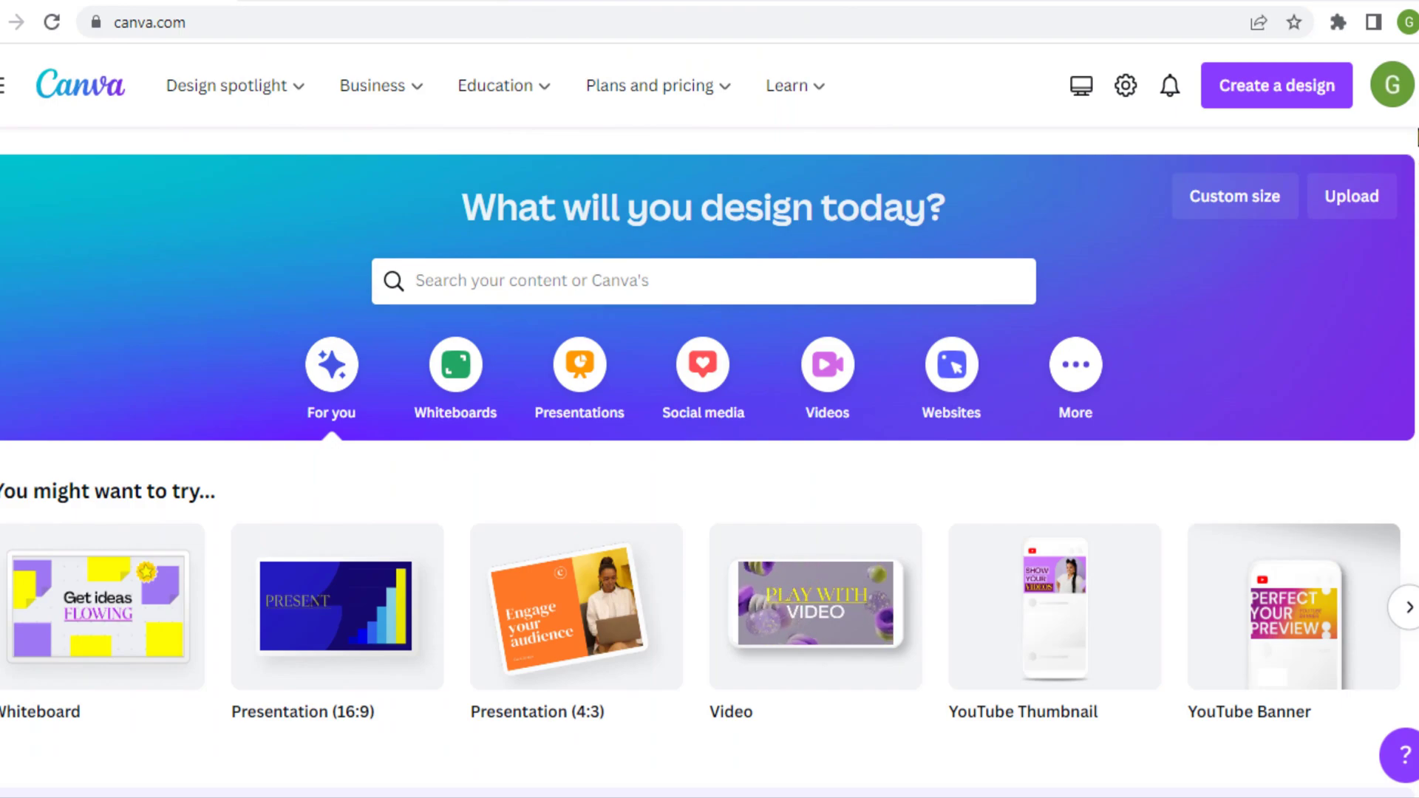
Advance the 'You might want to try' carousel to reveal A4 Document and Instagram Story.
click(1396, 85)
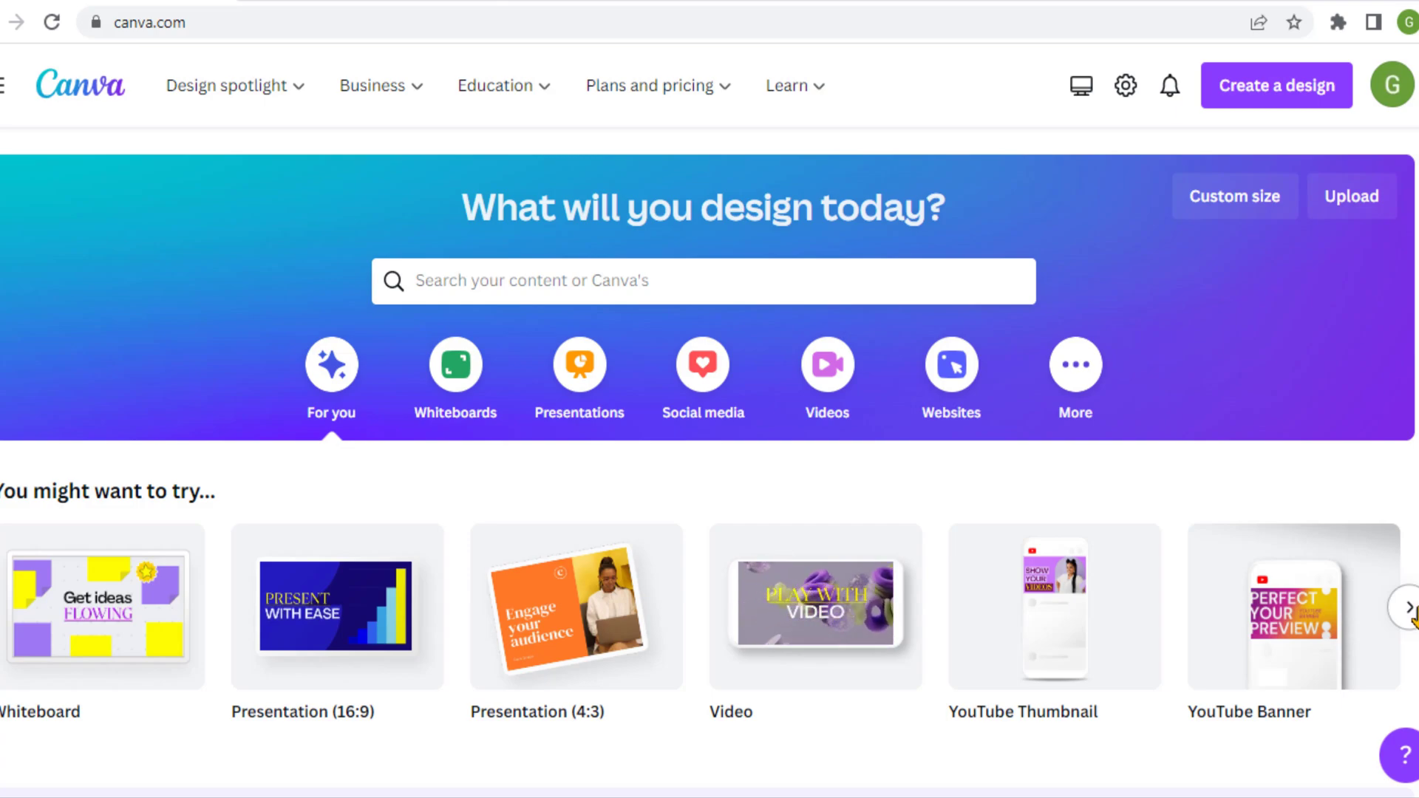
click(1408, 605)
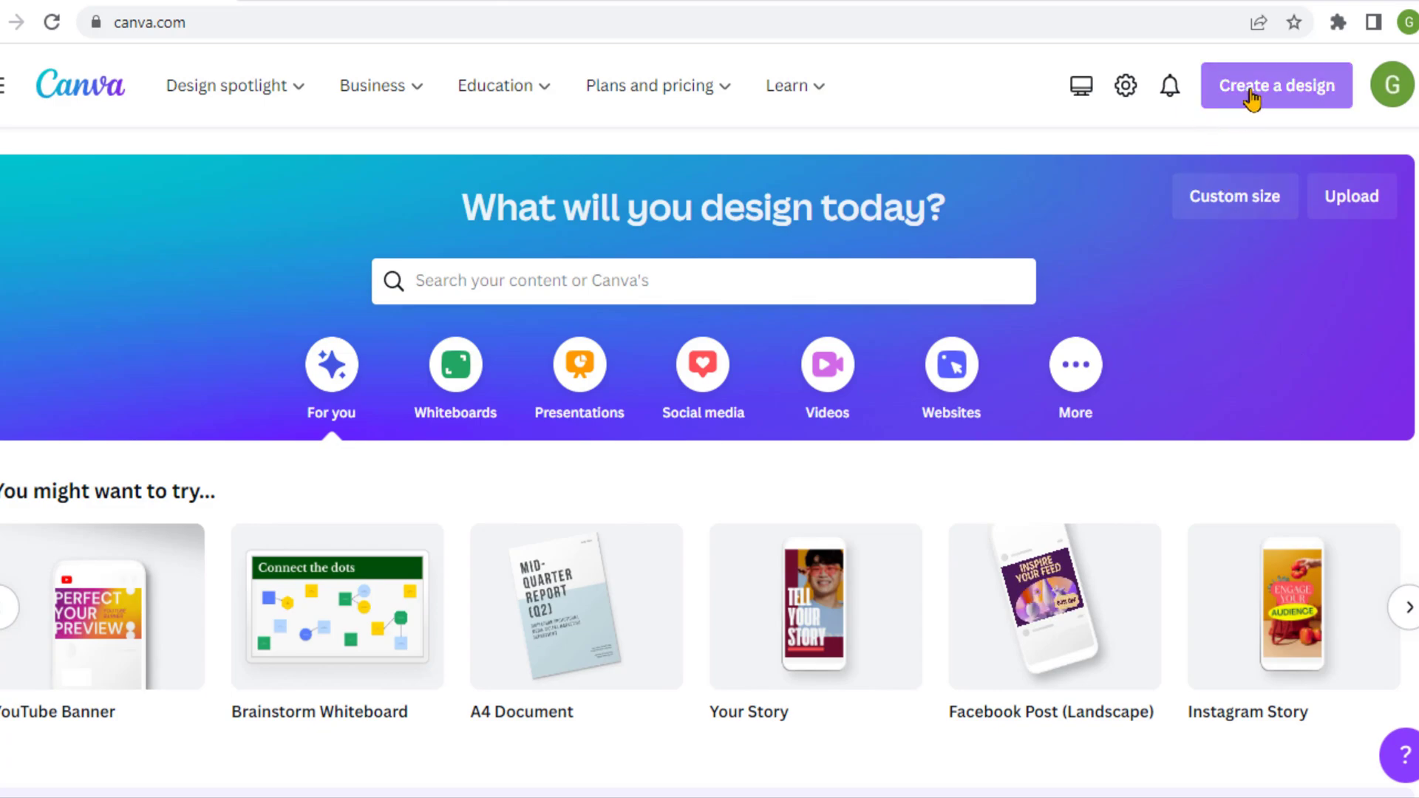
Open Create a design and scroll through the full list of design types.
click(1276, 85)
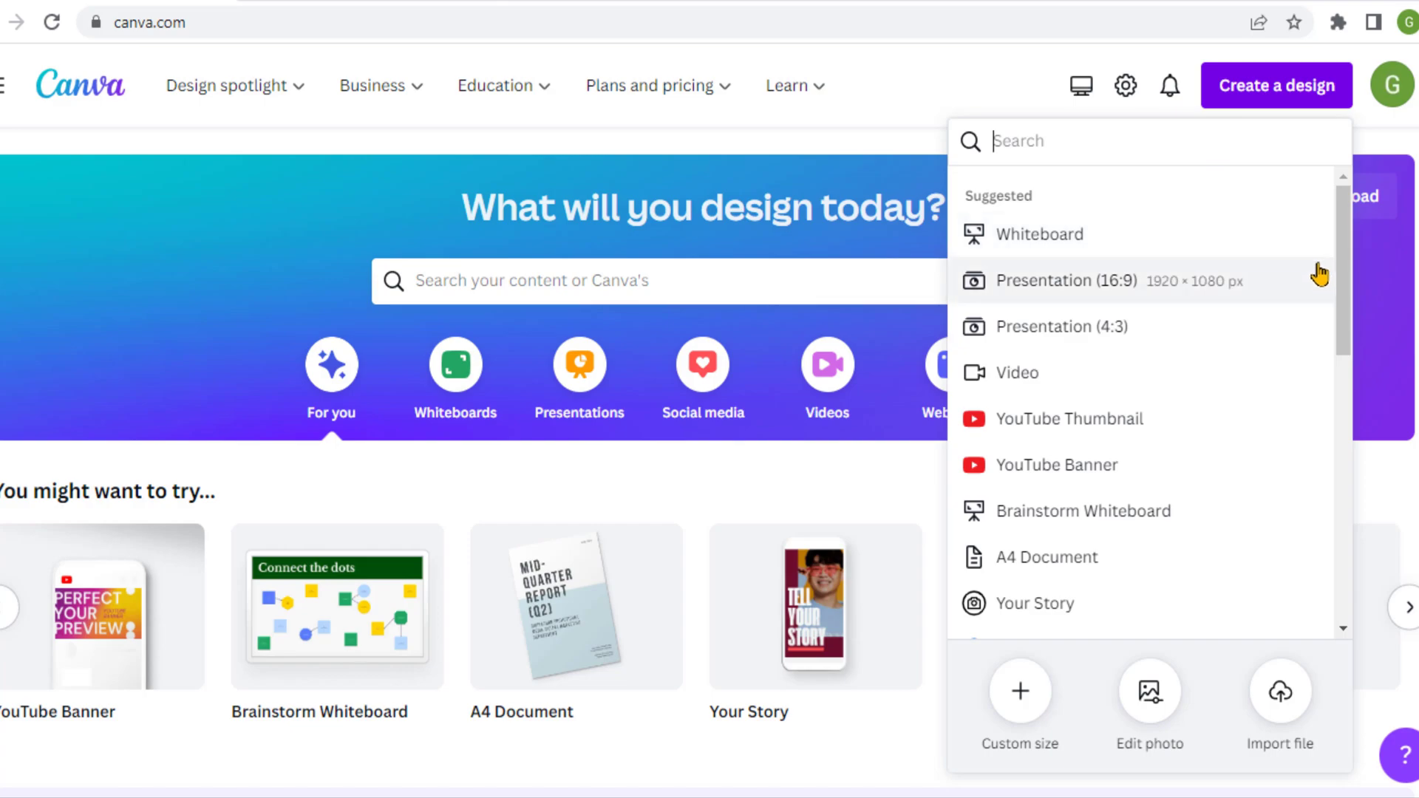
scroll(down, 3)
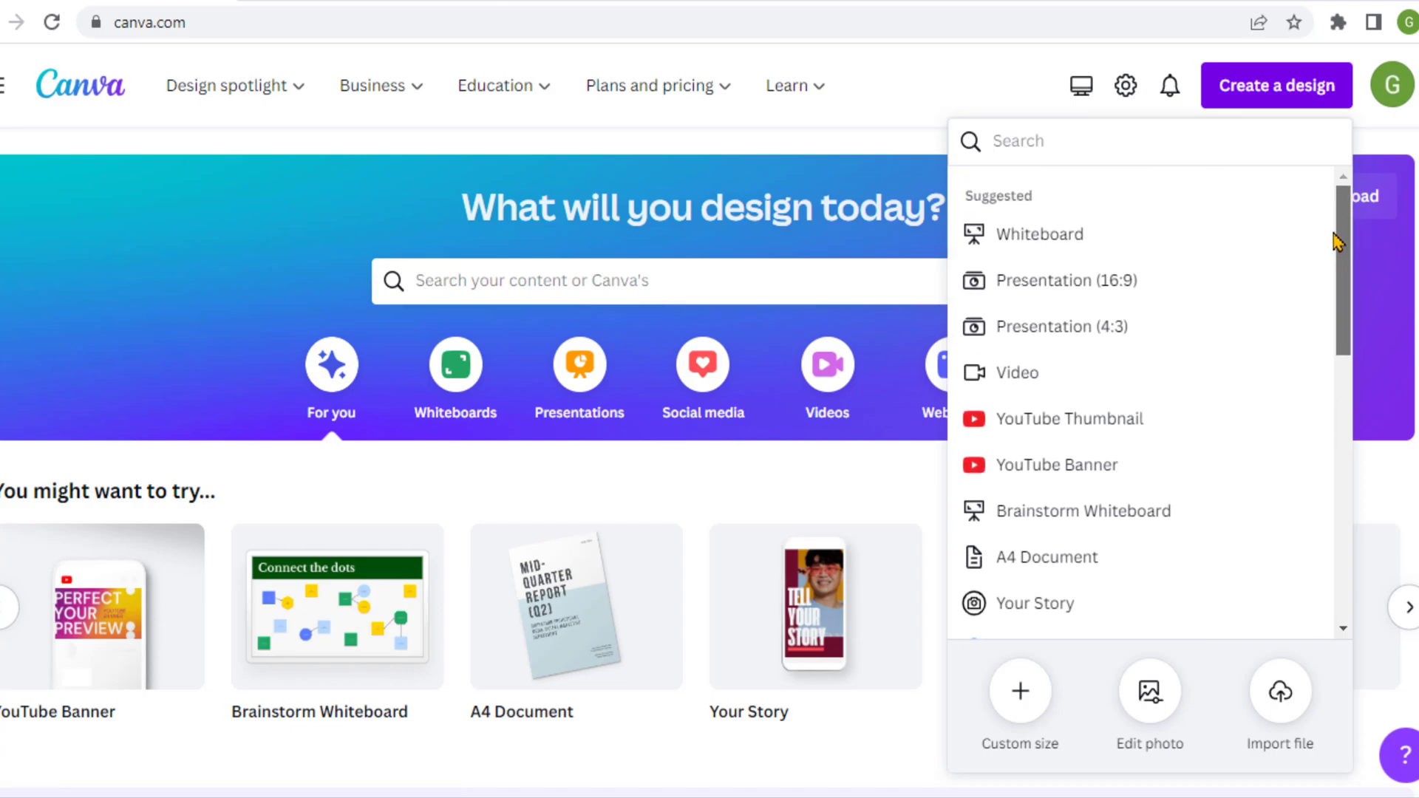
scroll(down, 3)
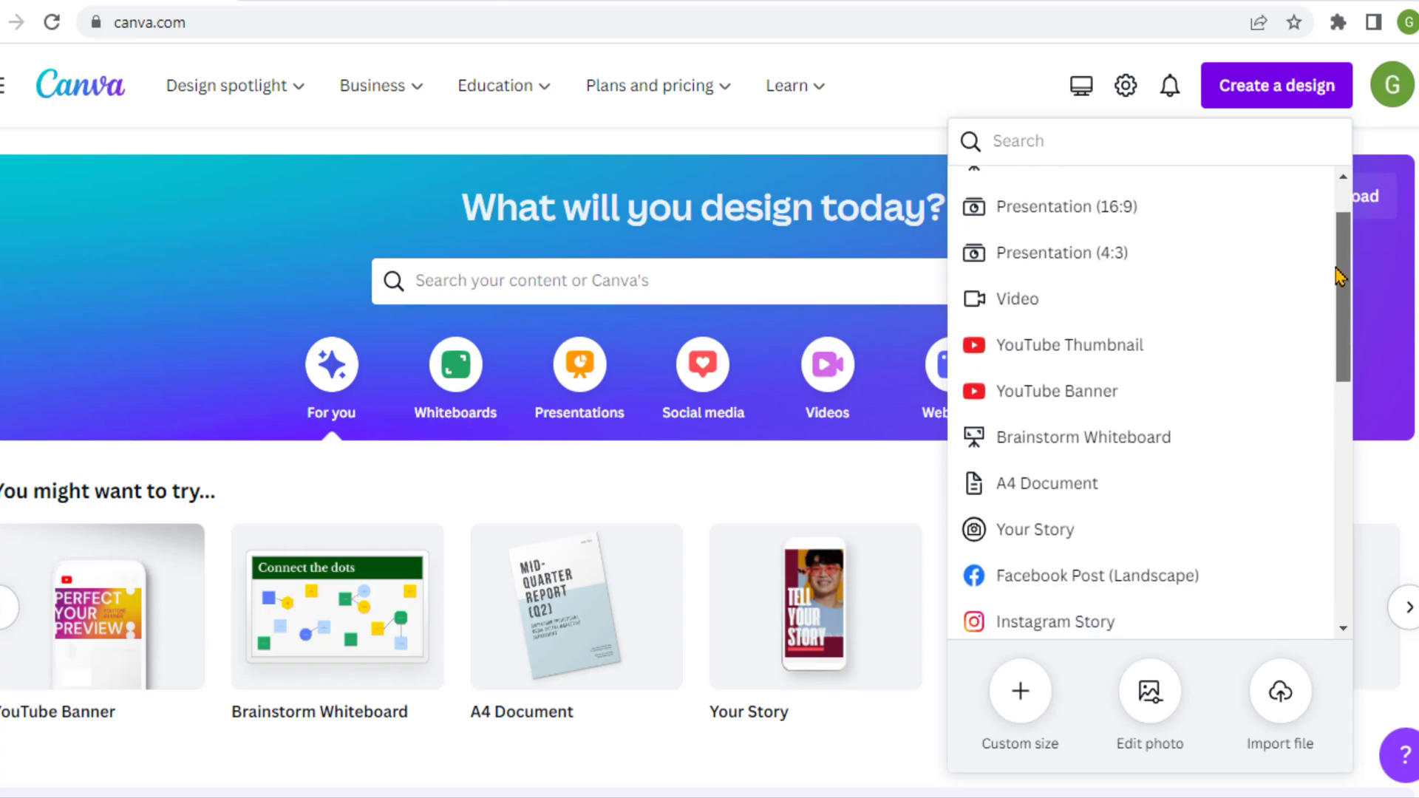
scroll(down, 3)
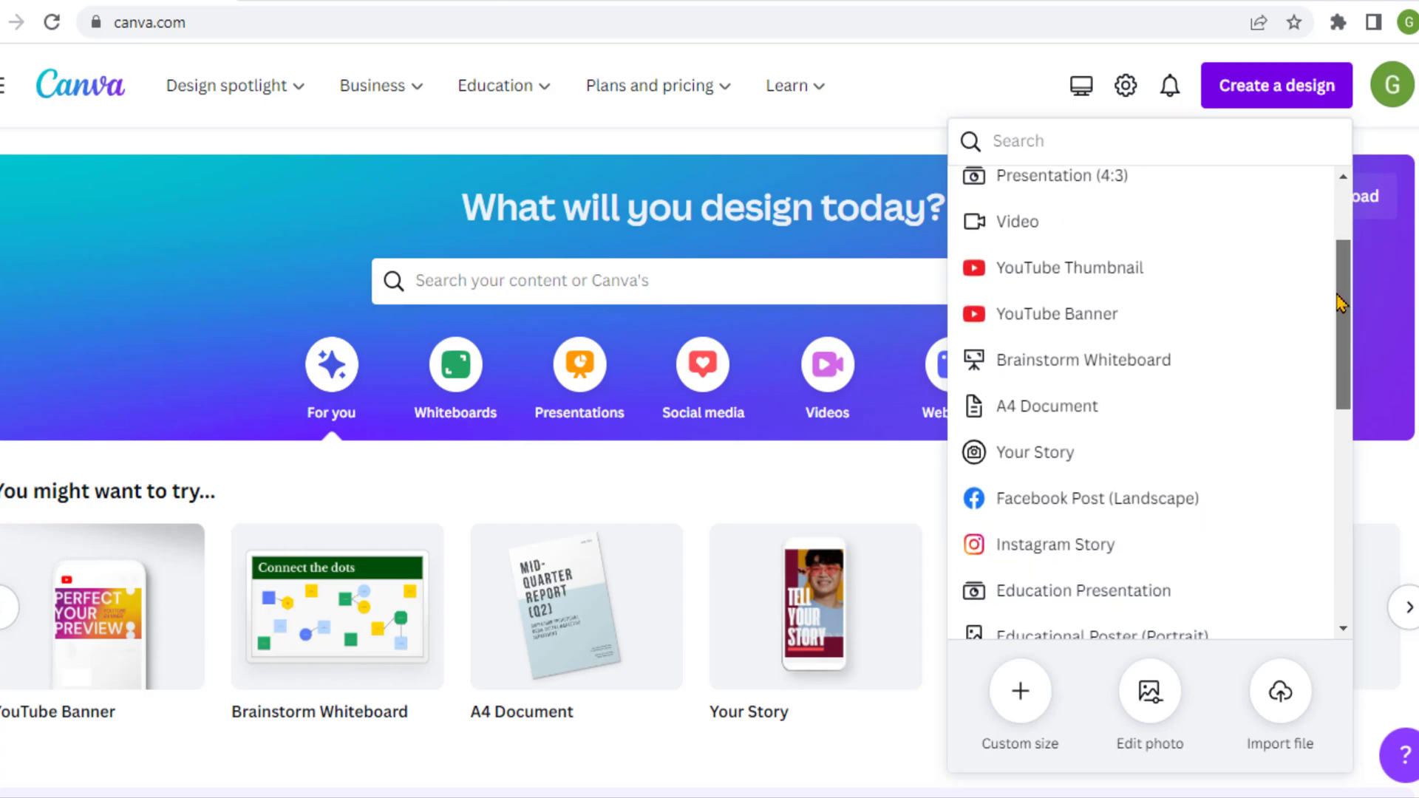
scroll(down, 3)
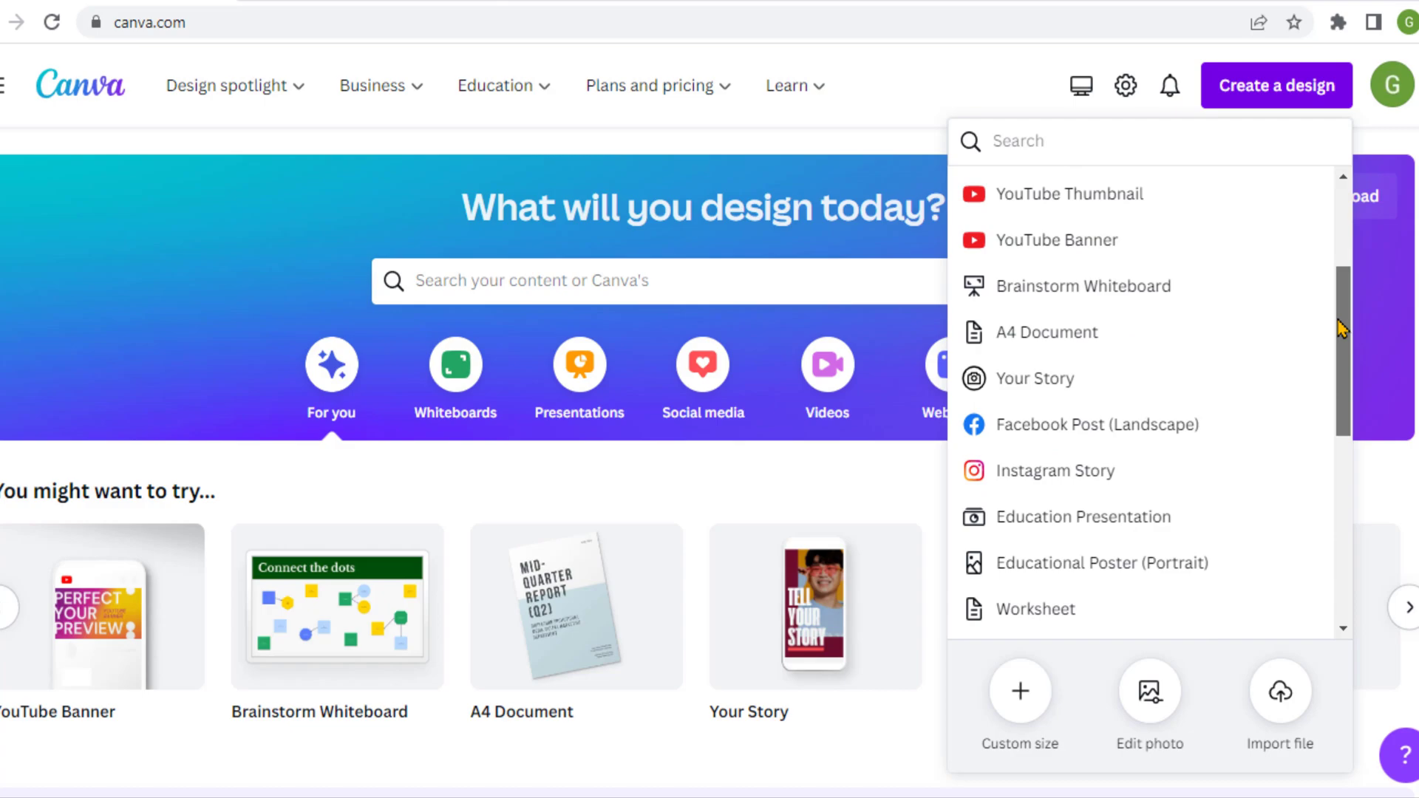
scroll(down, 3)
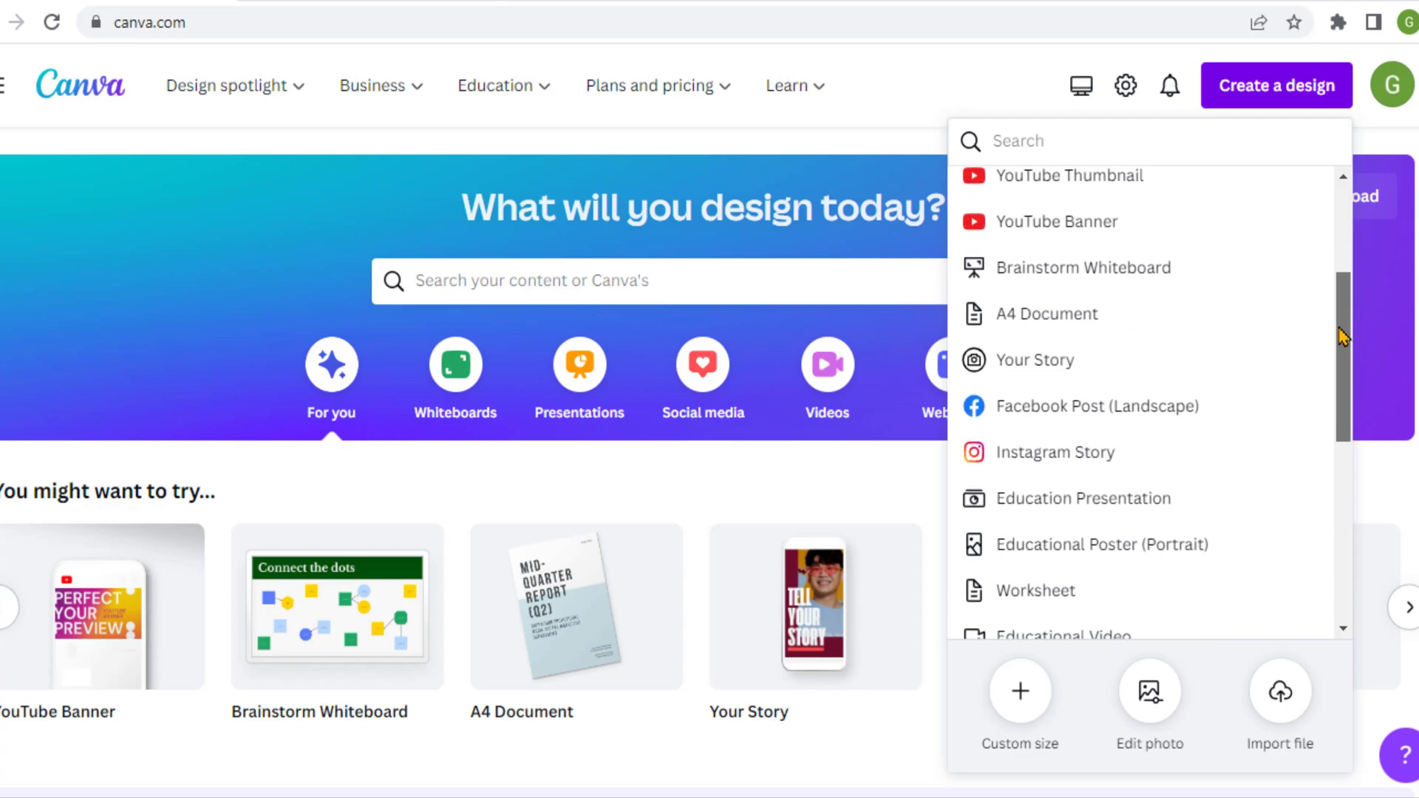
scroll(down, 3)
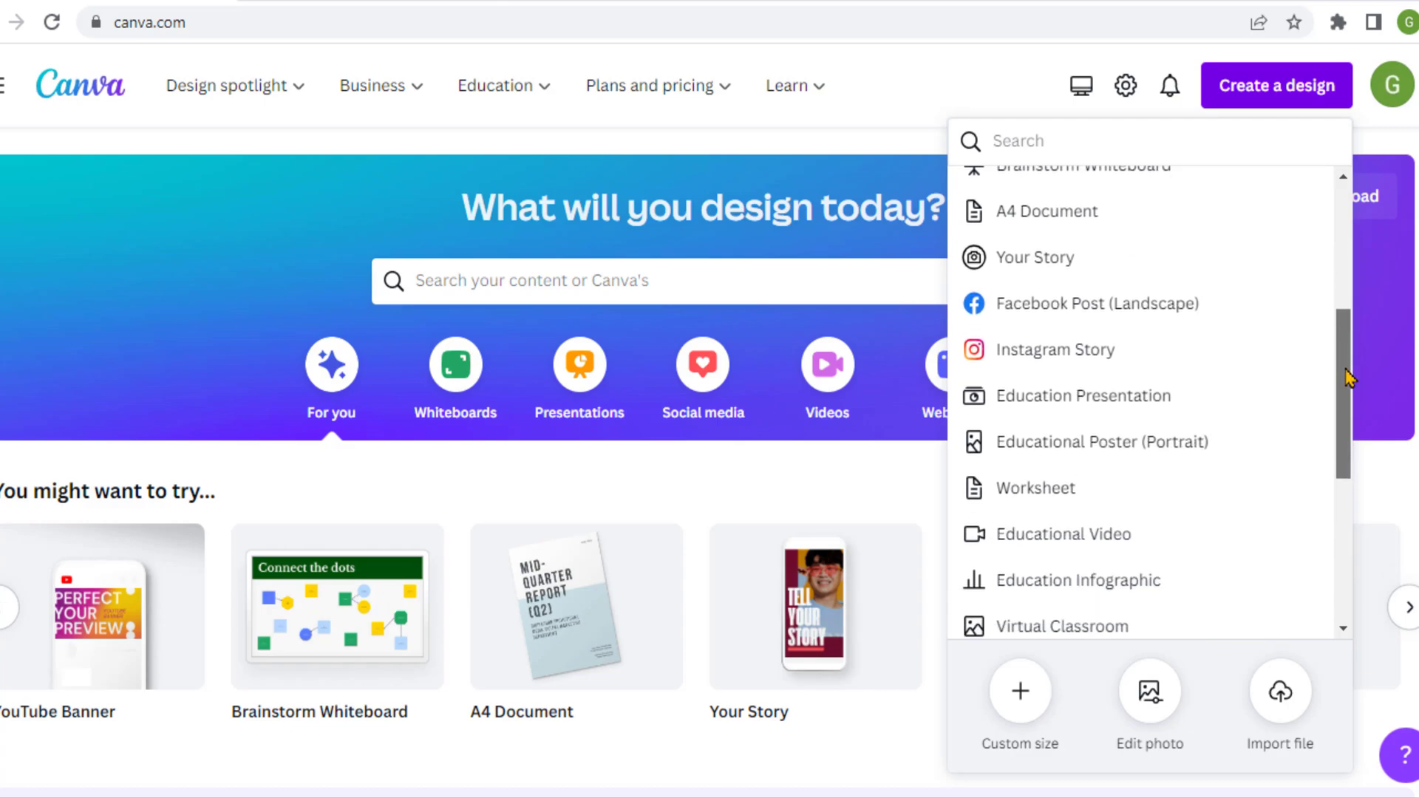
scroll(down, 3)
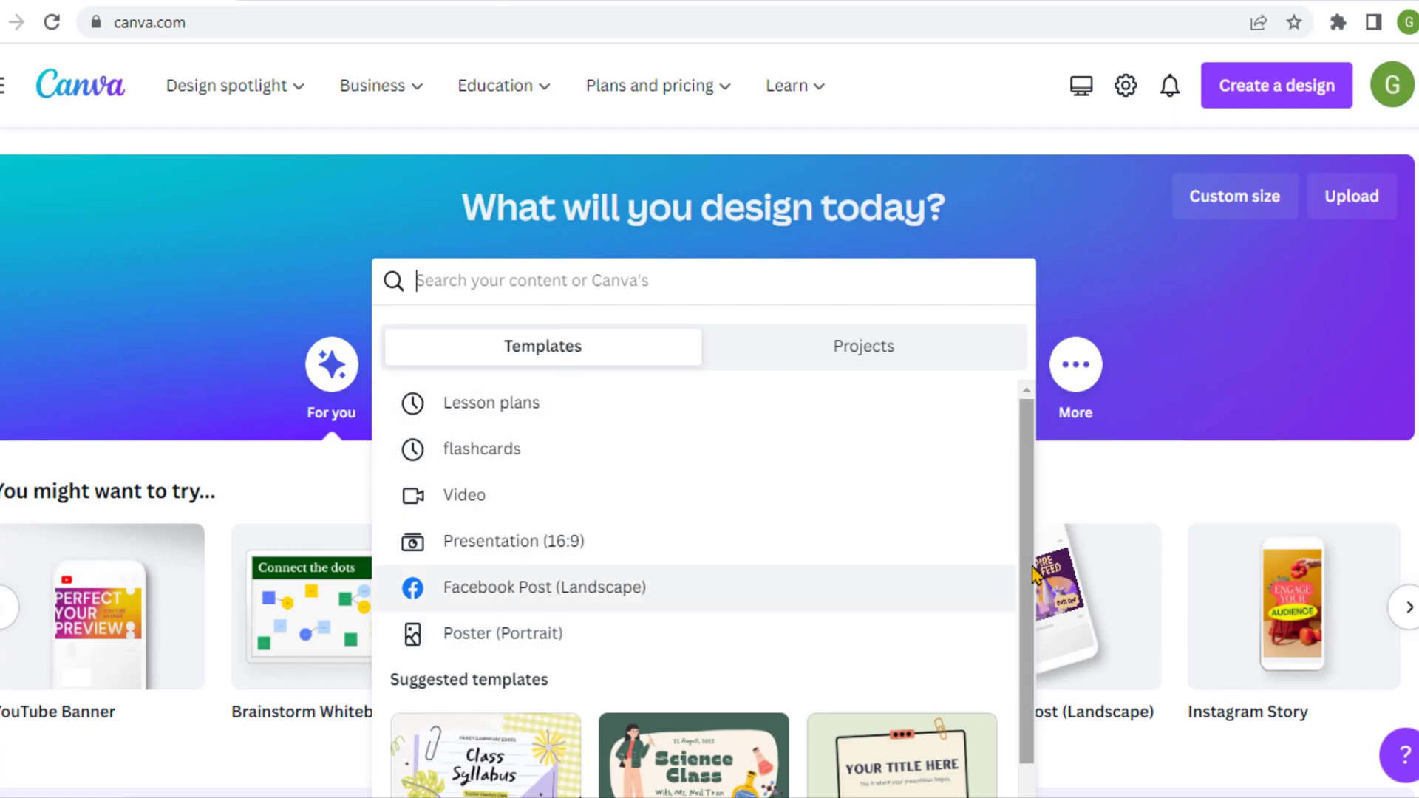
Dismiss the recent-searches dropdown to show the home page's design categories.
scroll(down, 3)
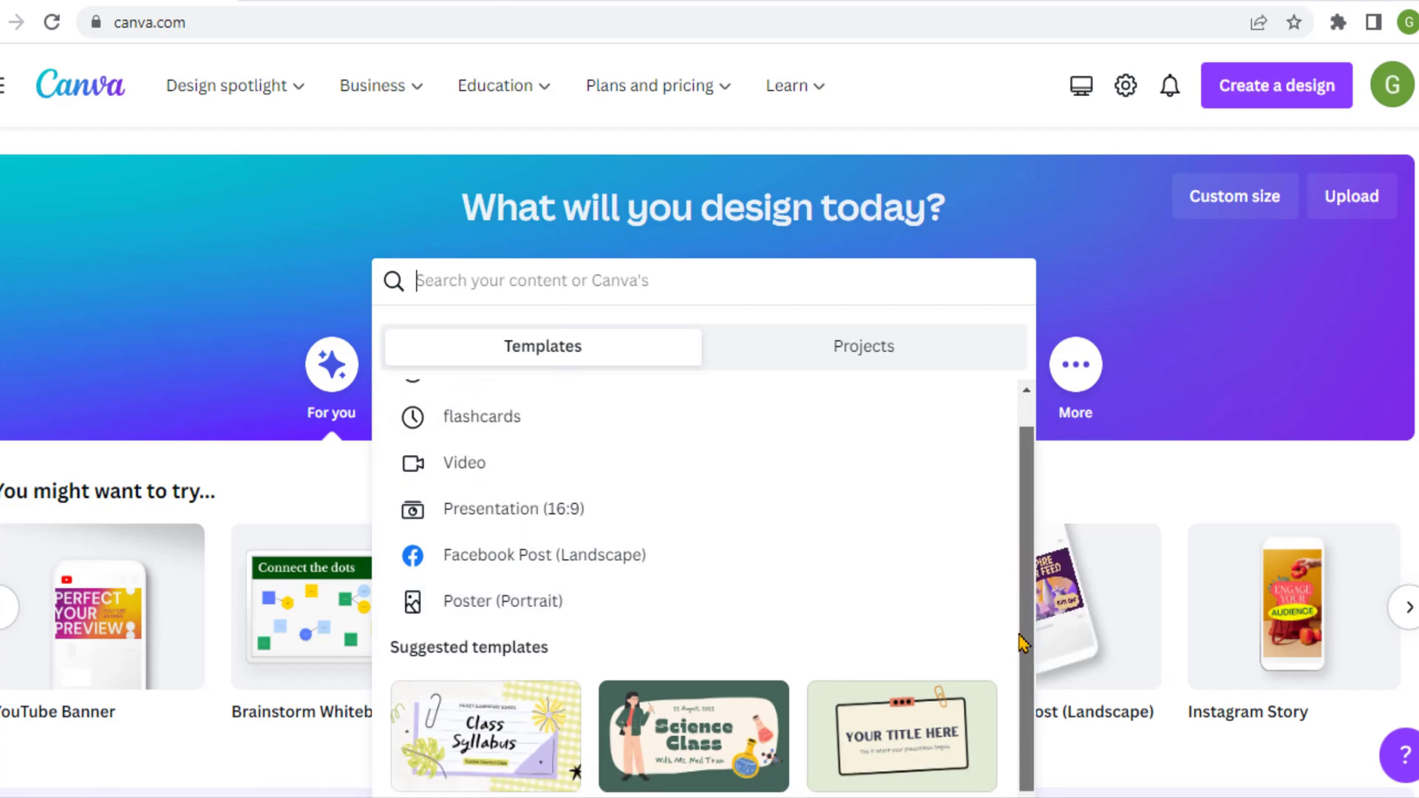
click(863, 346)
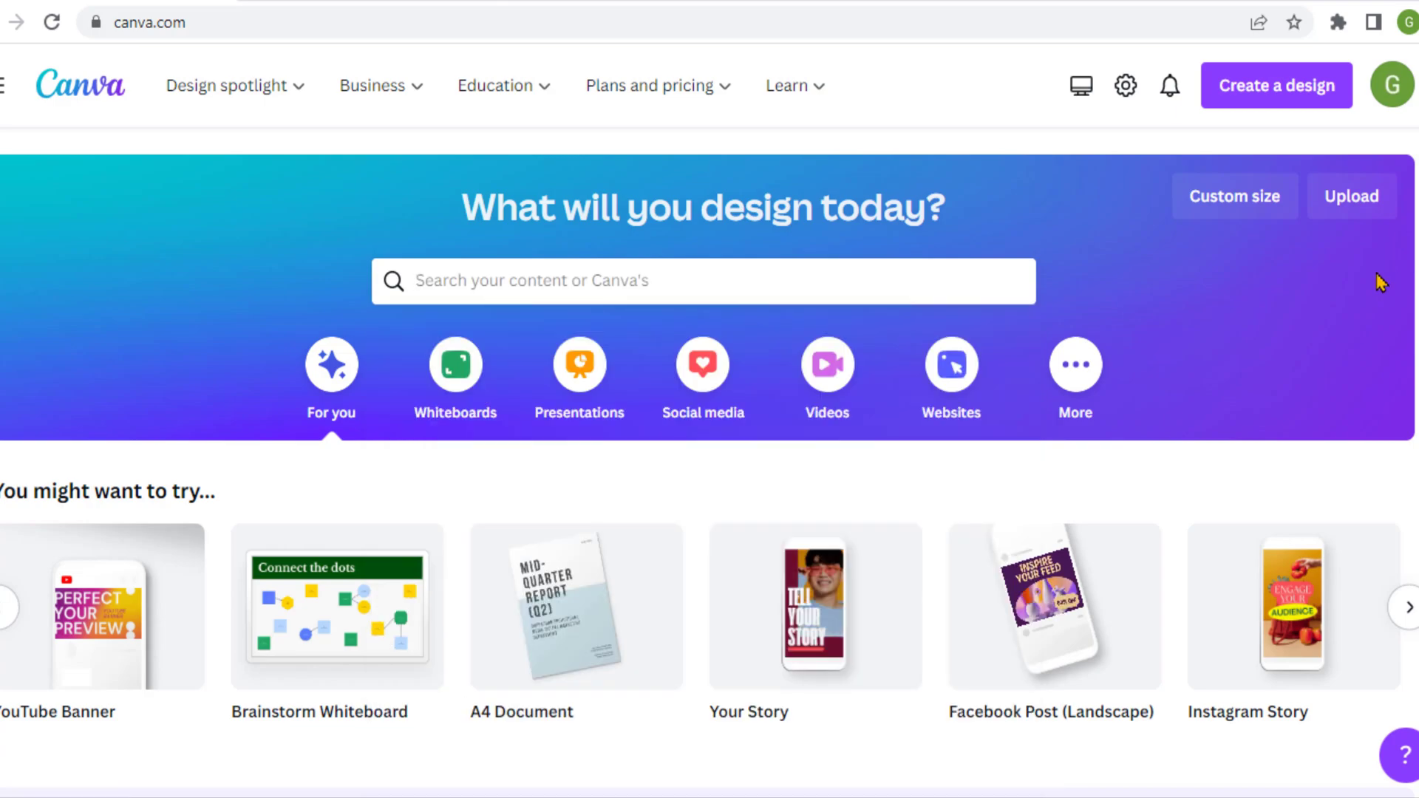
mouse_move(1217, 215)
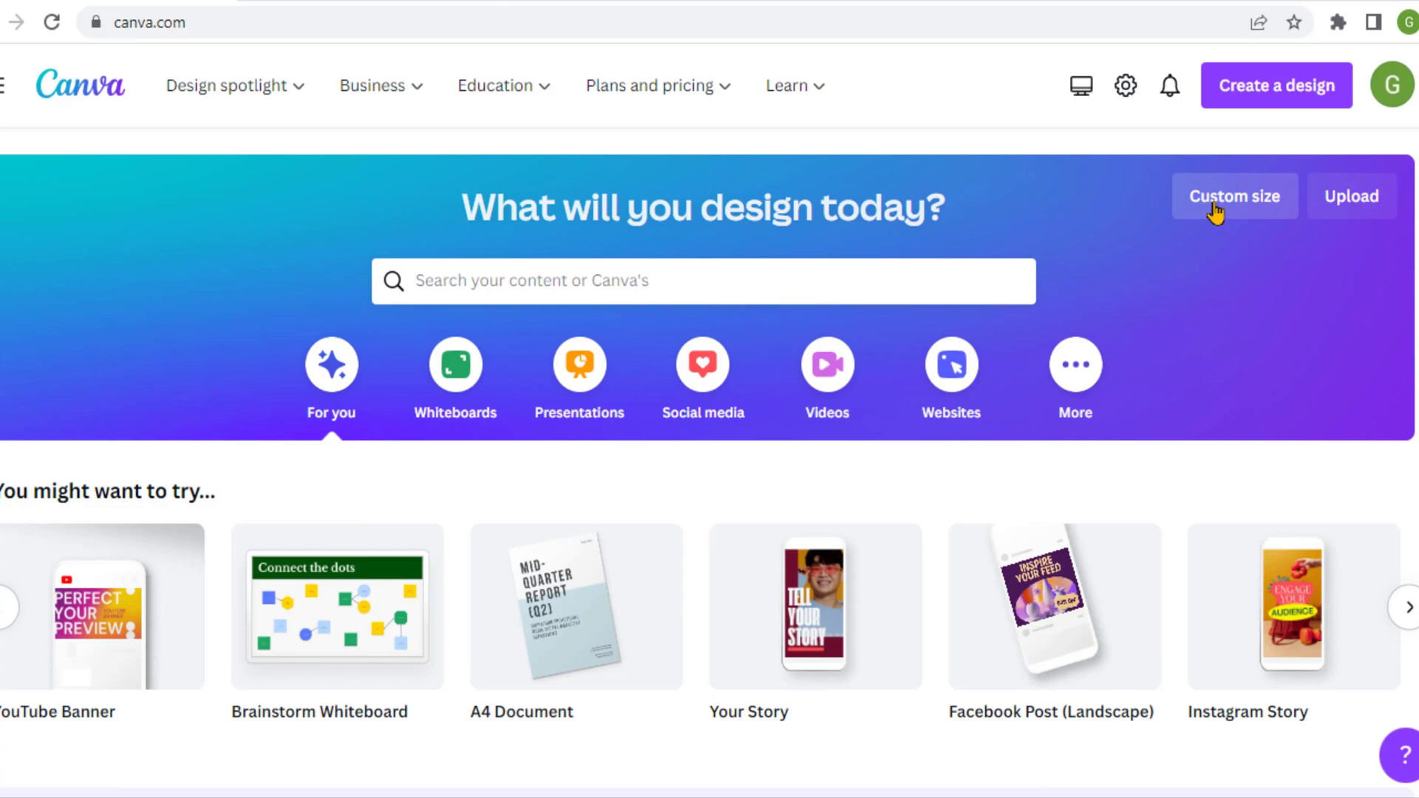
click(1234, 195)
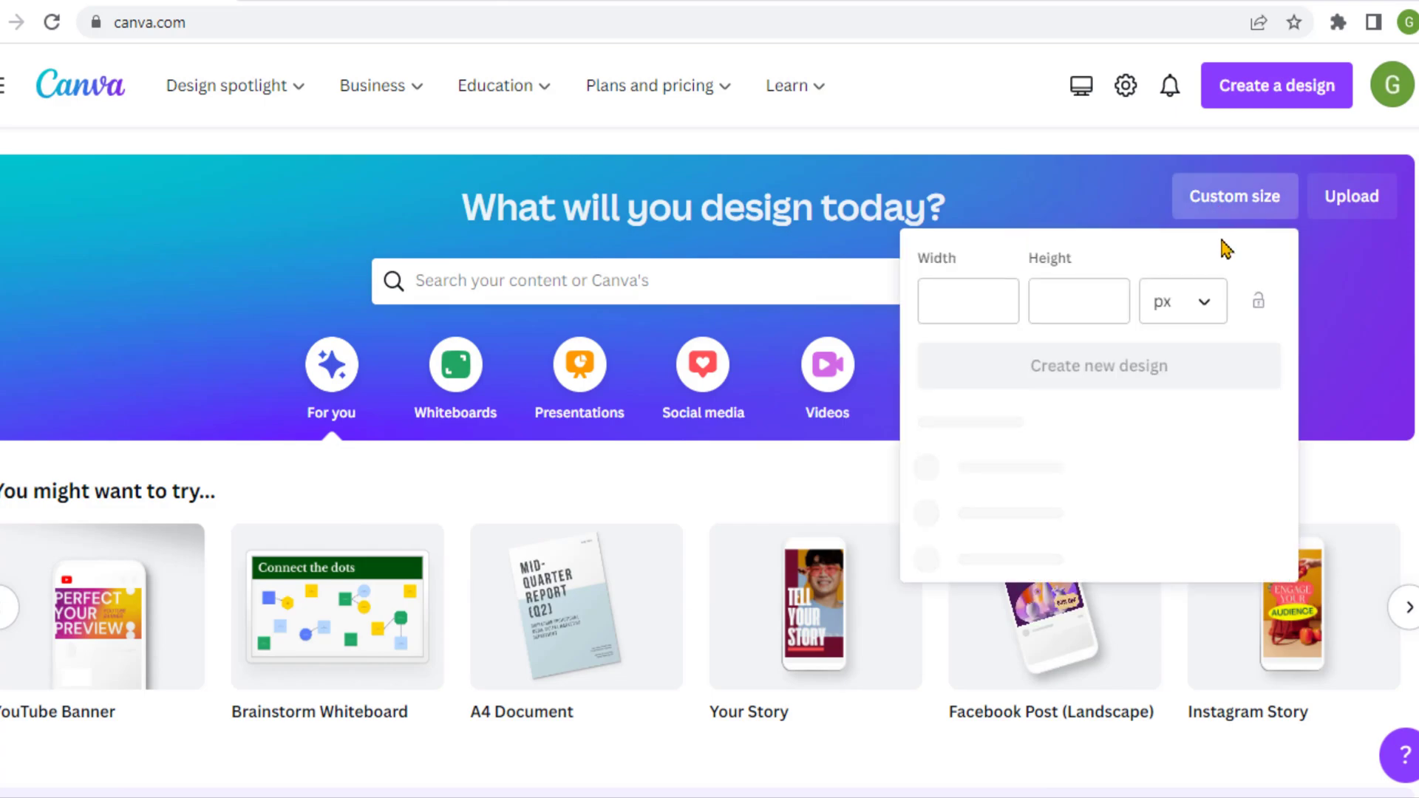
click(967, 300)
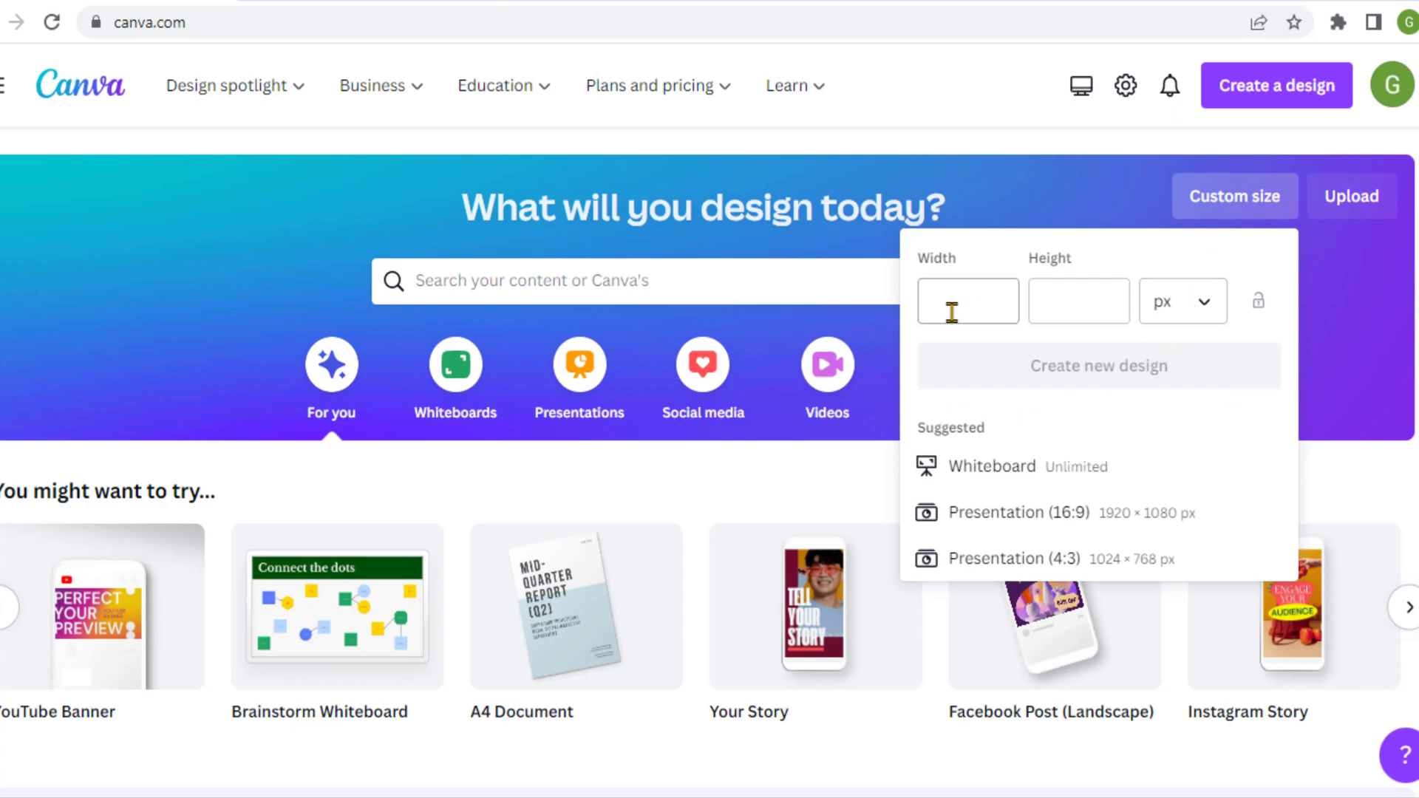
mouse_move(1147, 339)
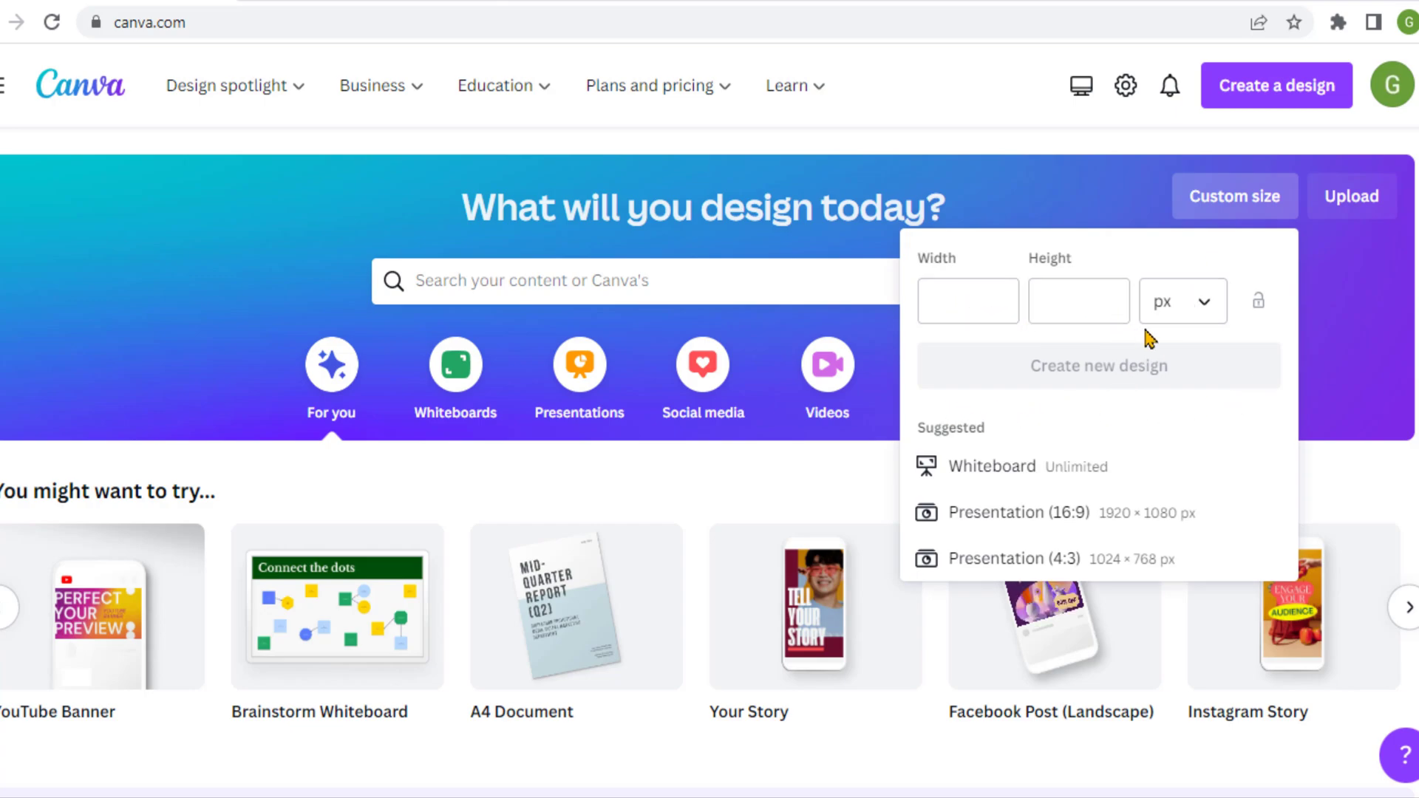
mouse_move(1193, 320)
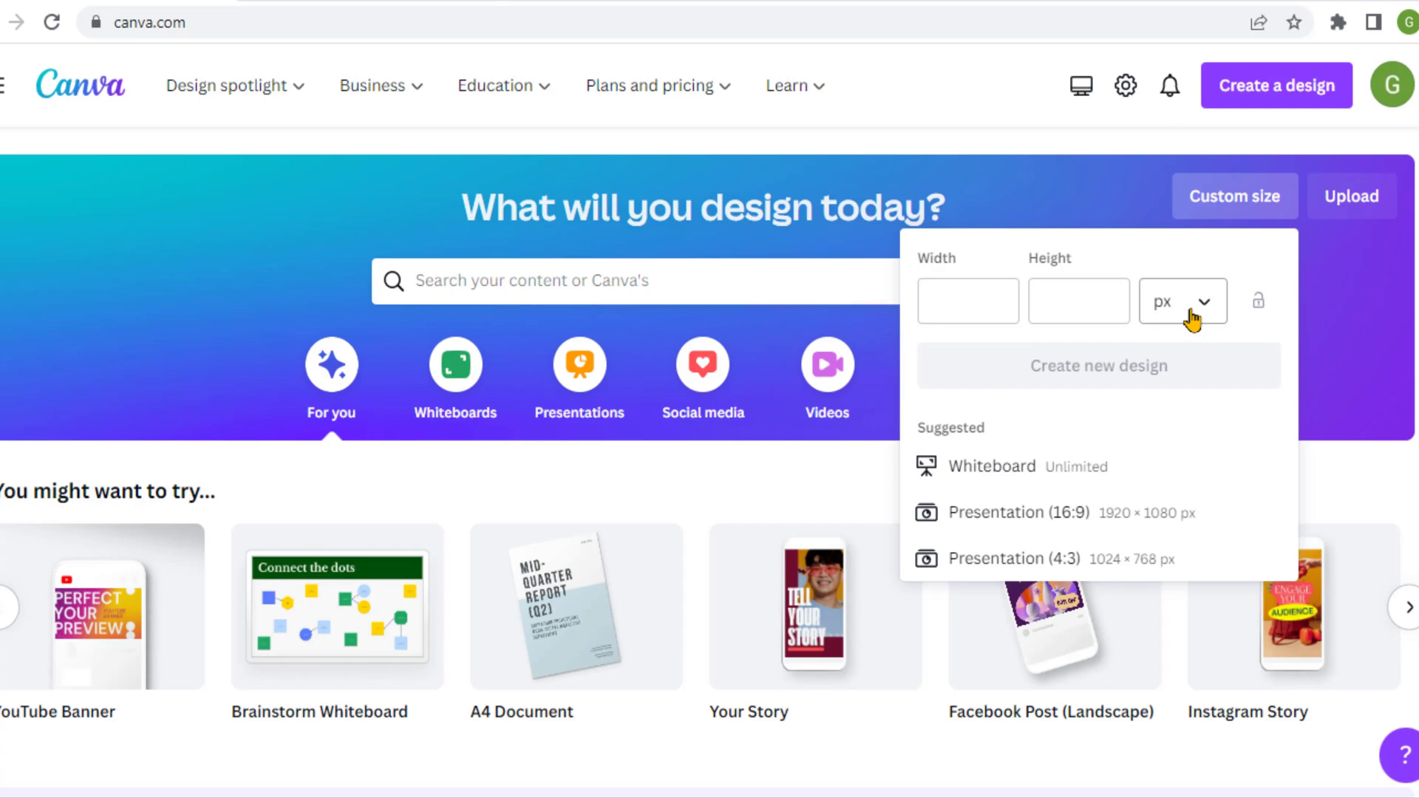
click(1183, 301)
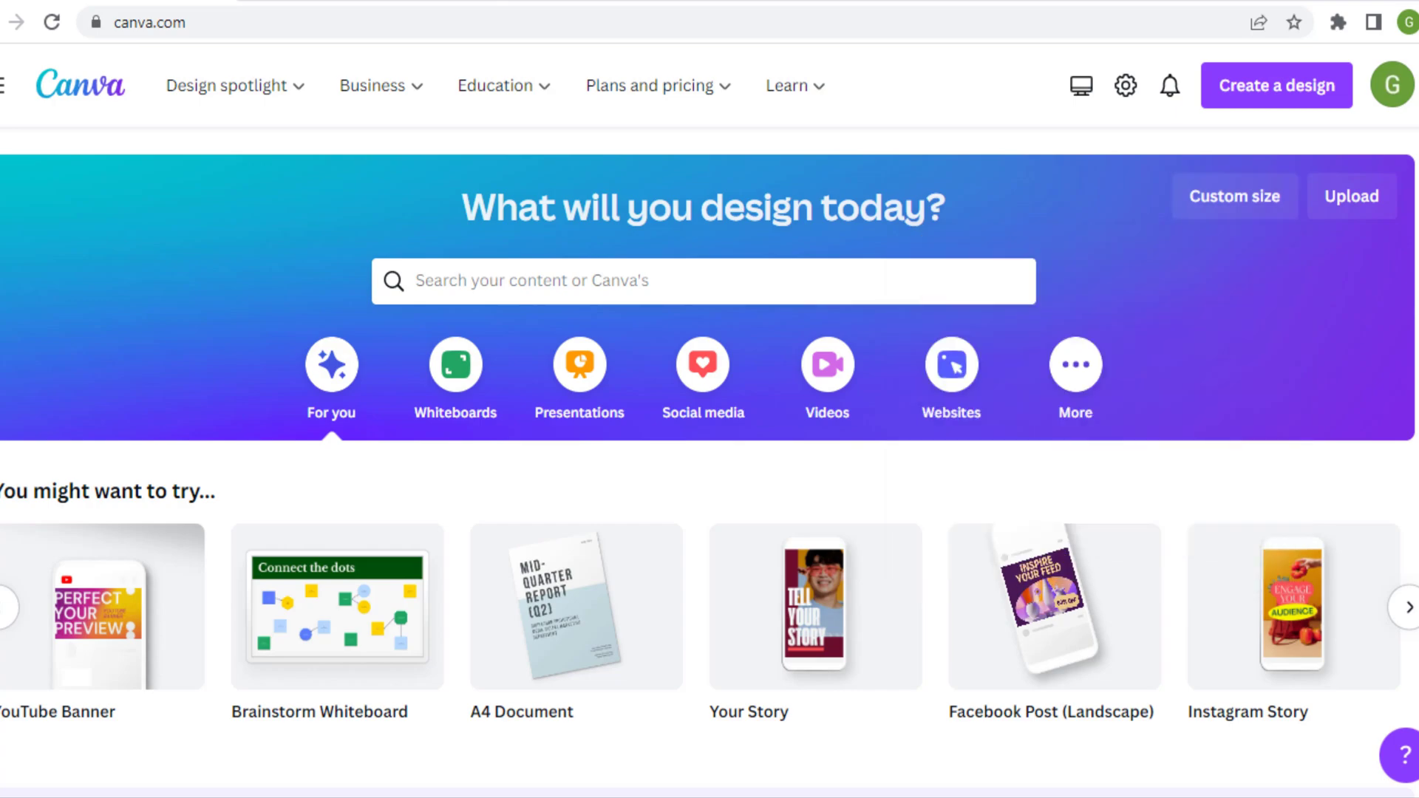
scroll(down, 3)
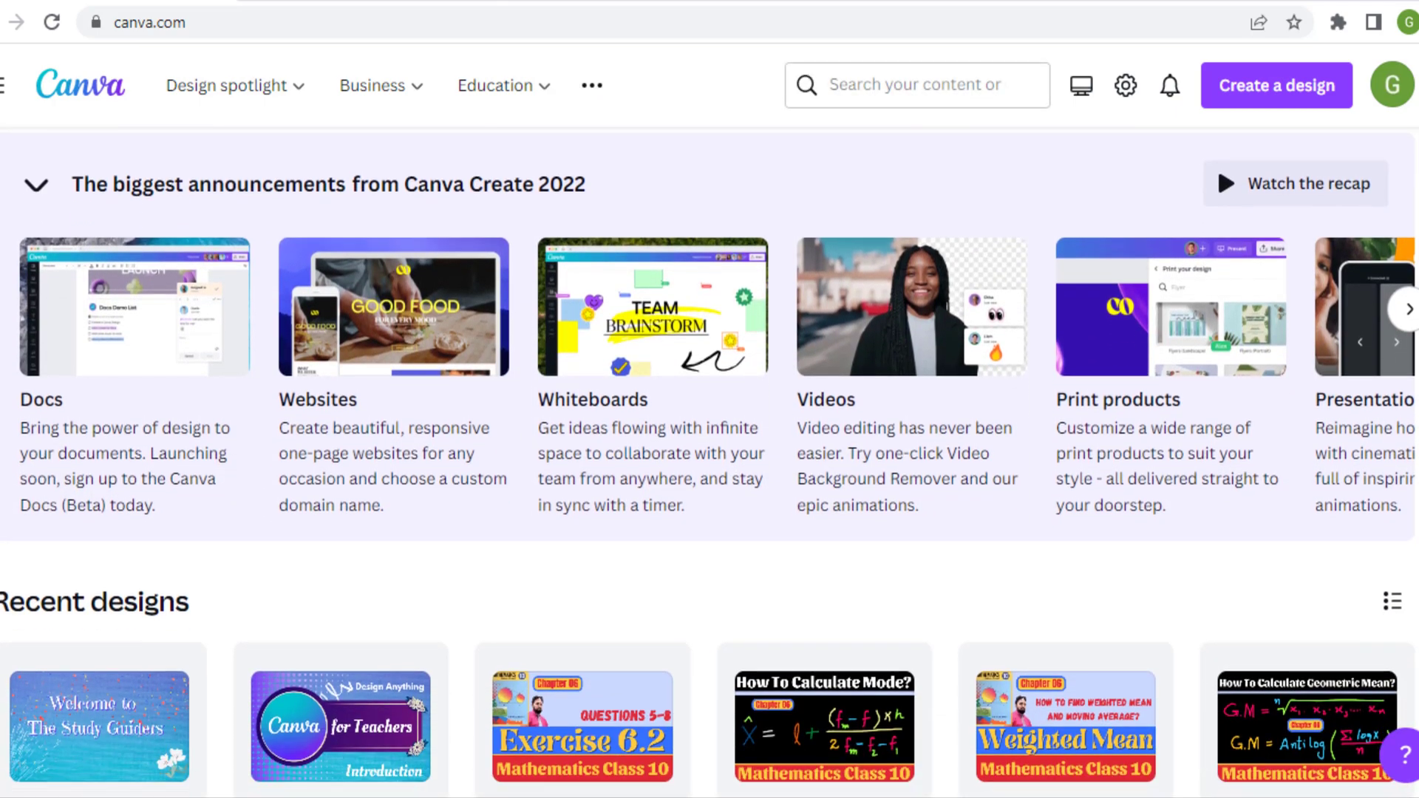
scroll(down, 3)
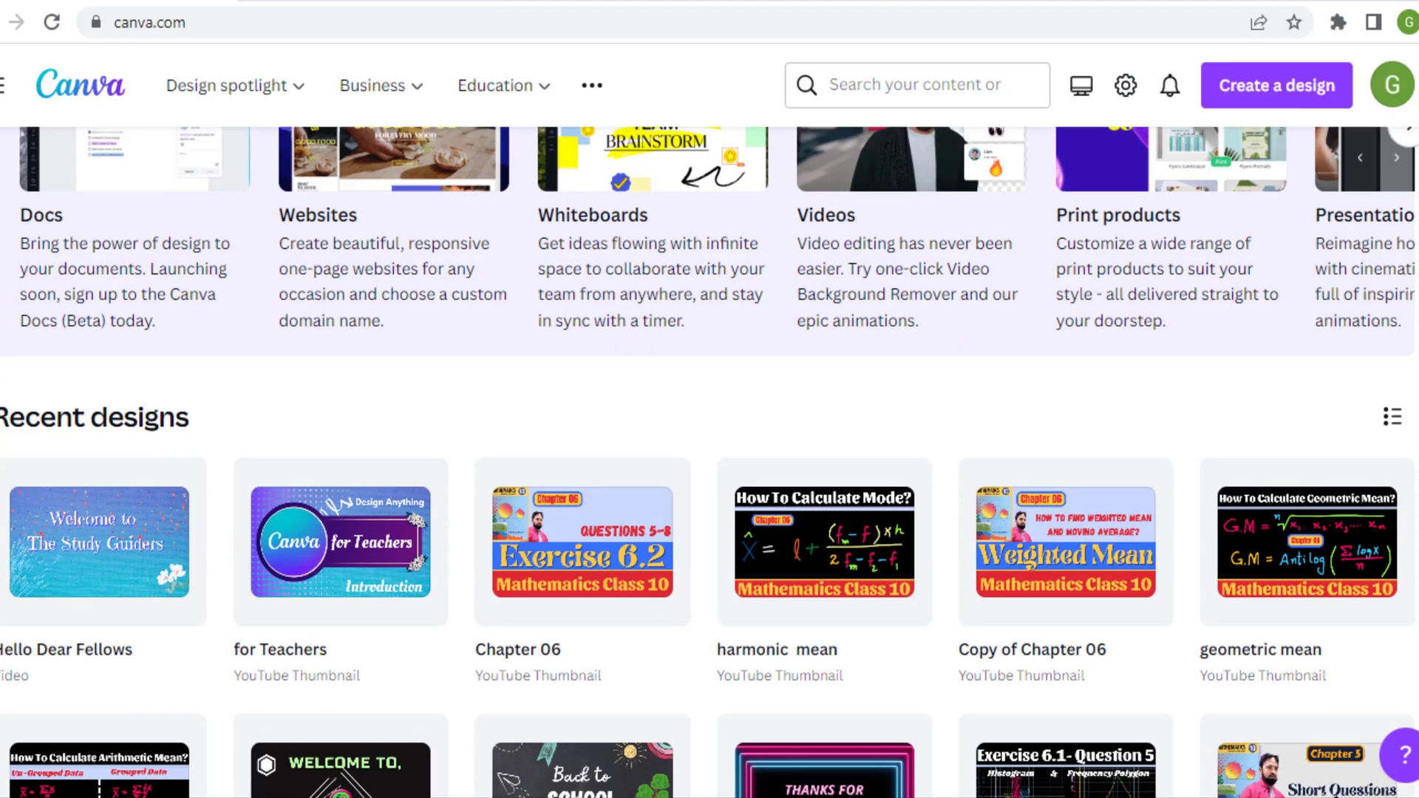
scroll(down, 3)
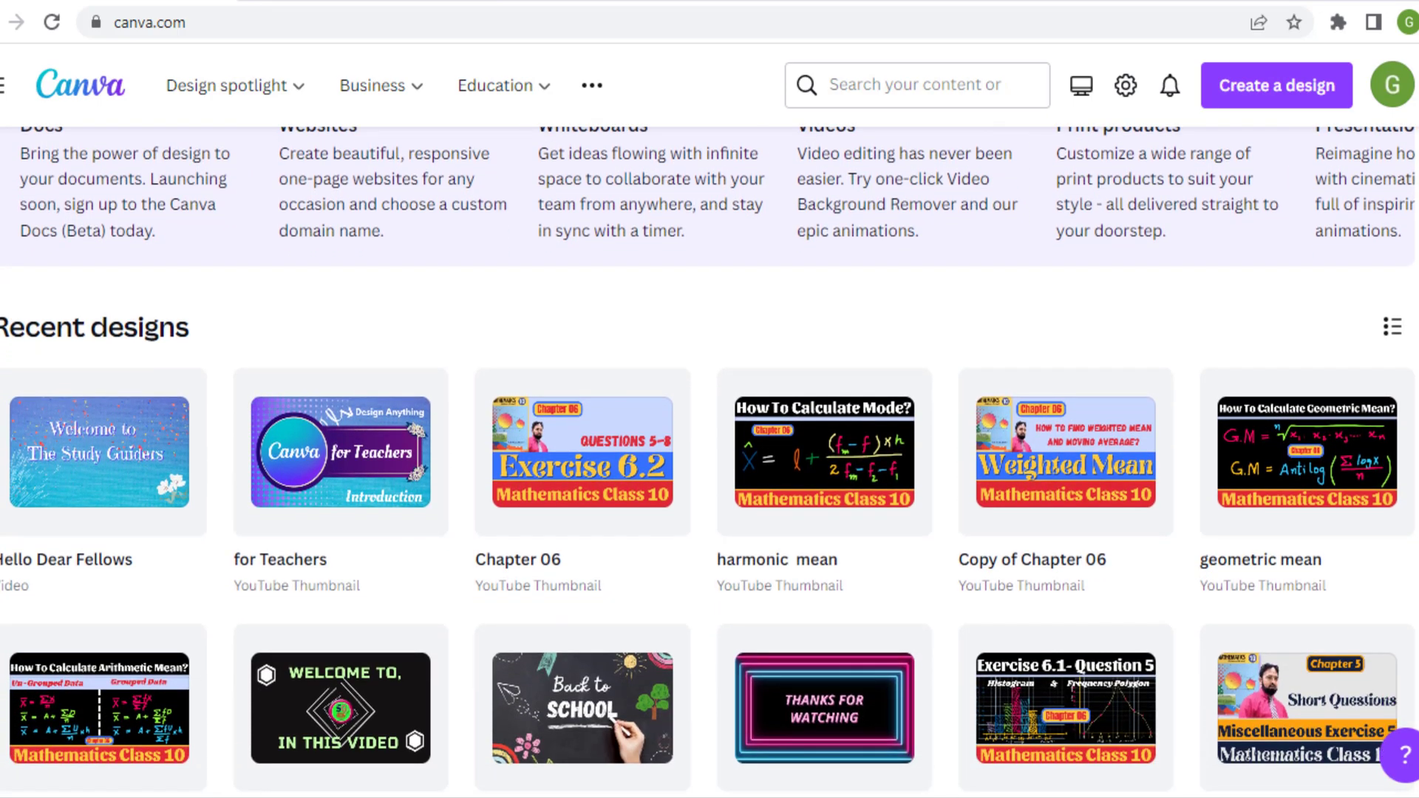
scroll(down, 3)
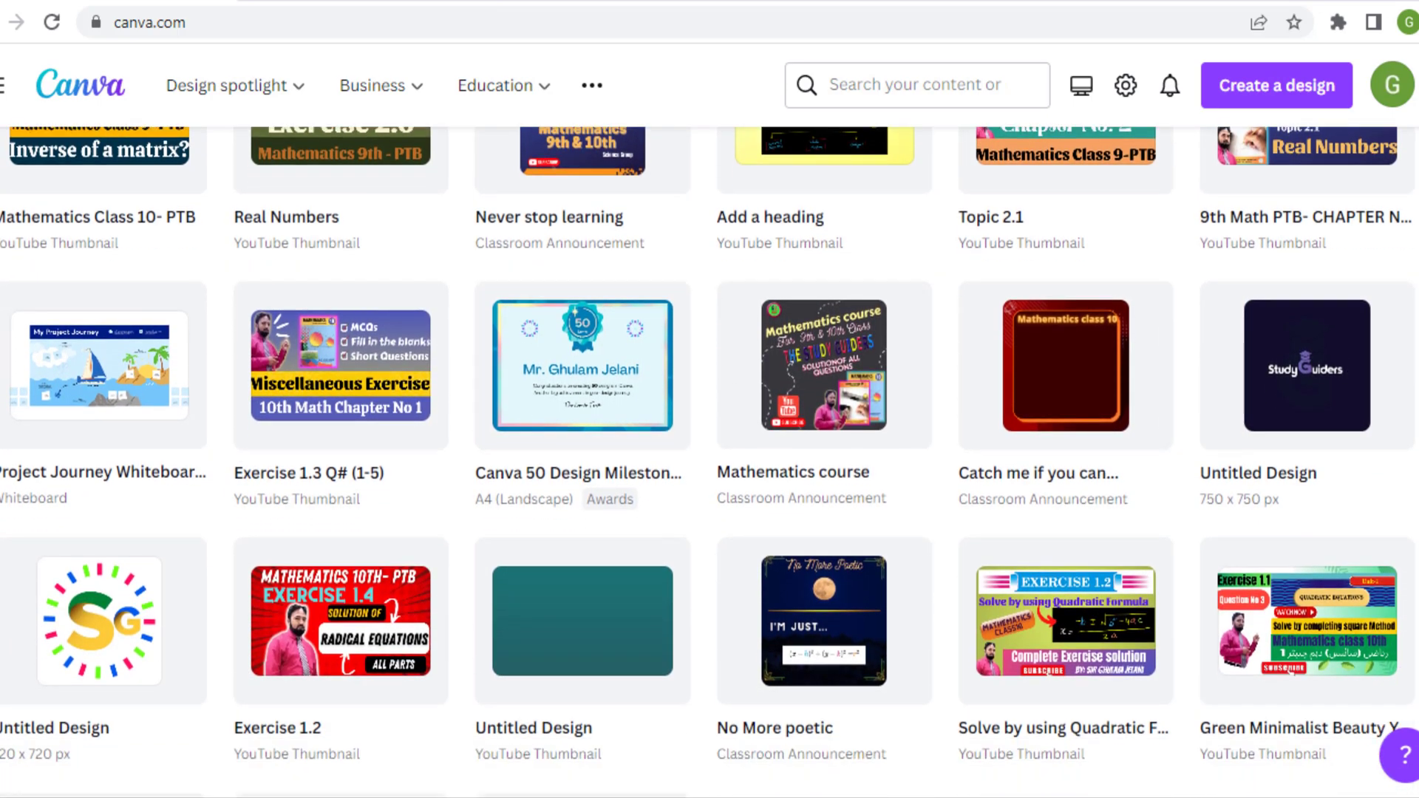
scroll(down, 3)
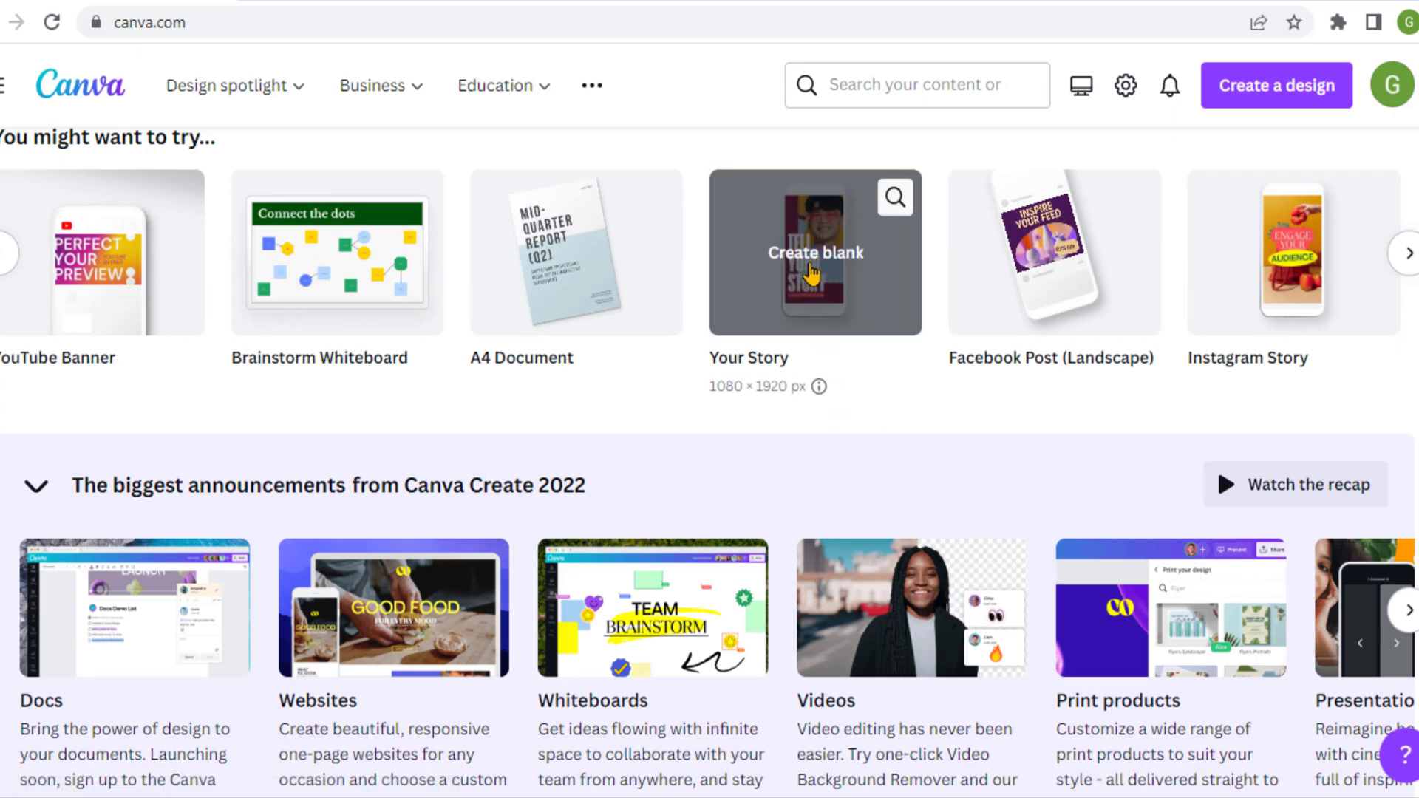
Create a blank Your Story design and apply the yellow COMING SOON template.
click(813, 255)
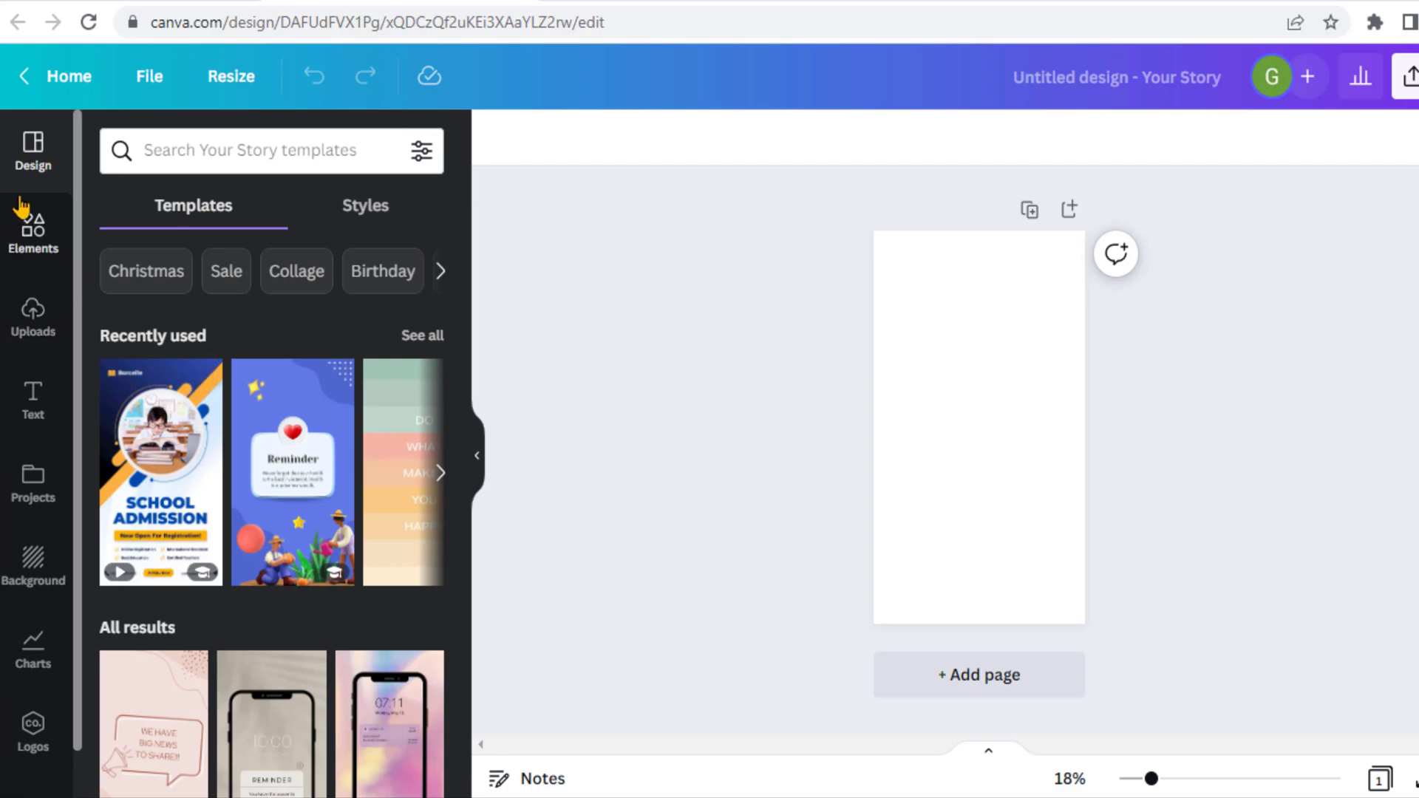
scroll(down, 3)
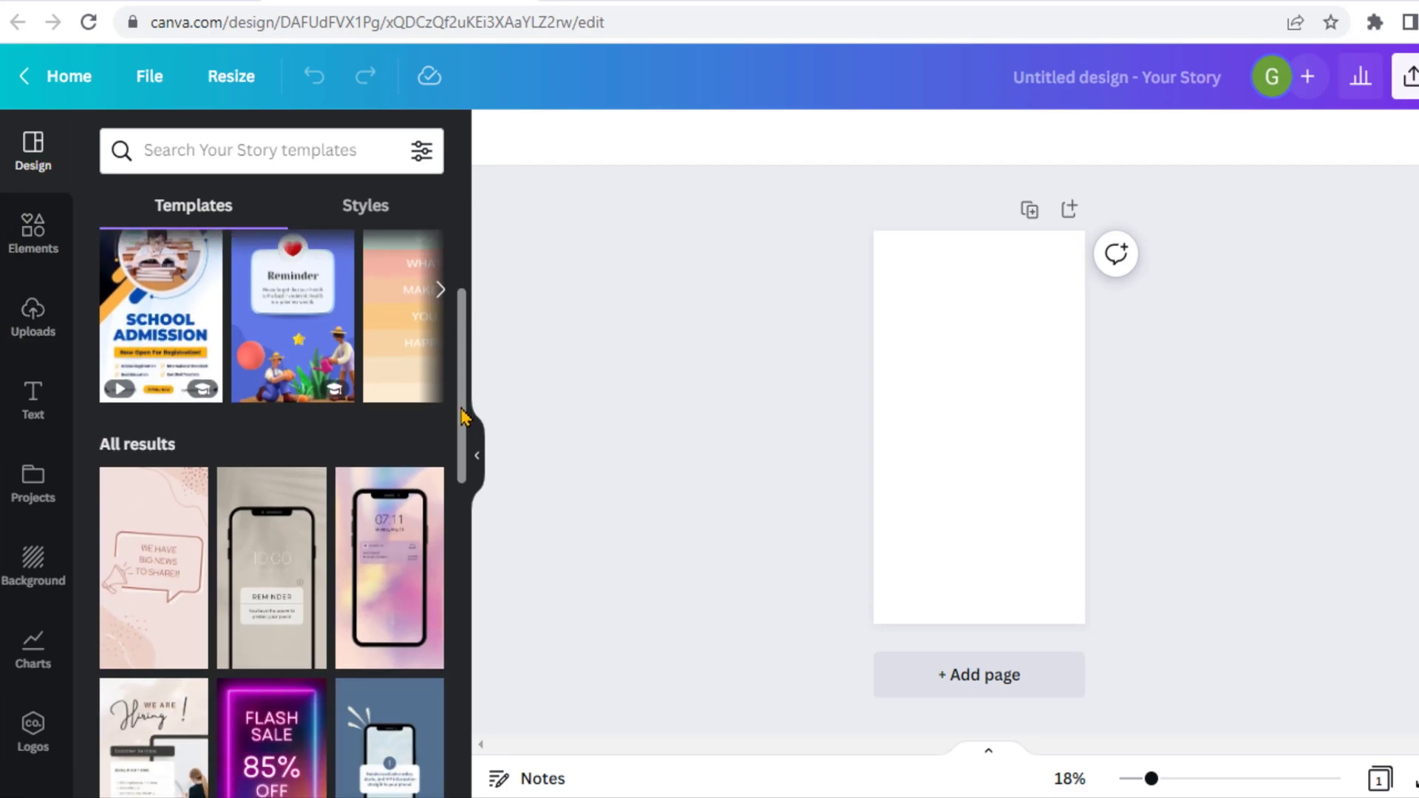
scroll(down, 3)
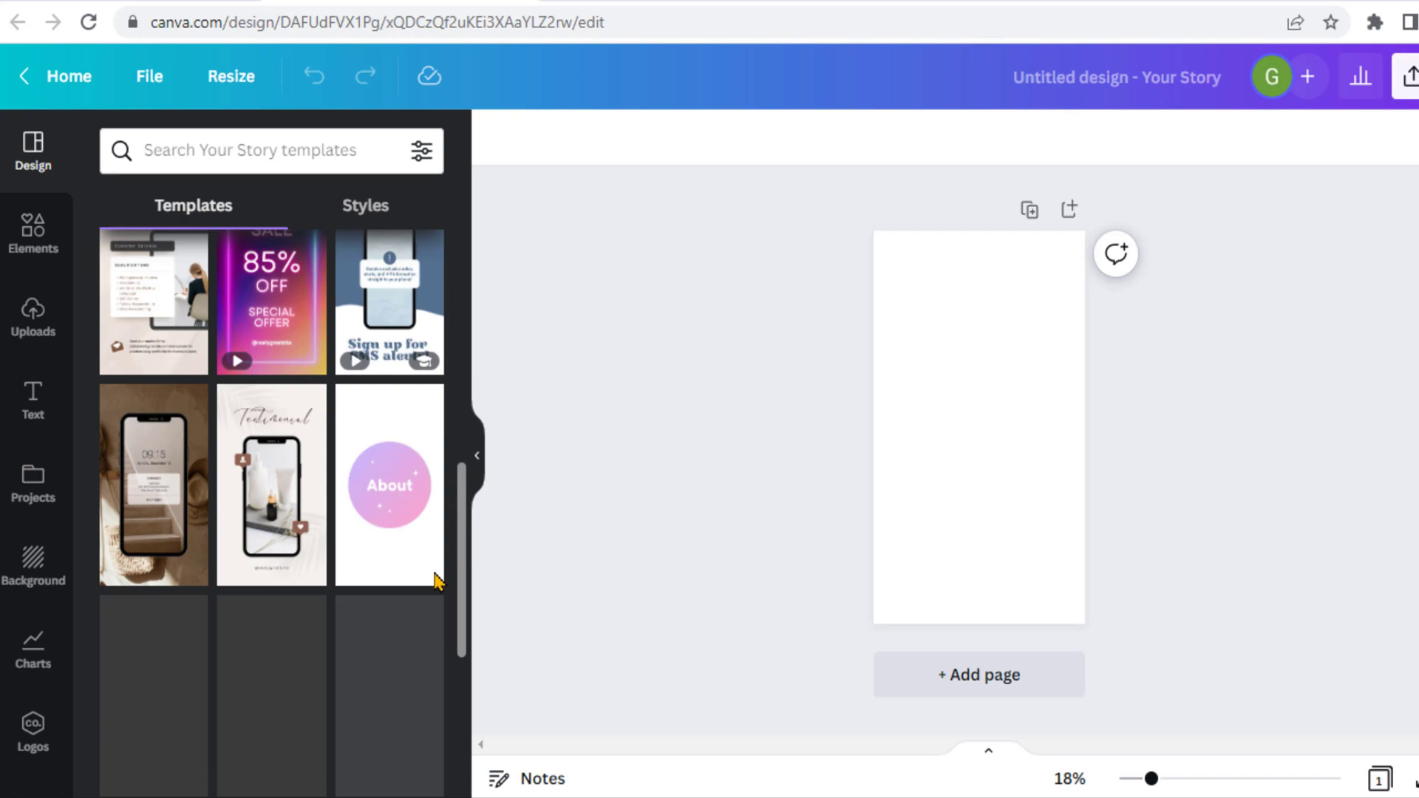
scroll(down, 3)
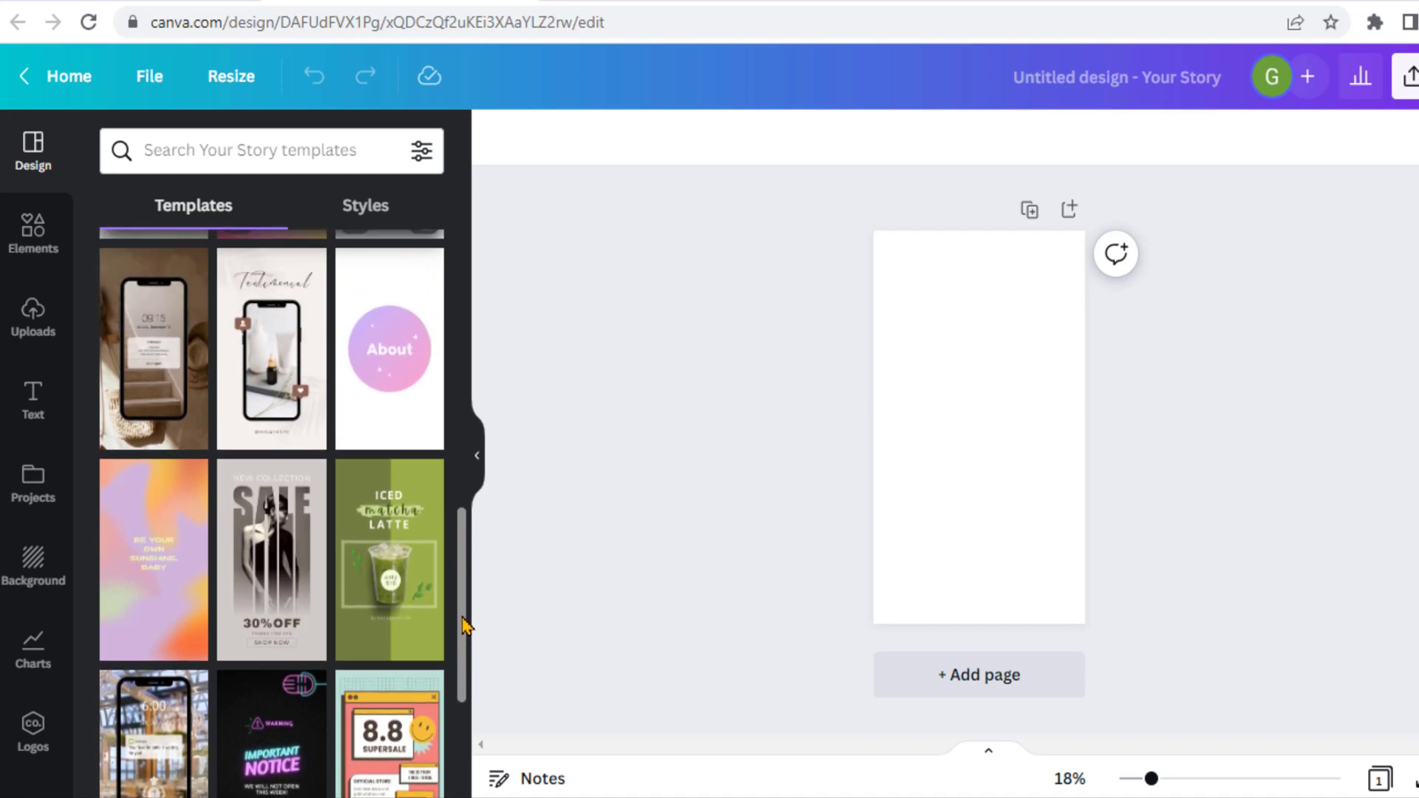
scroll(down, 3)
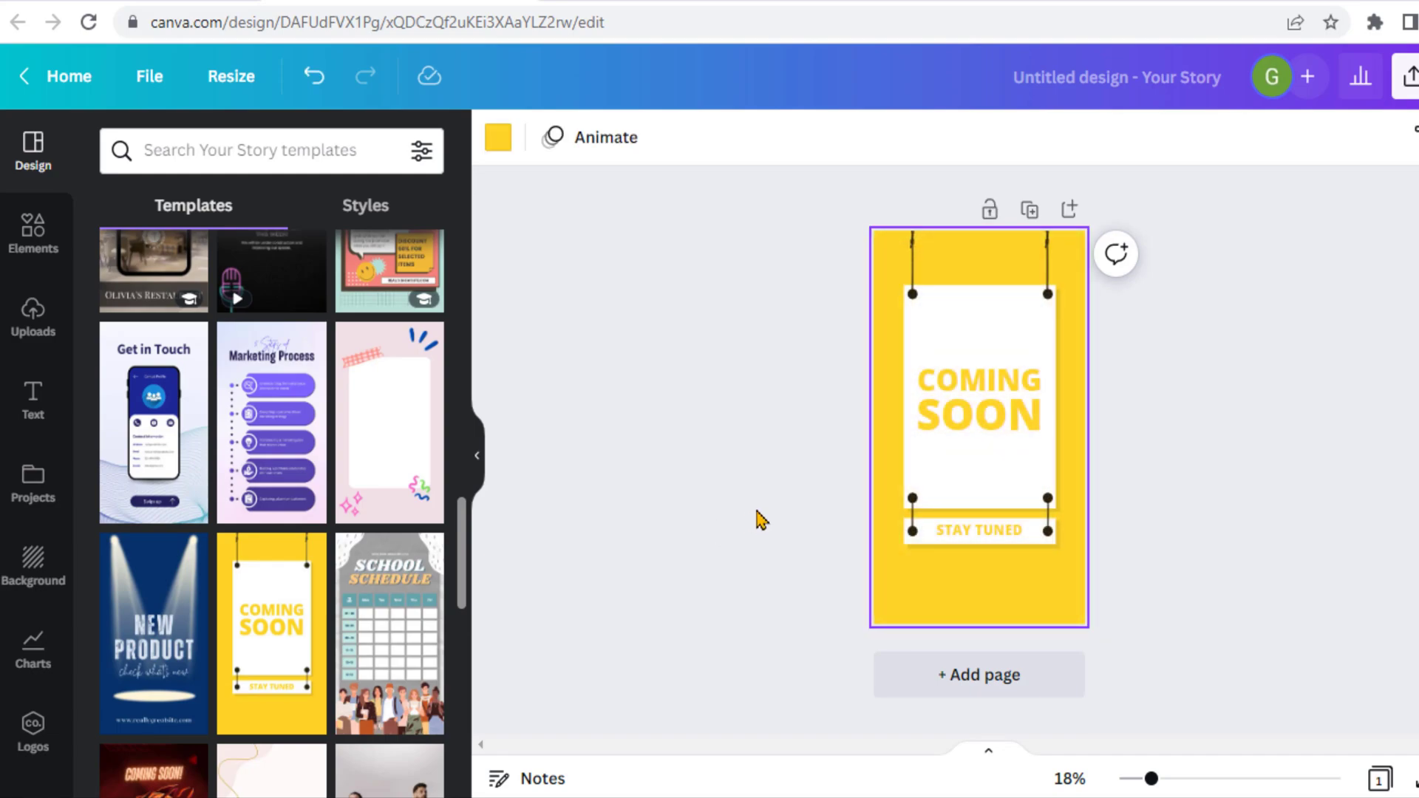
mouse_move(1022, 584)
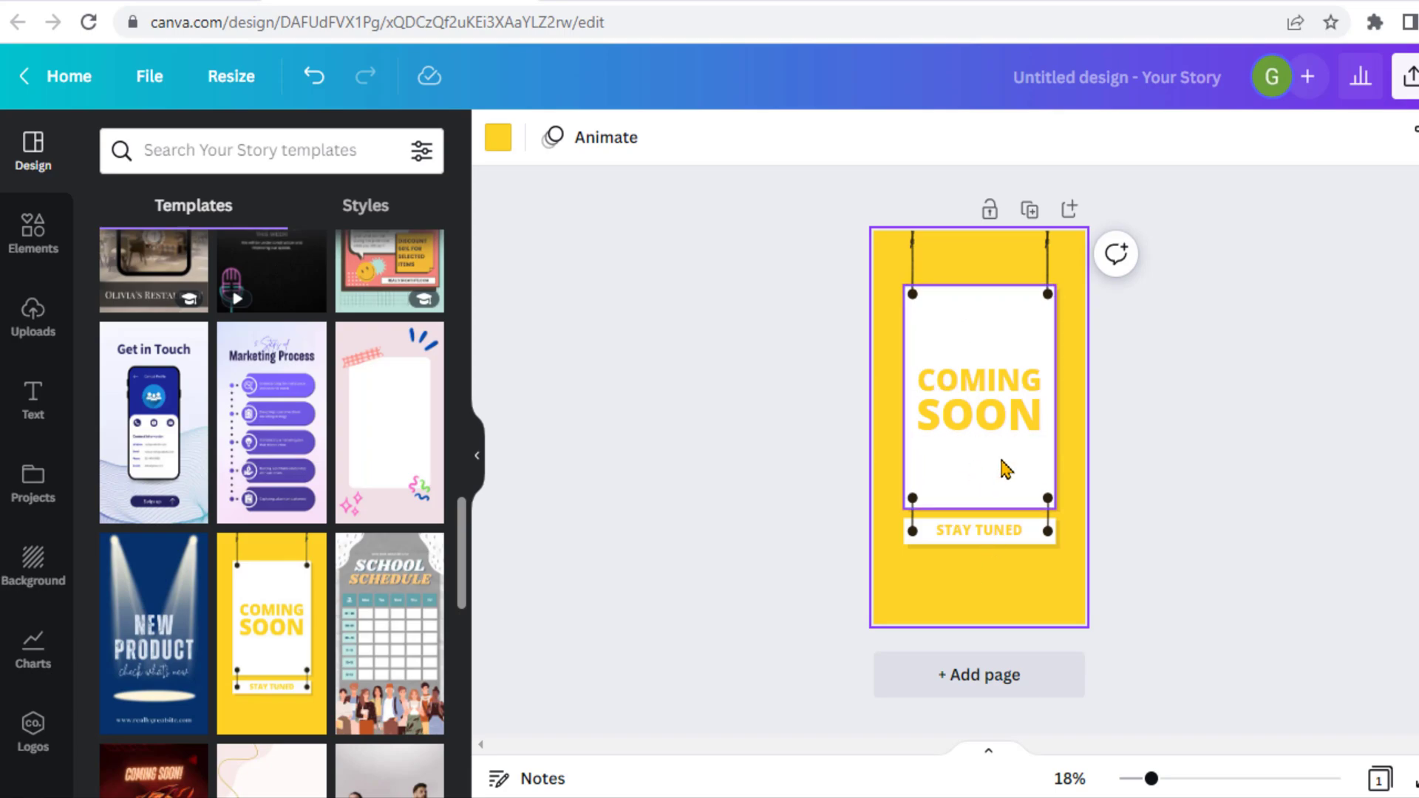
Edit the COMING SOON heading and delete the word SOON.
click(979, 405)
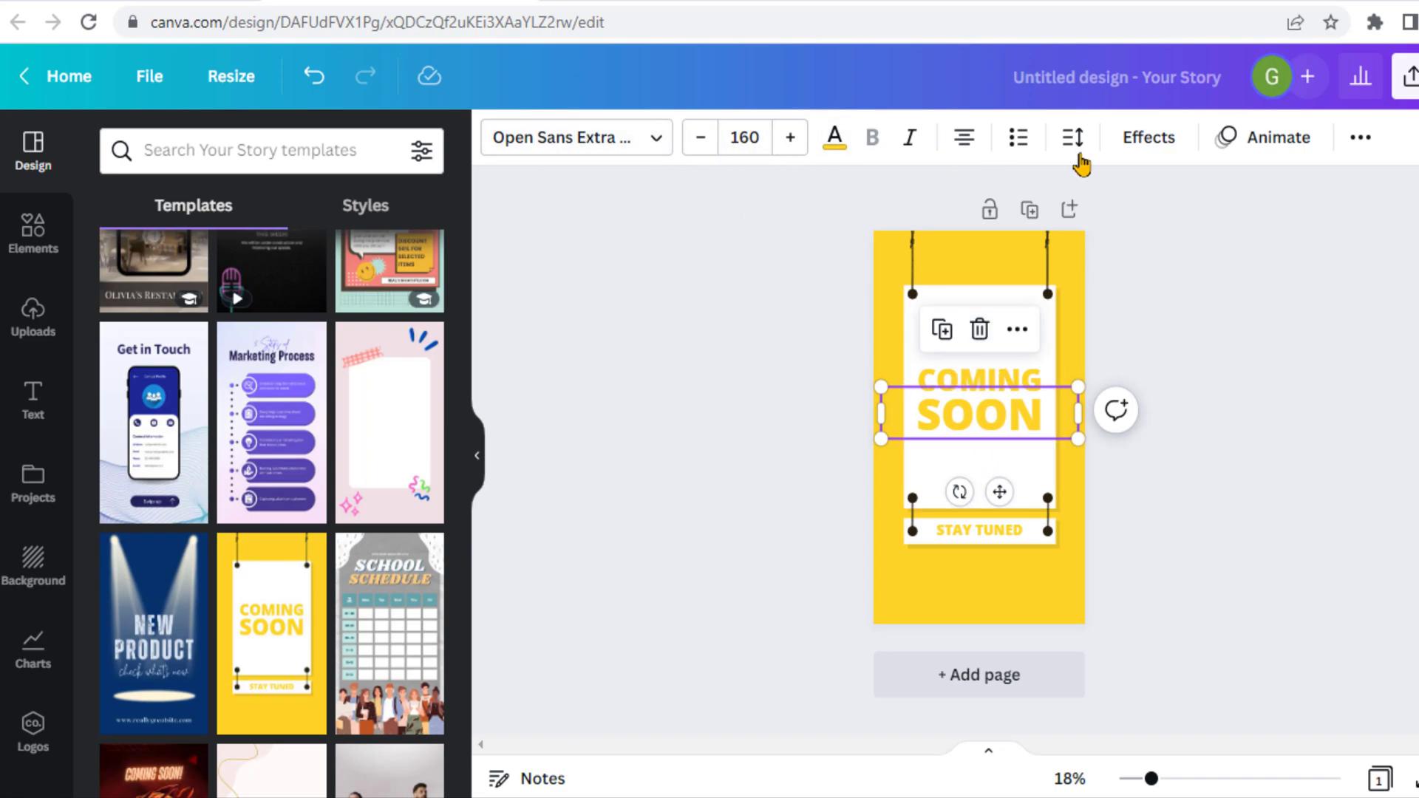
mouse_move(1272, 171)
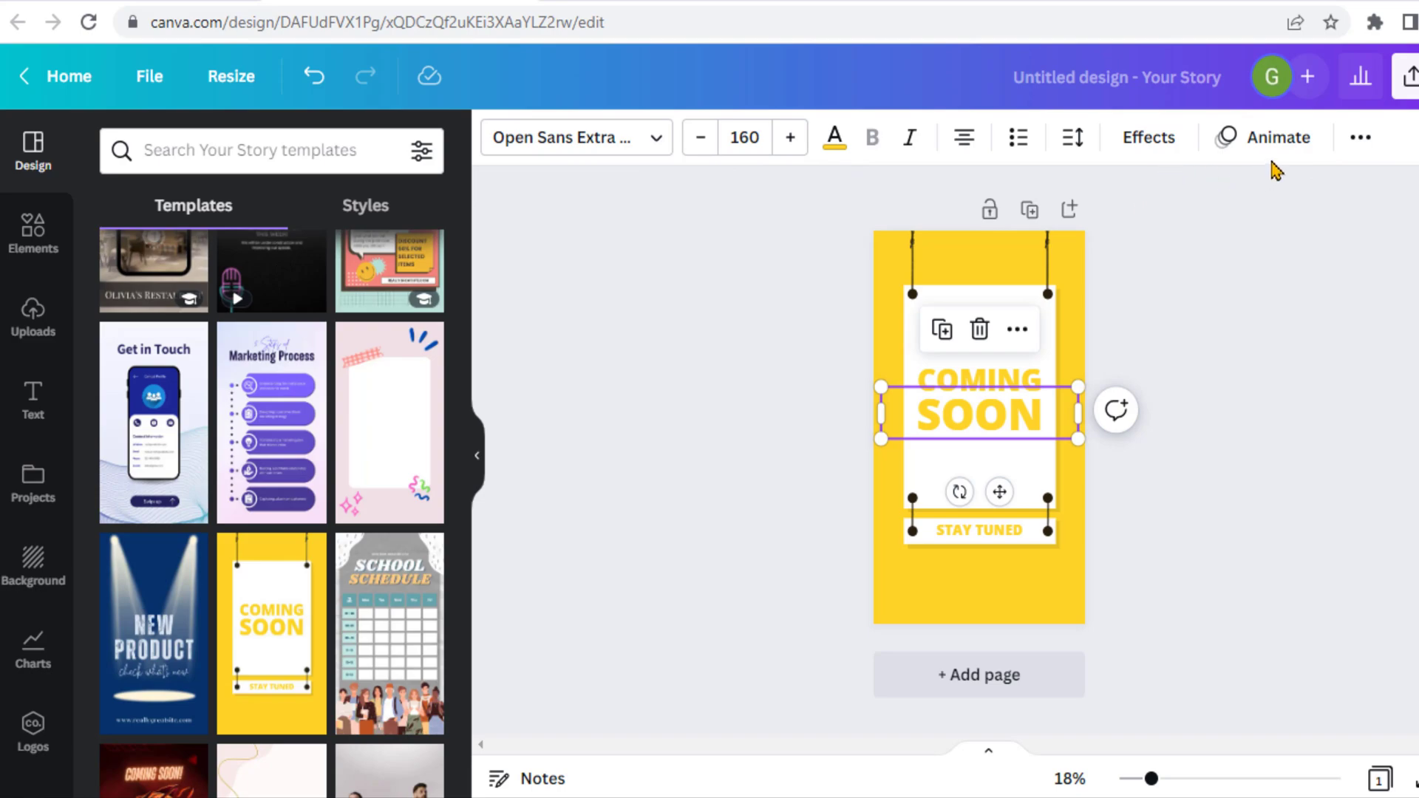
mouse_move(988, 437)
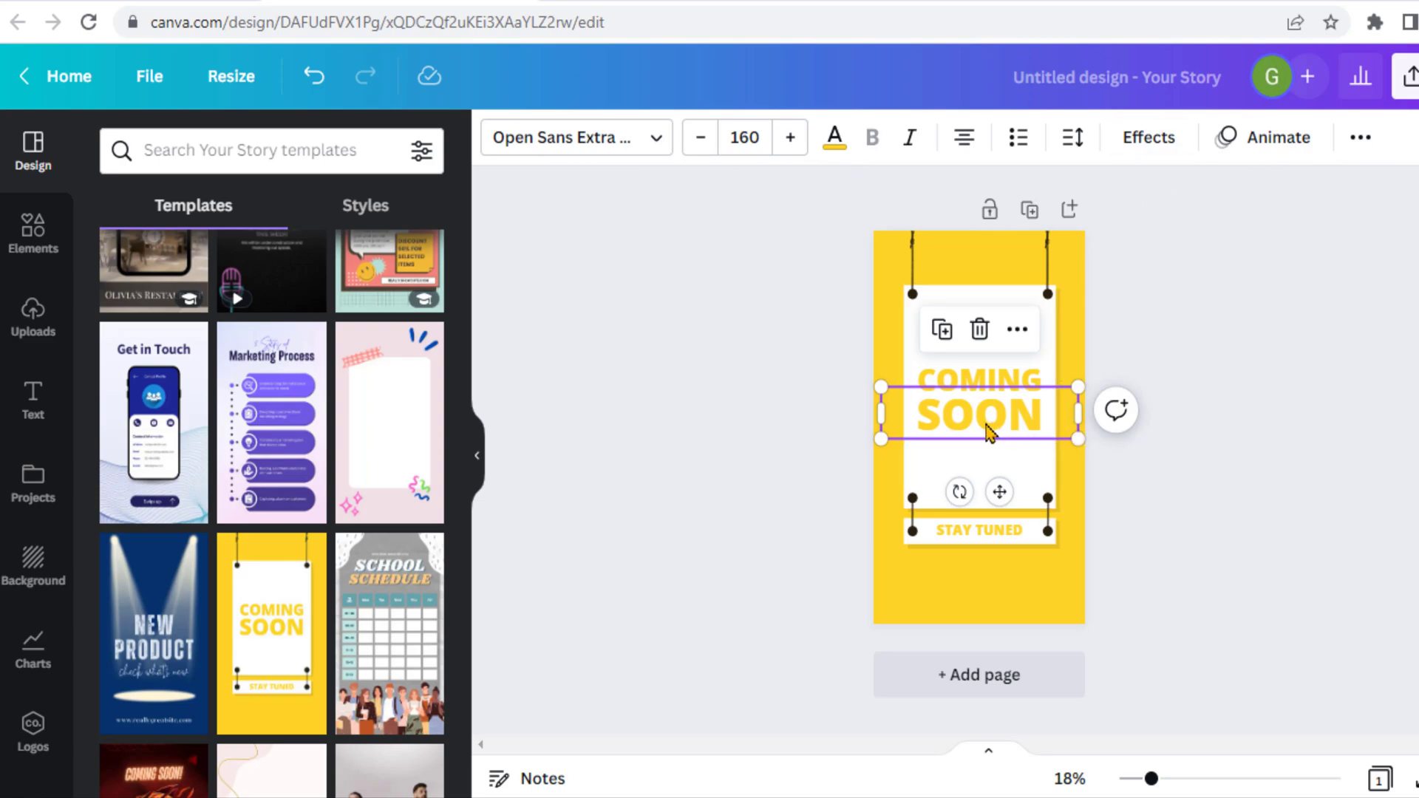
double_click(978, 415)
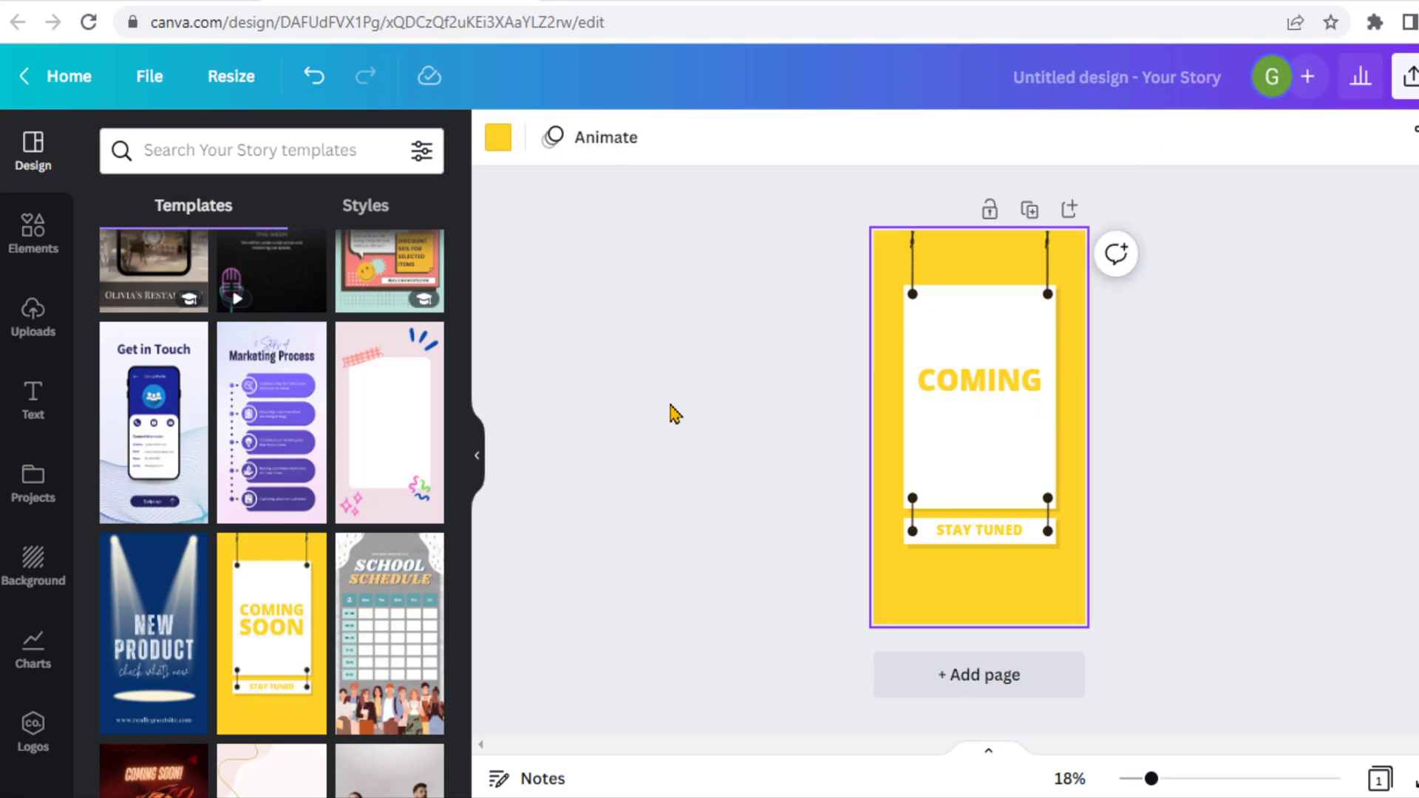
mouse_move(26, 408)
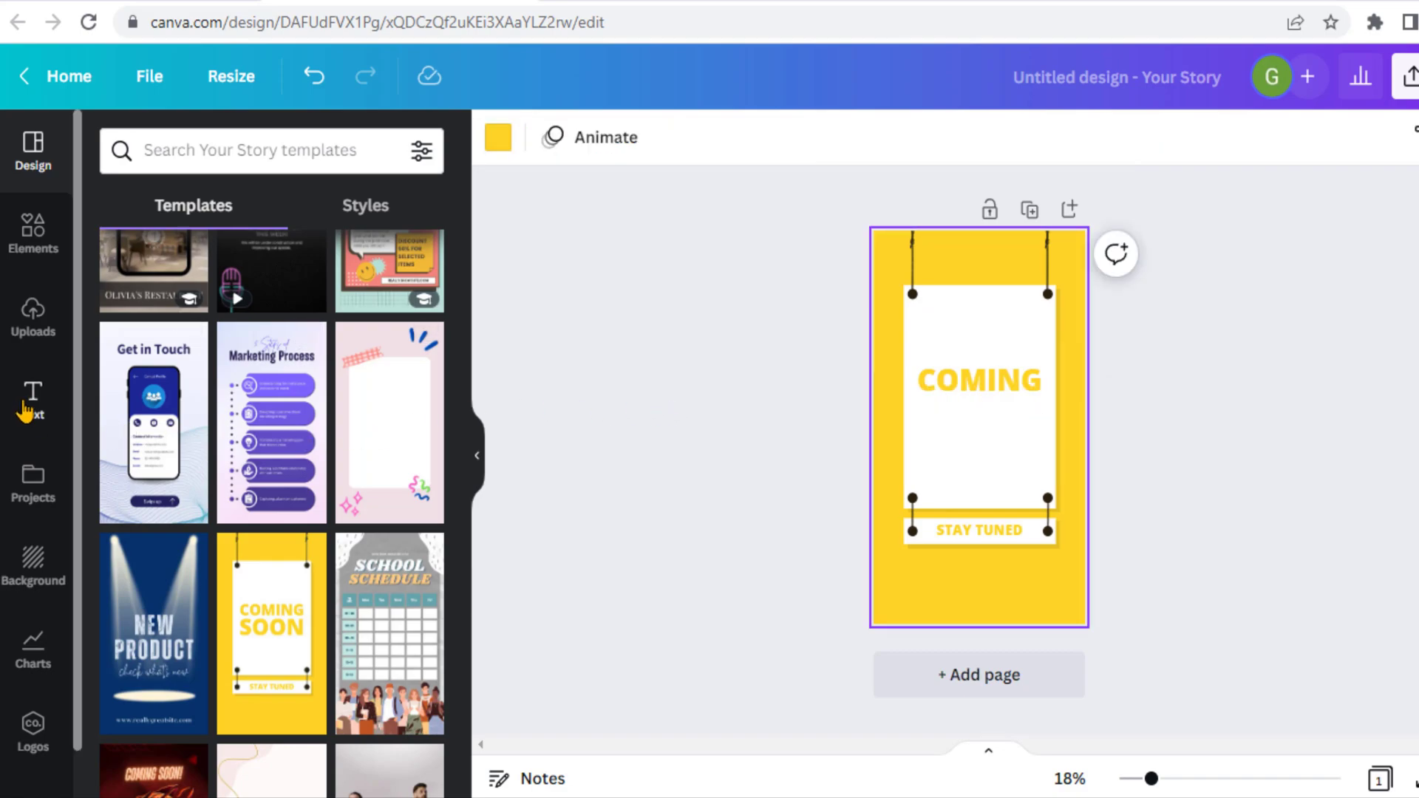
mouse_move(32, 664)
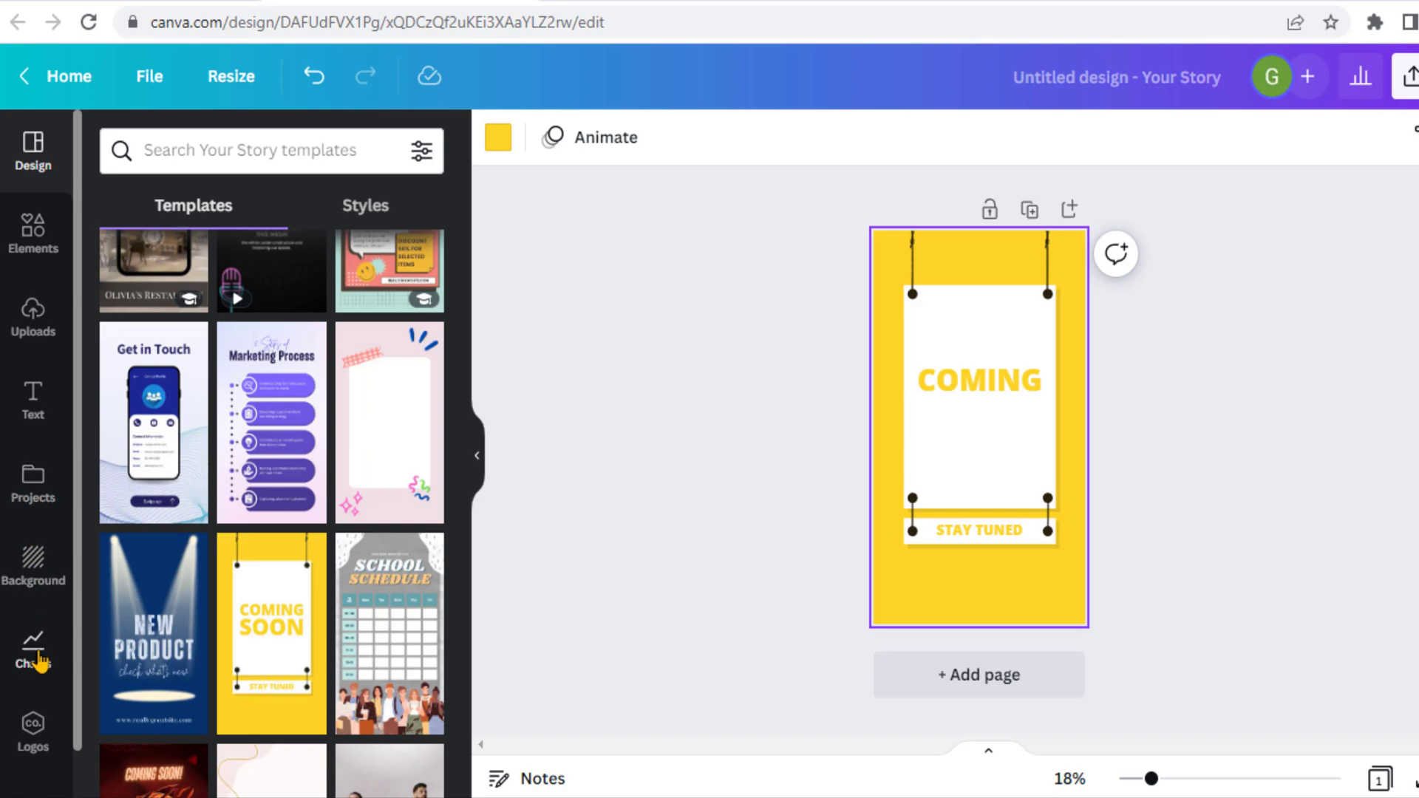
mouse_move(33, 405)
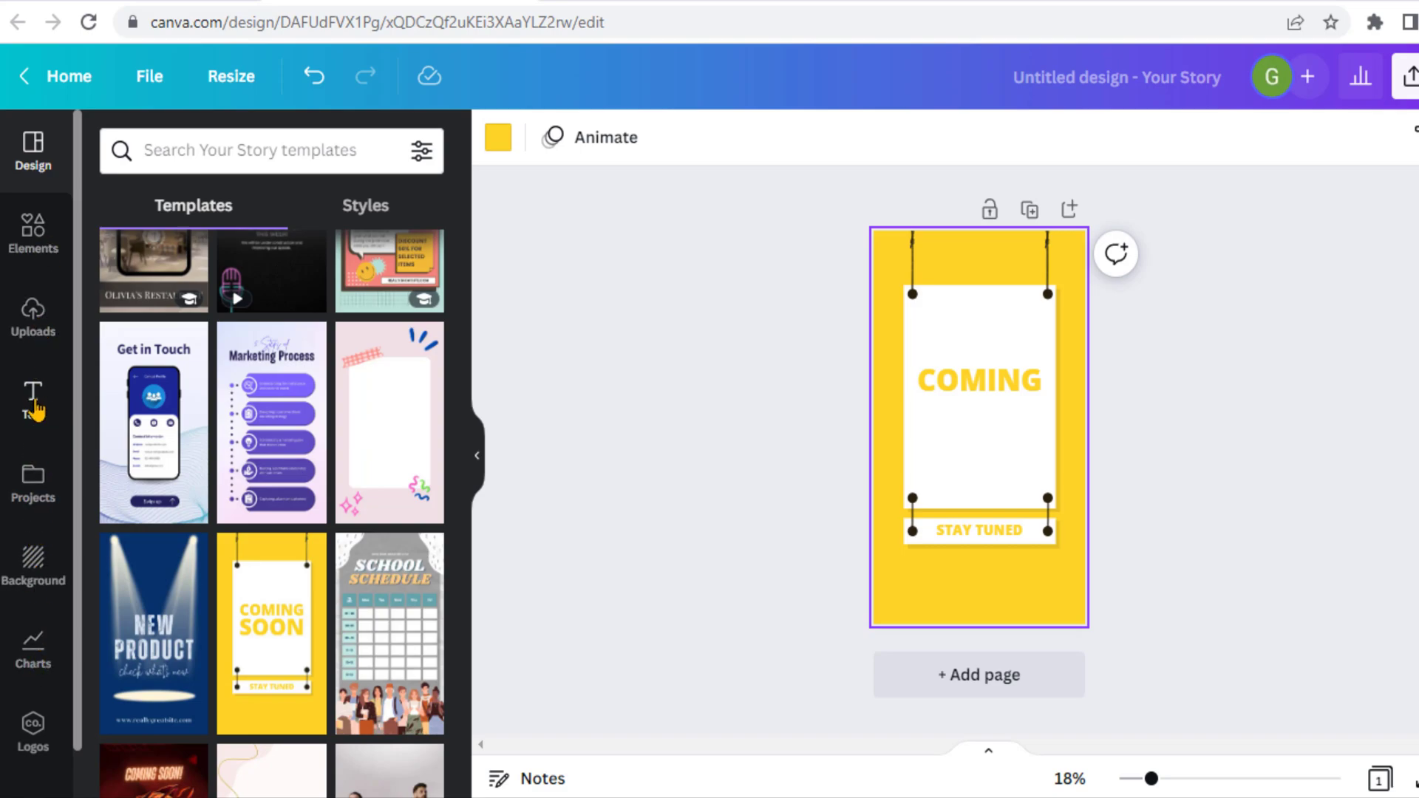
Add an 'On Next Week' heading beneath COMING.
click(32, 398)
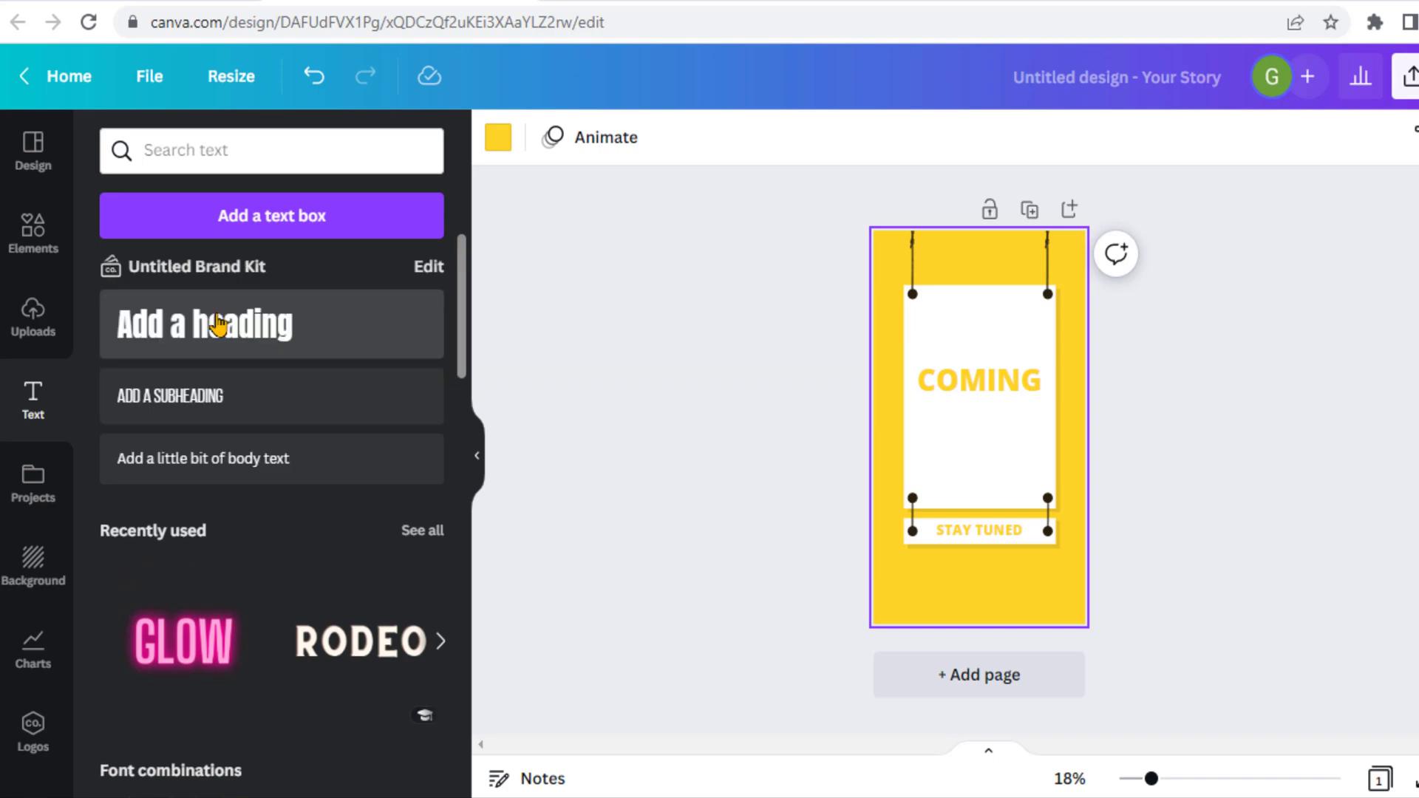
mouse_move(214, 332)
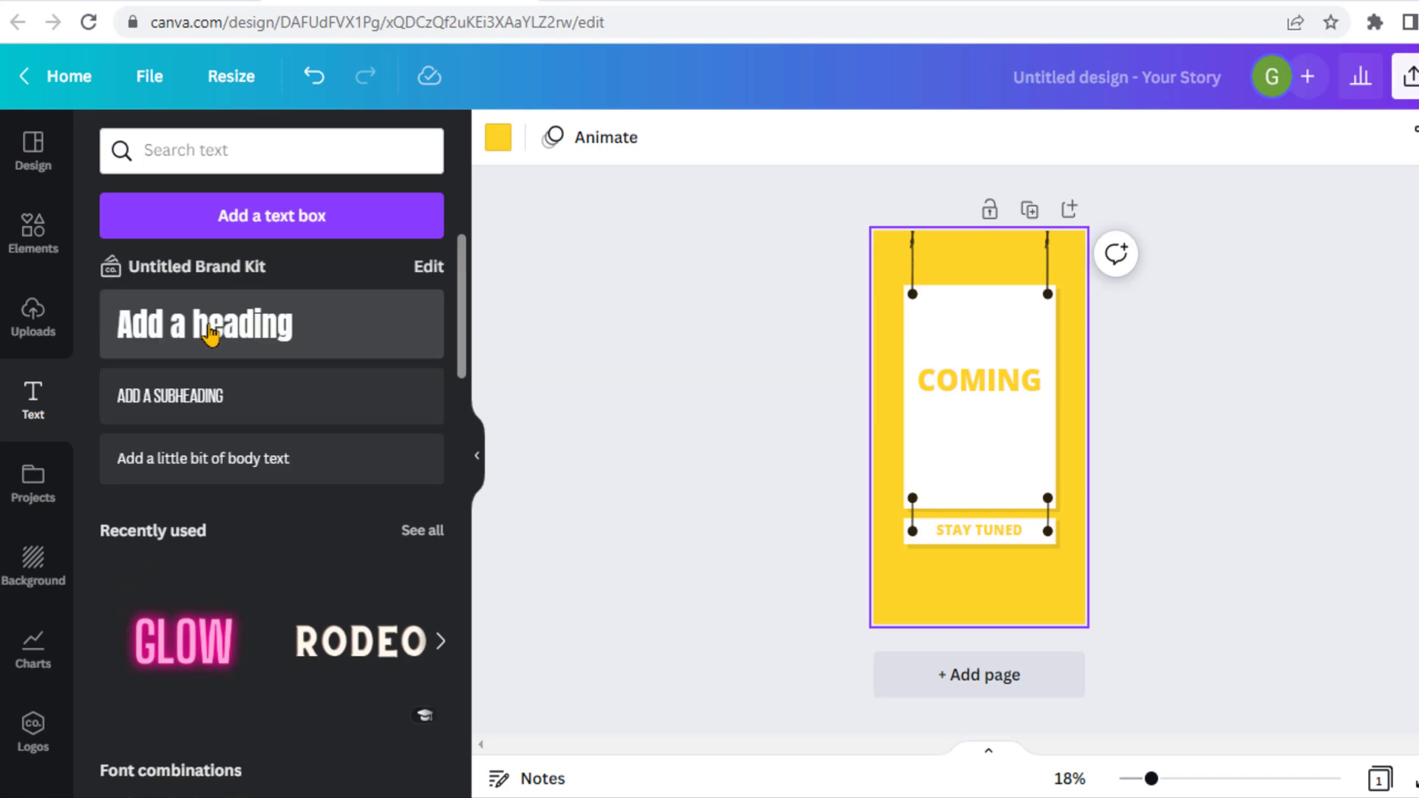
click(209, 325)
text(On Next Week)
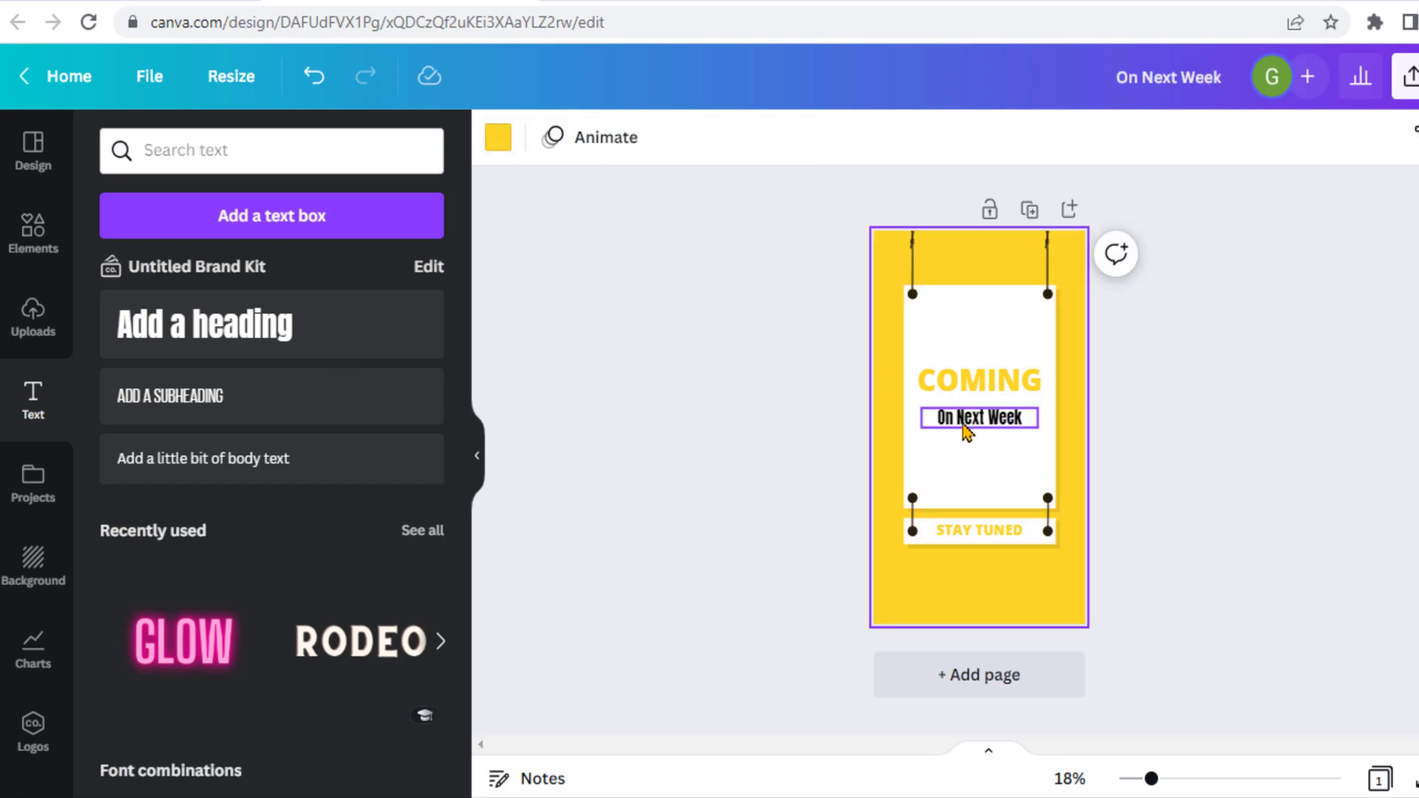
click(979, 418)
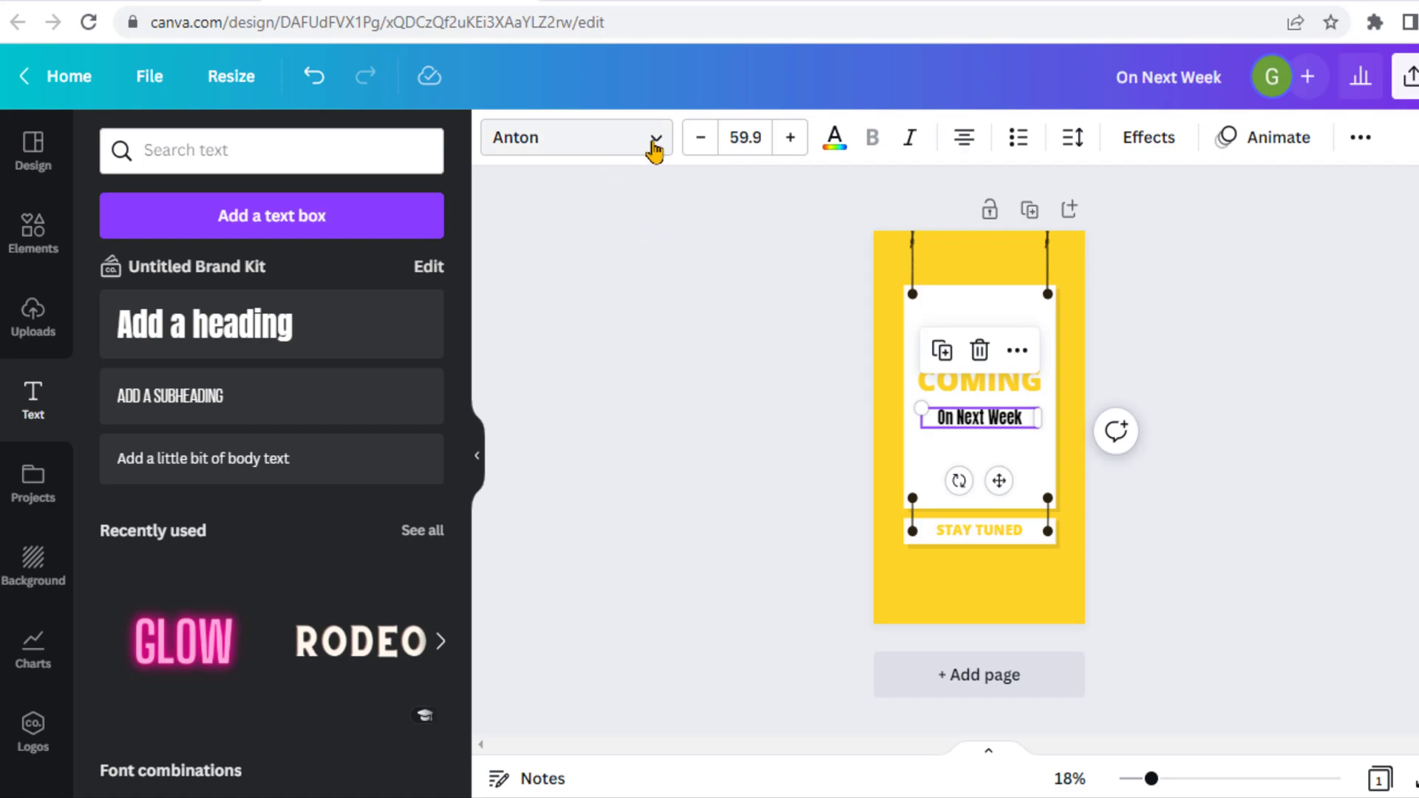
Make 'On Next Week' larger, pink and italic with a Pan animation.
click(576, 137)
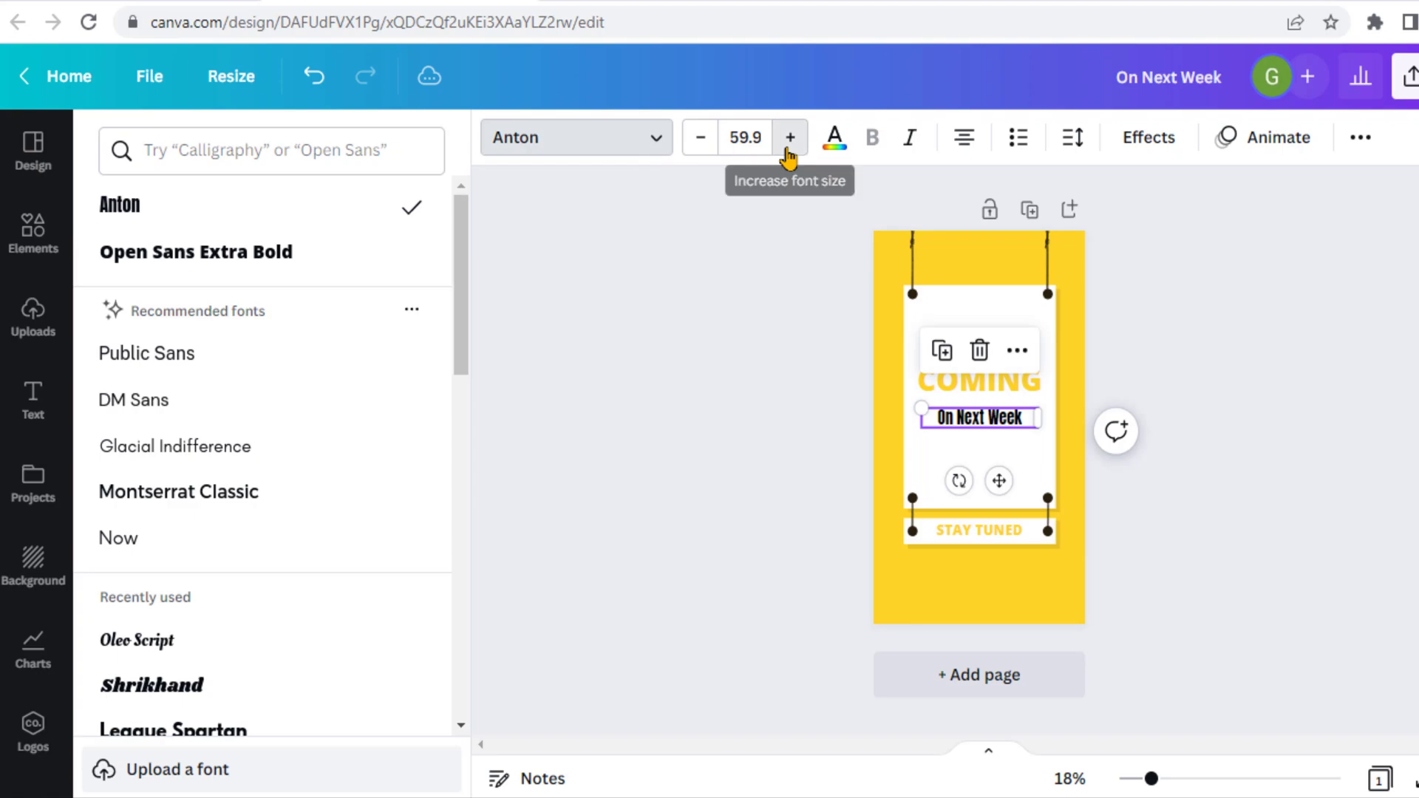
click(790, 137)
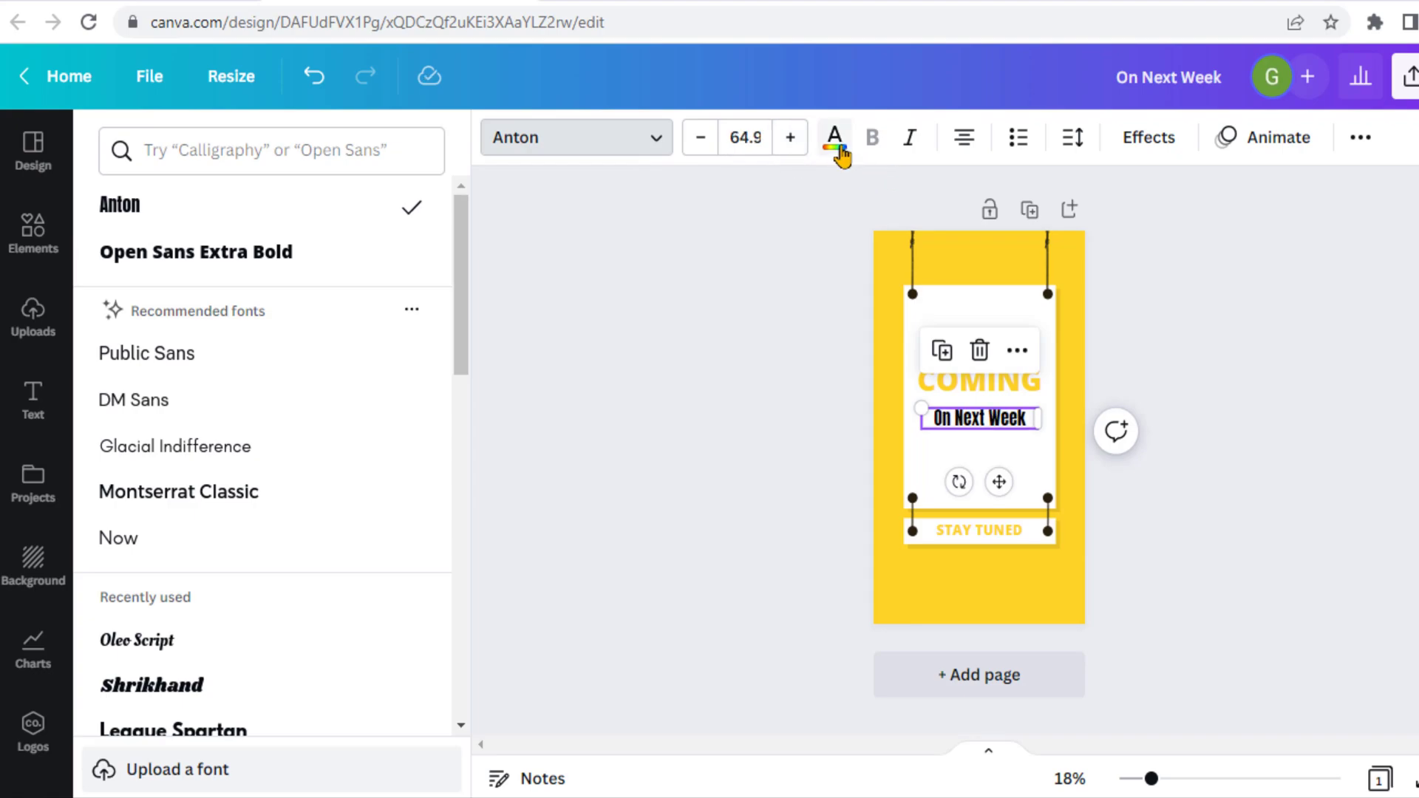
click(834, 137)
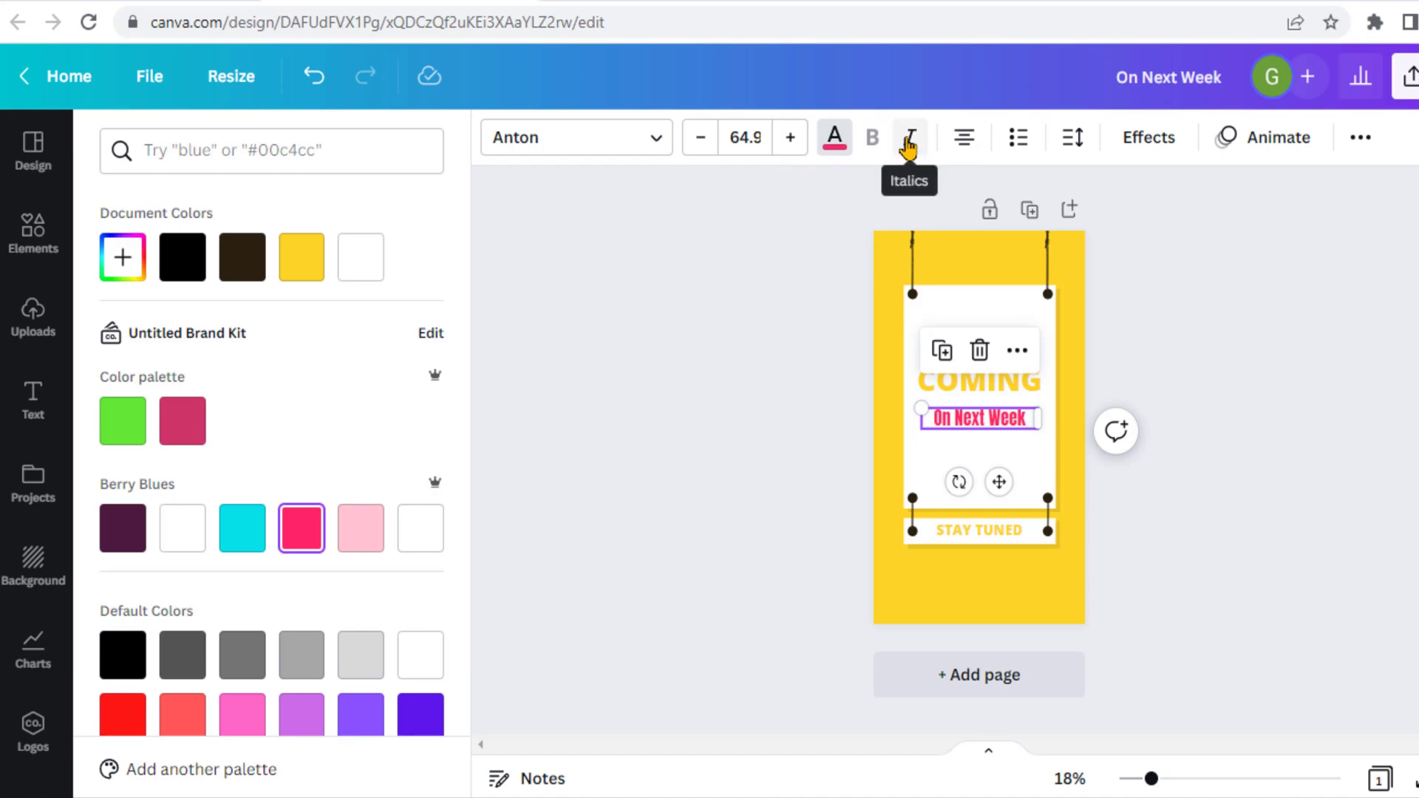
click(909, 137)
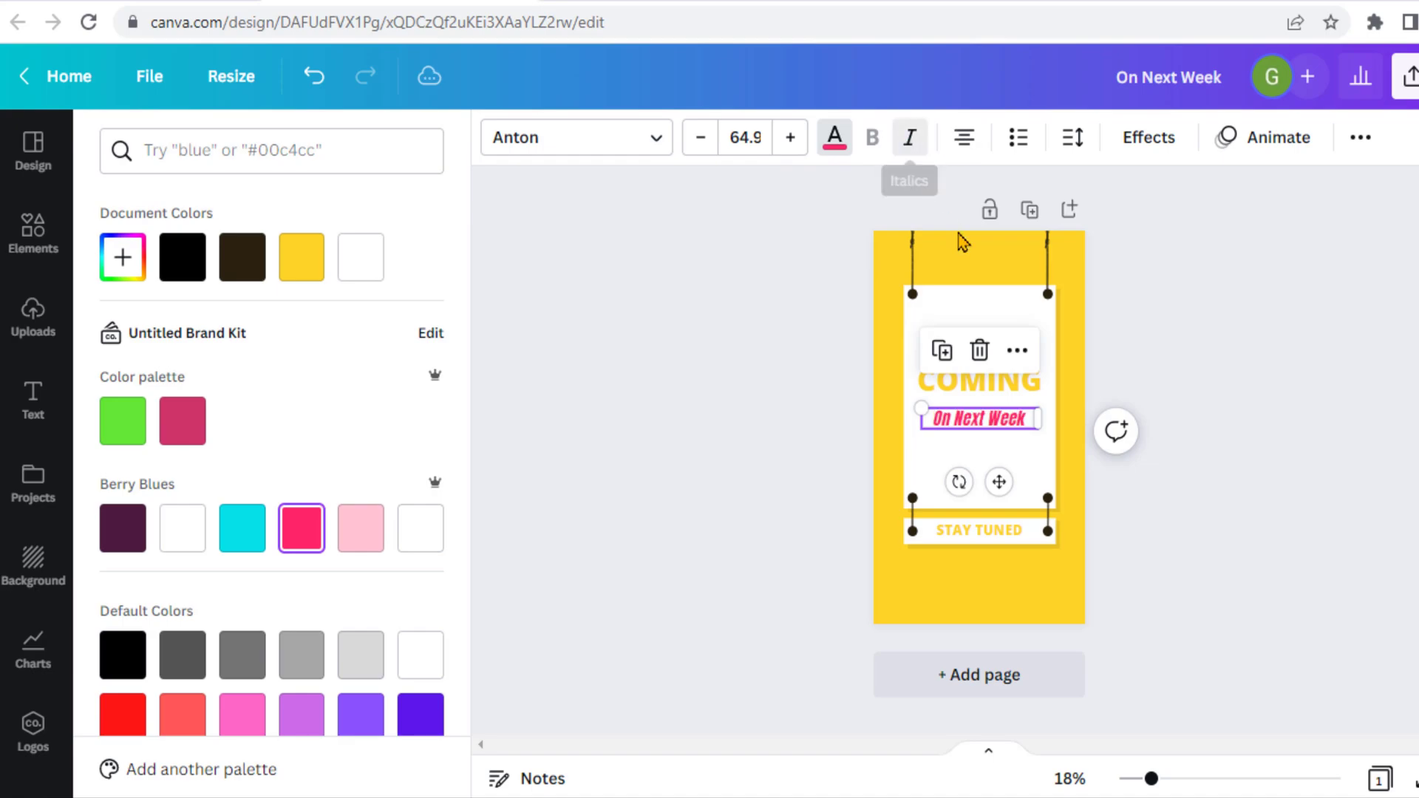
mouse_move(1152, 155)
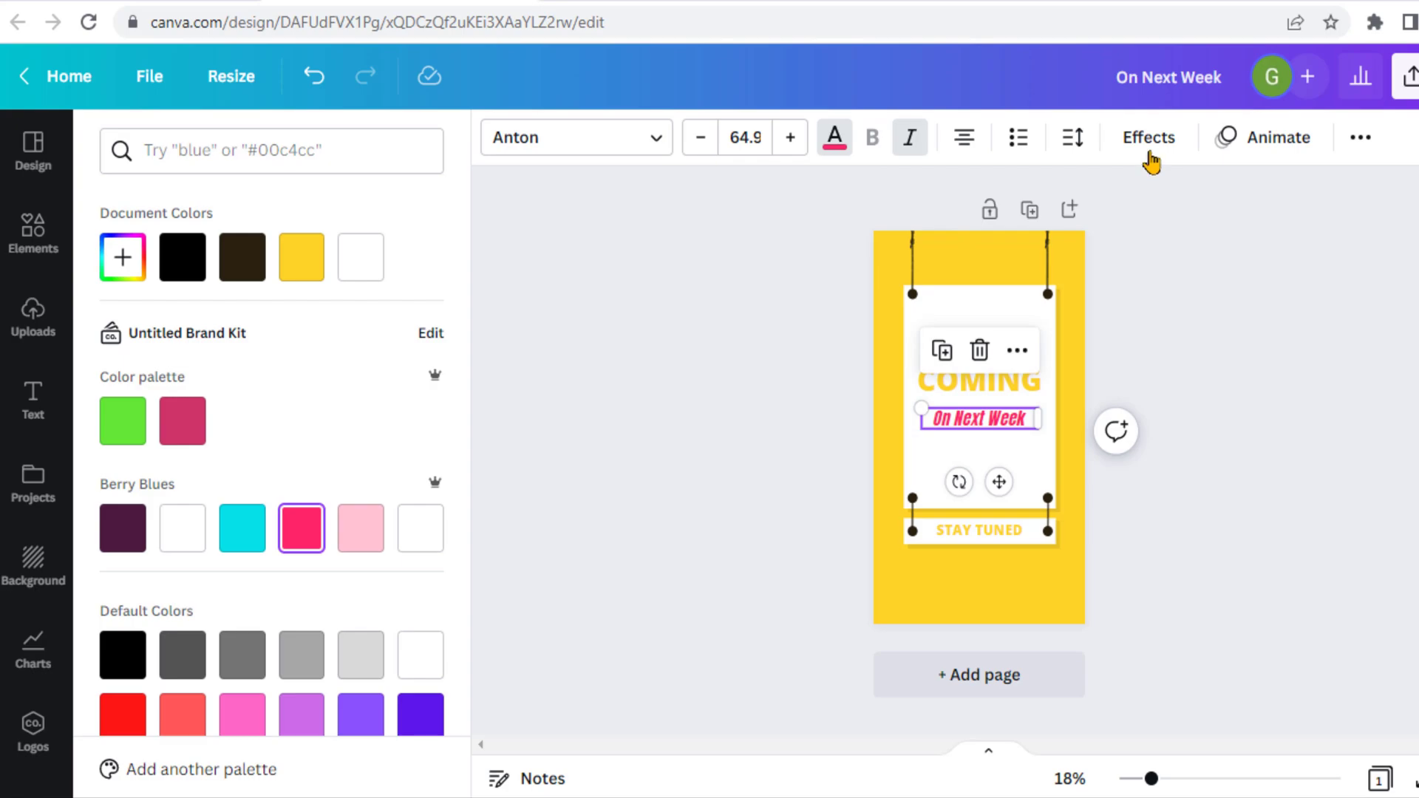
click(1149, 138)
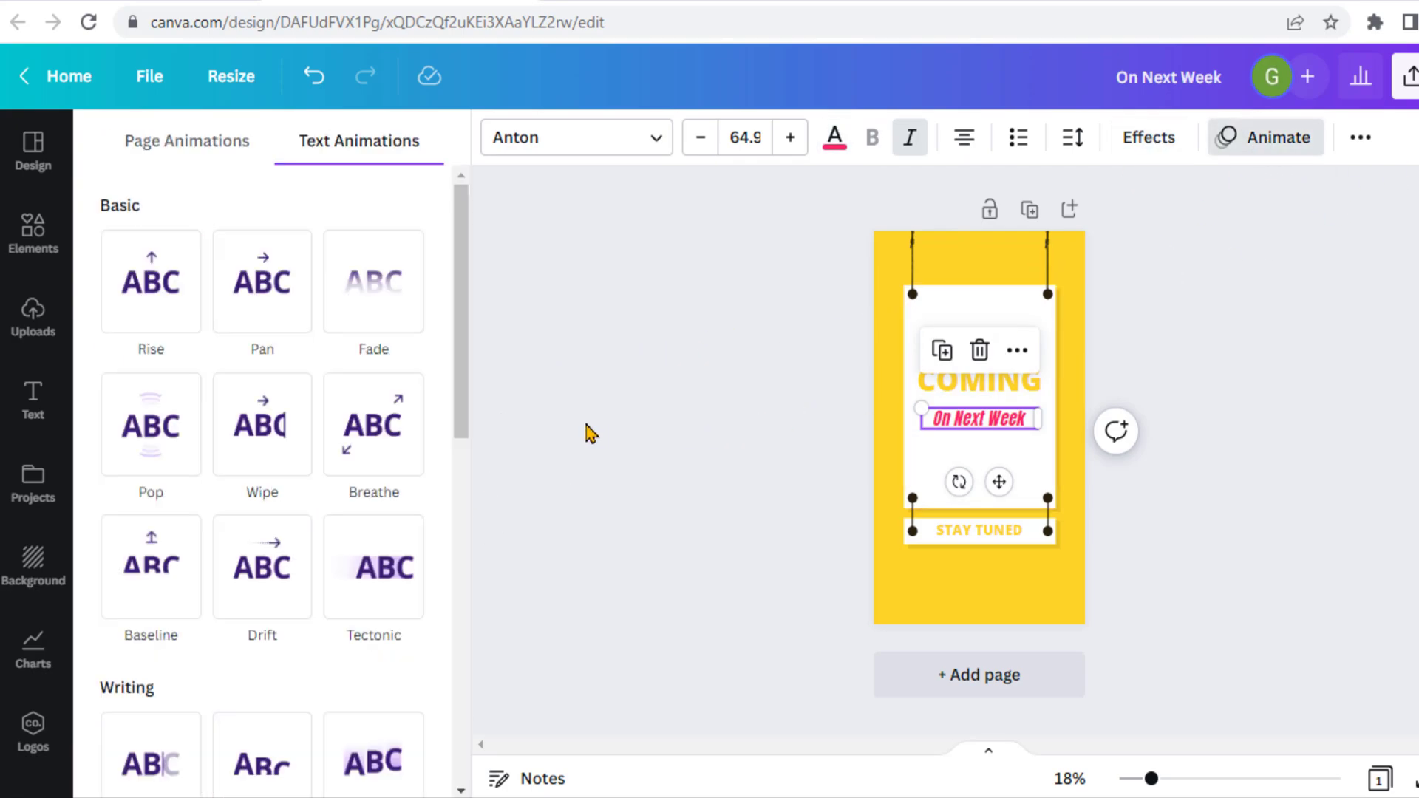
click(262, 281)
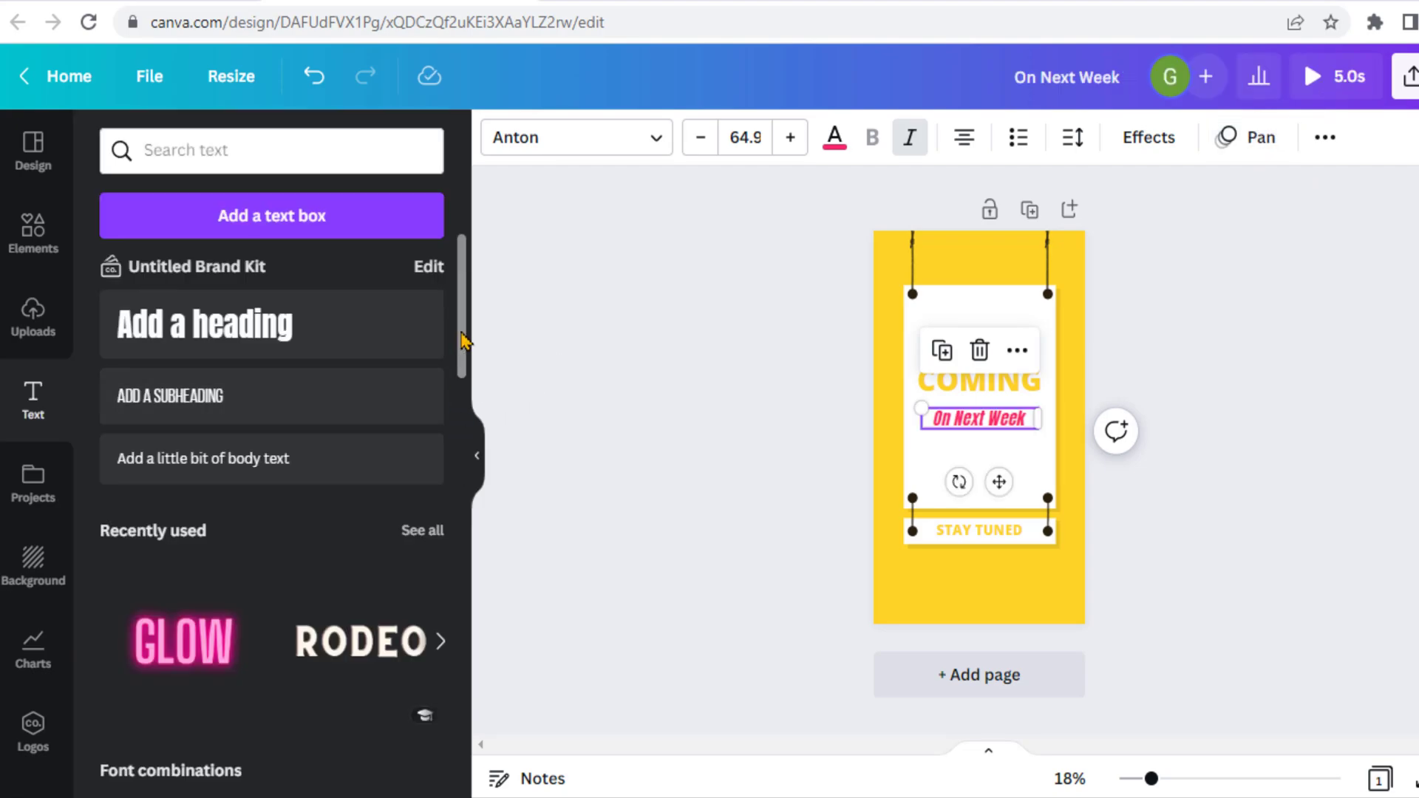
Add the colourful X graphic from recently used elements below 'On Next Week'.
click(33, 226)
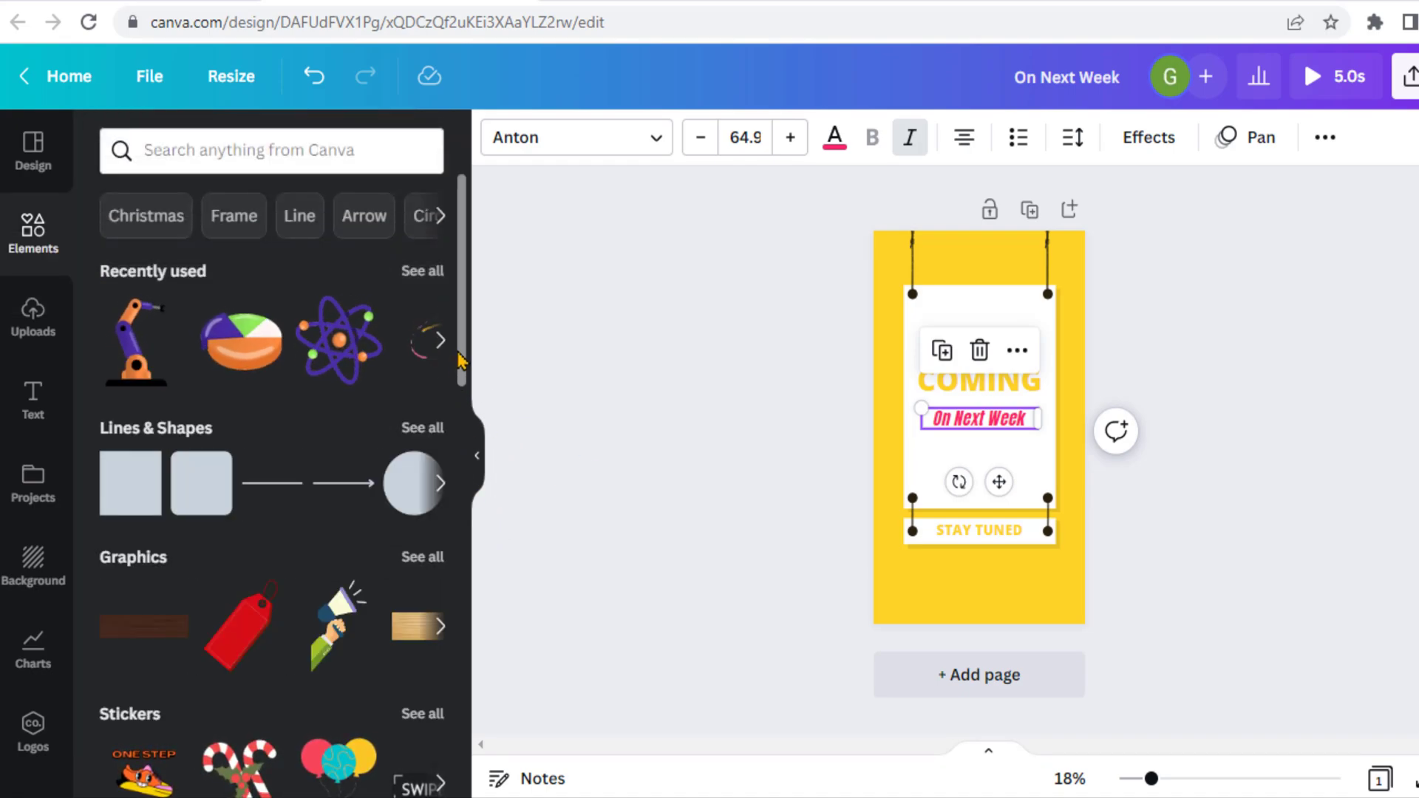
click(421, 270)
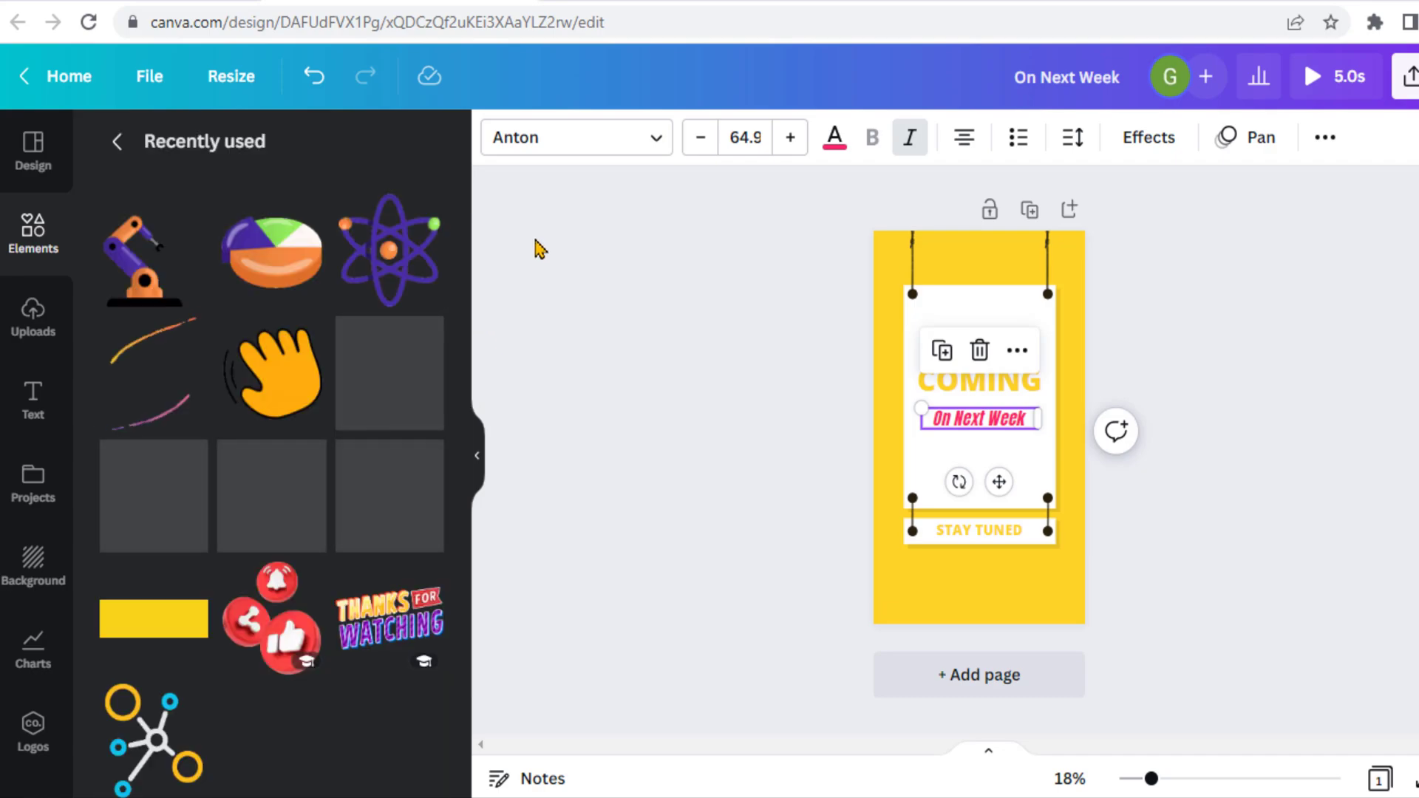
scroll(down, 3)
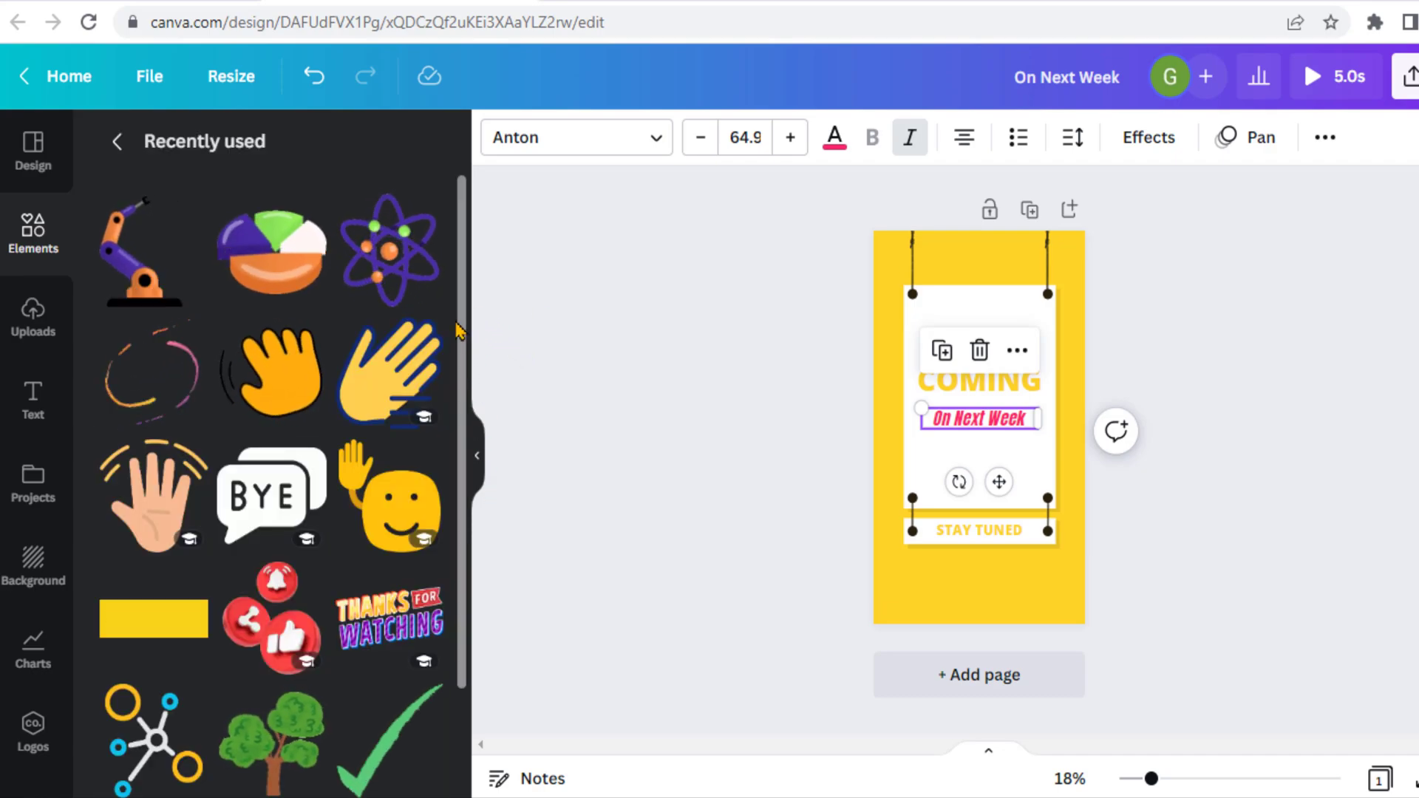
scroll(down, 3)
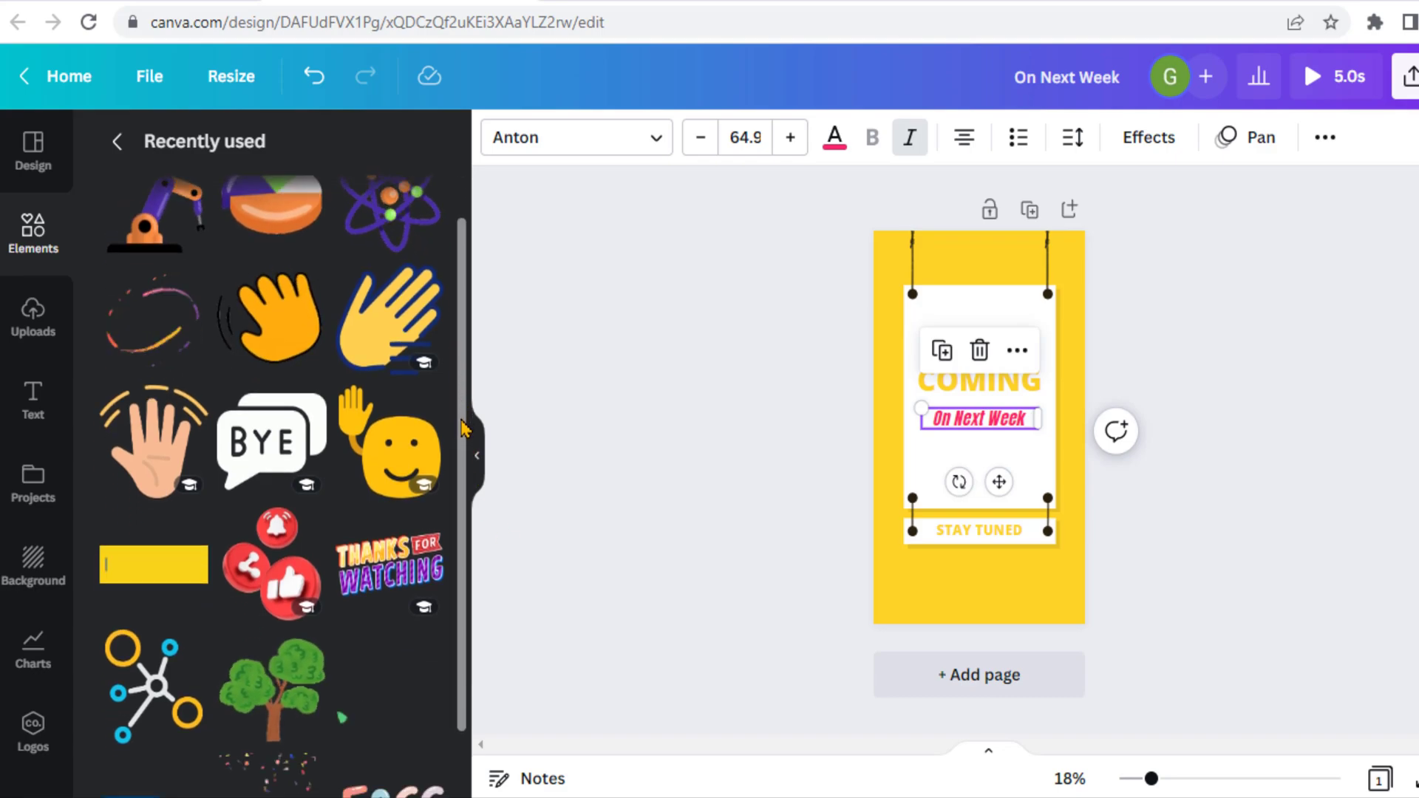
scroll(down, 3)
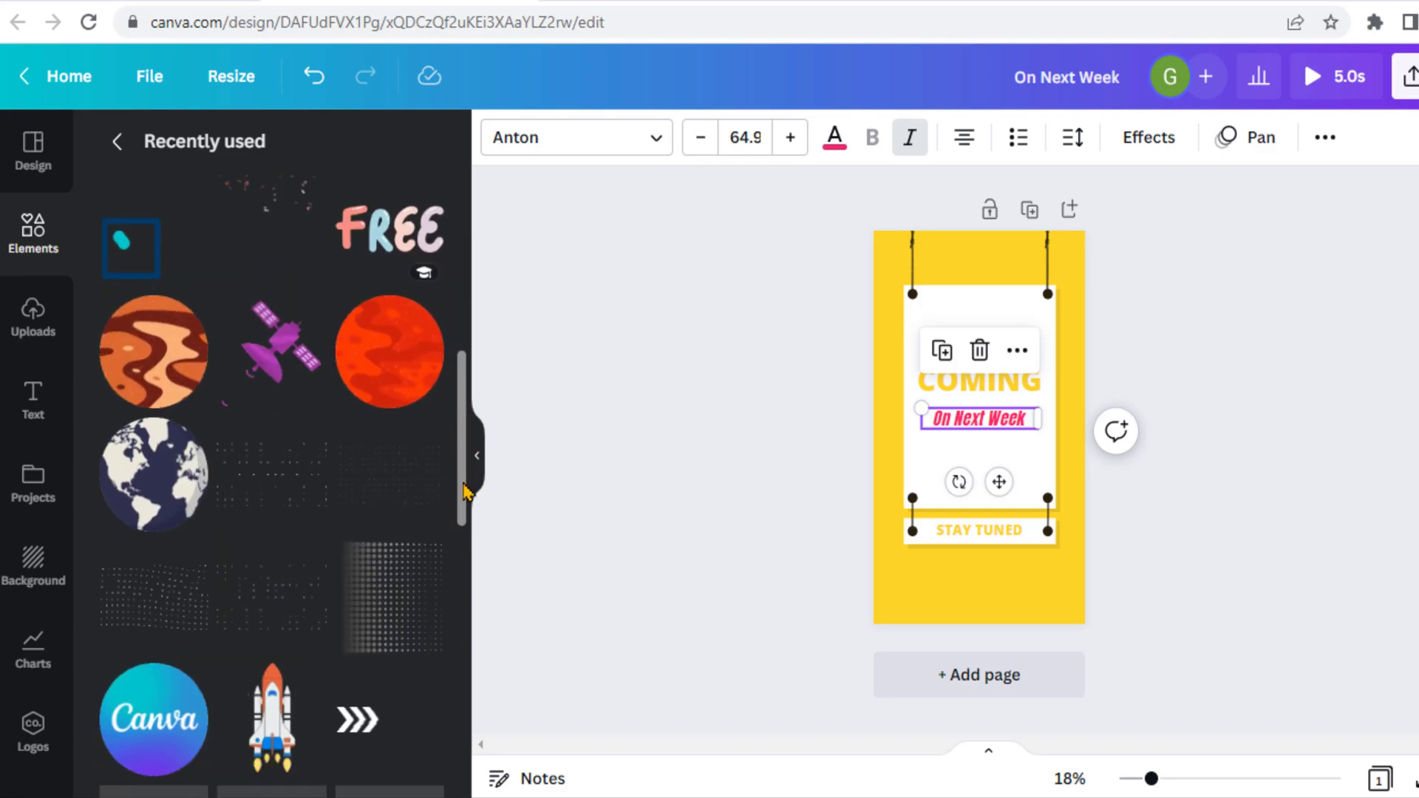
scroll(down, 3)
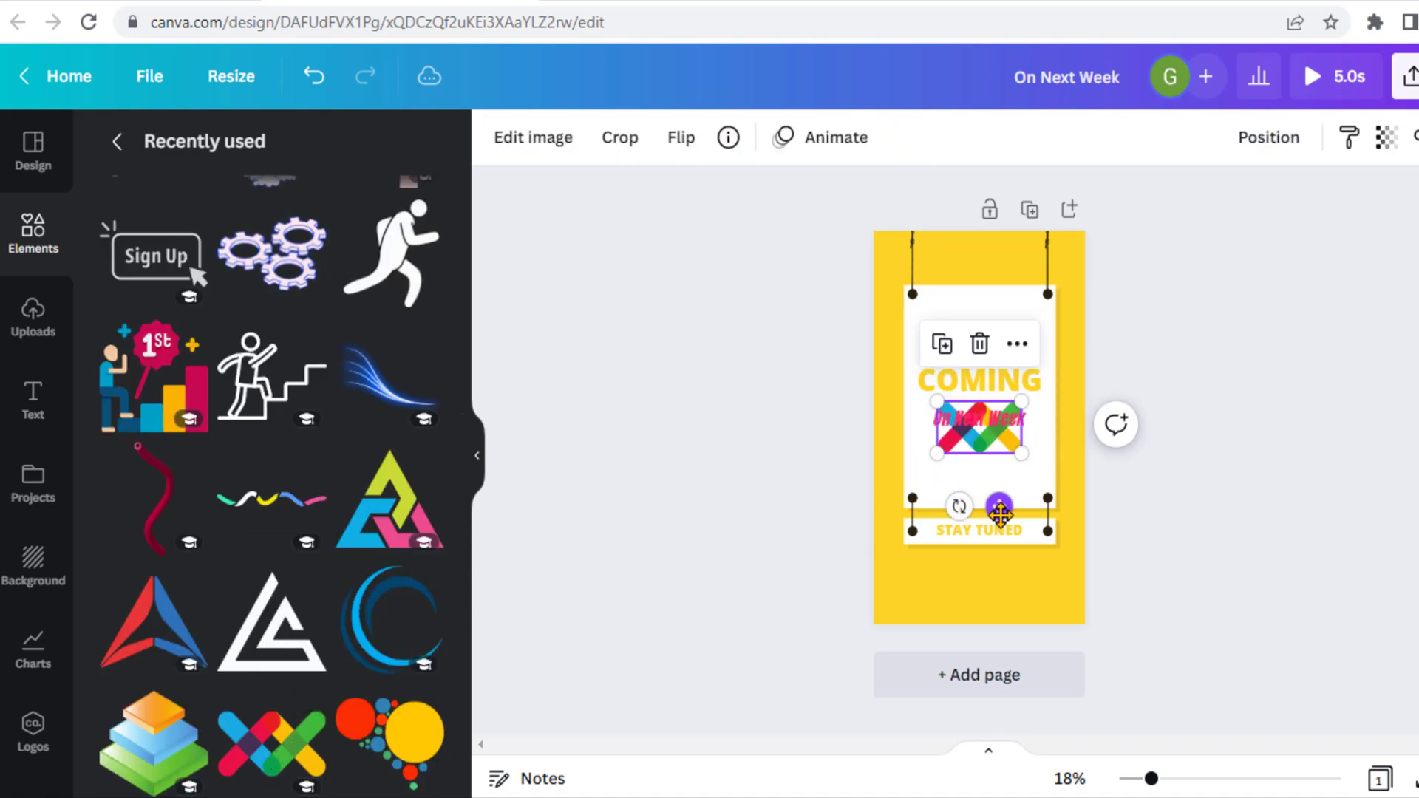
drag(1000, 511, 999, 552)
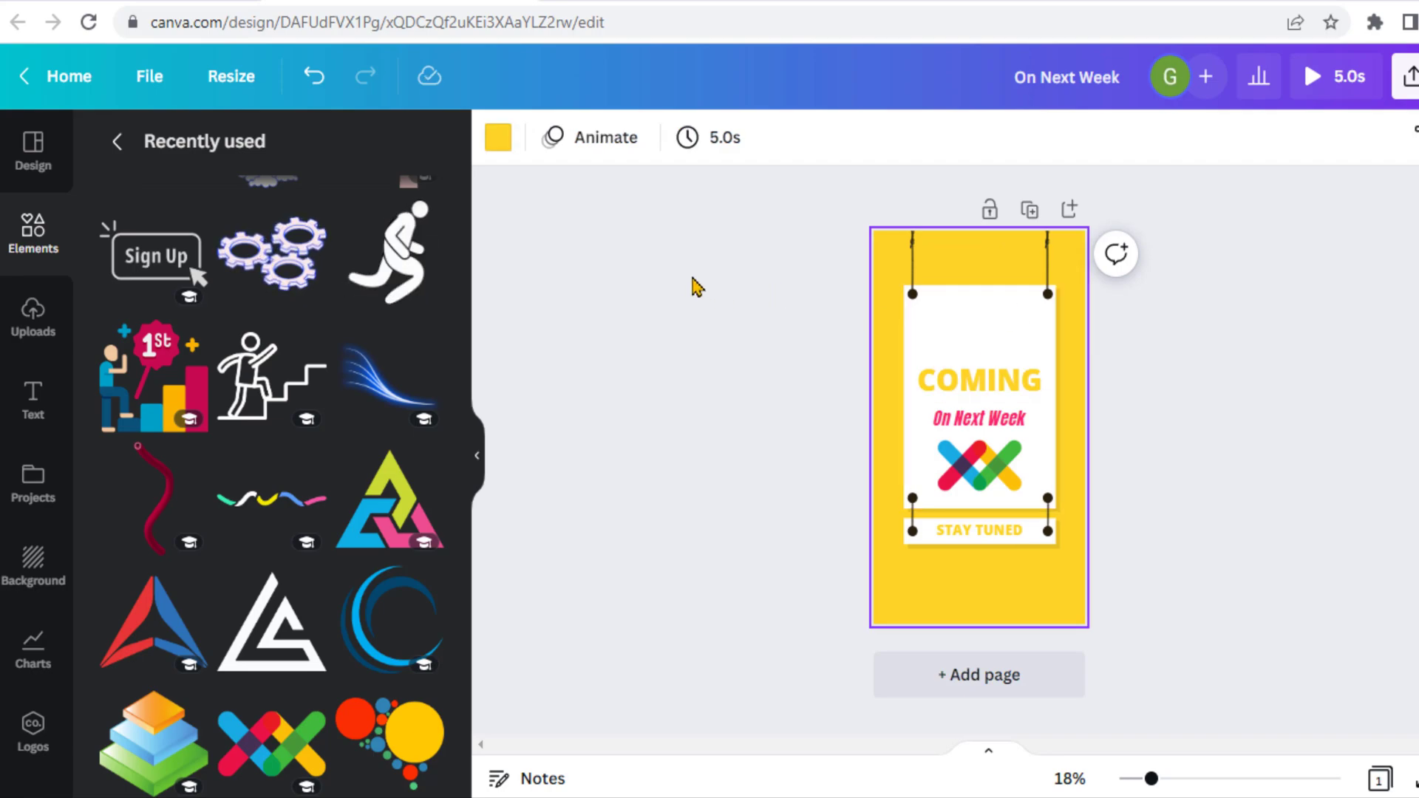
mouse_move(498, 141)
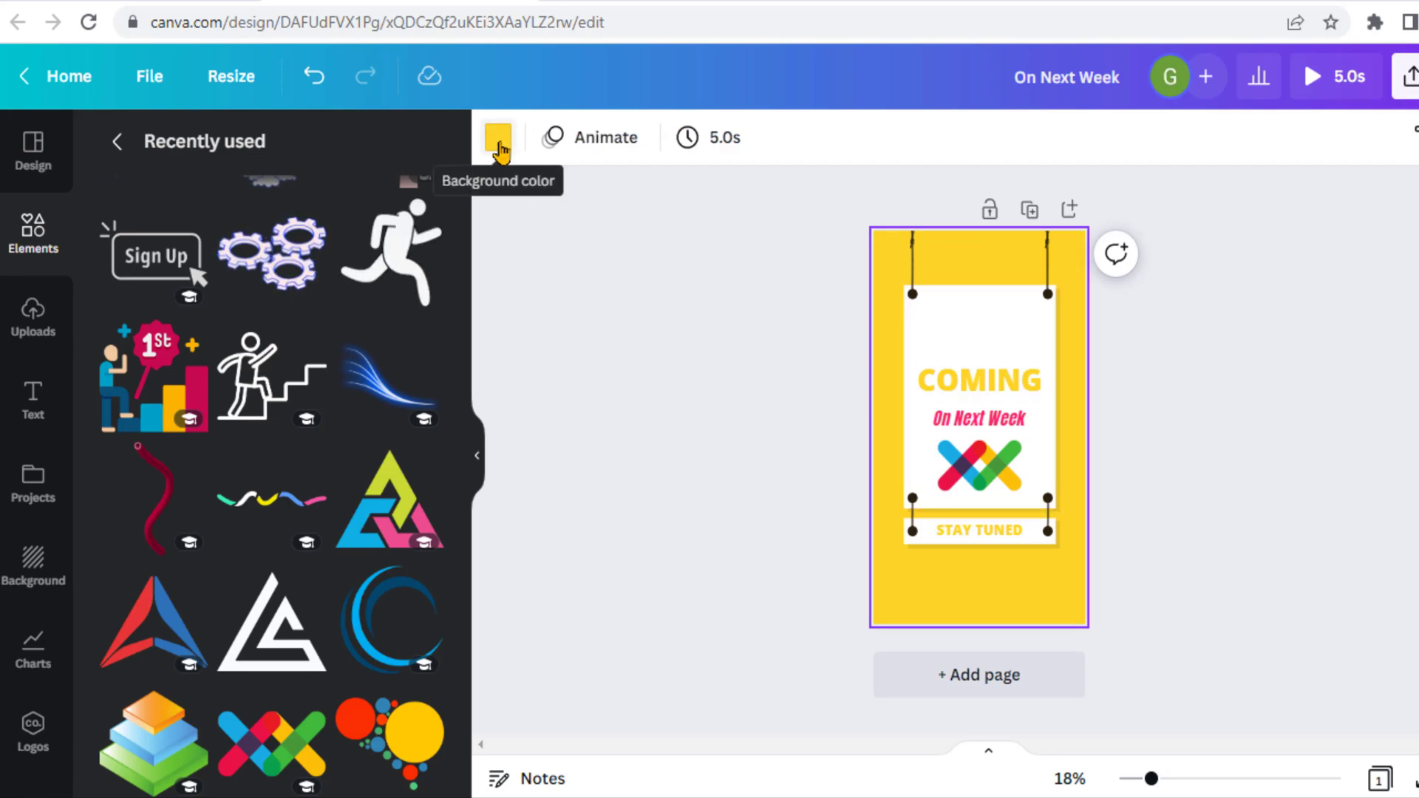
mouse_move(492, 194)
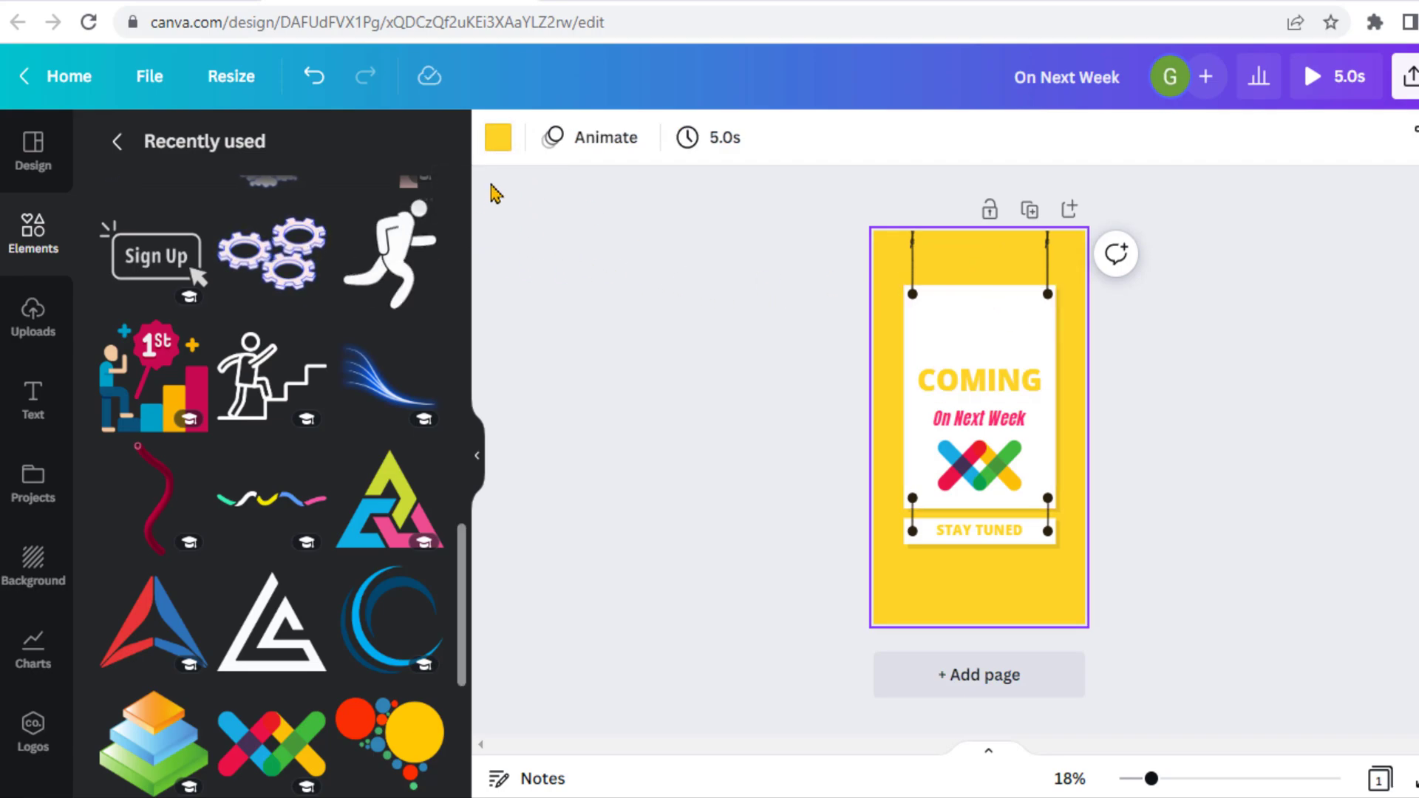
Set the poster background to pink and go back to the Canva home page.
click(498, 138)
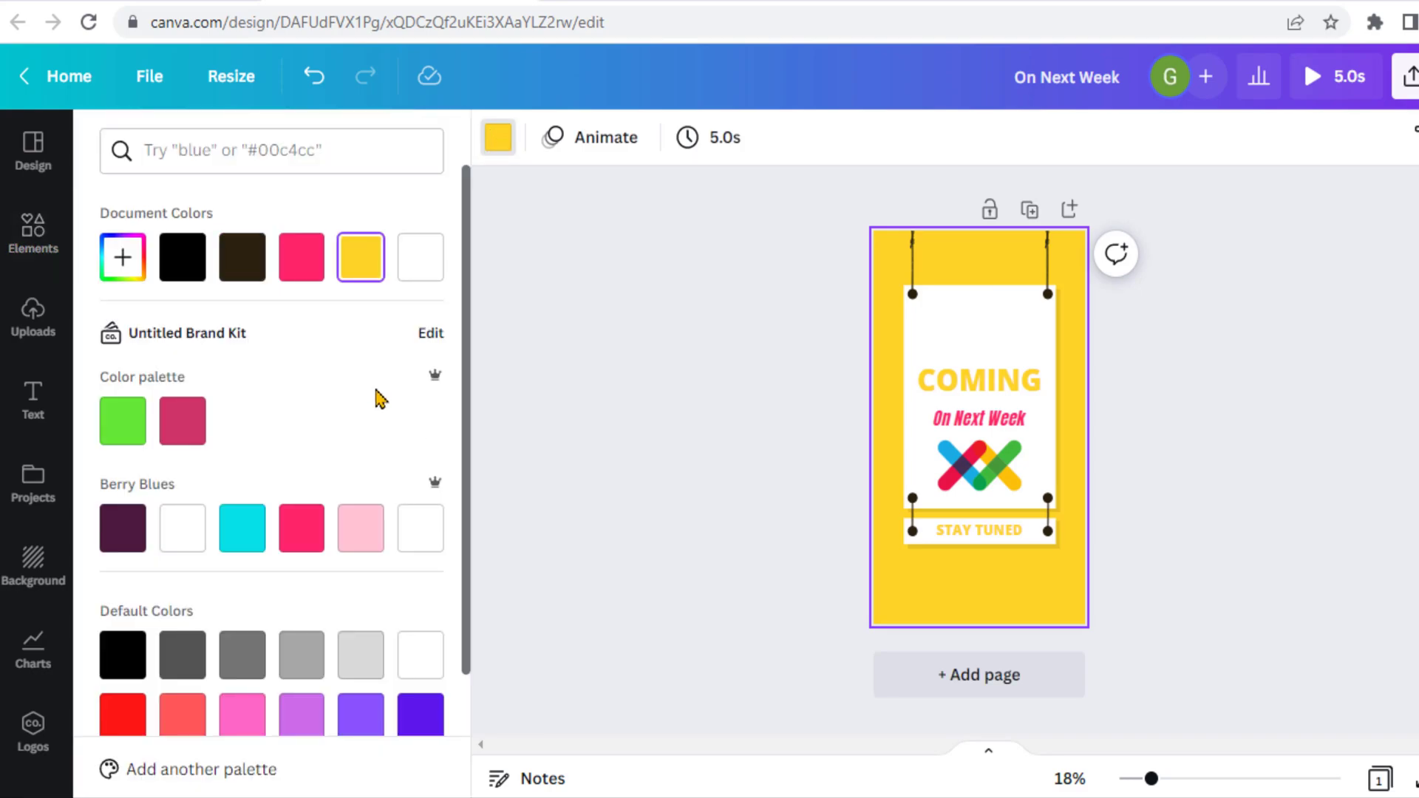
click(301, 257)
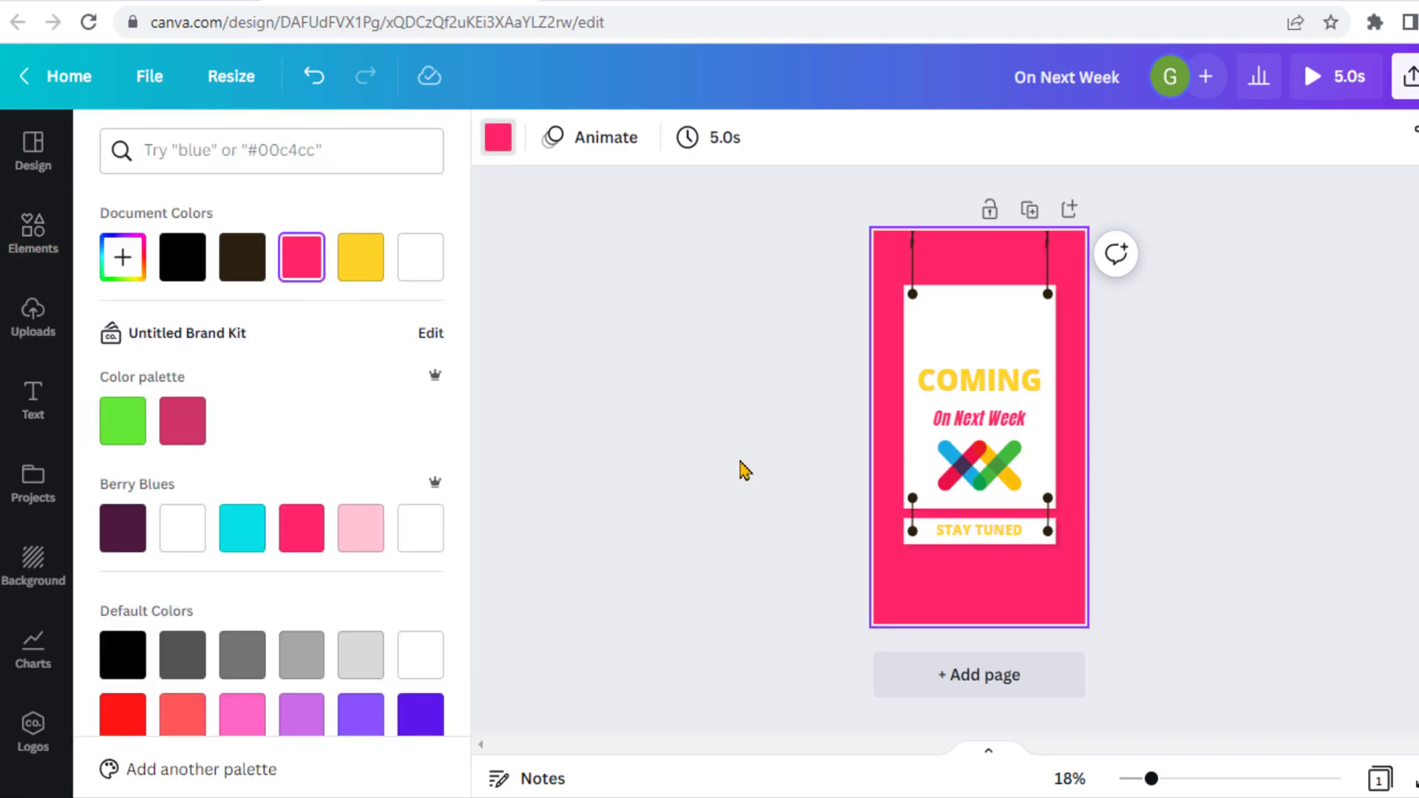
click(123, 420)
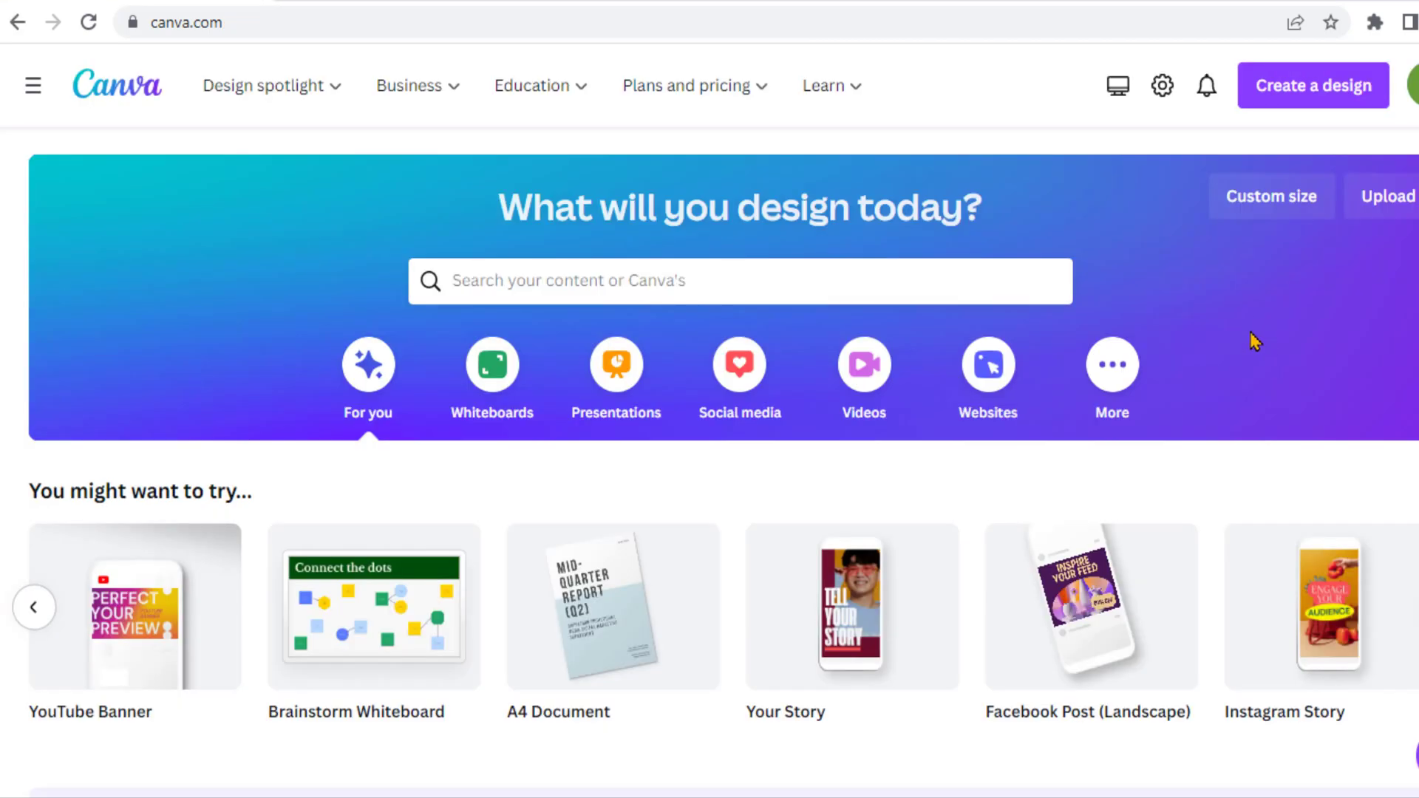
Create a new 1000 × 1000 px Classroom Announcement design.
click(1314, 86)
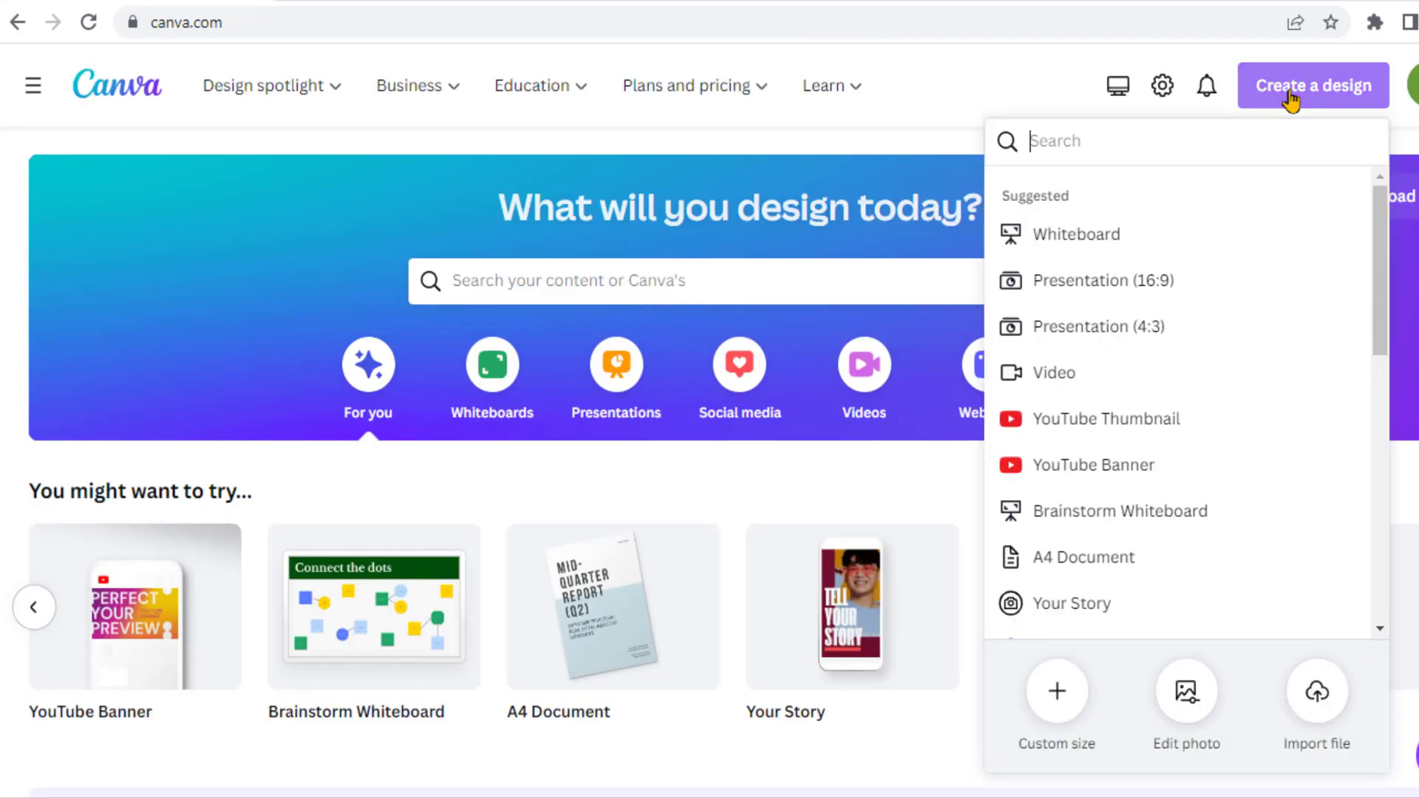
mouse_move(1384, 259)
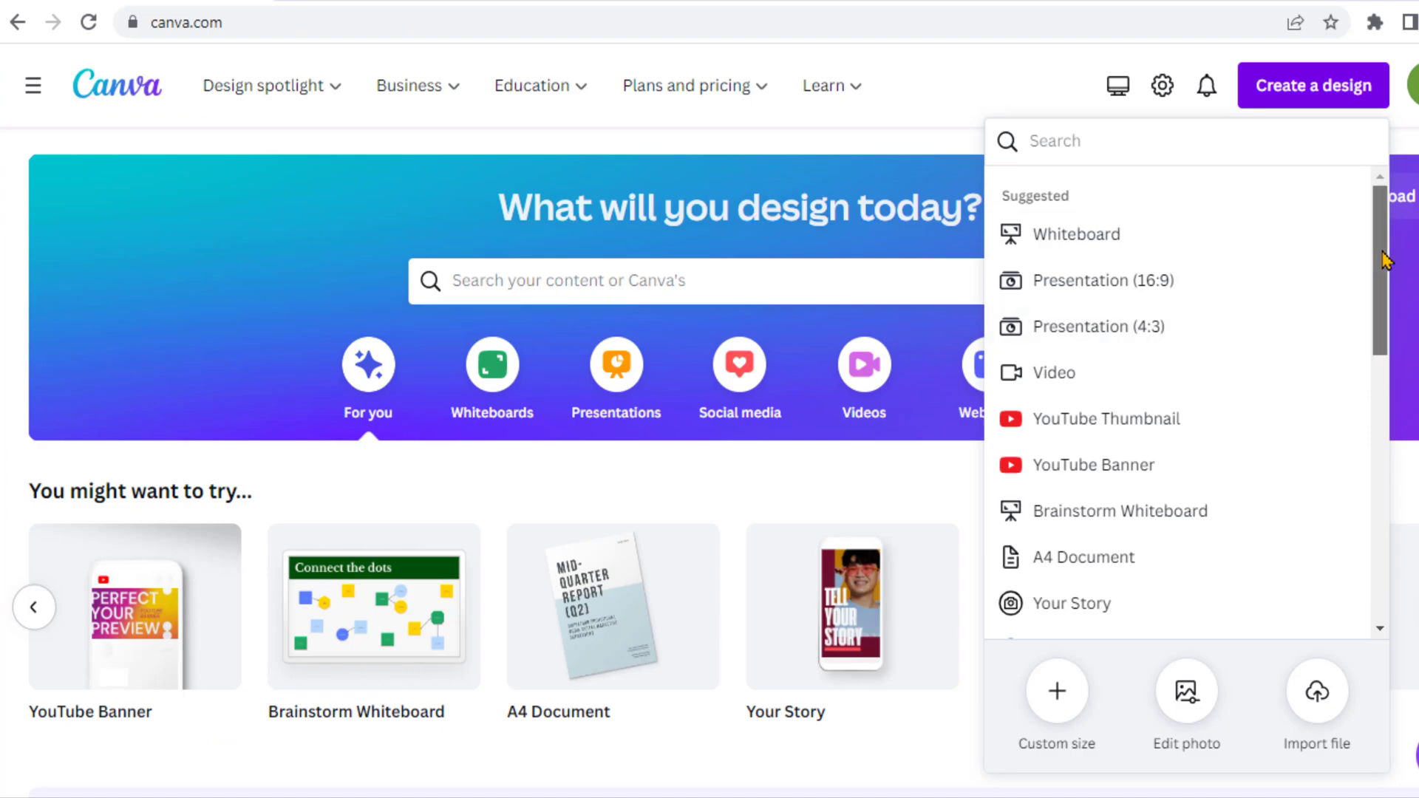
scroll(down, 3)
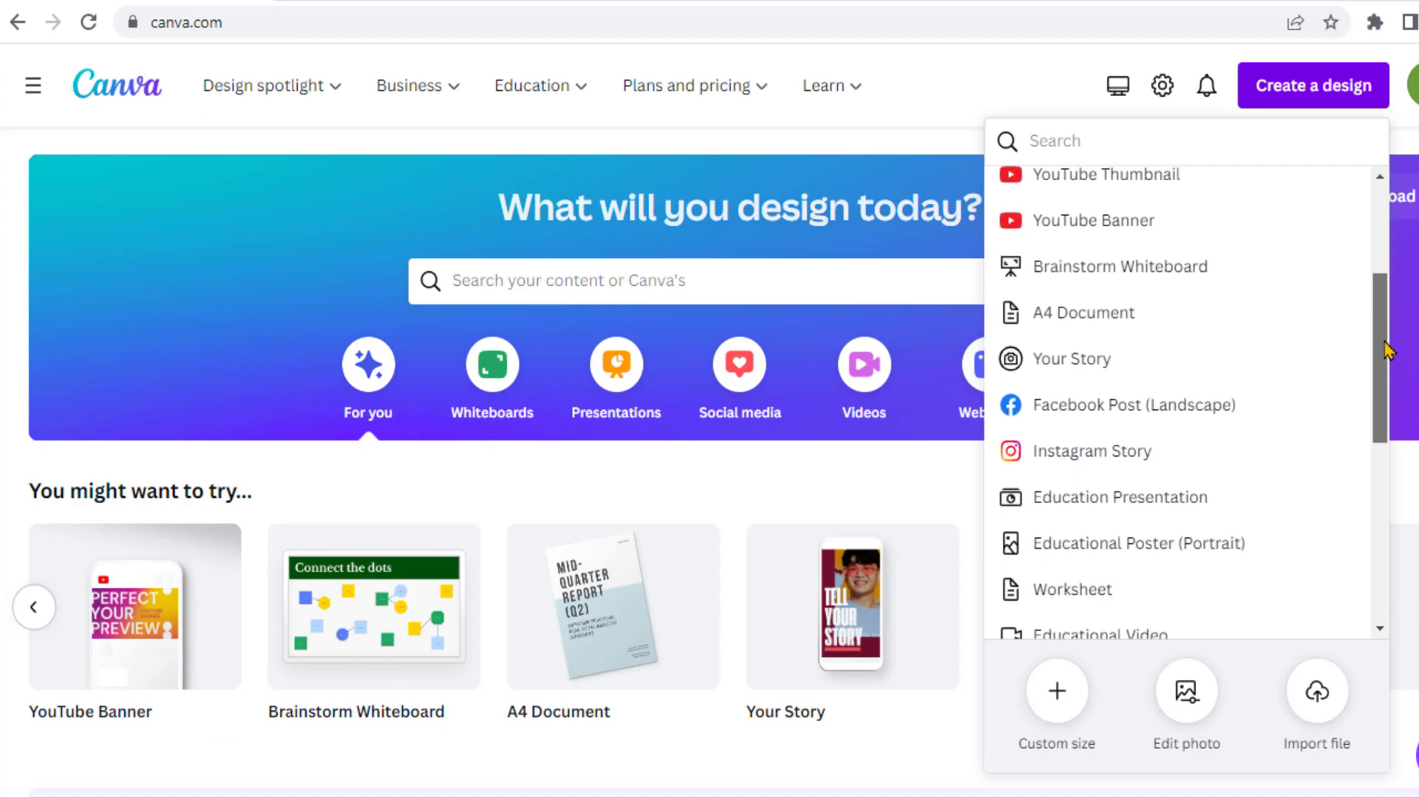
scroll(down, 3)
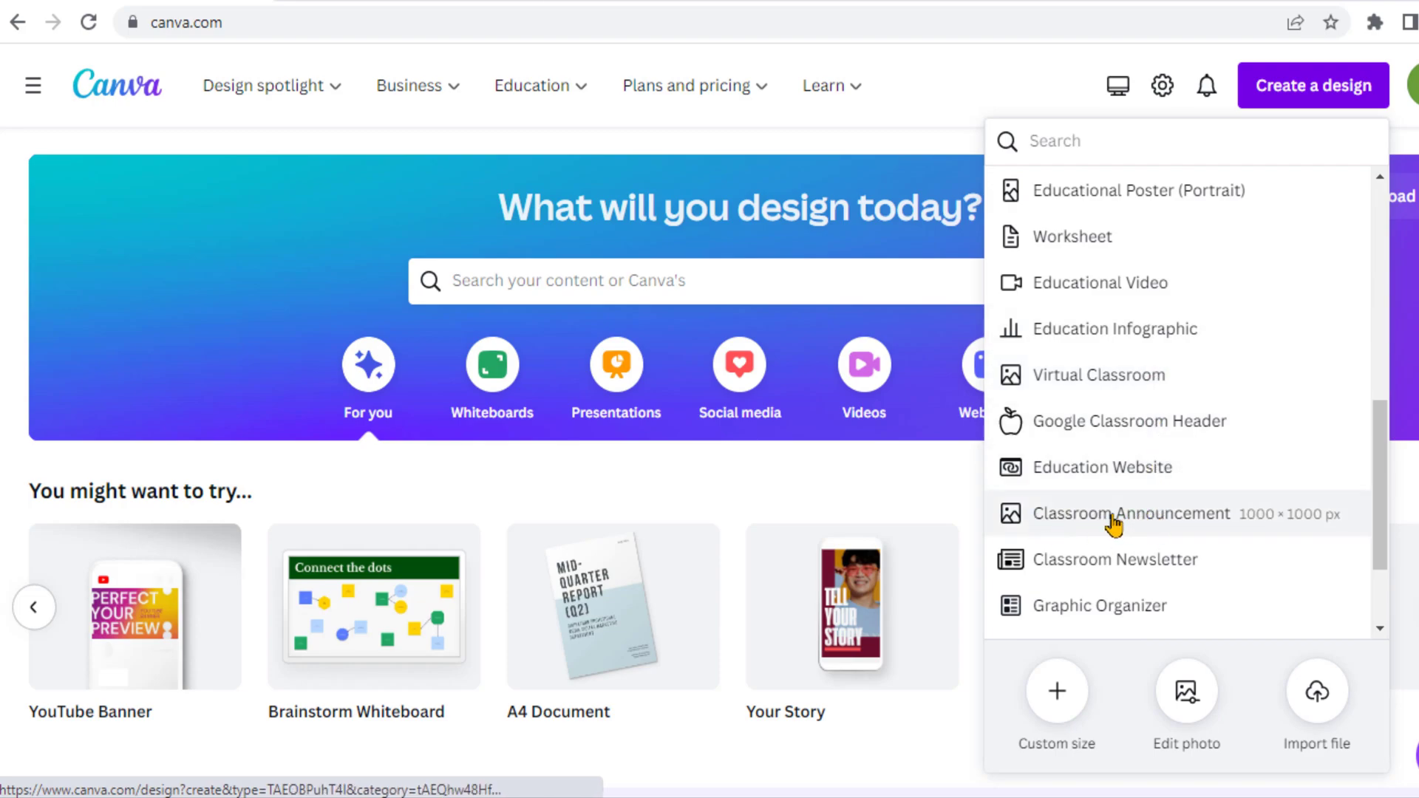
click(1131, 513)
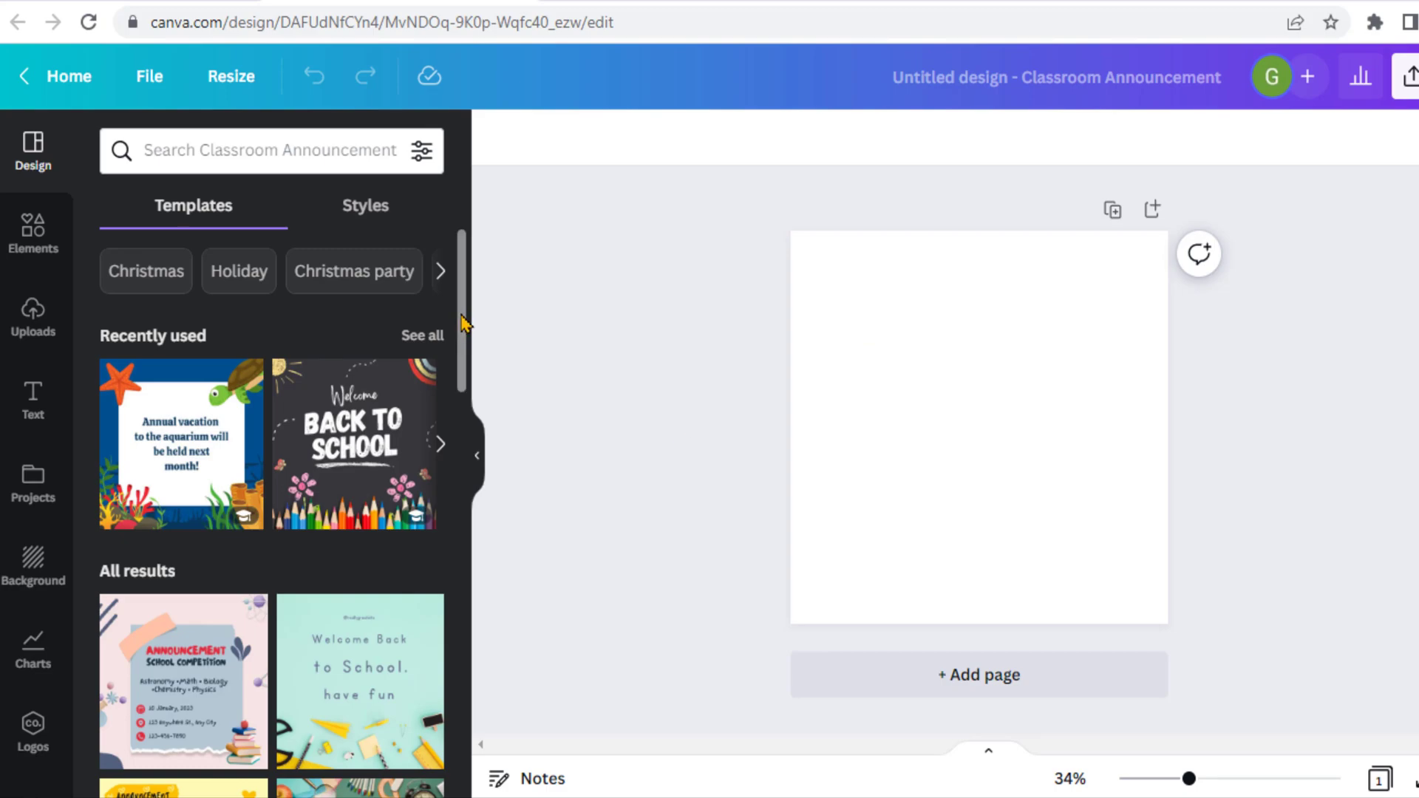
scroll(down, 3)
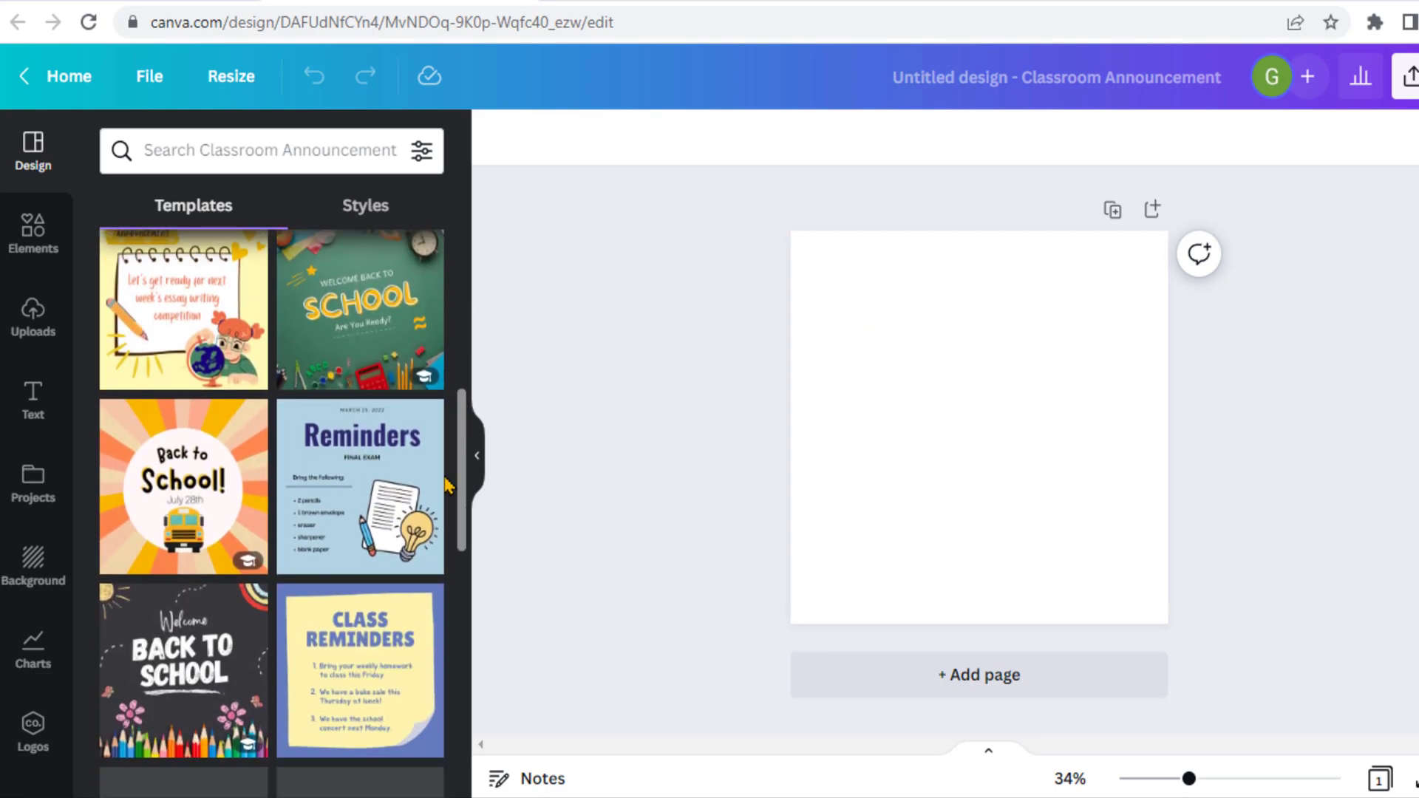
scroll(down, 3)
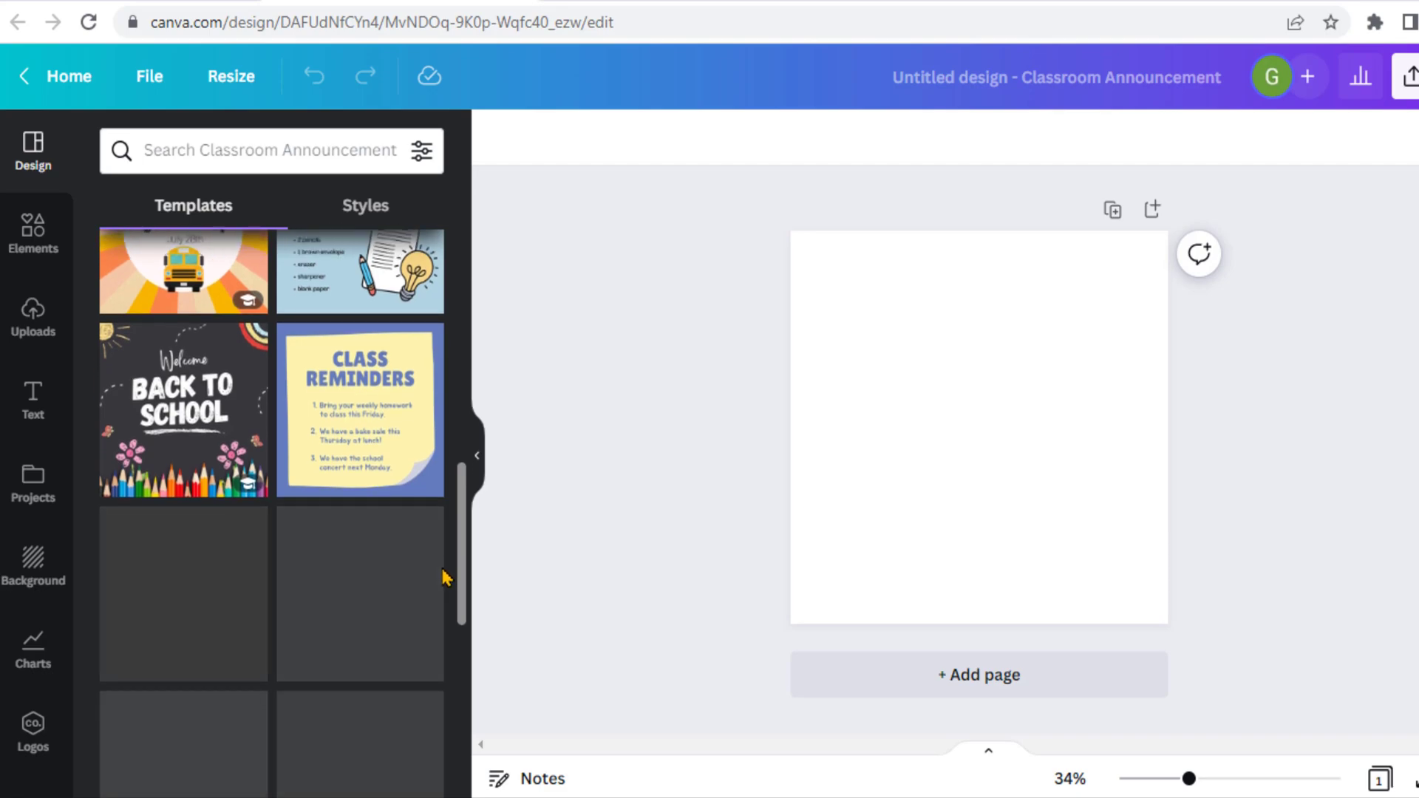
scroll(down, 3)
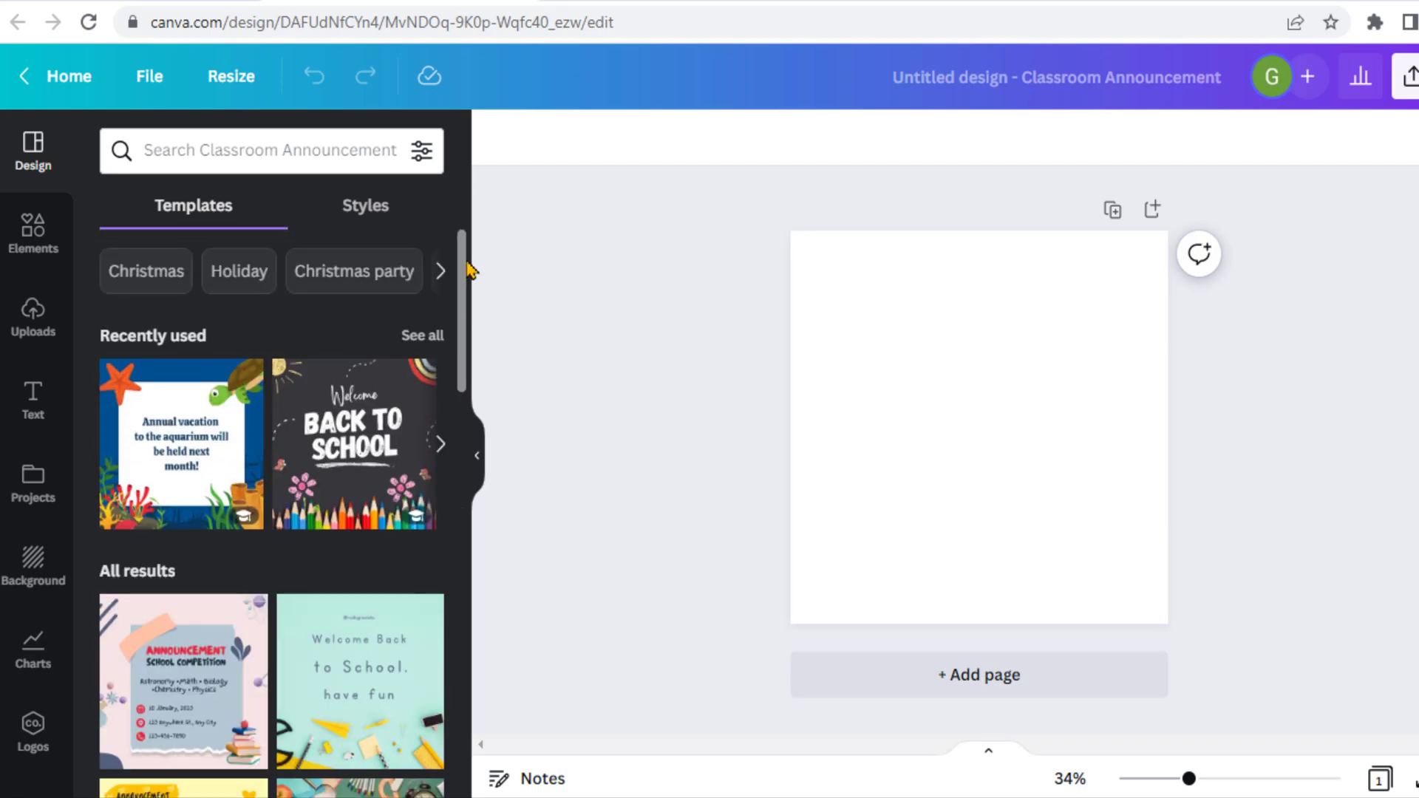
click(862, 443)
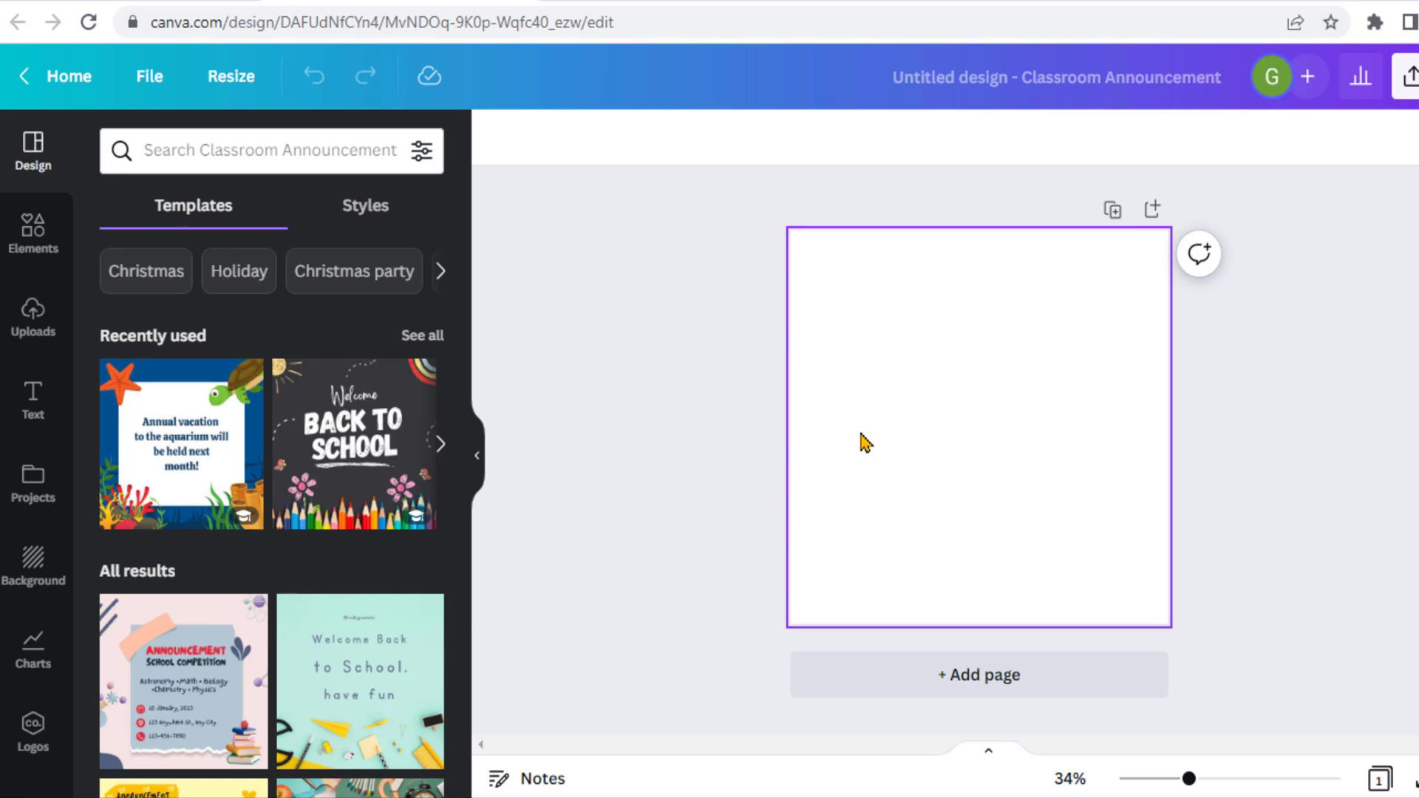
mouse_move(1053, 258)
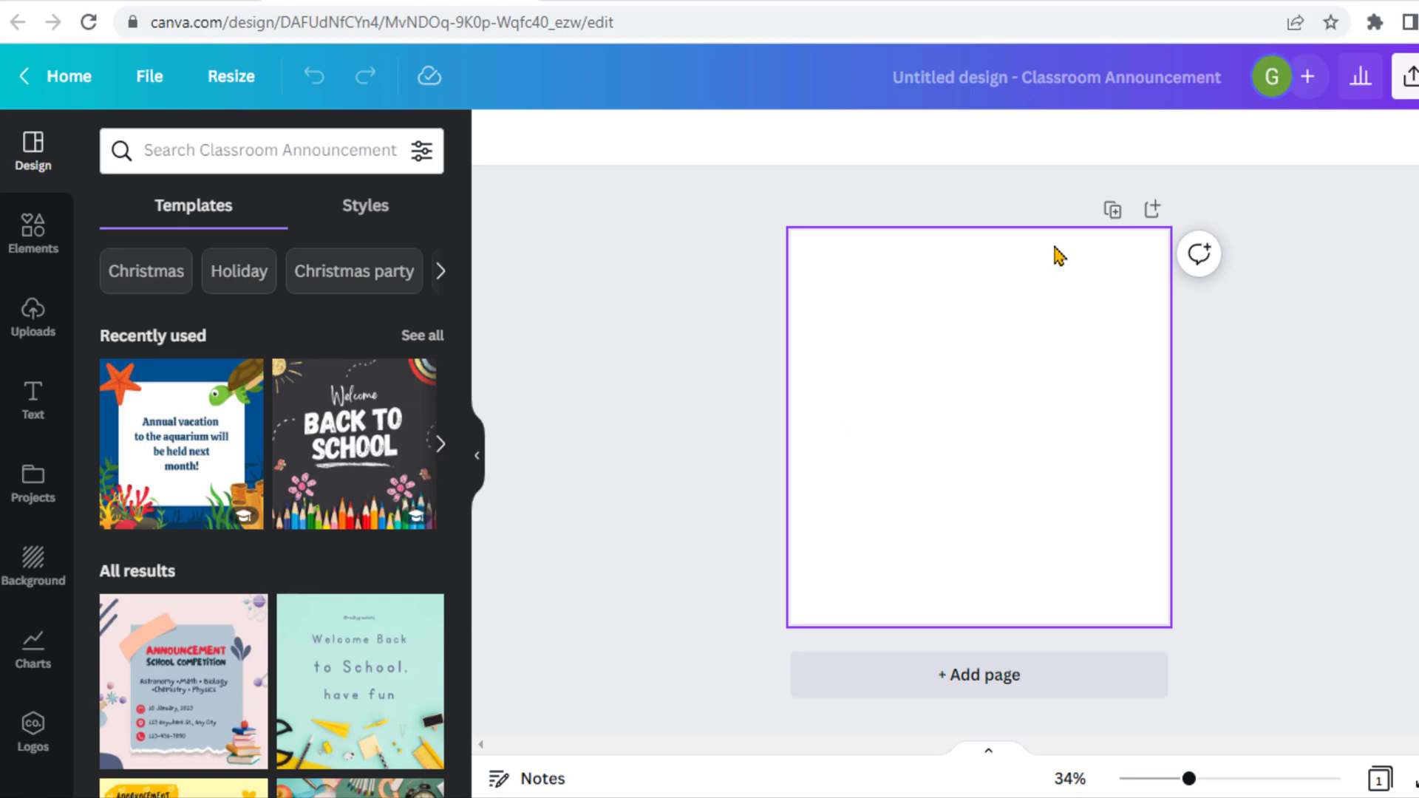
mouse_move(814, 325)
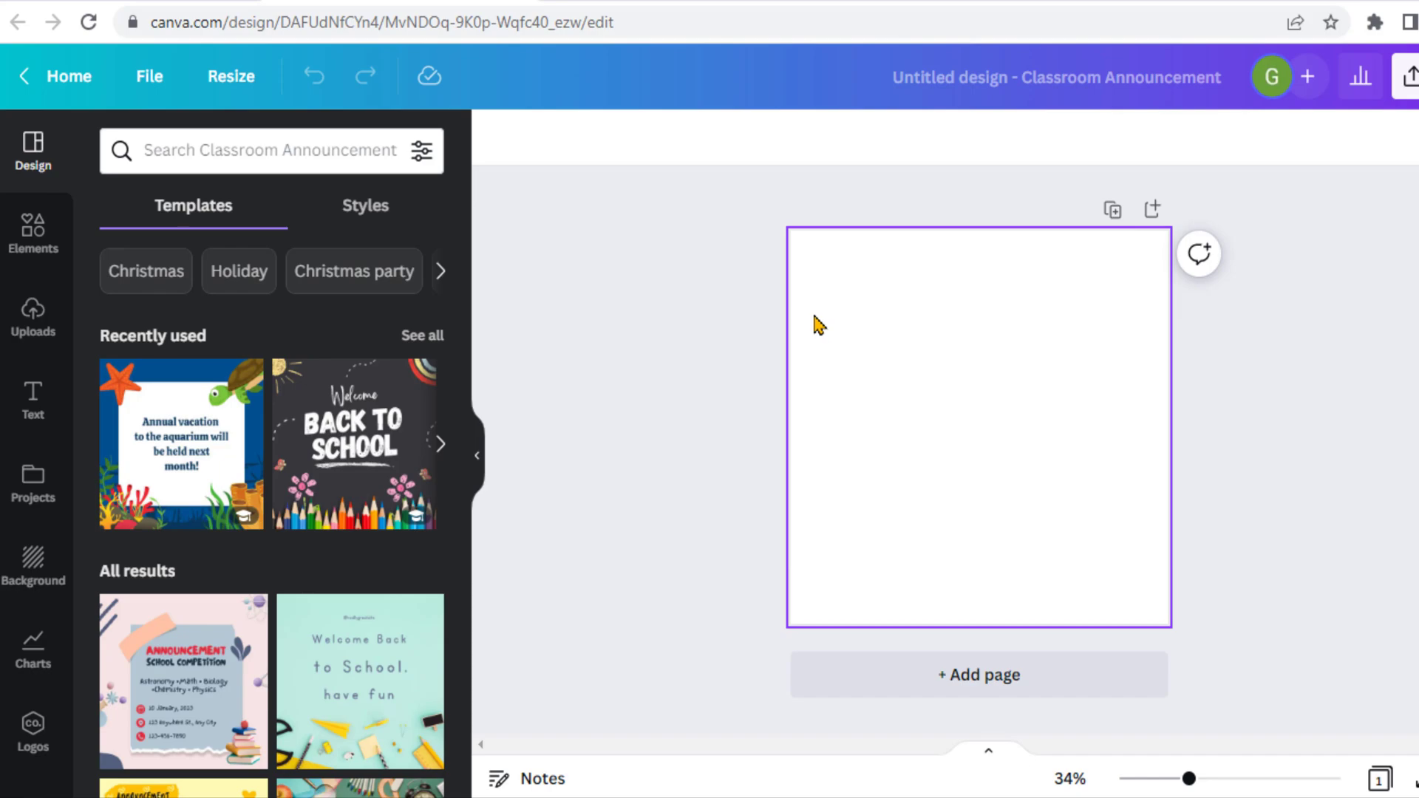
click(746, 355)
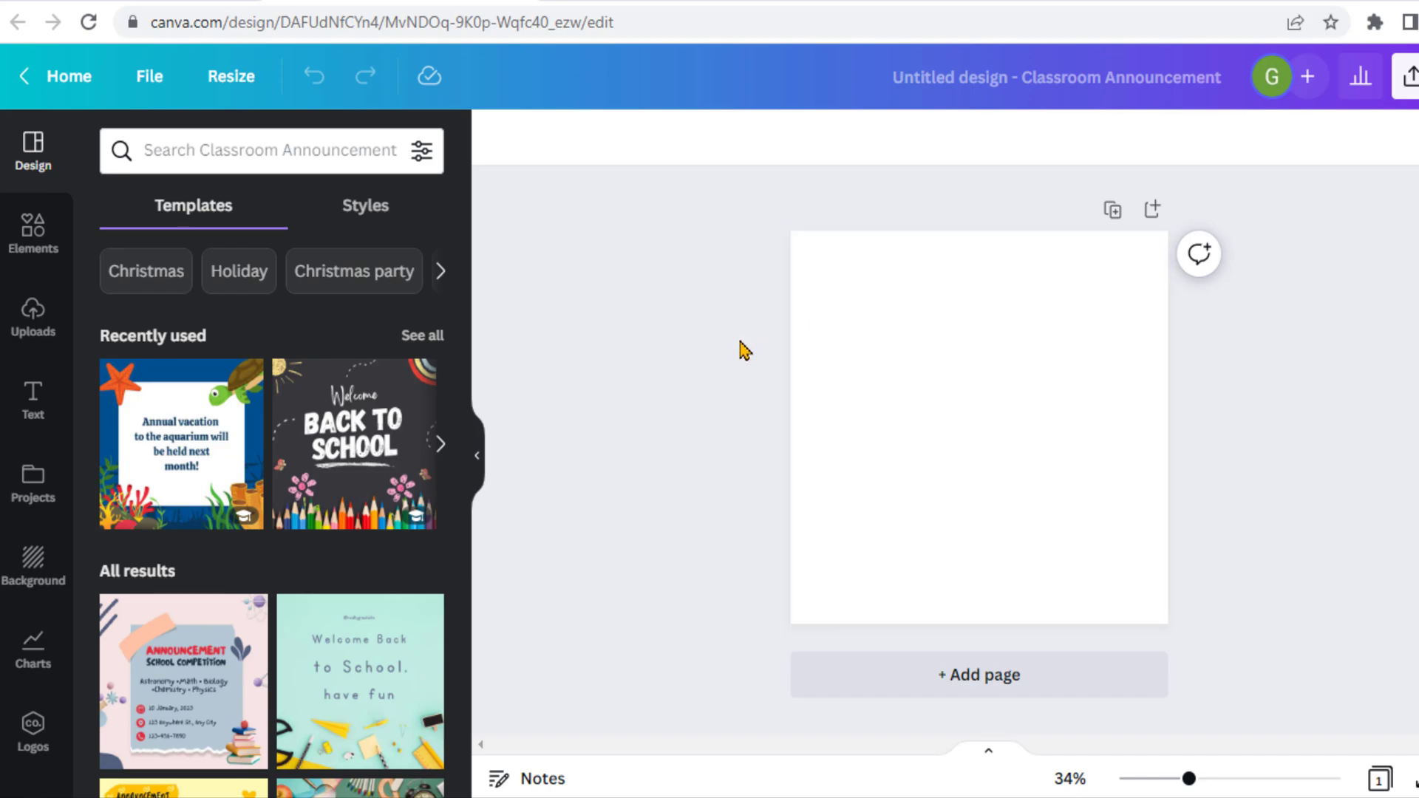
mouse_move(538, 384)
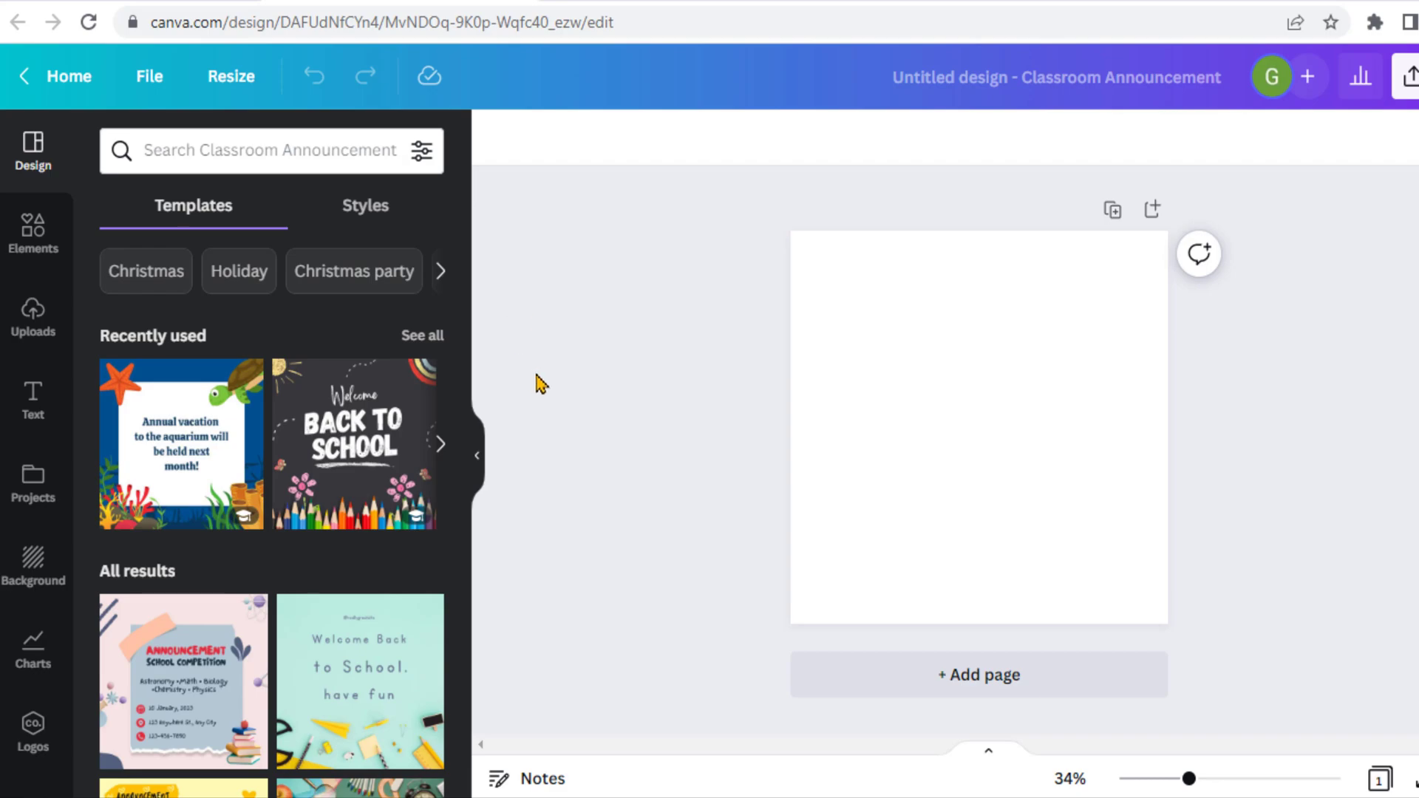
mouse_move(33, 563)
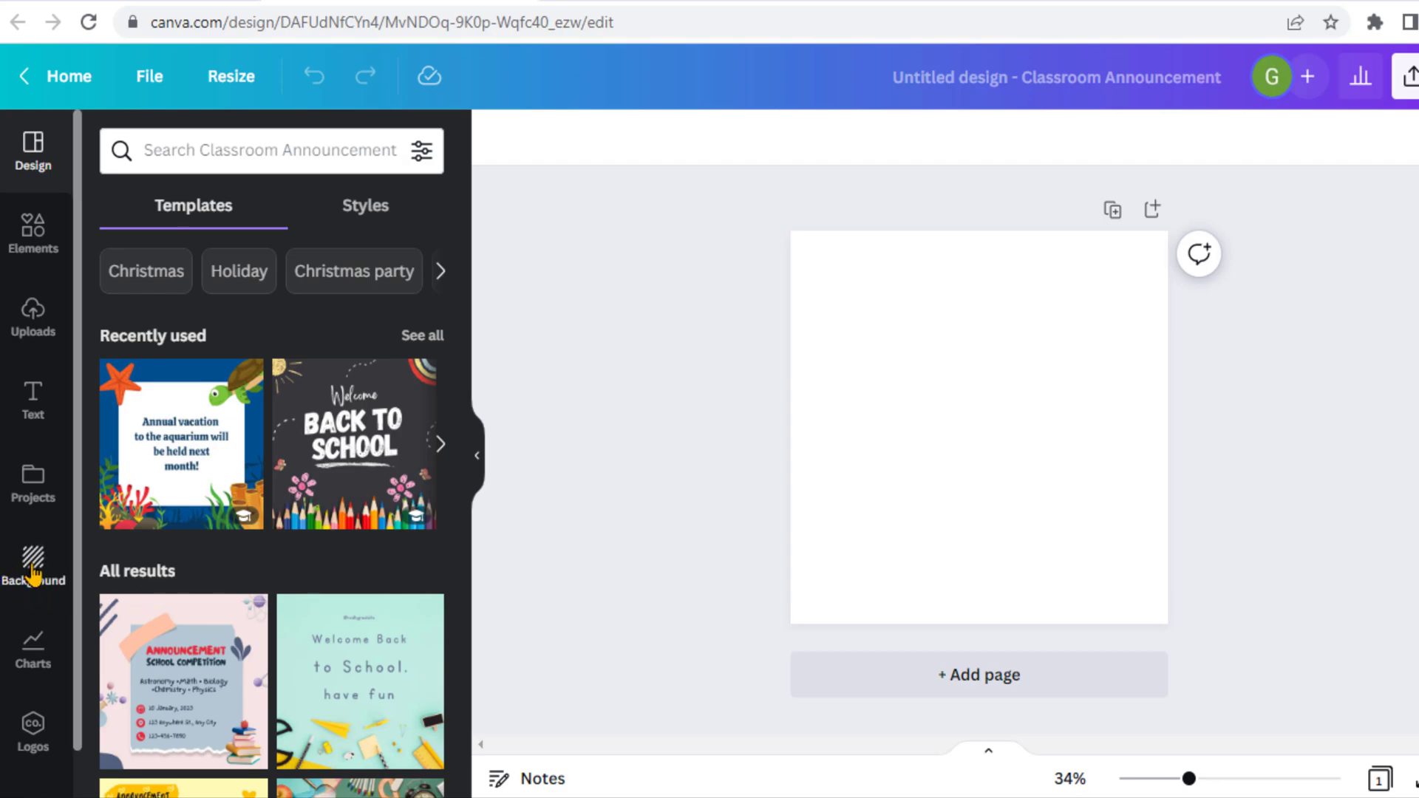
Apply the recently used blue background with a red wave to the page.
click(33, 562)
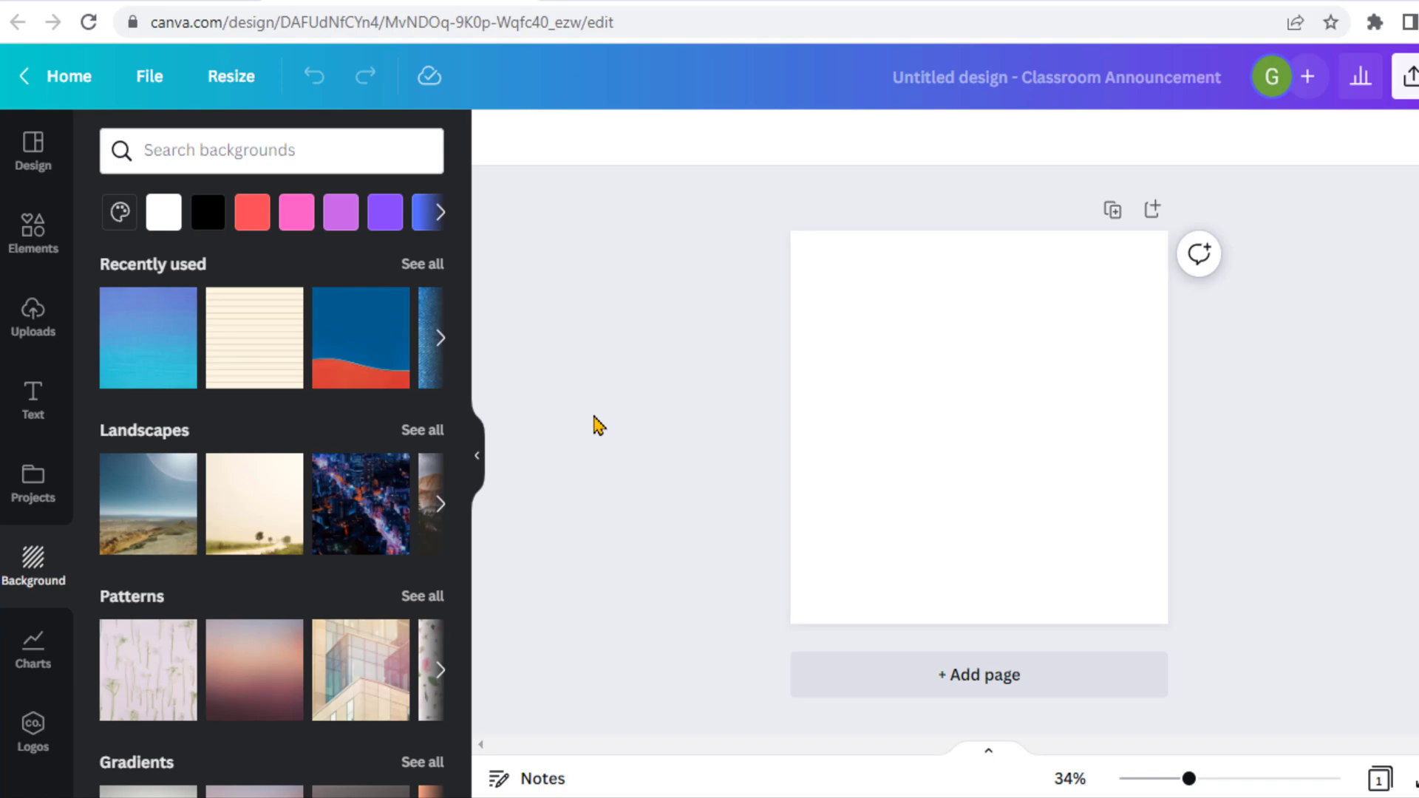
scroll(down, 3)
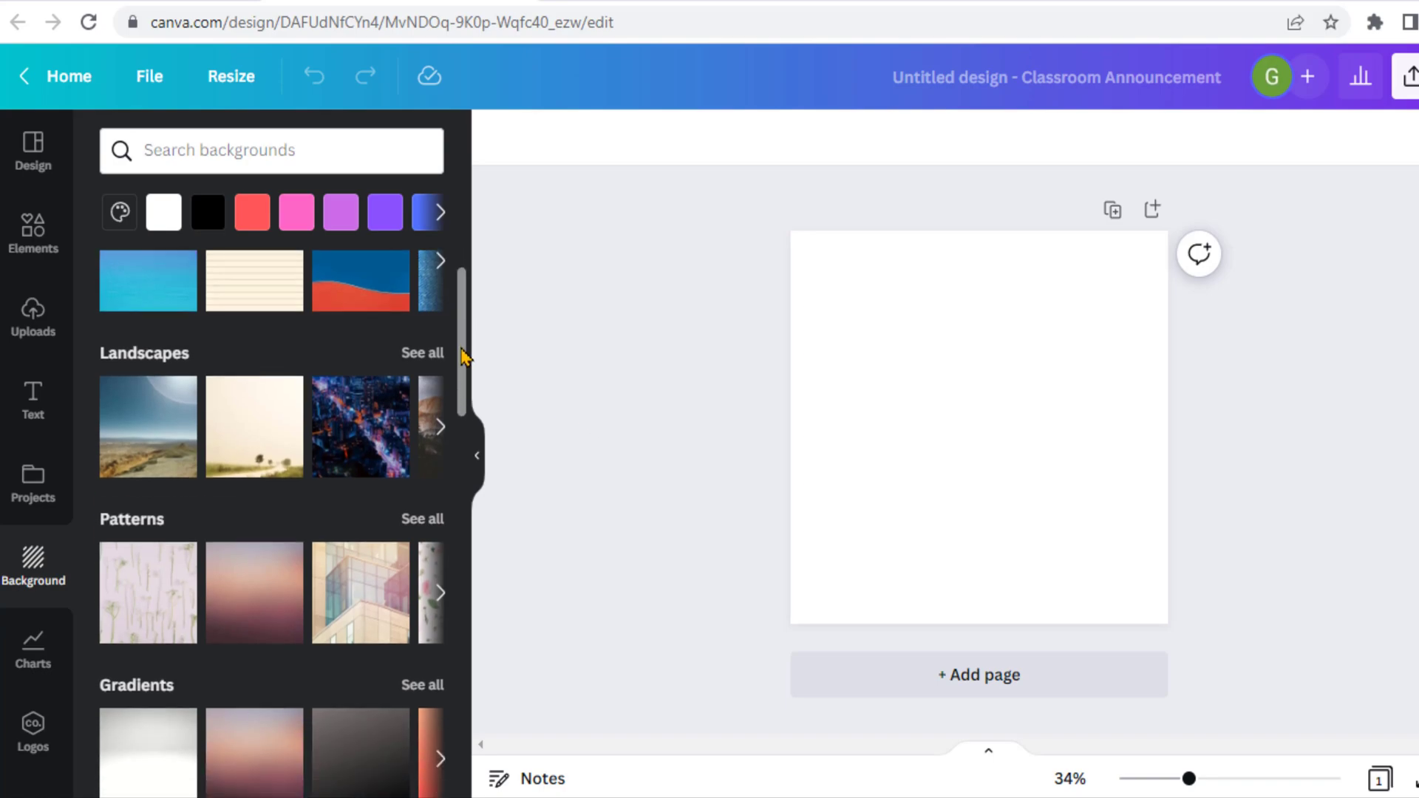
scroll(down, 3)
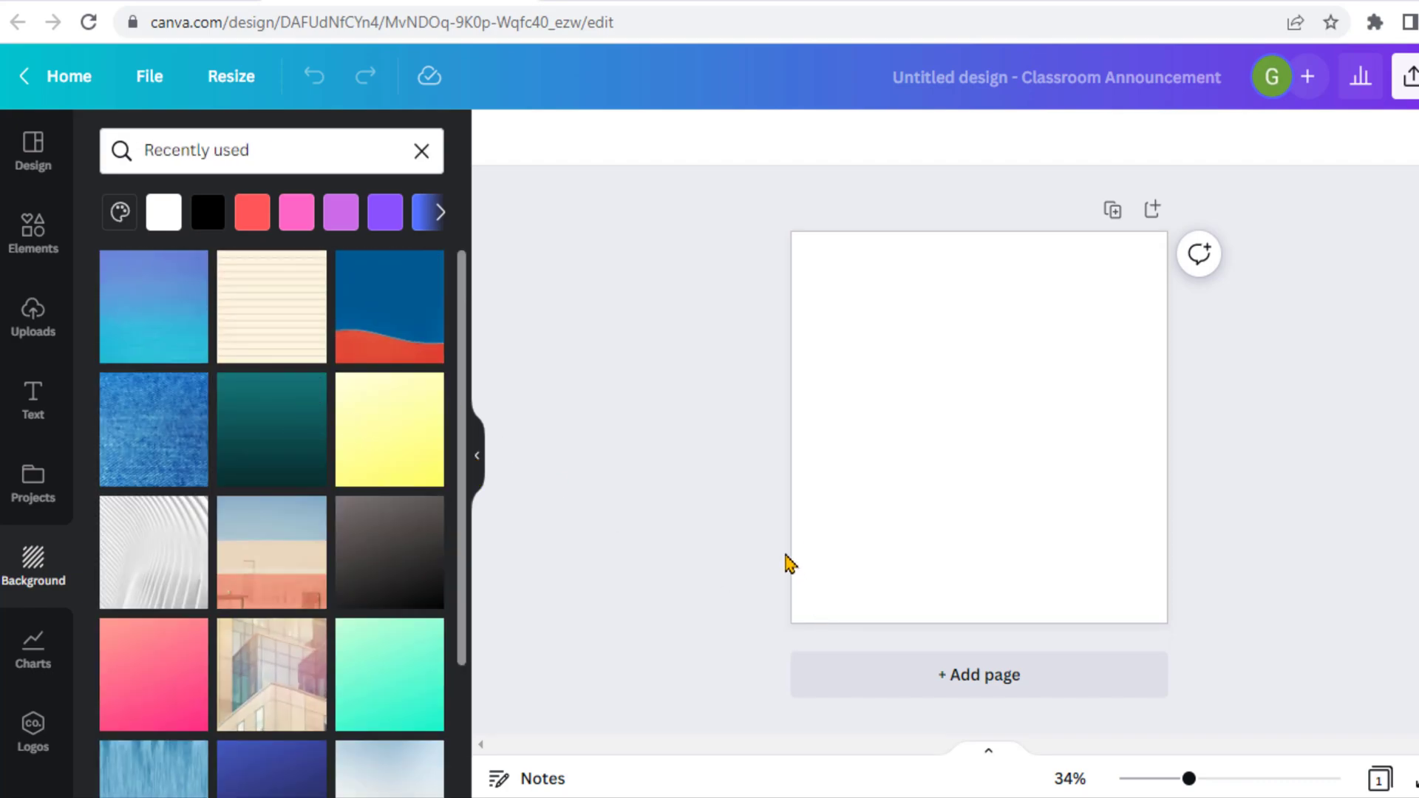
click(389, 305)
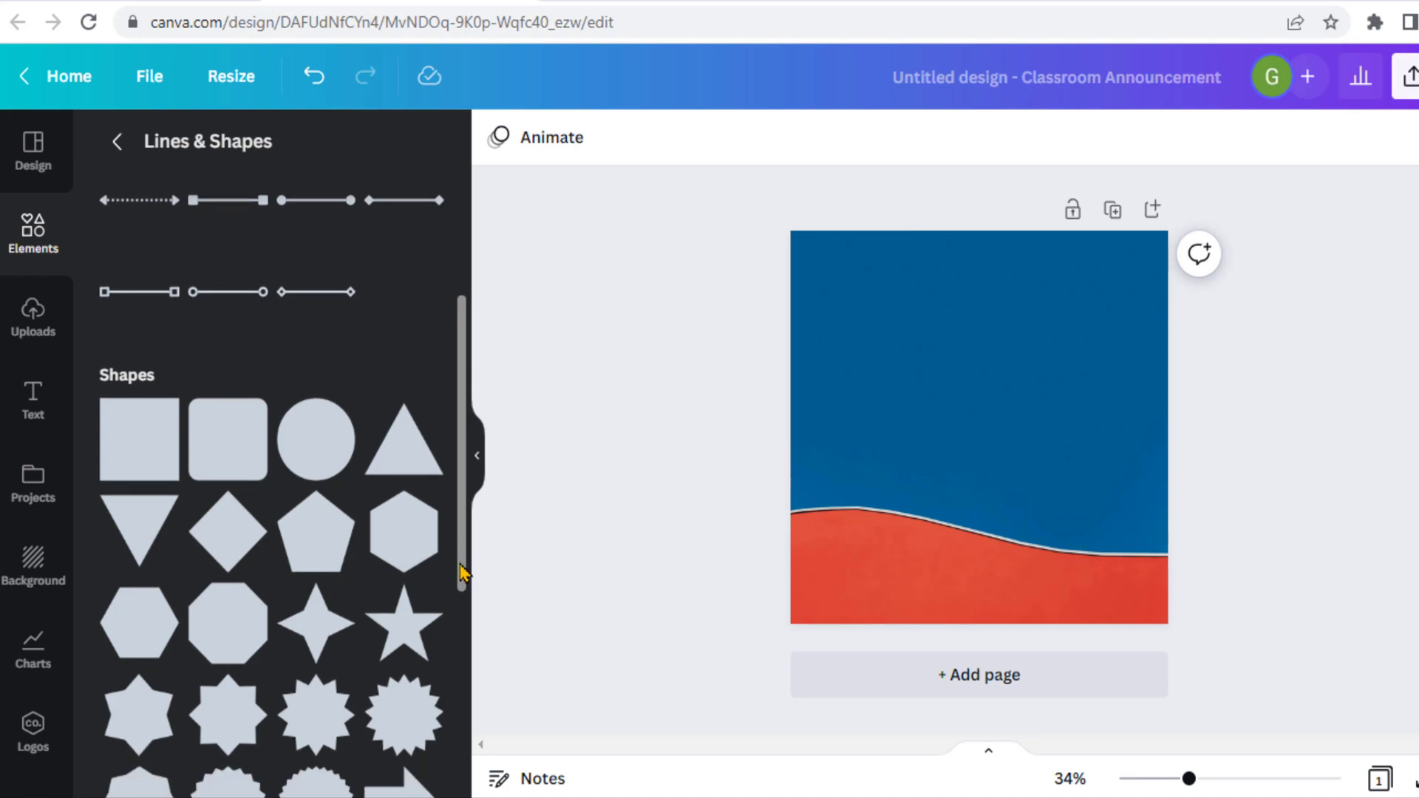
Add a red square and stretch it into a wide rectangle over the upper design.
click(136, 447)
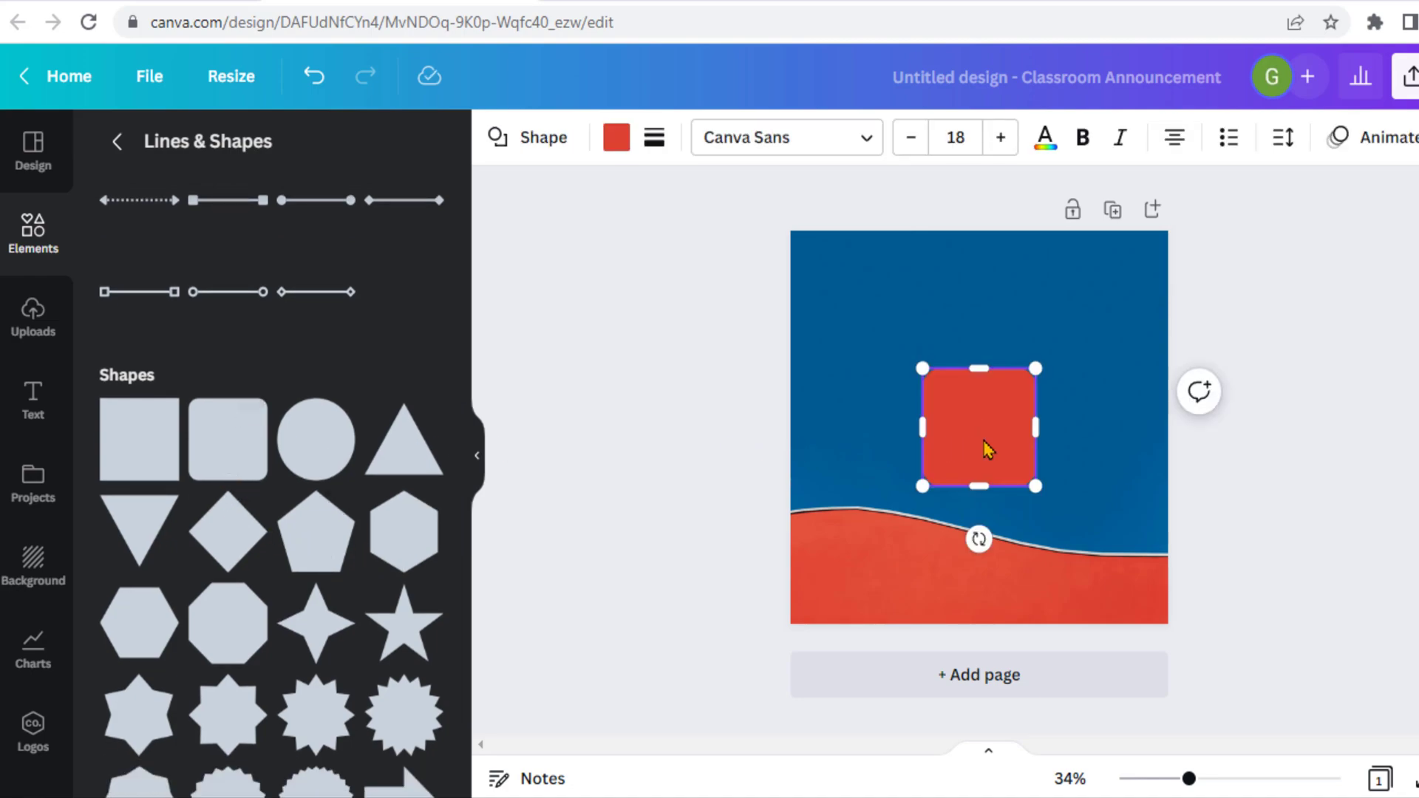
drag(921, 368, 830, 267)
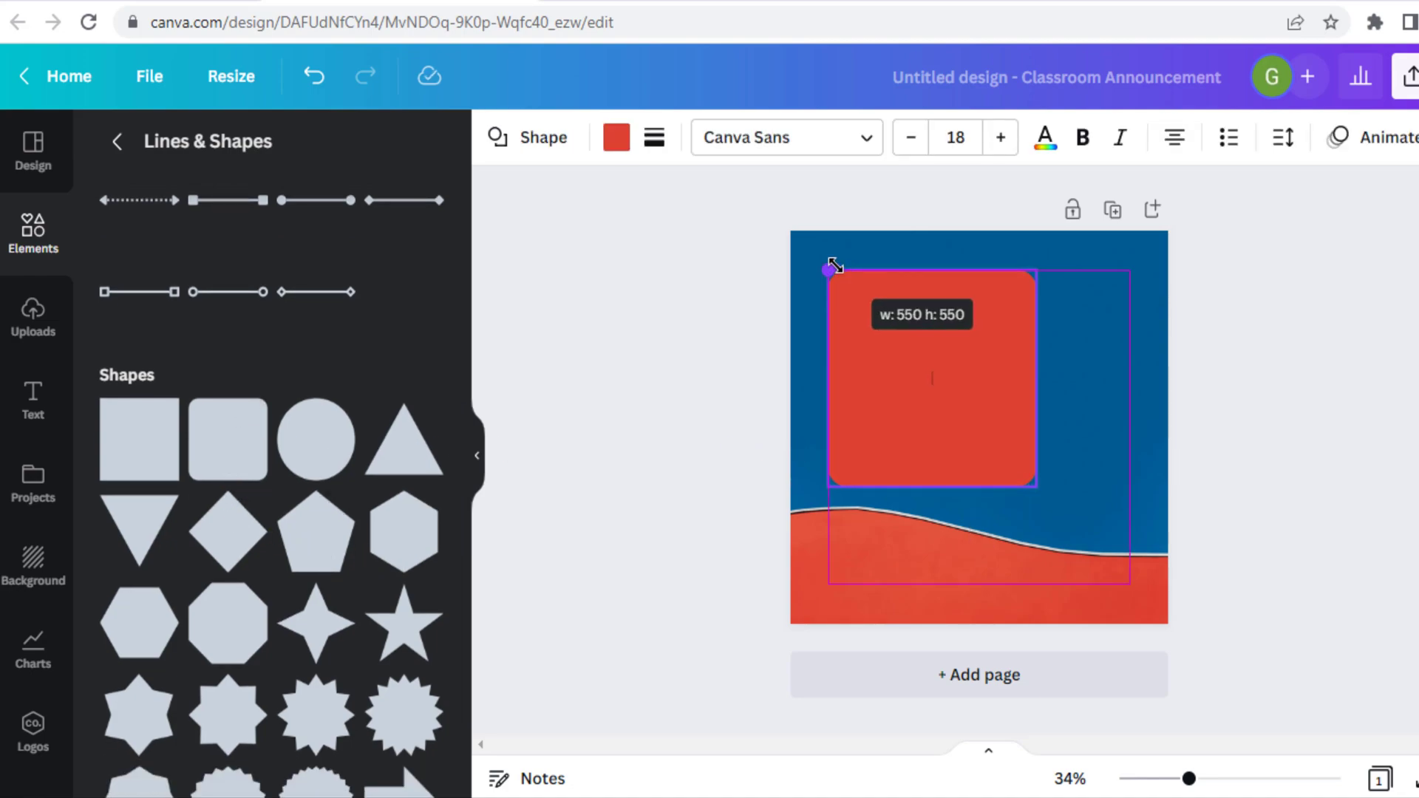
drag(830, 269, 1058, 263)
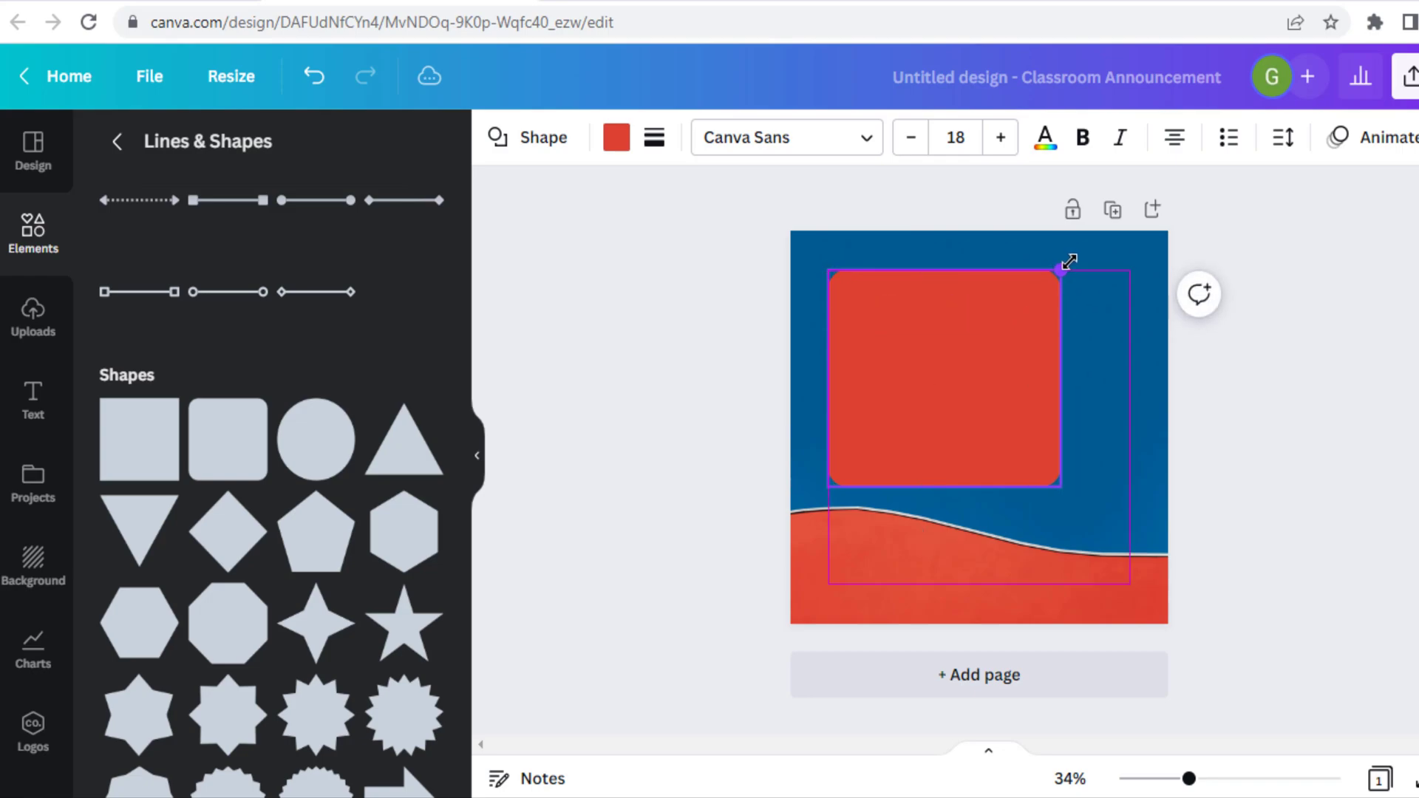
drag(1061, 267, 1126, 262)
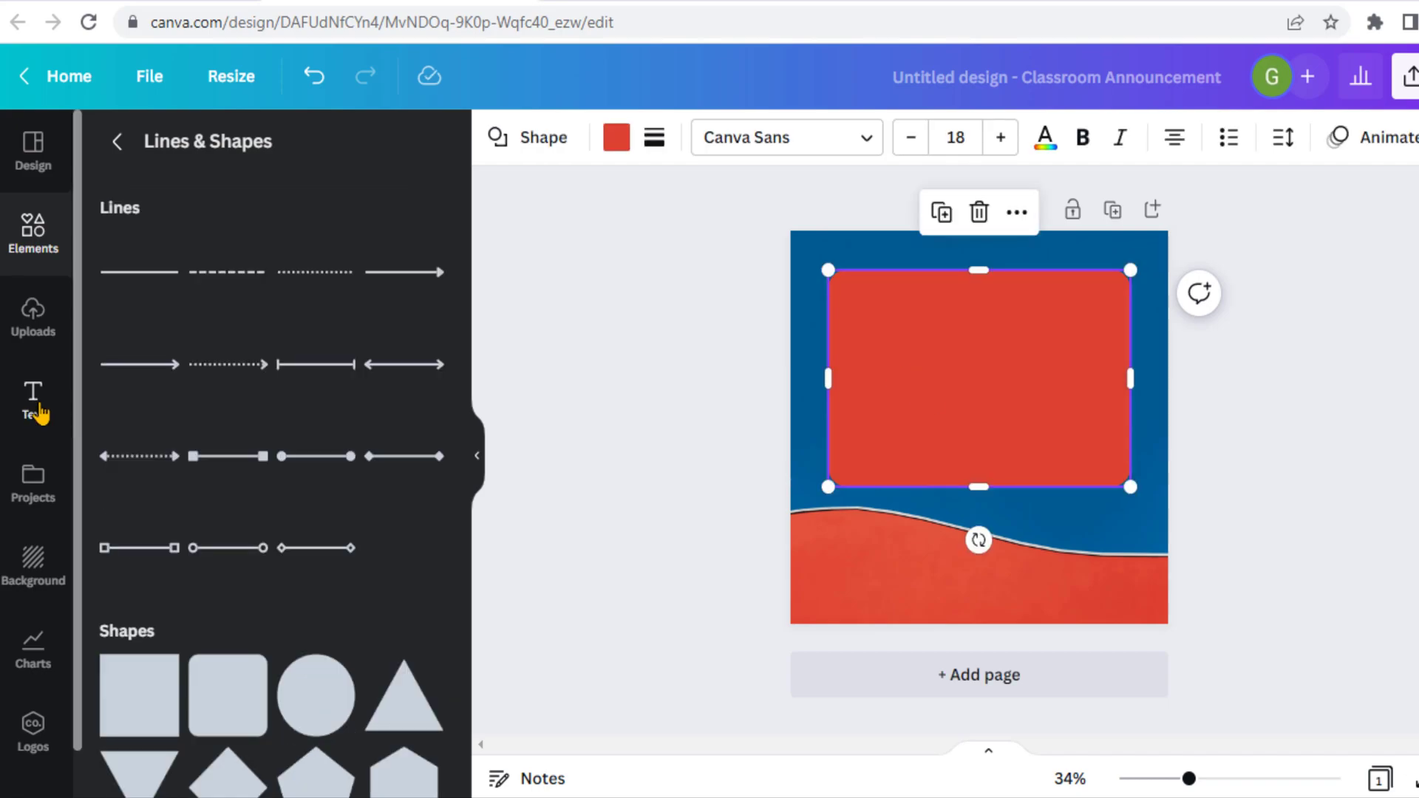
click(33, 394)
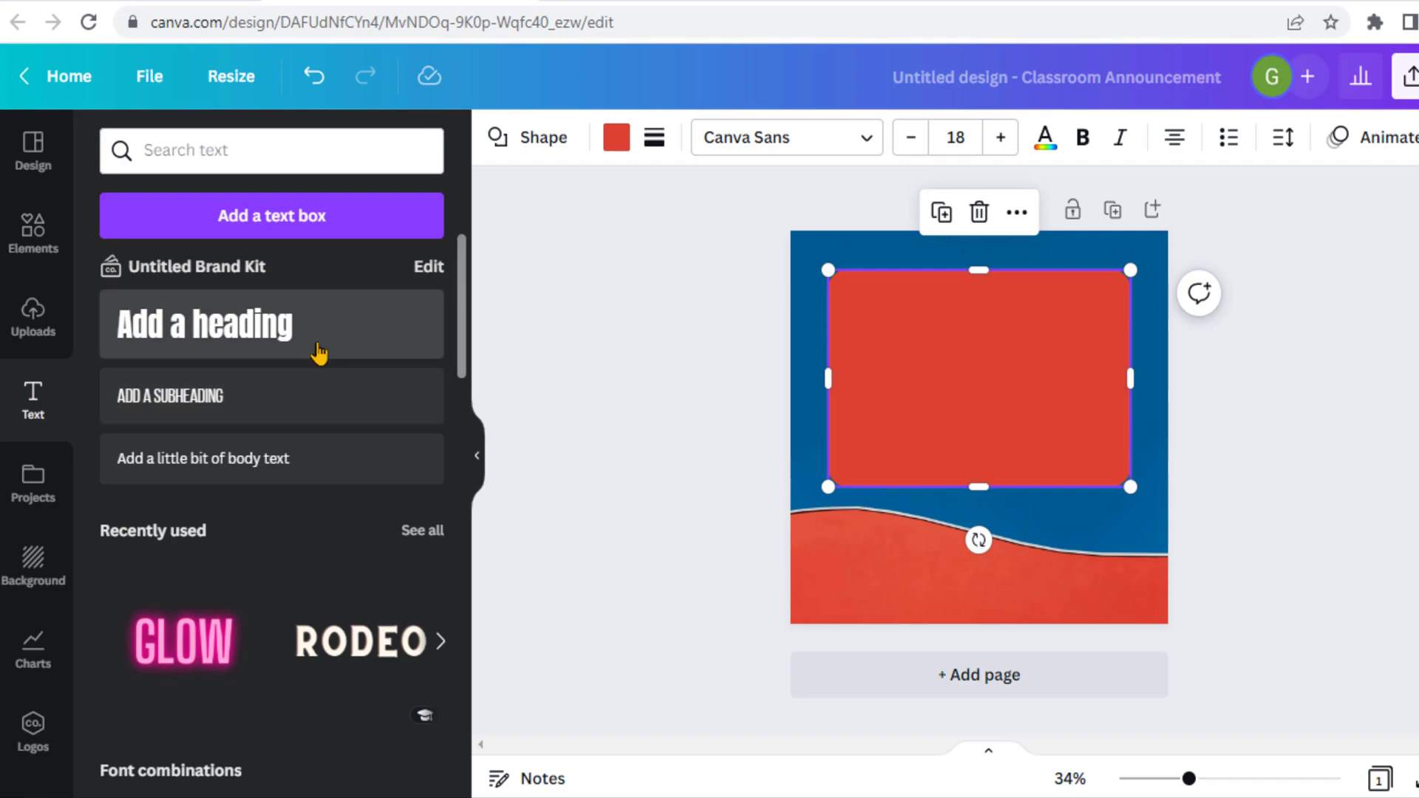
mouse_move(255, 349)
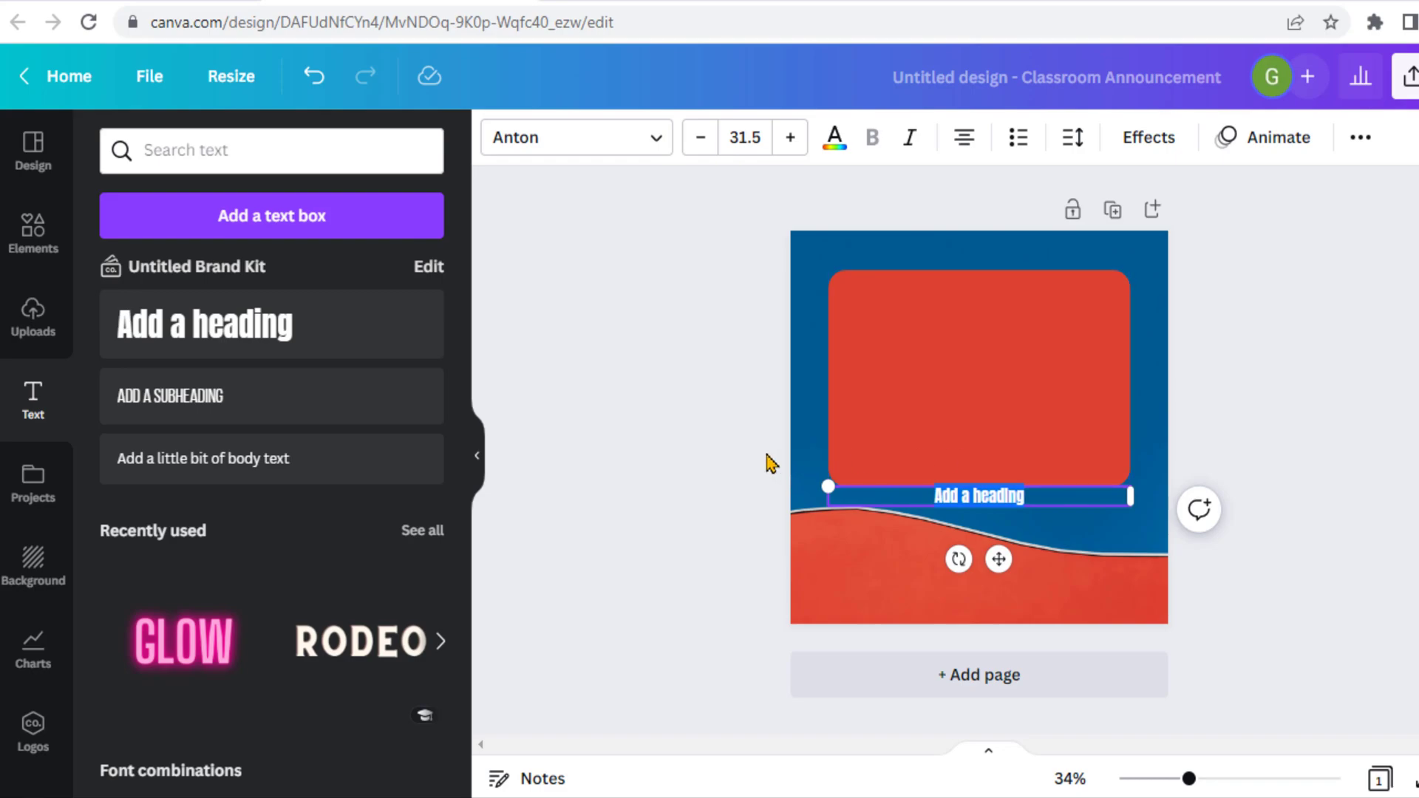
Place a heading reading 'Exams are going to start from Date:' in the rectangle and enlarge it twice.
drag(975, 495, 975, 402)
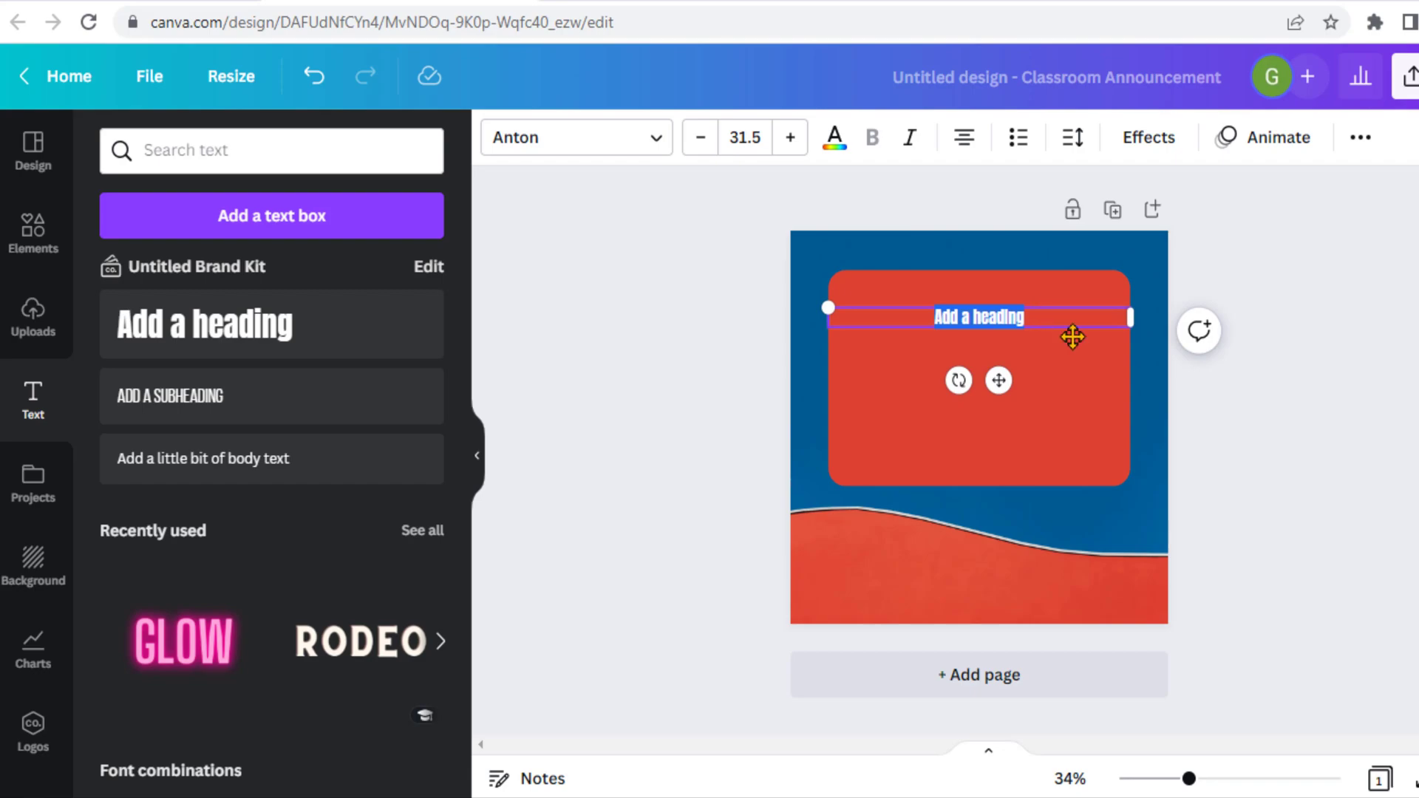
text(Exams are going to start from)
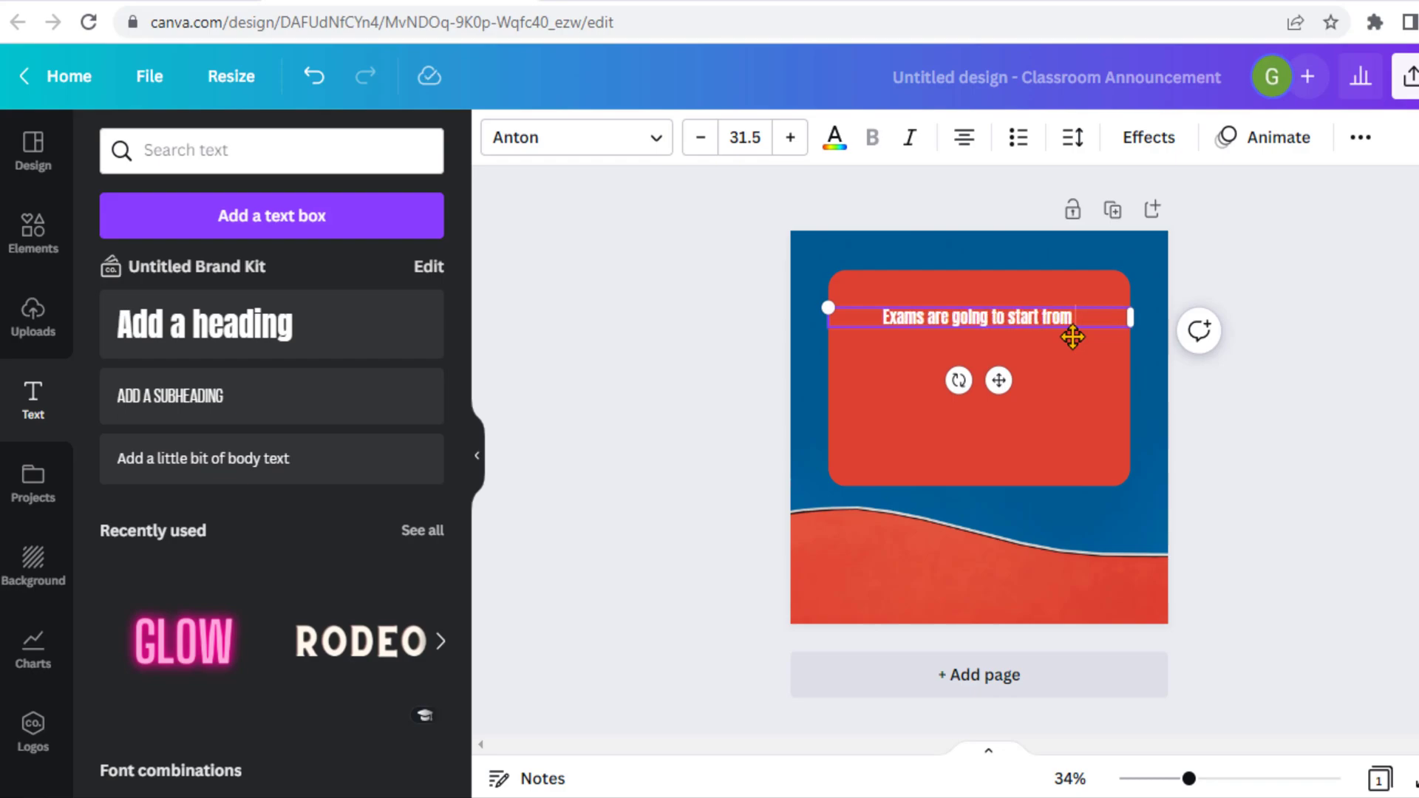
text(Date:)
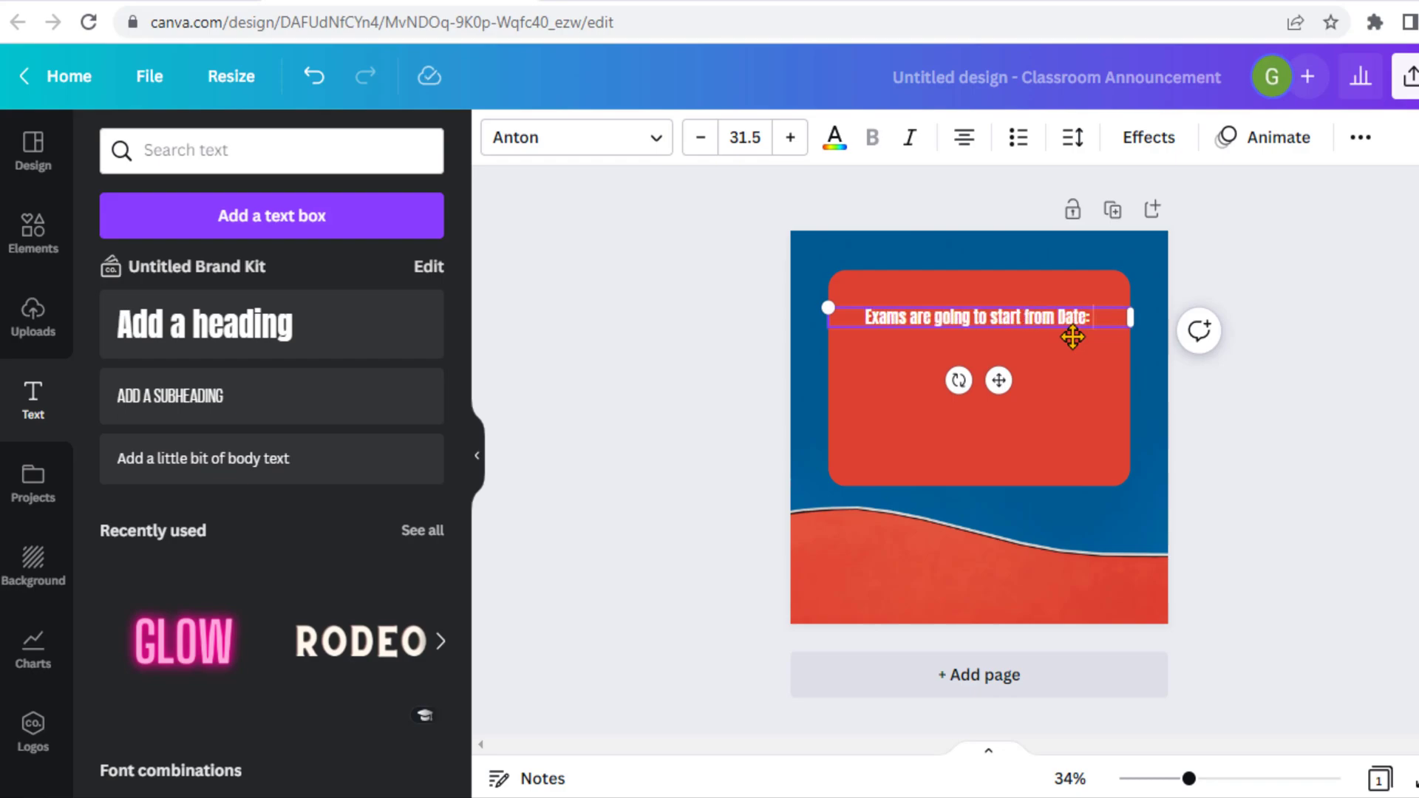
mouse_move(784, 213)
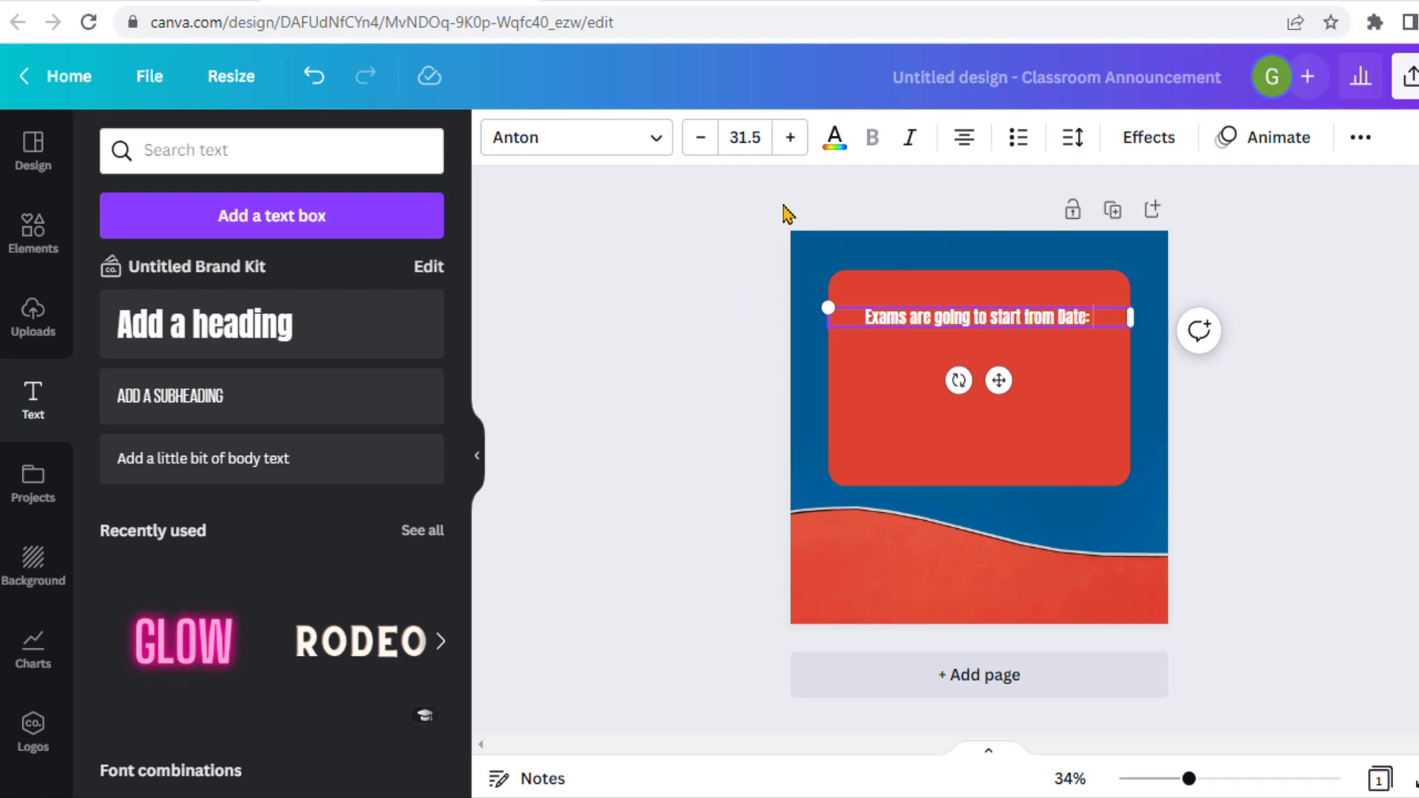
mouse_move(790, 141)
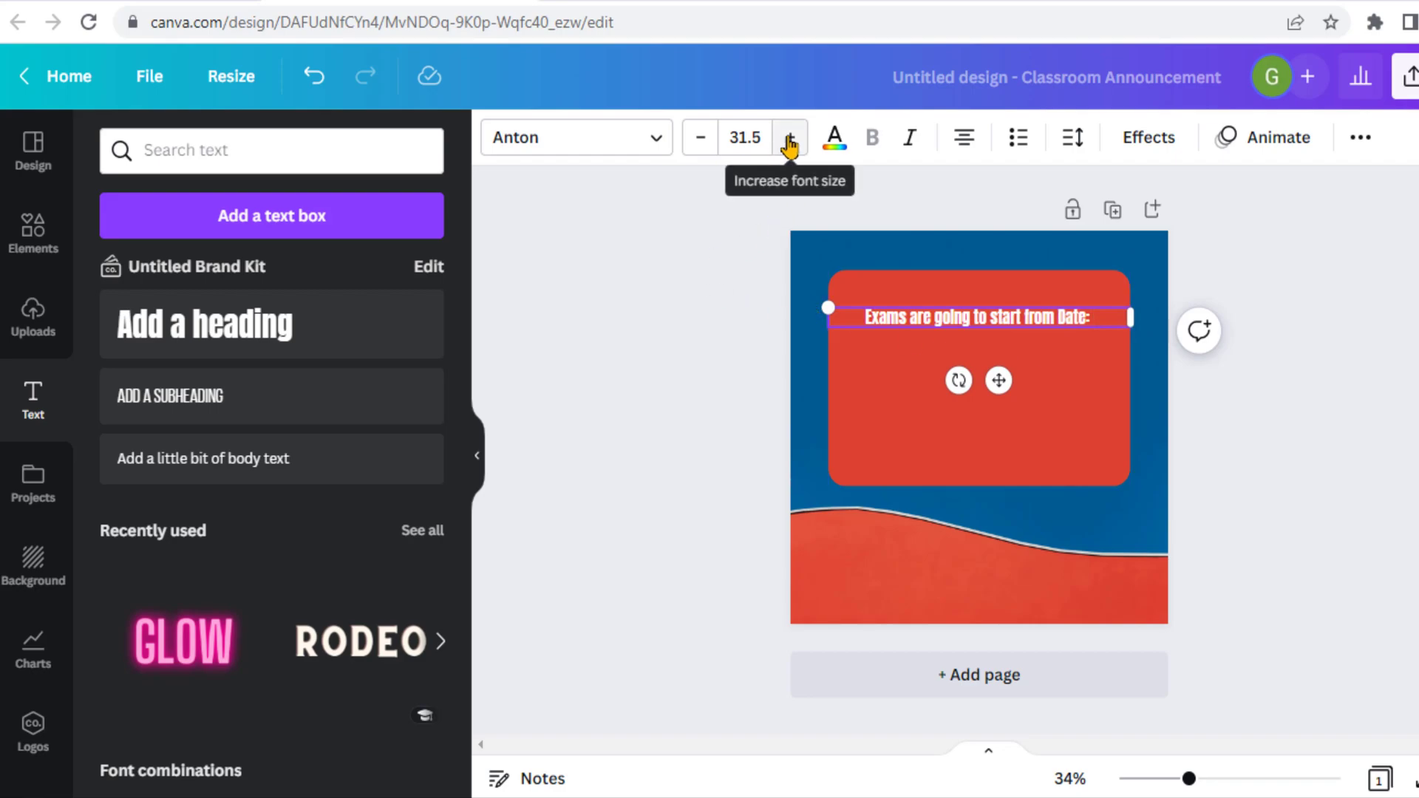
click(789, 138)
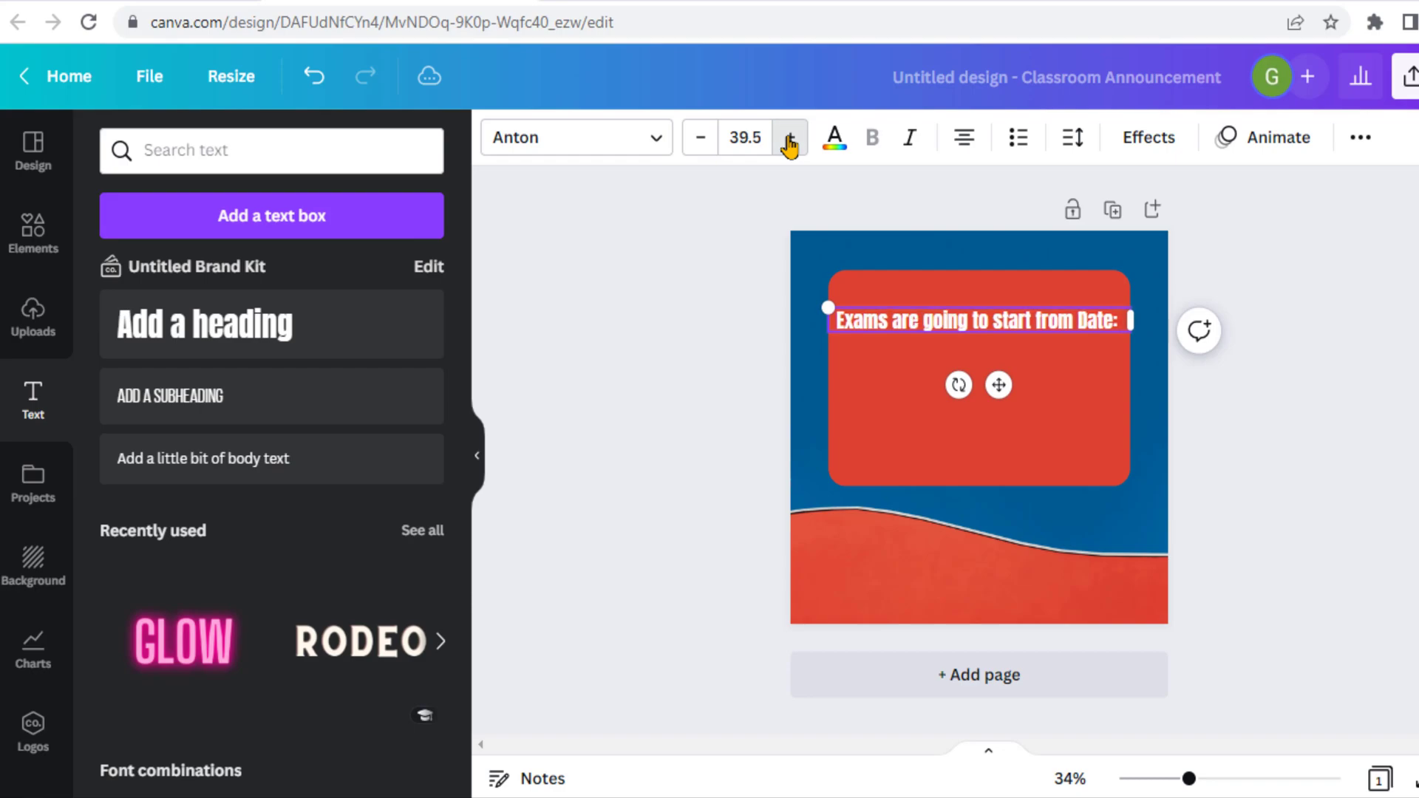
click(791, 138)
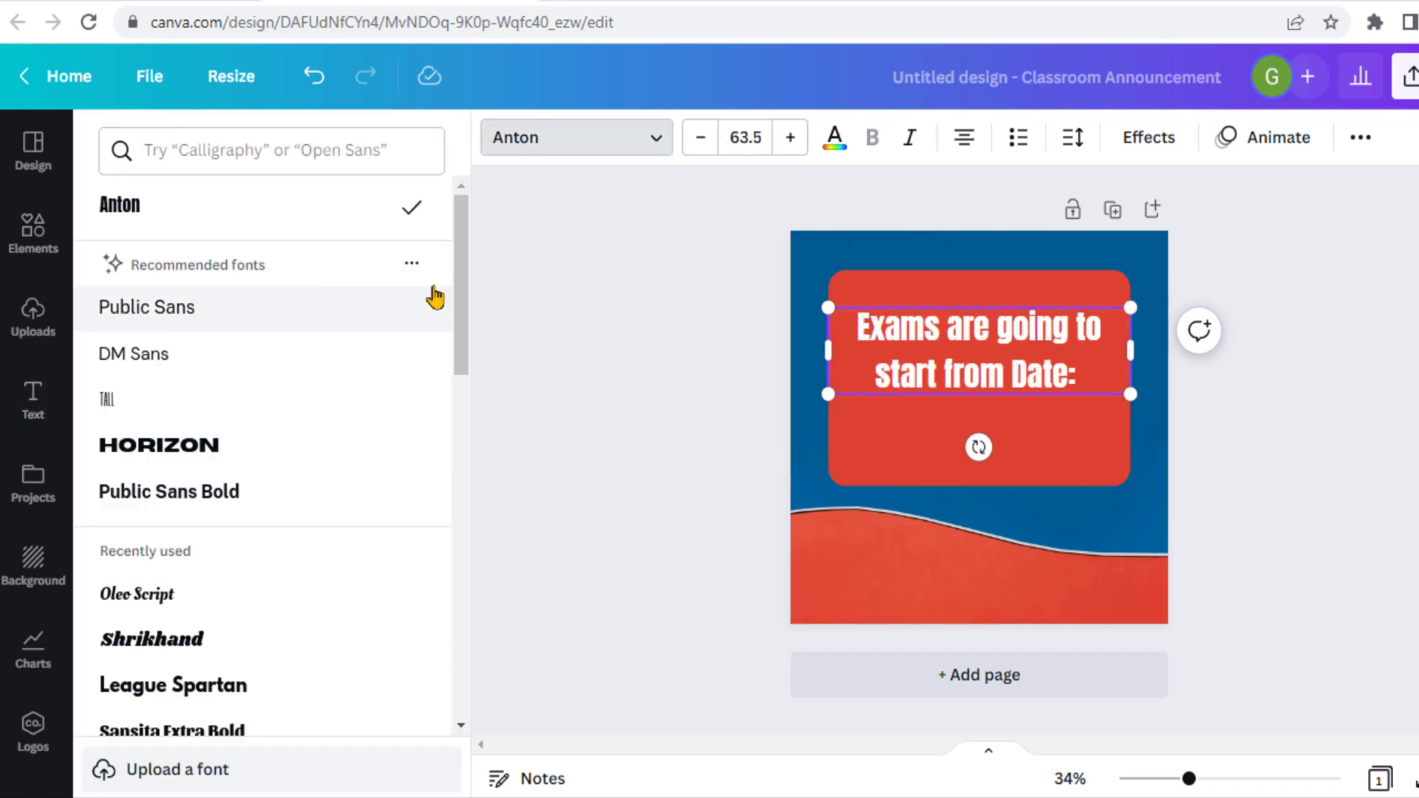
Pick Shrikhand from the Recently used fonts for the exam heading.
scroll(down, 3)
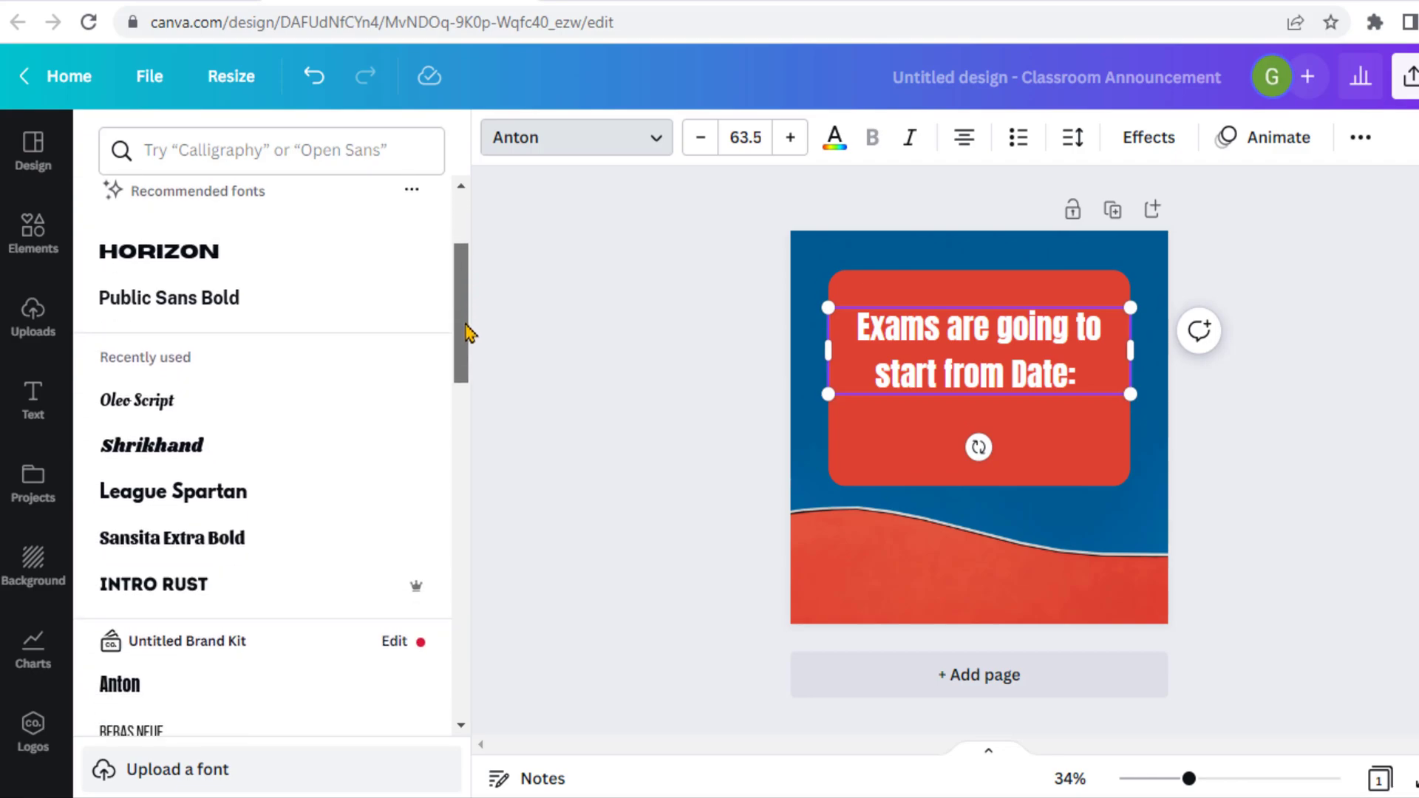
click(151, 444)
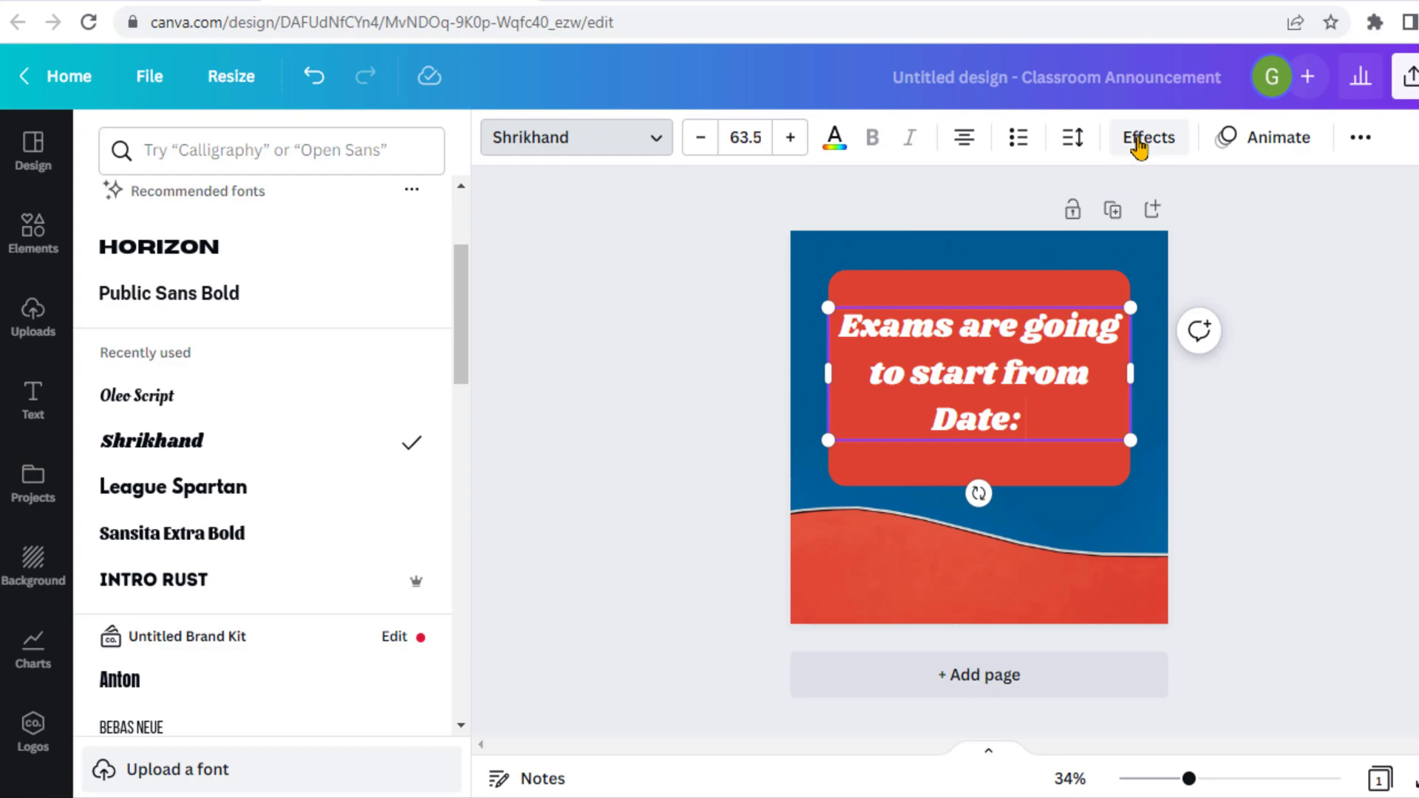
click(1148, 137)
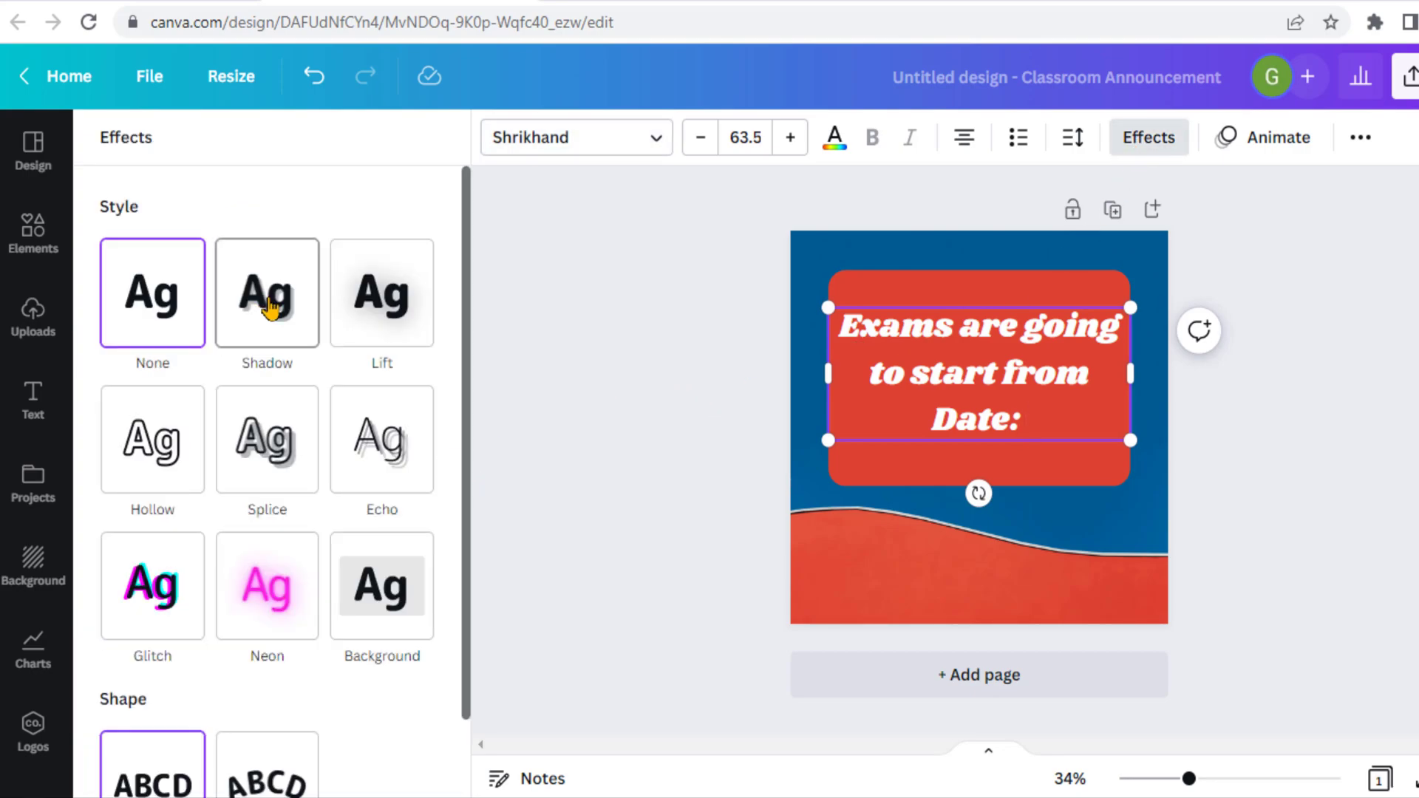
click(267, 293)
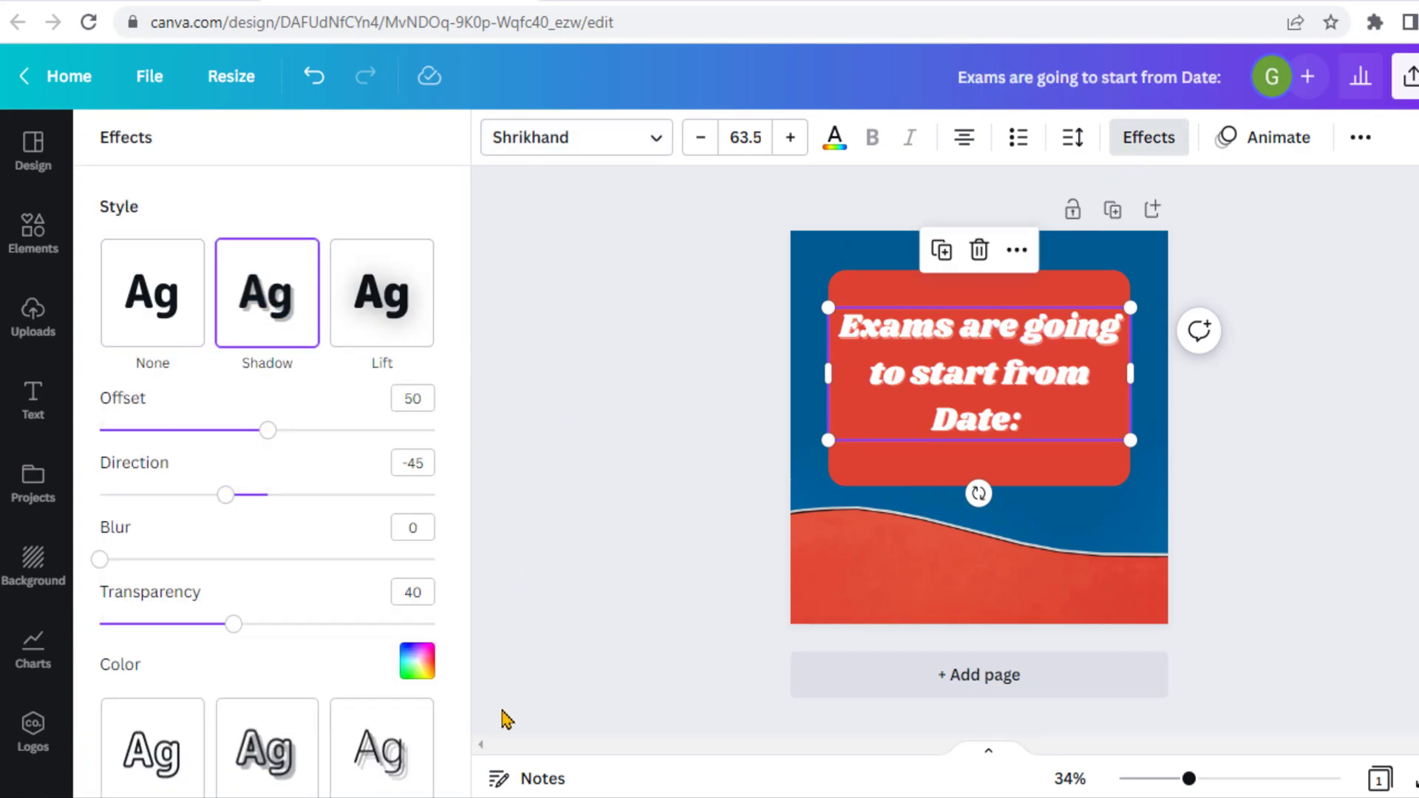
click(417, 661)
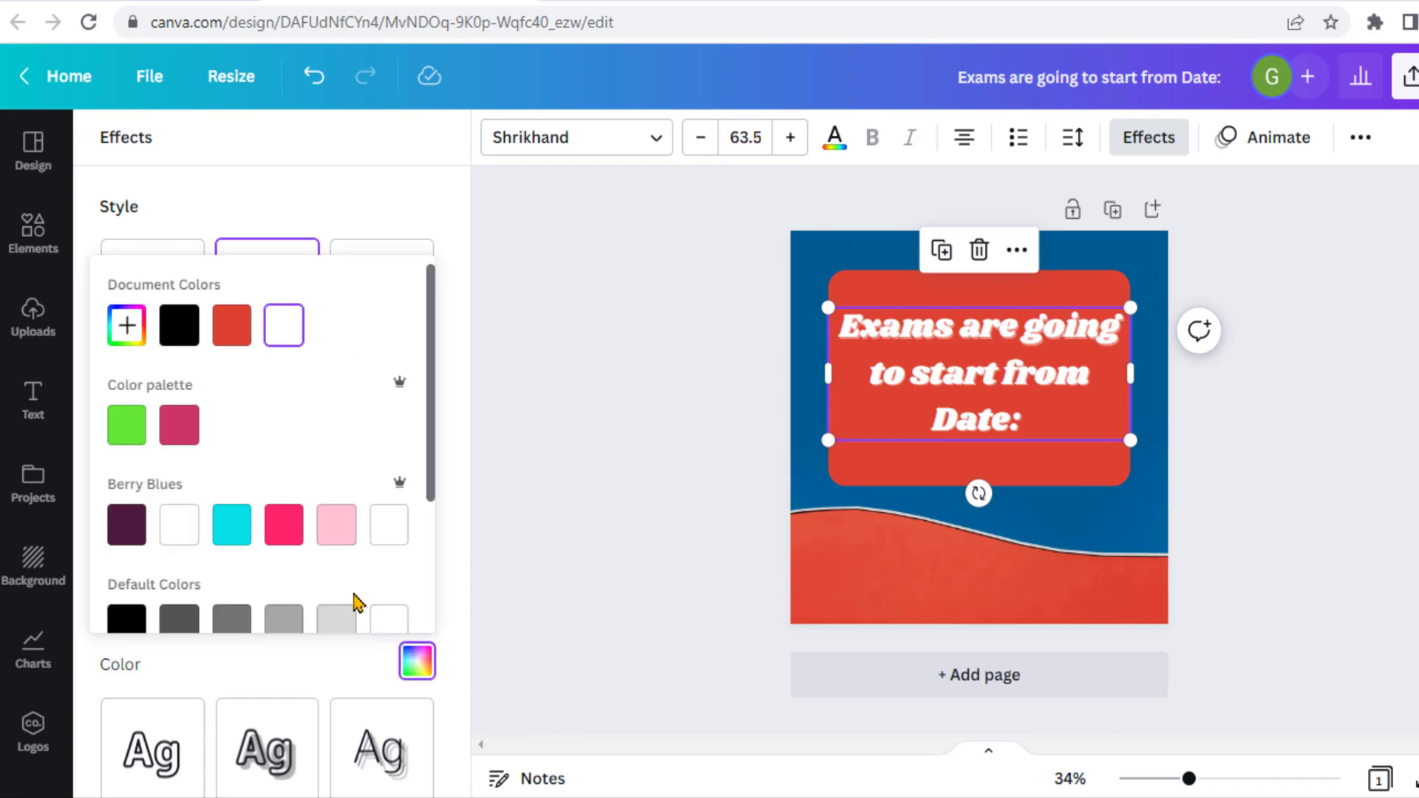
mouse_move(280, 406)
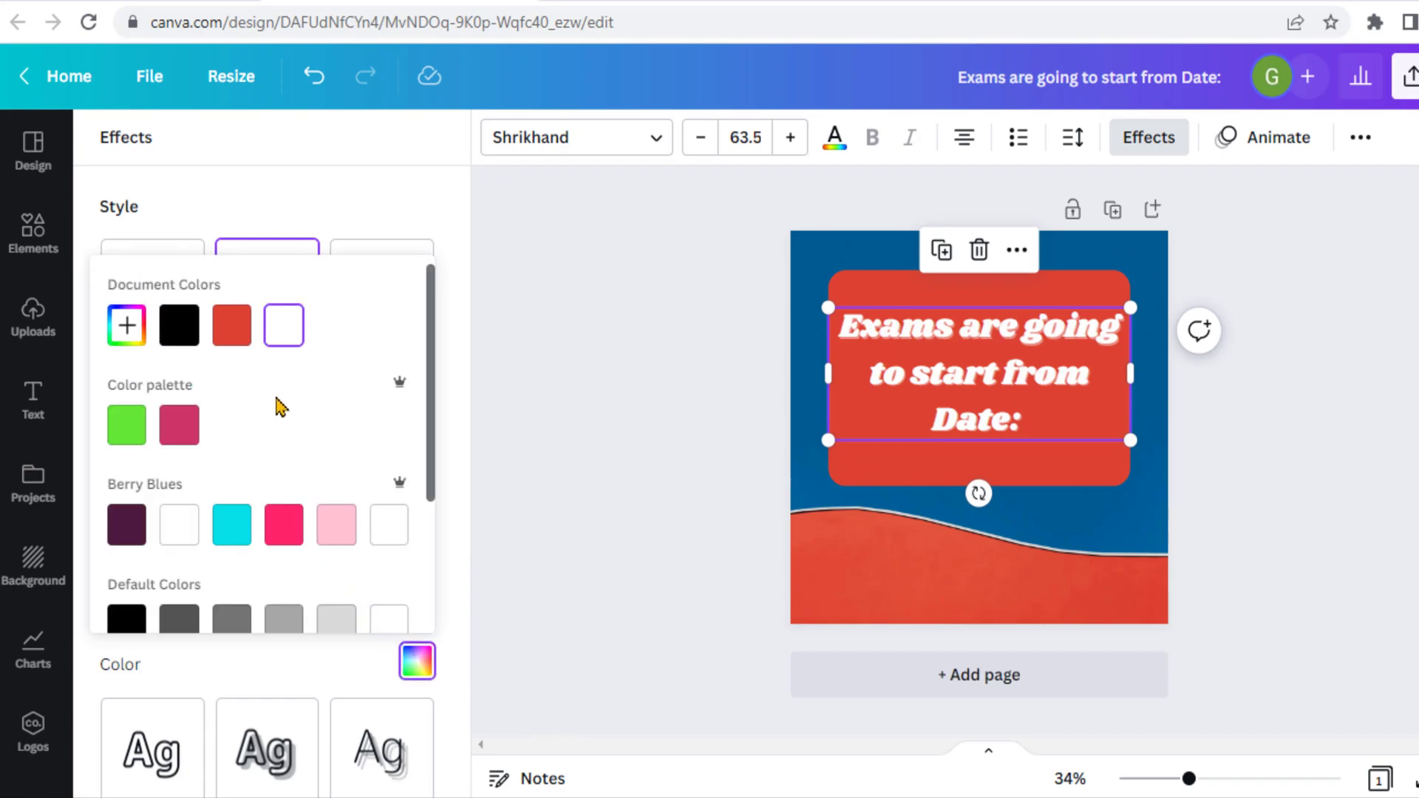
mouse_move(191, 372)
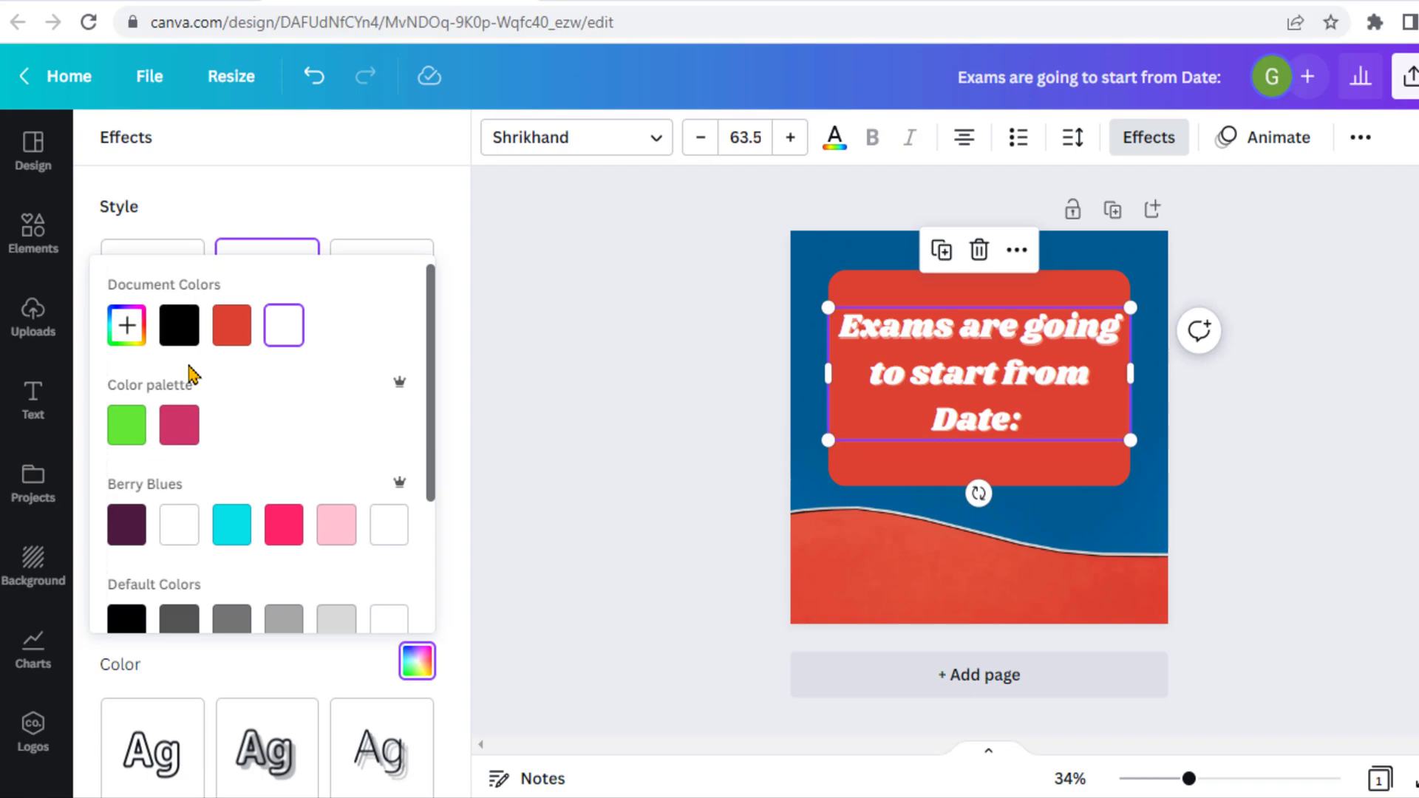
mouse_move(332, 366)
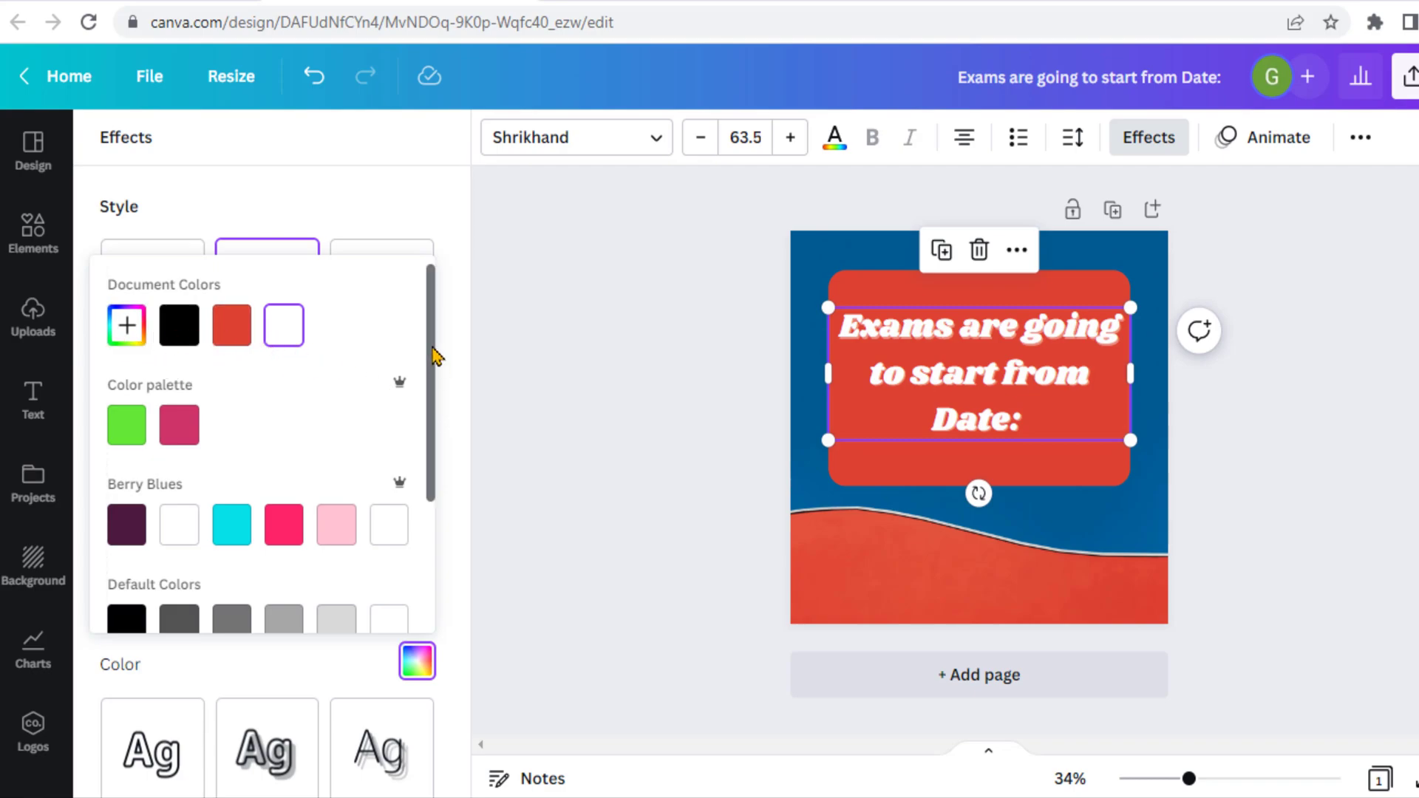
scroll(down, 3)
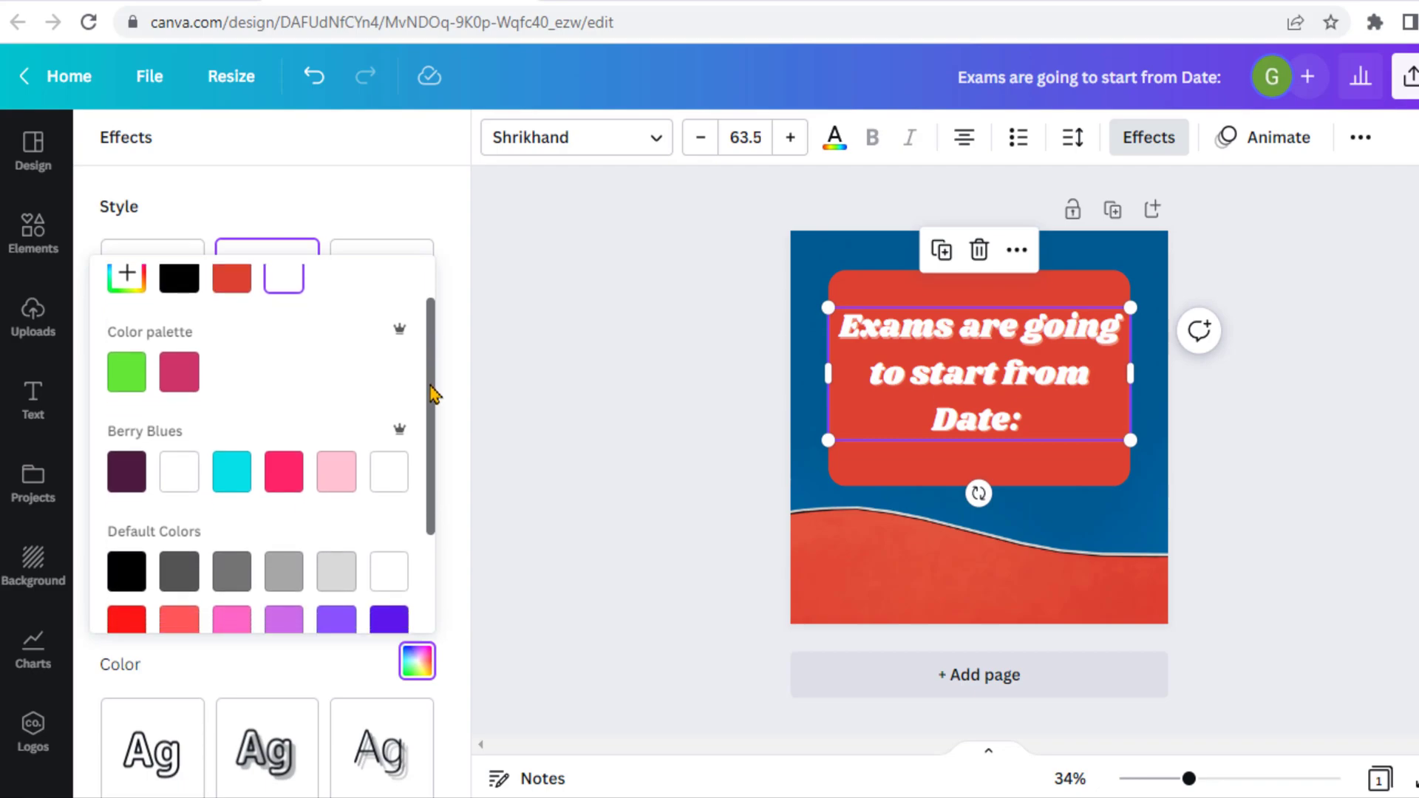
scroll(down, 3)
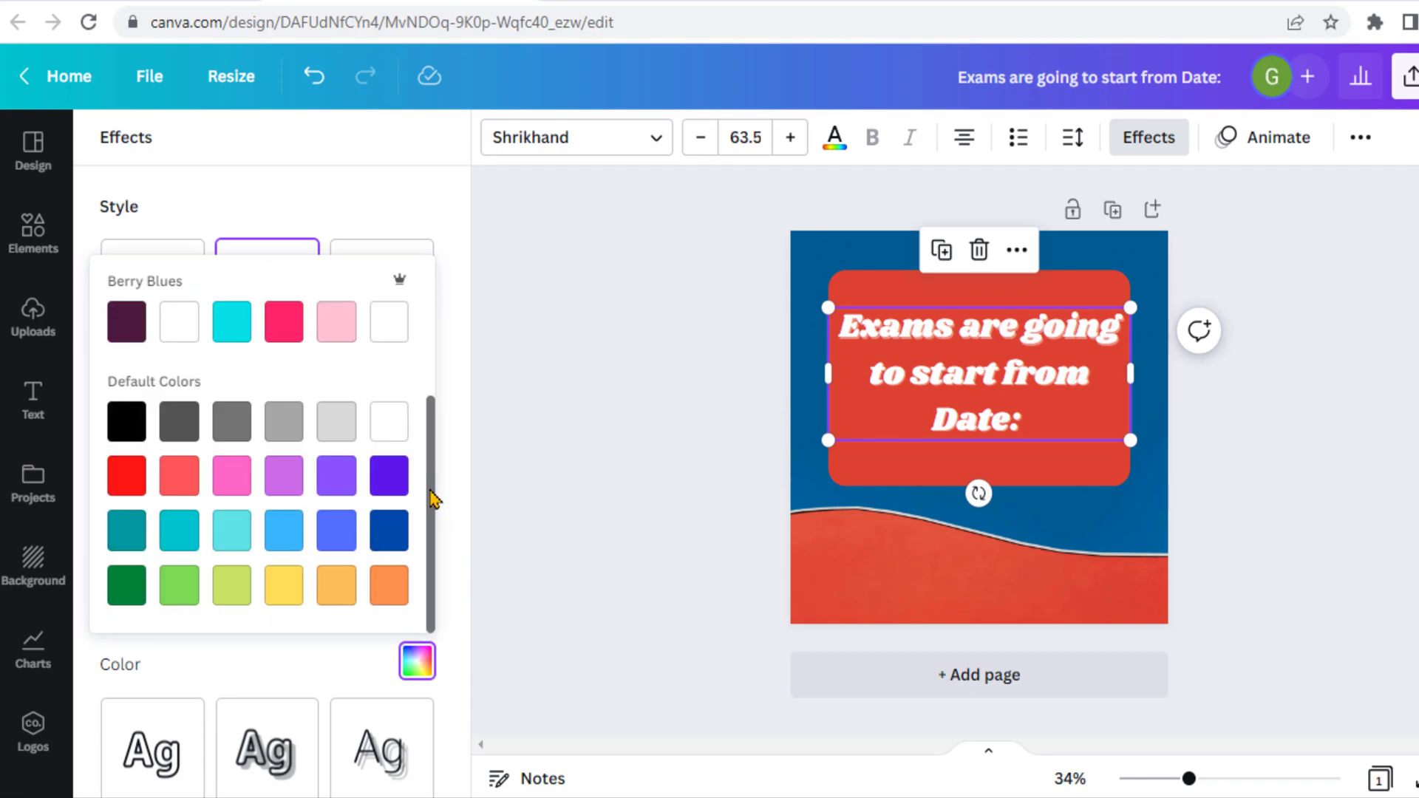
mouse_move(388, 477)
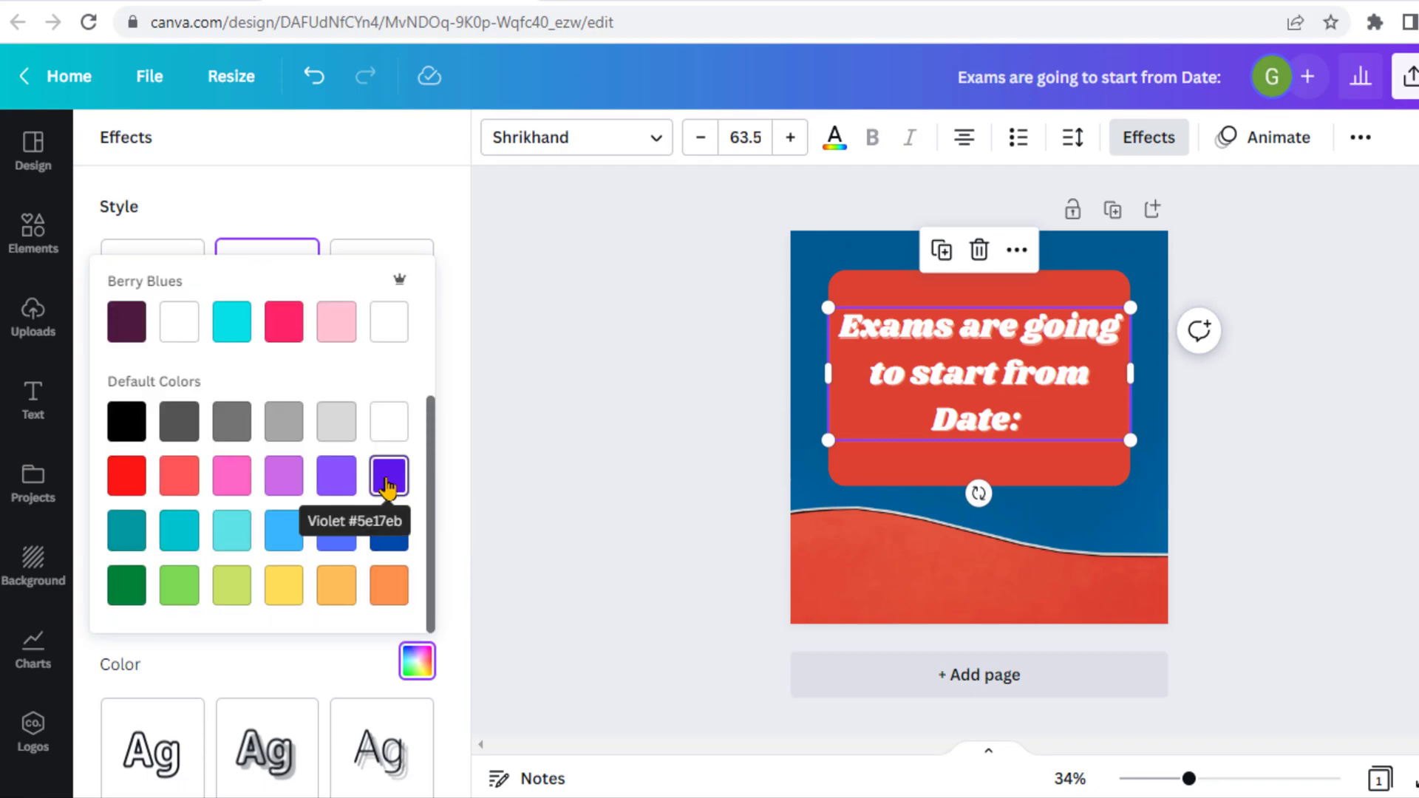
click(387, 476)
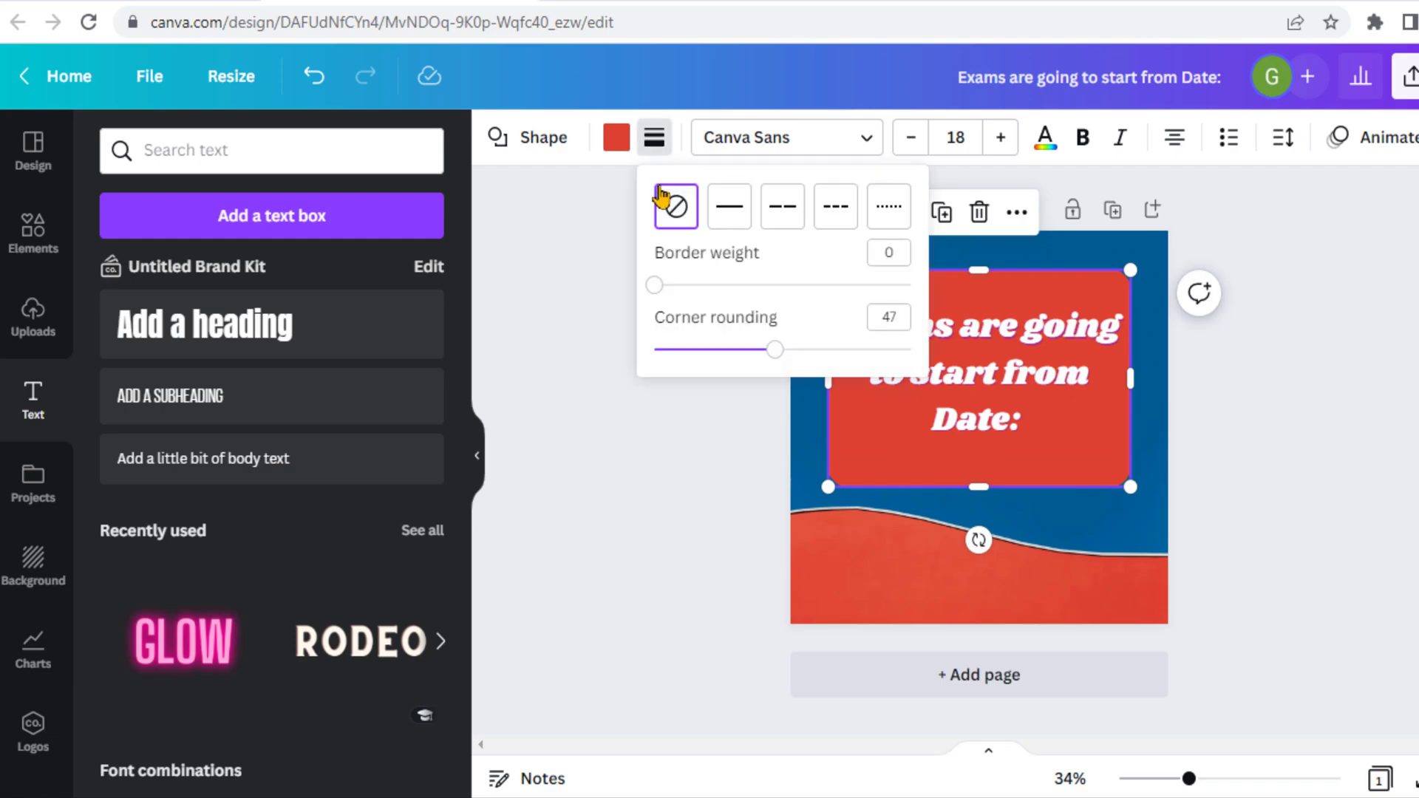
Outline the red box with a solid white border of weight 11.
click(729, 207)
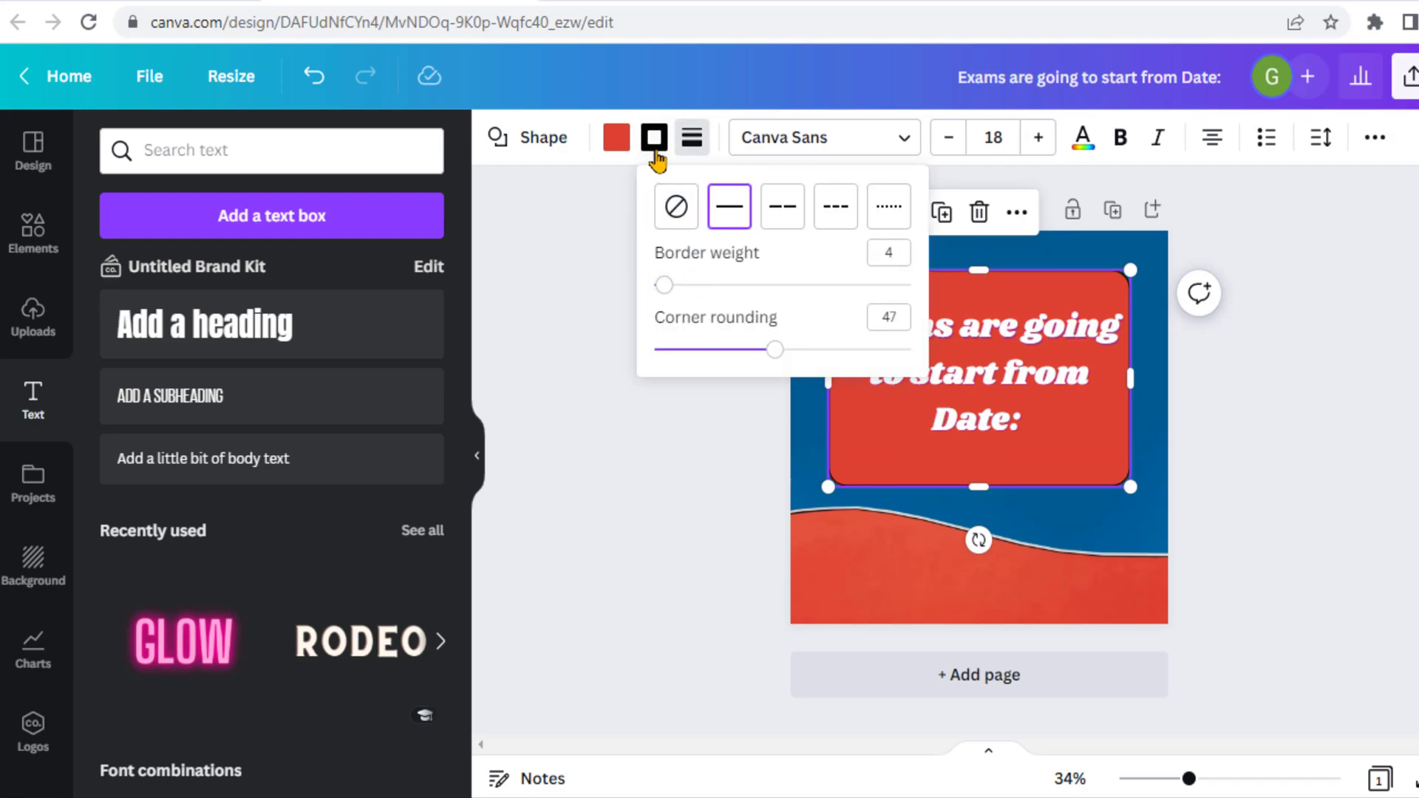
click(616, 138)
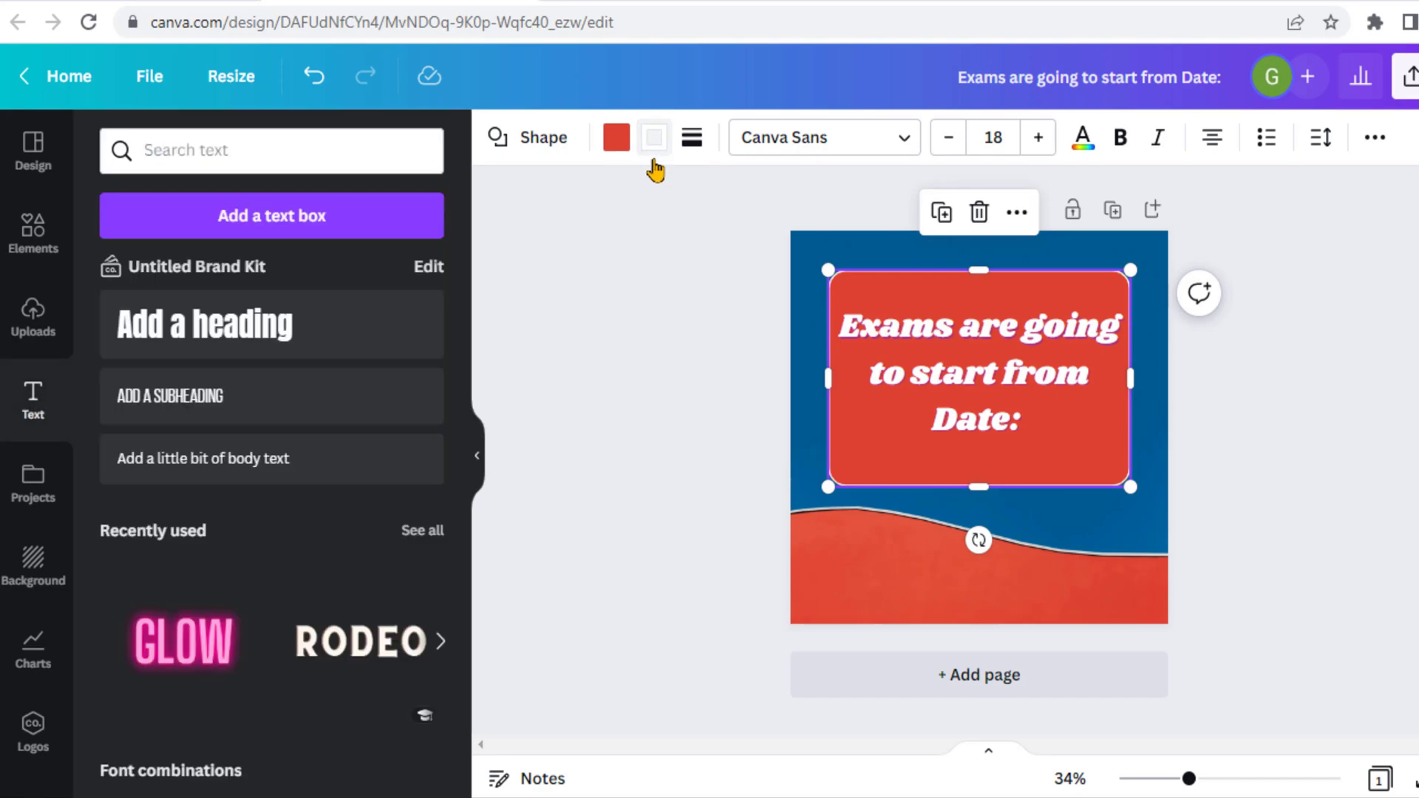
click(691, 138)
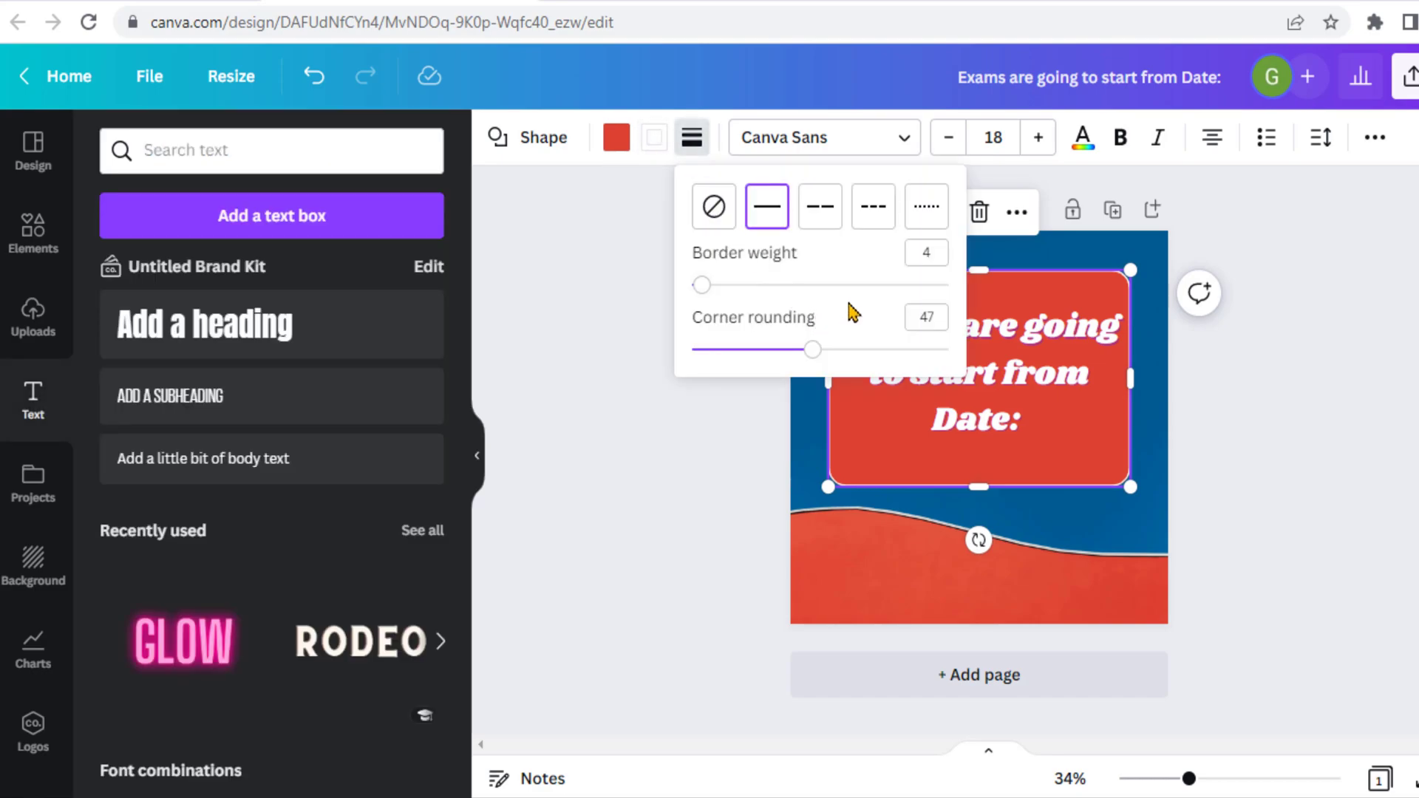
mouse_move(714, 295)
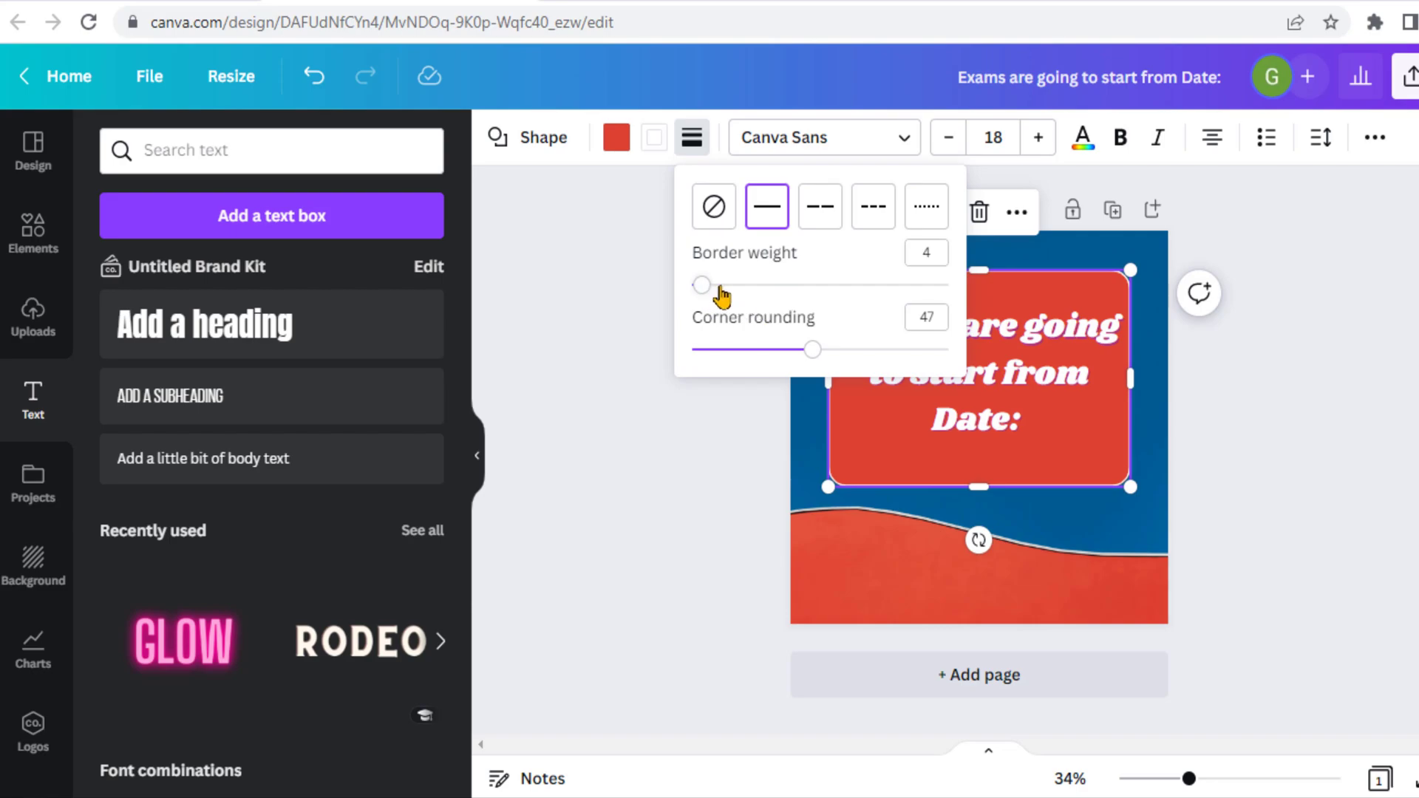
drag(703, 284, 721, 284)
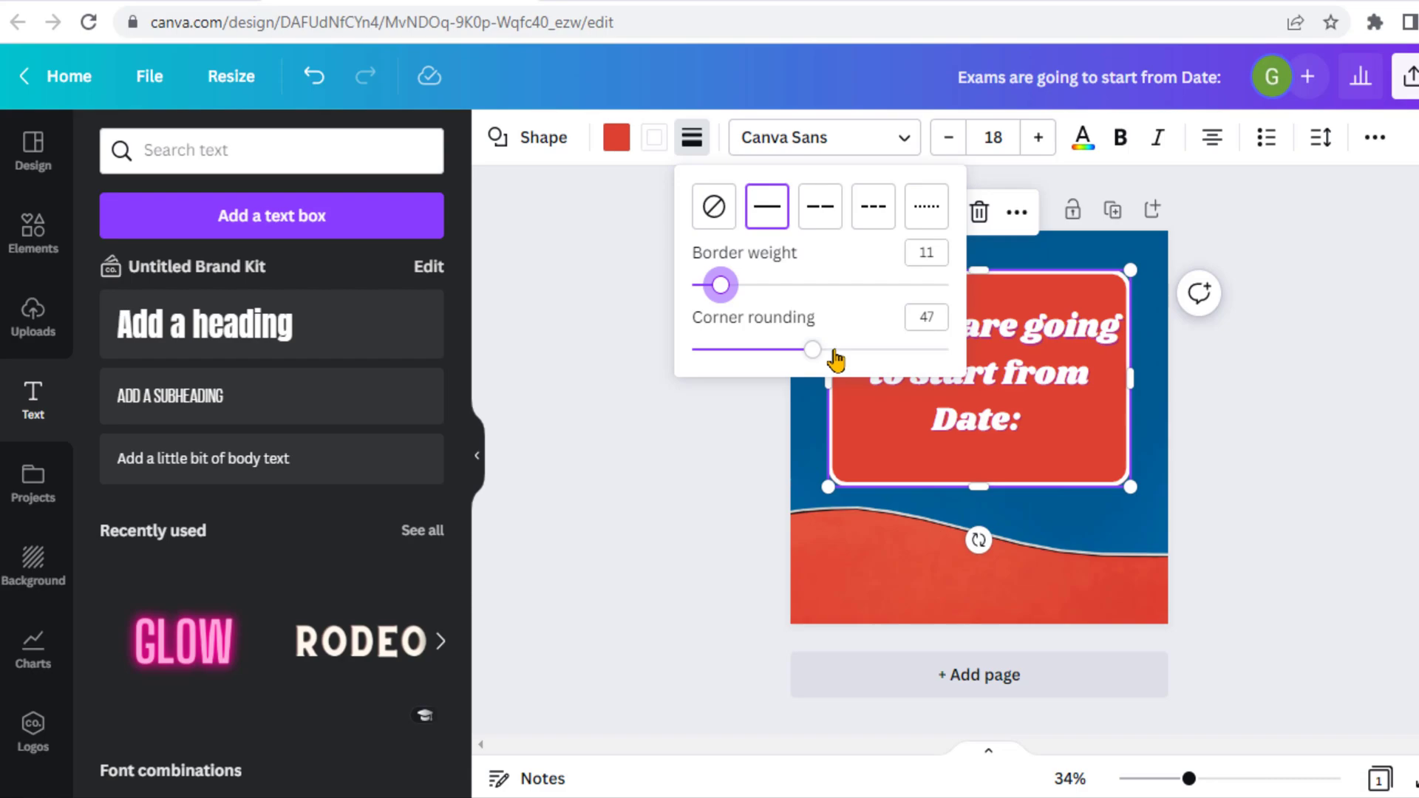
drag(811, 350, 855, 350)
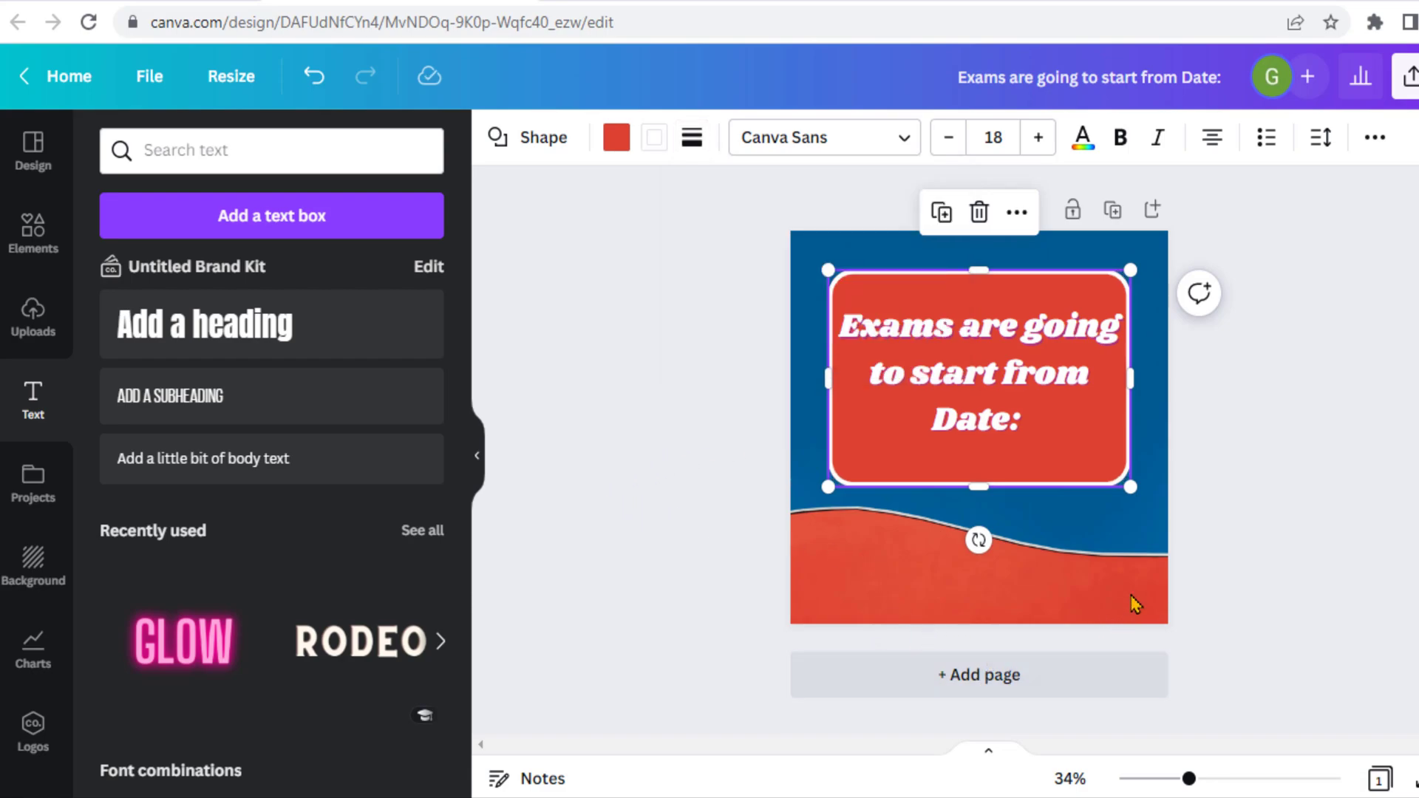
click(33, 566)
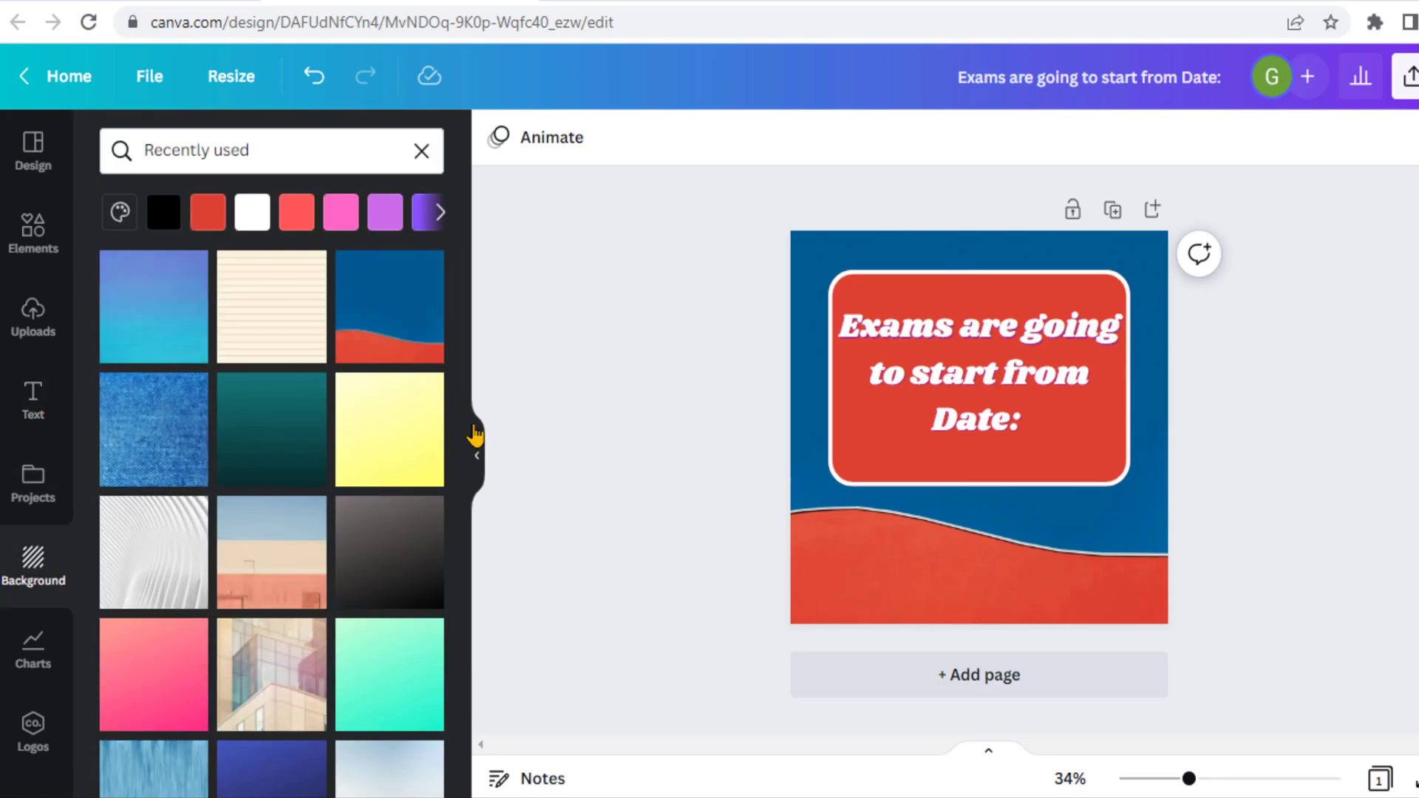
mouse_move(559, 539)
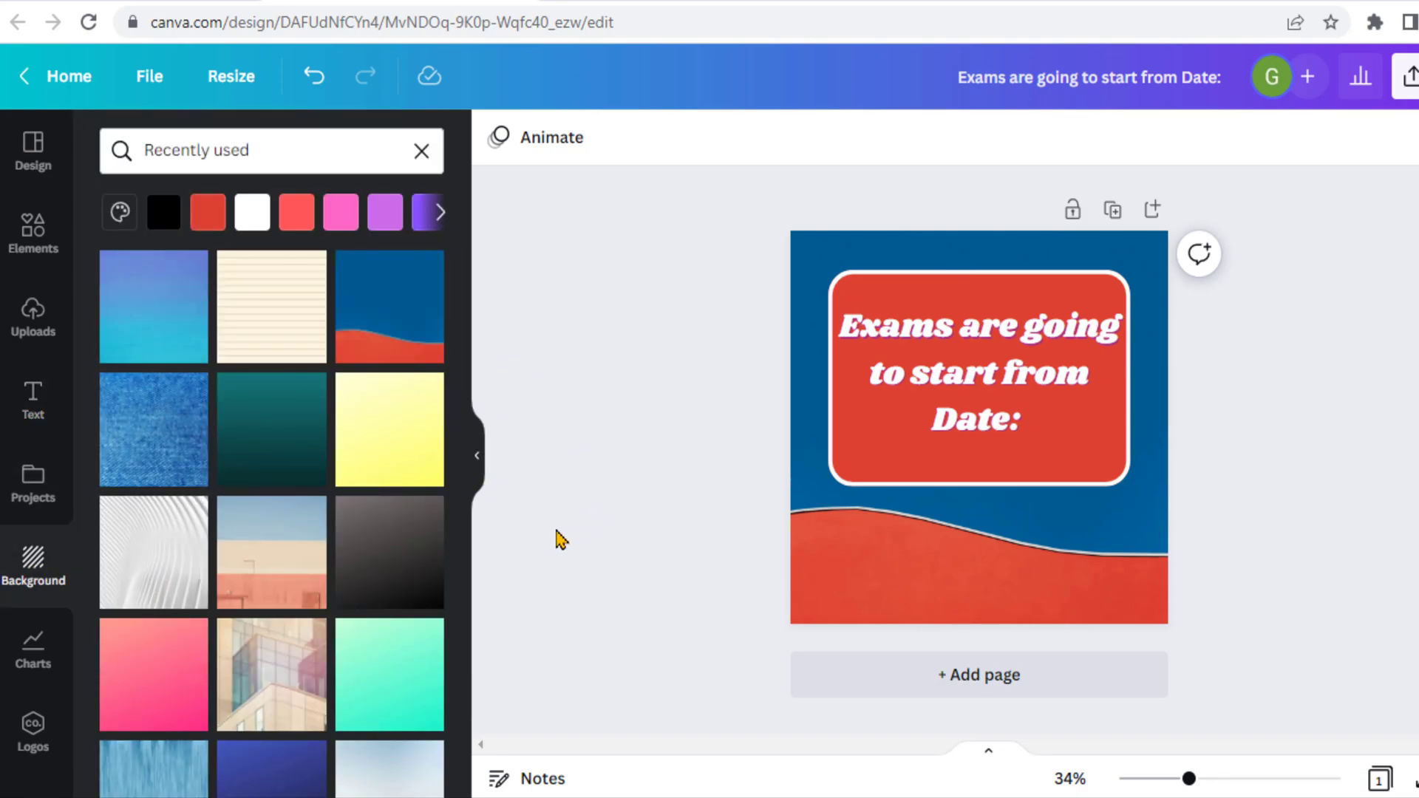
mouse_move(470, 275)
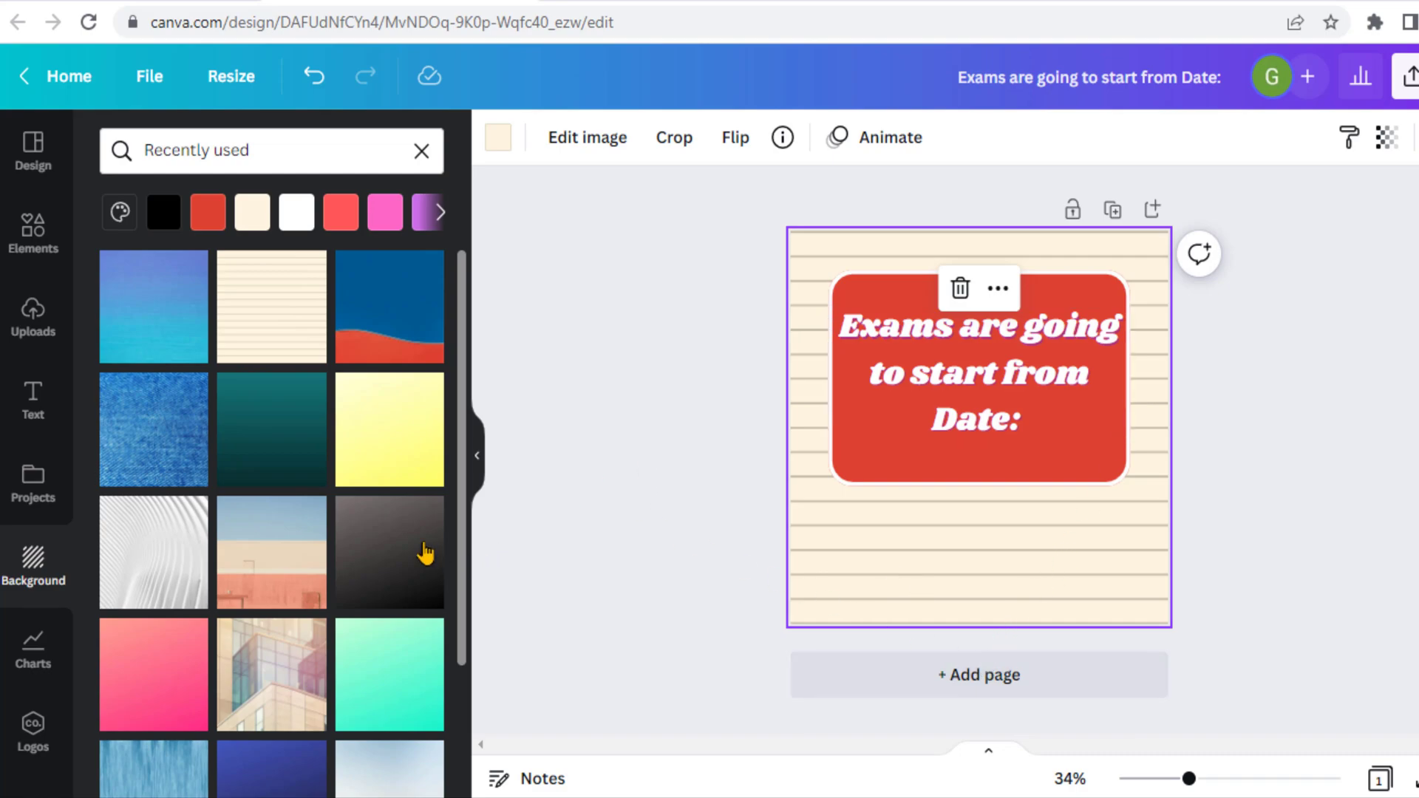
Apply the dark grey gradient background and move the heading down to centre it.
click(389, 552)
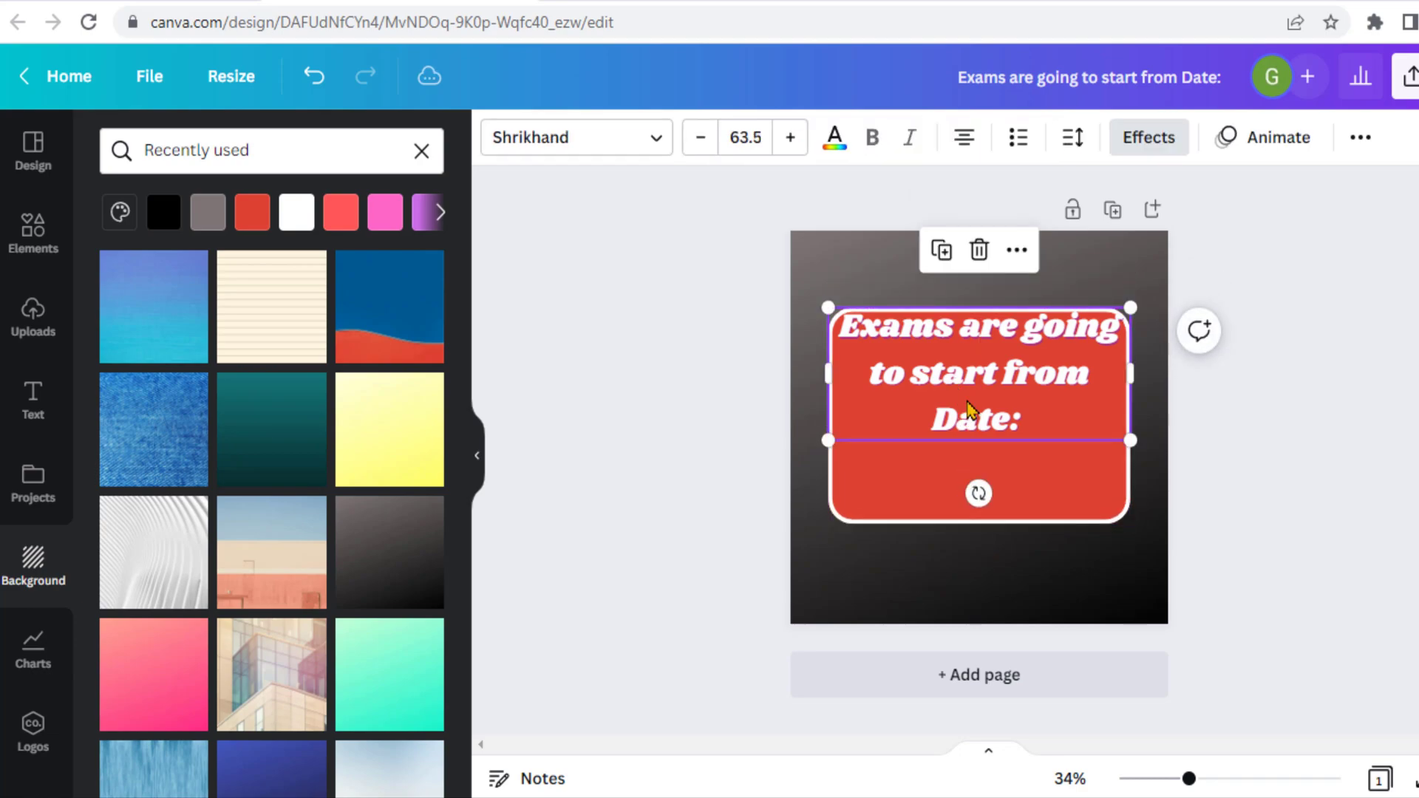
drag(967, 368, 962, 394)
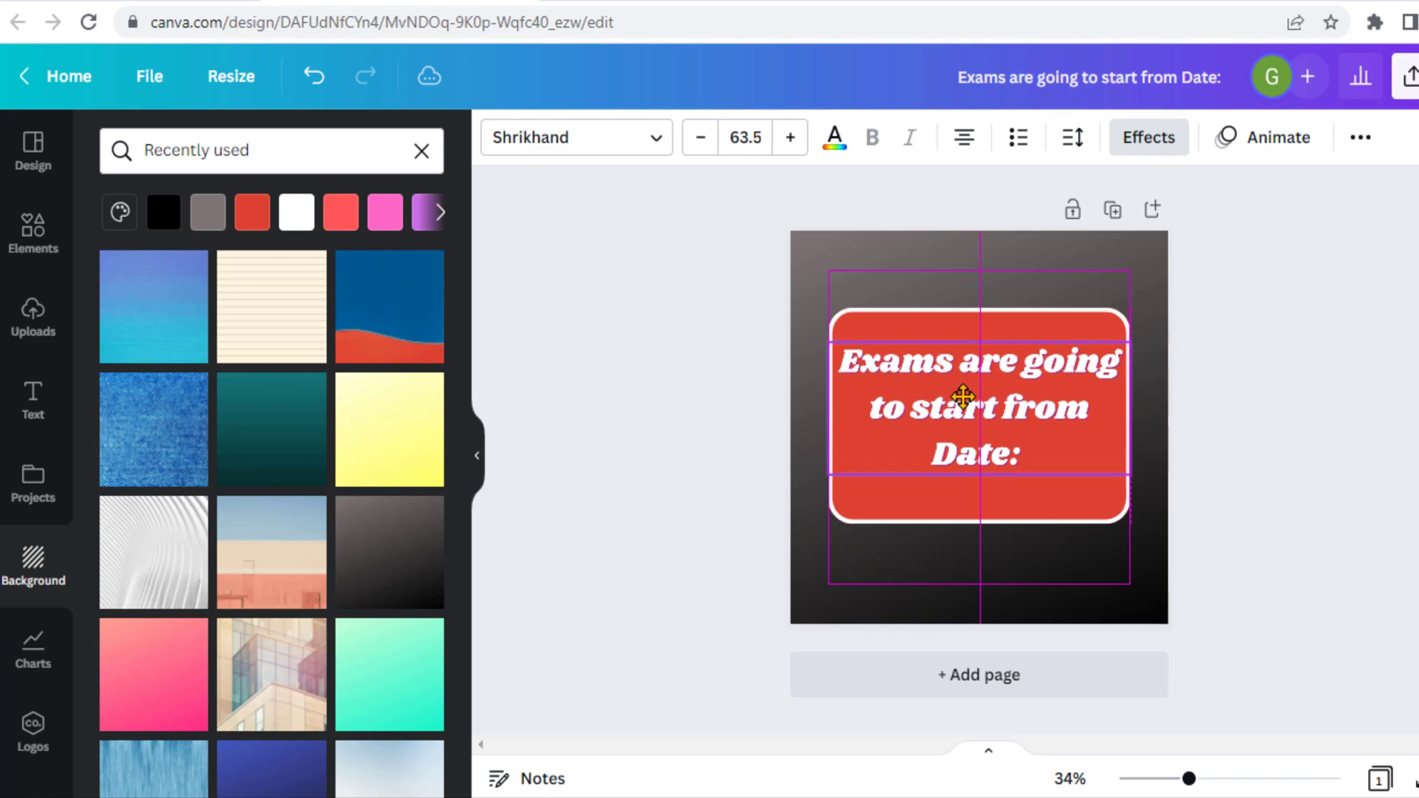
click(954, 575)
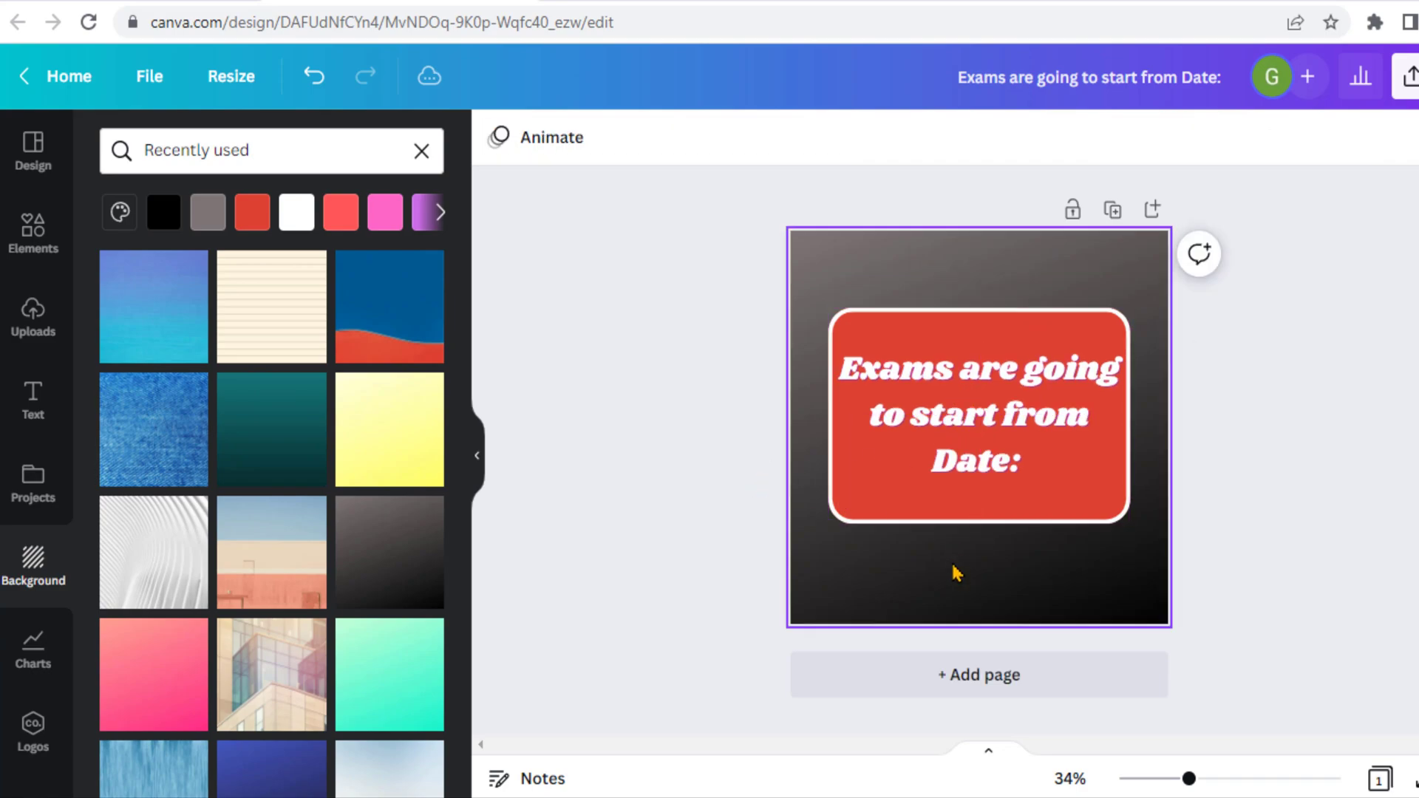
click(32, 229)
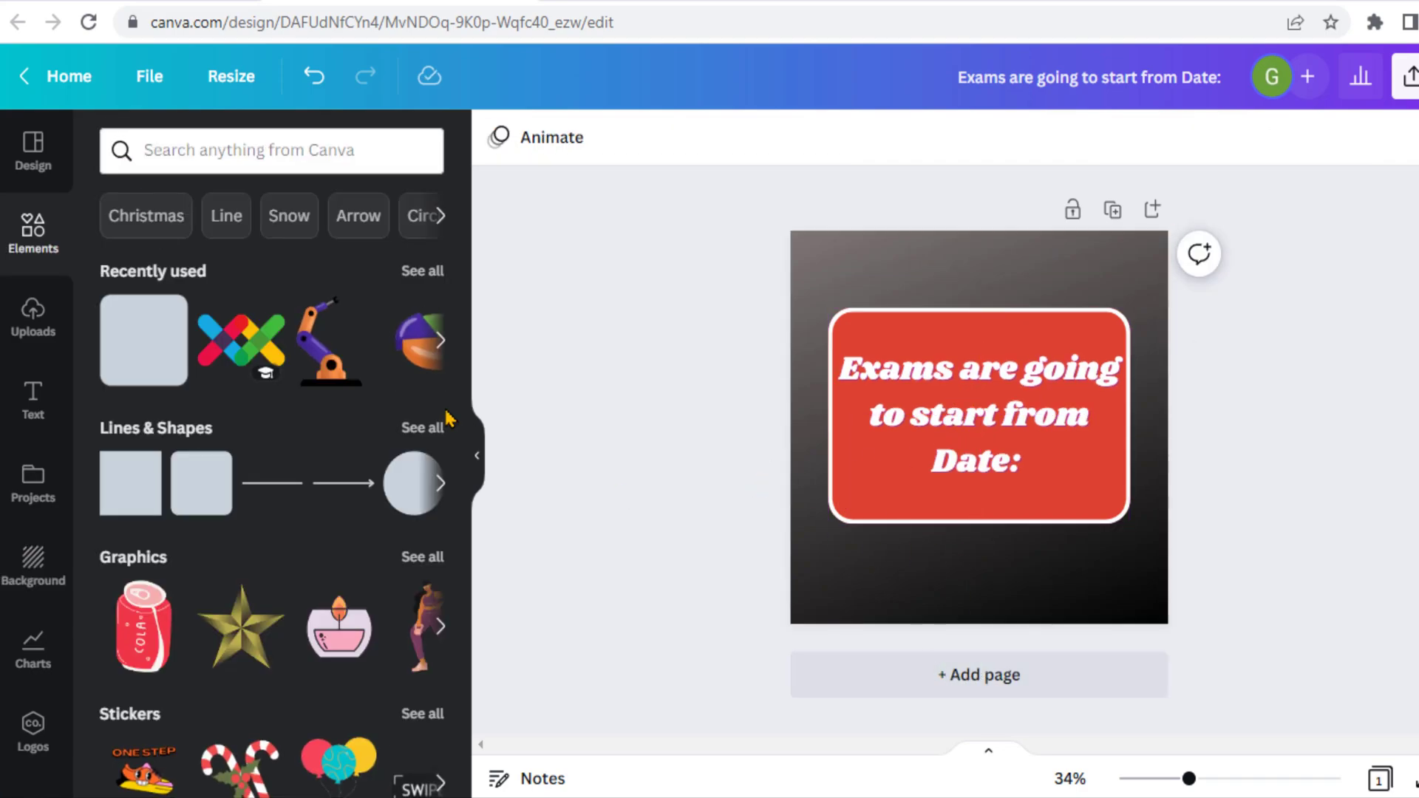
Search graphics for 'school supplies' and place a pencil cup in the bottom-left corner.
click(271, 150)
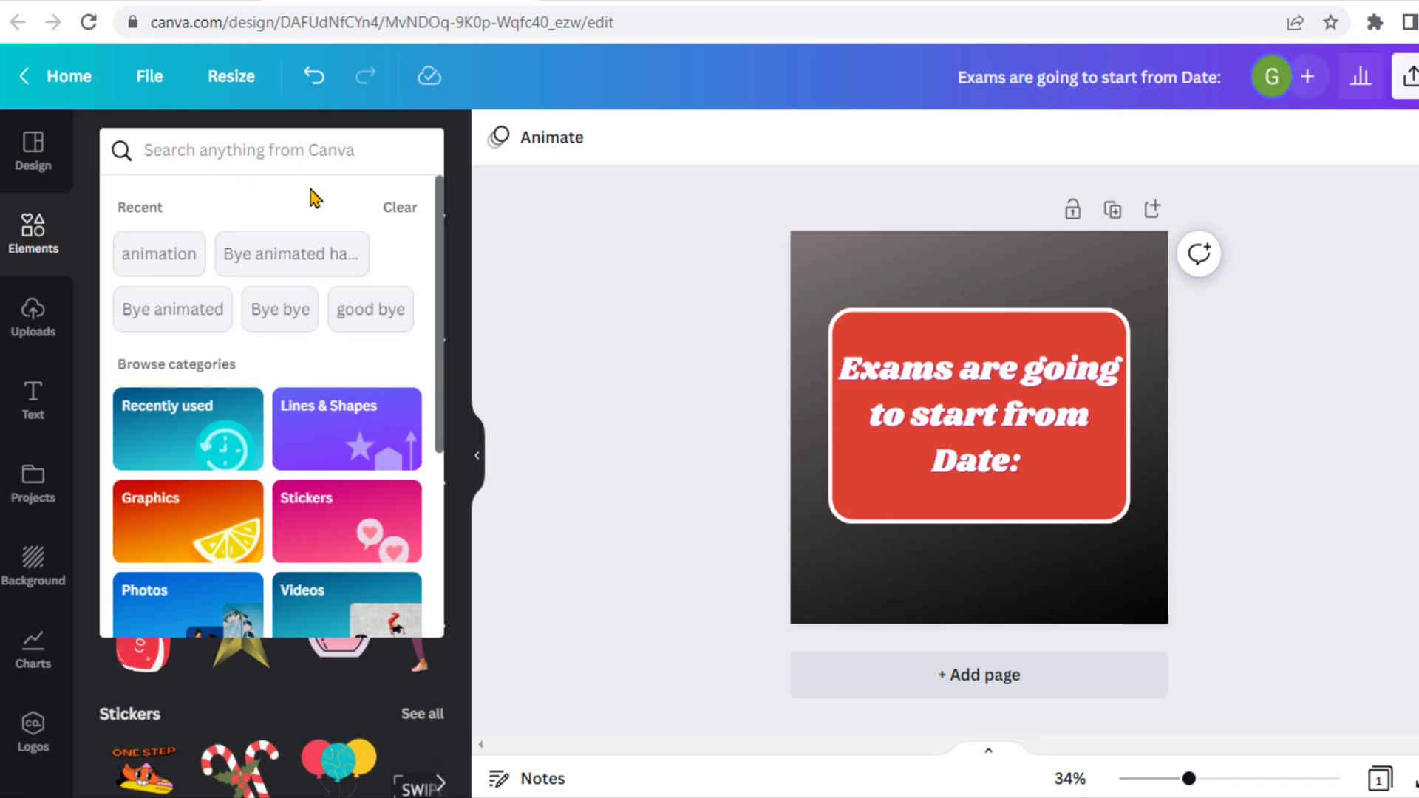
text(school su)
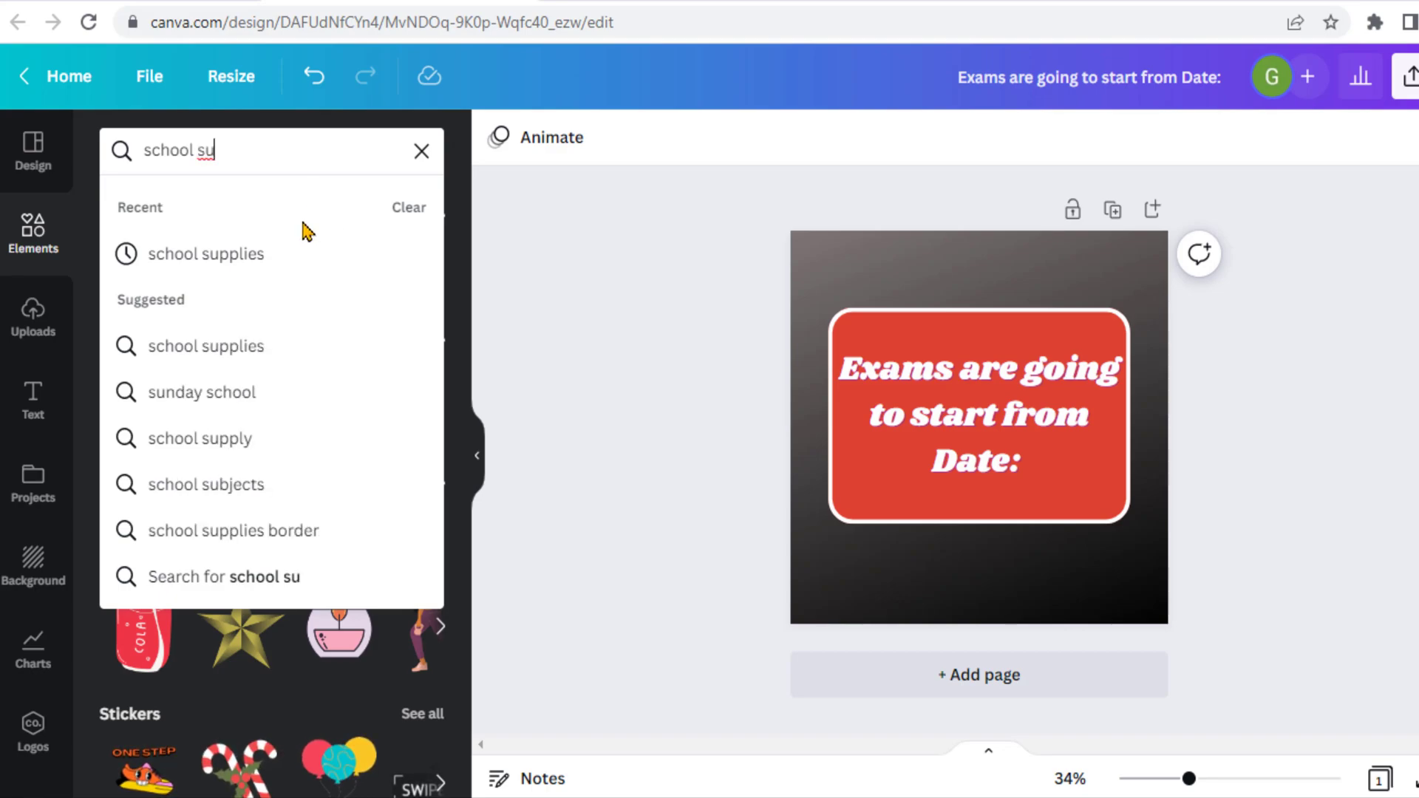
click(206, 253)
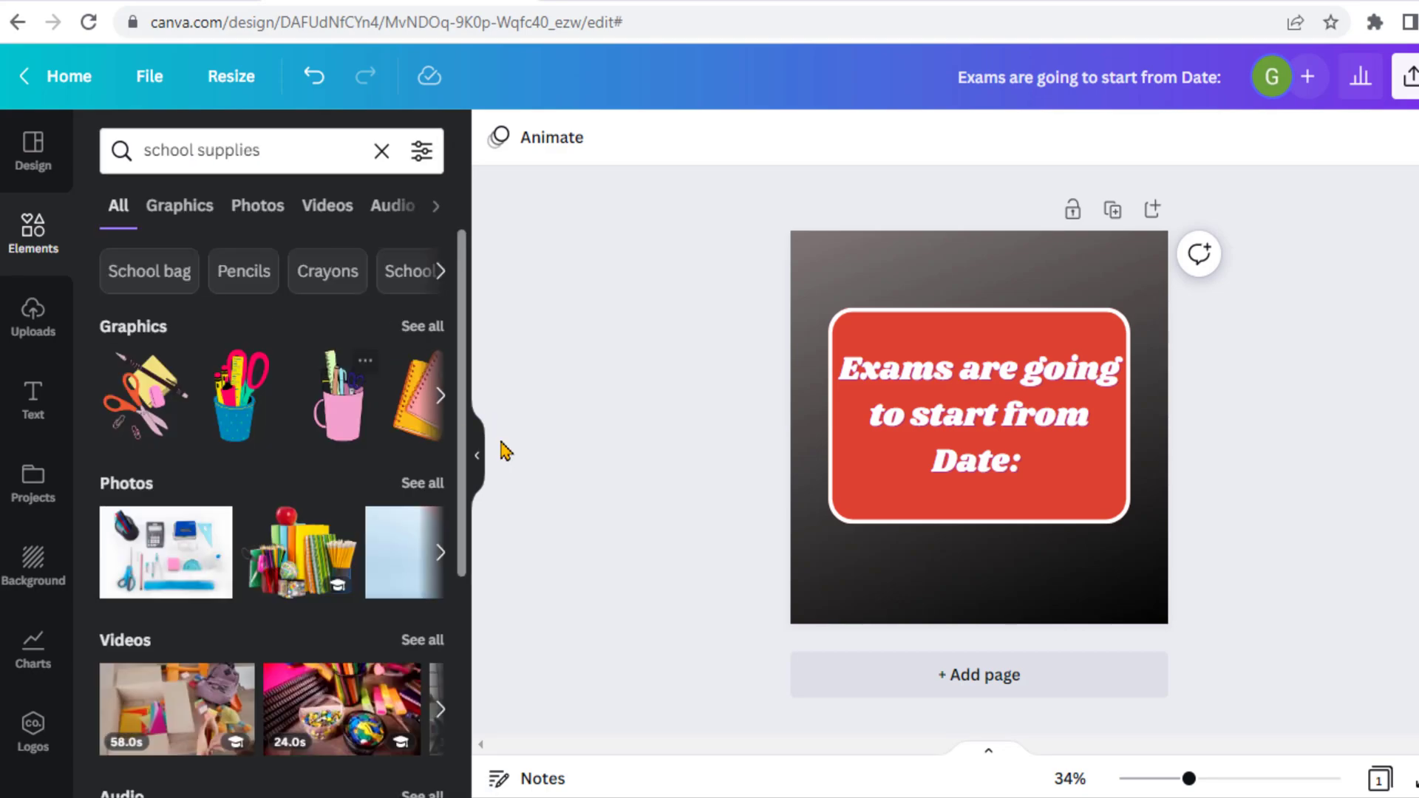
click(179, 206)
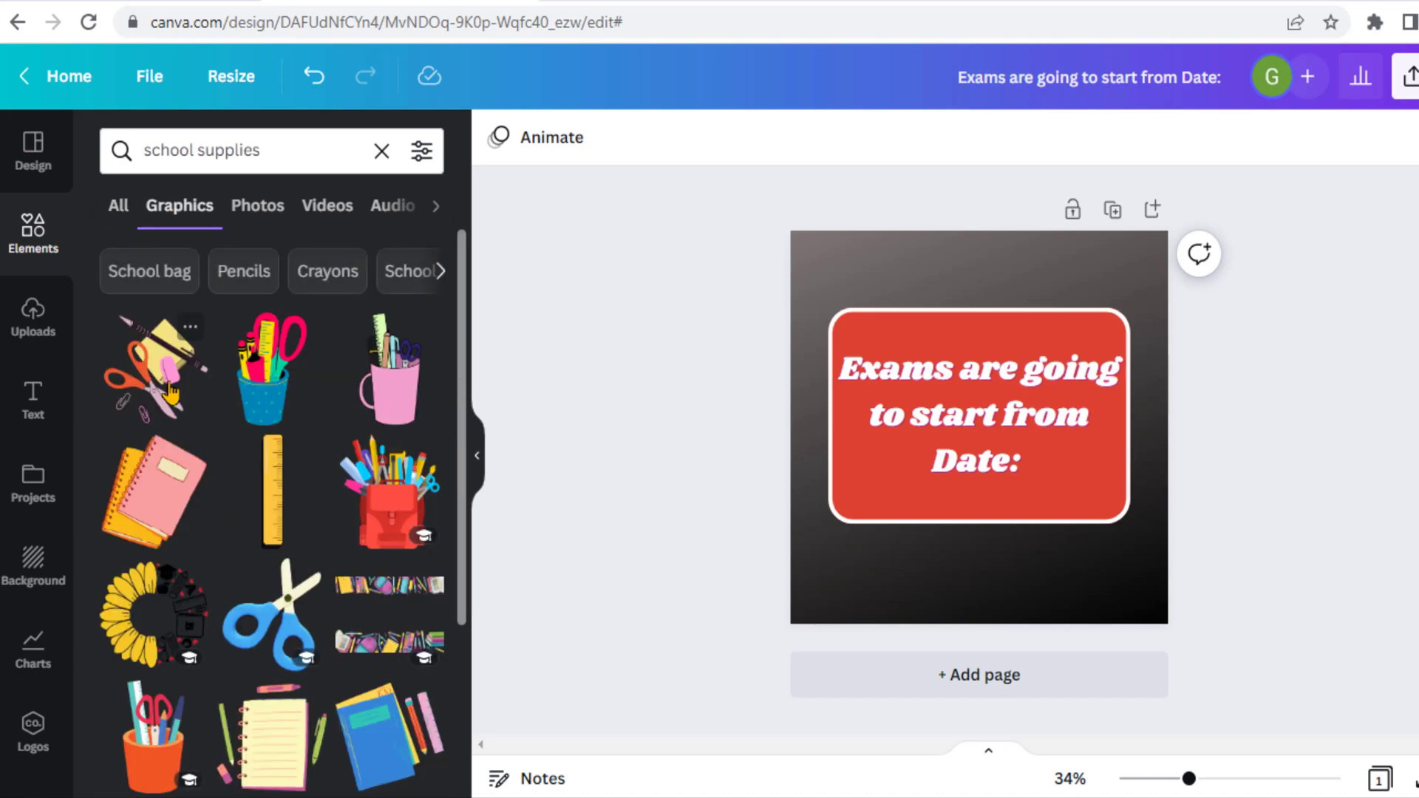
click(269, 366)
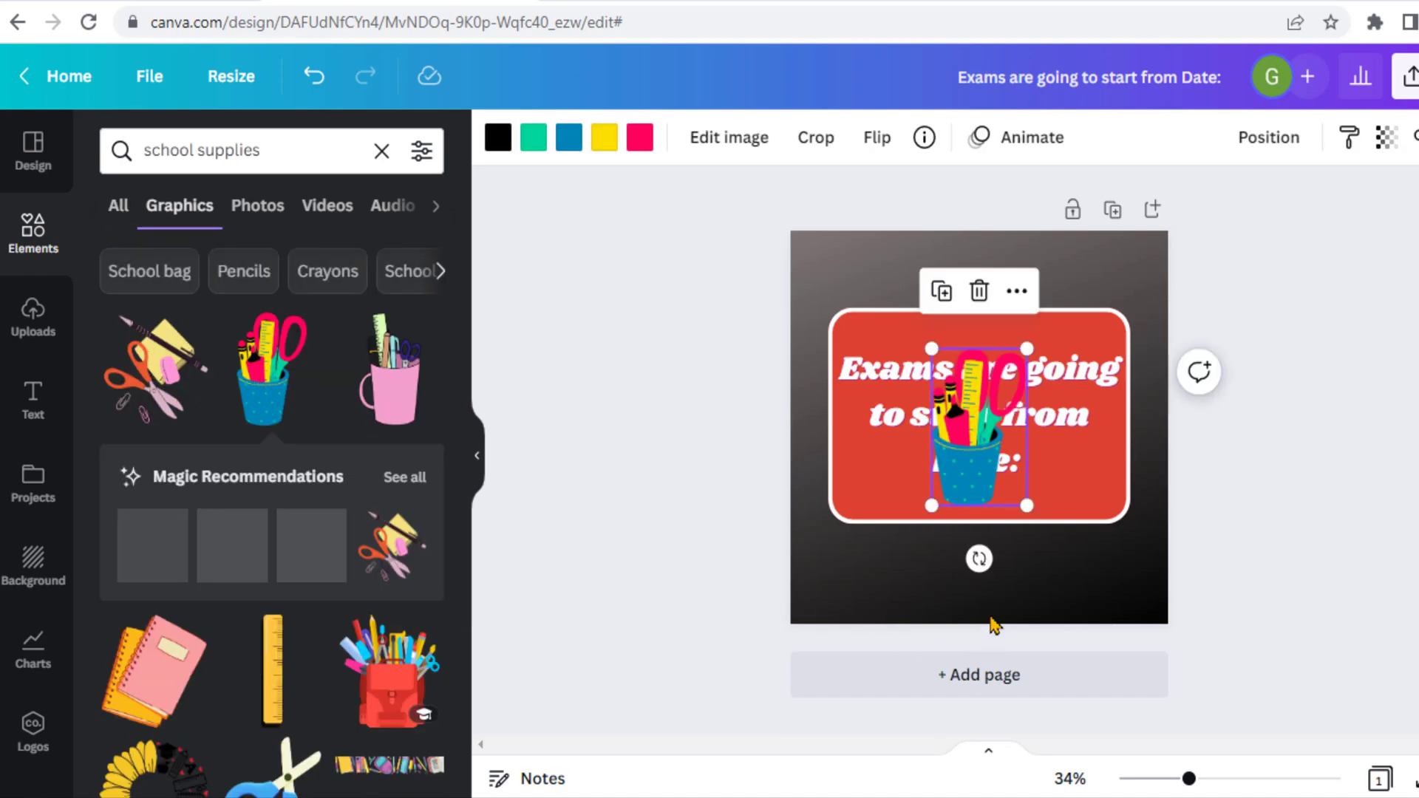
drag(978, 420, 867, 534)
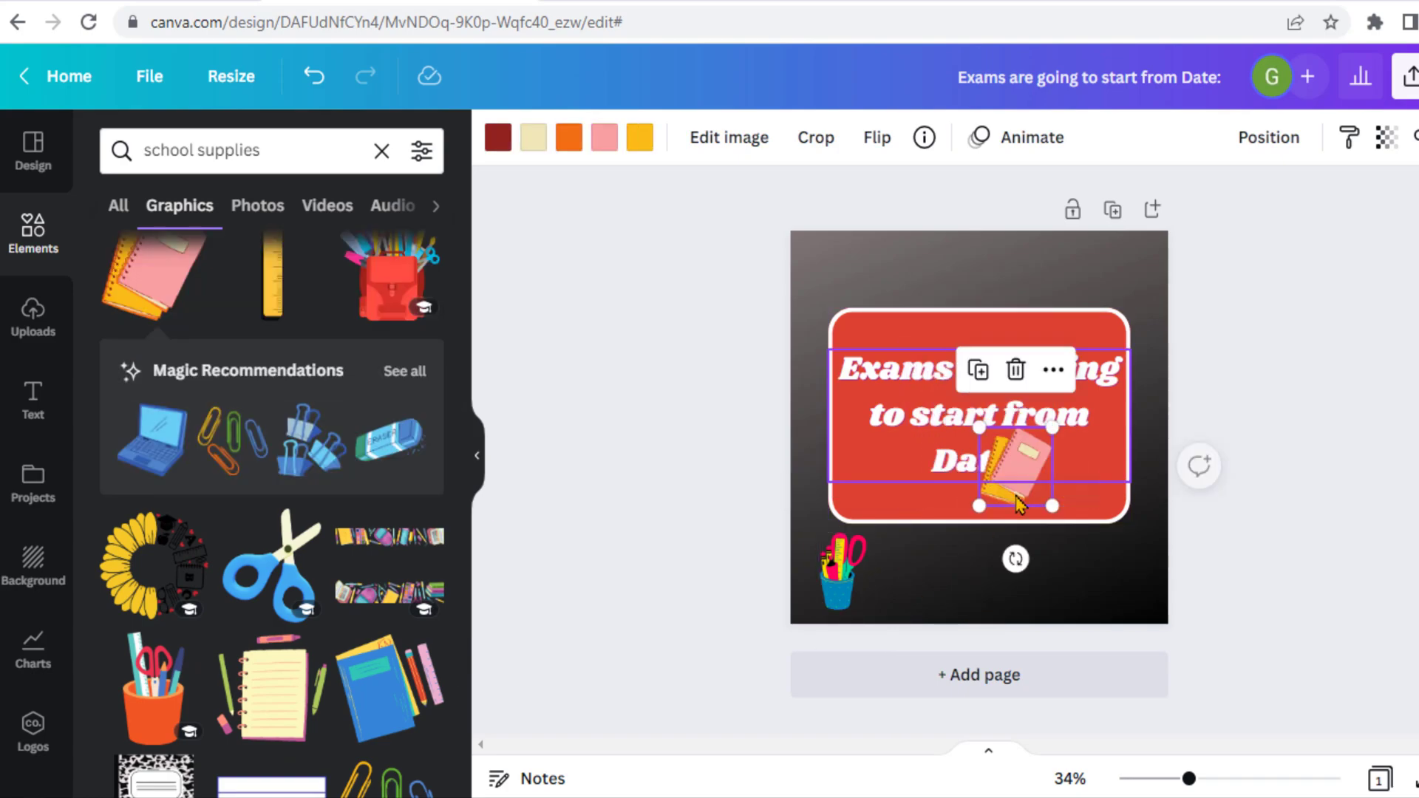
Arrange the notebook below the box, shrunken paper clips top-right, and a tilted pencil top-left.
drag(1013, 471, 968, 573)
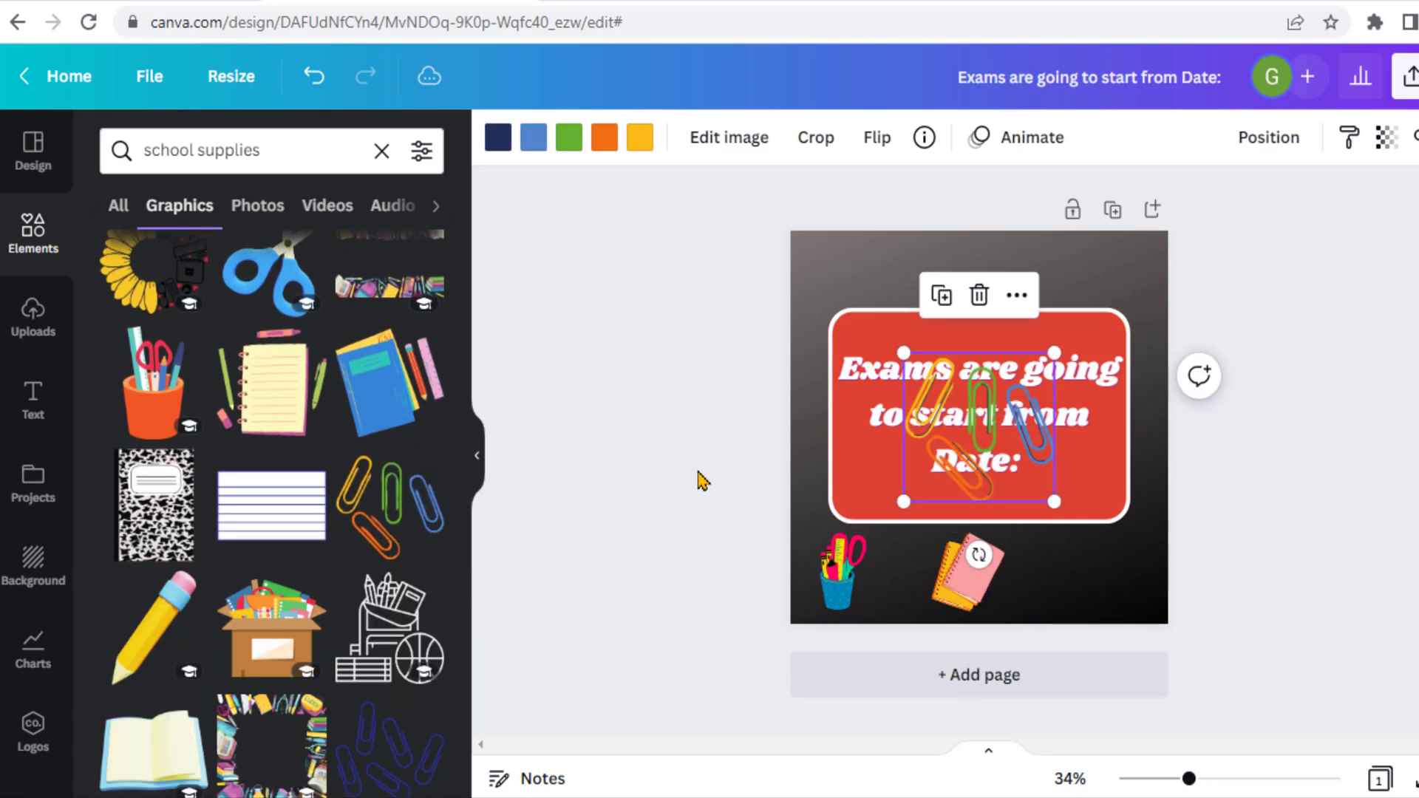
drag(977, 425, 1073, 312)
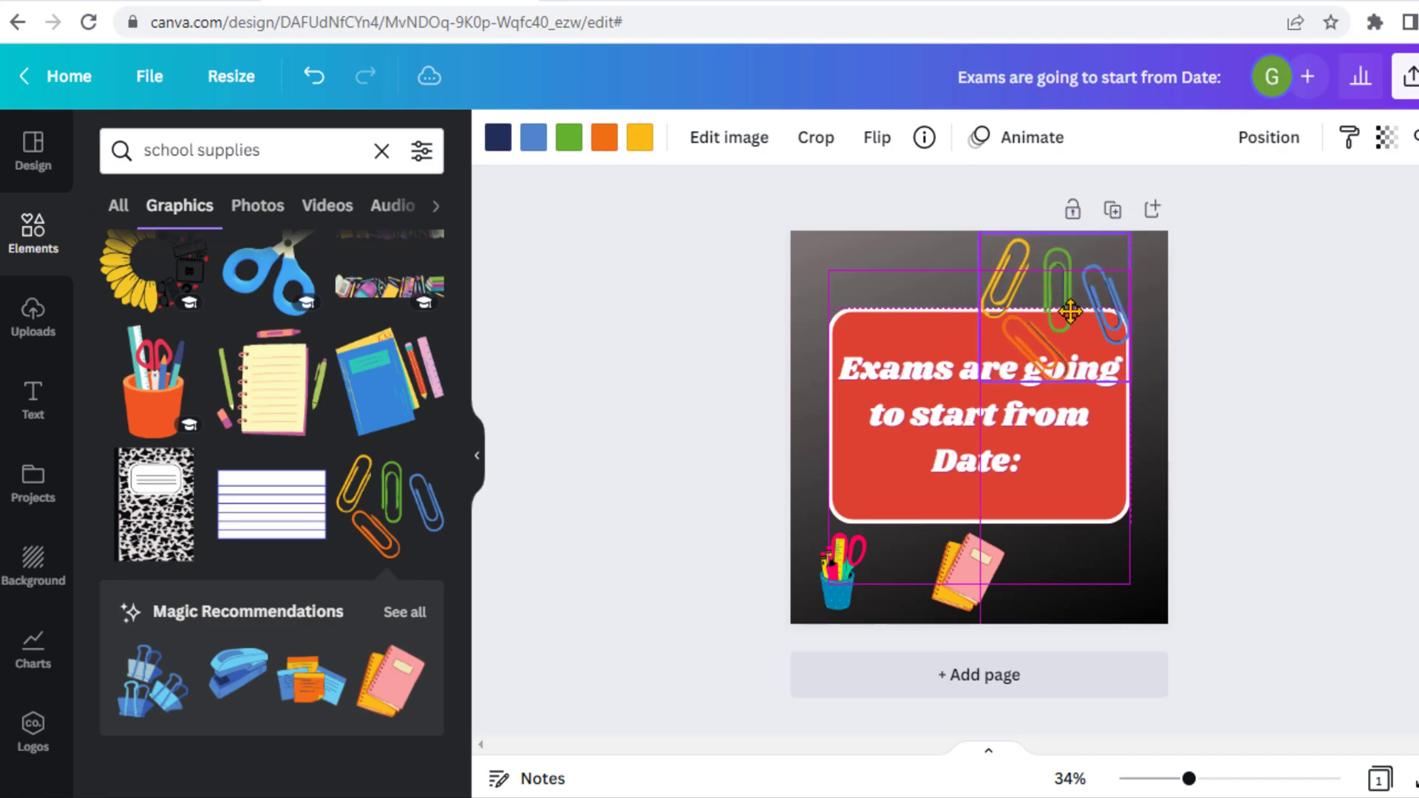
click(1068, 312)
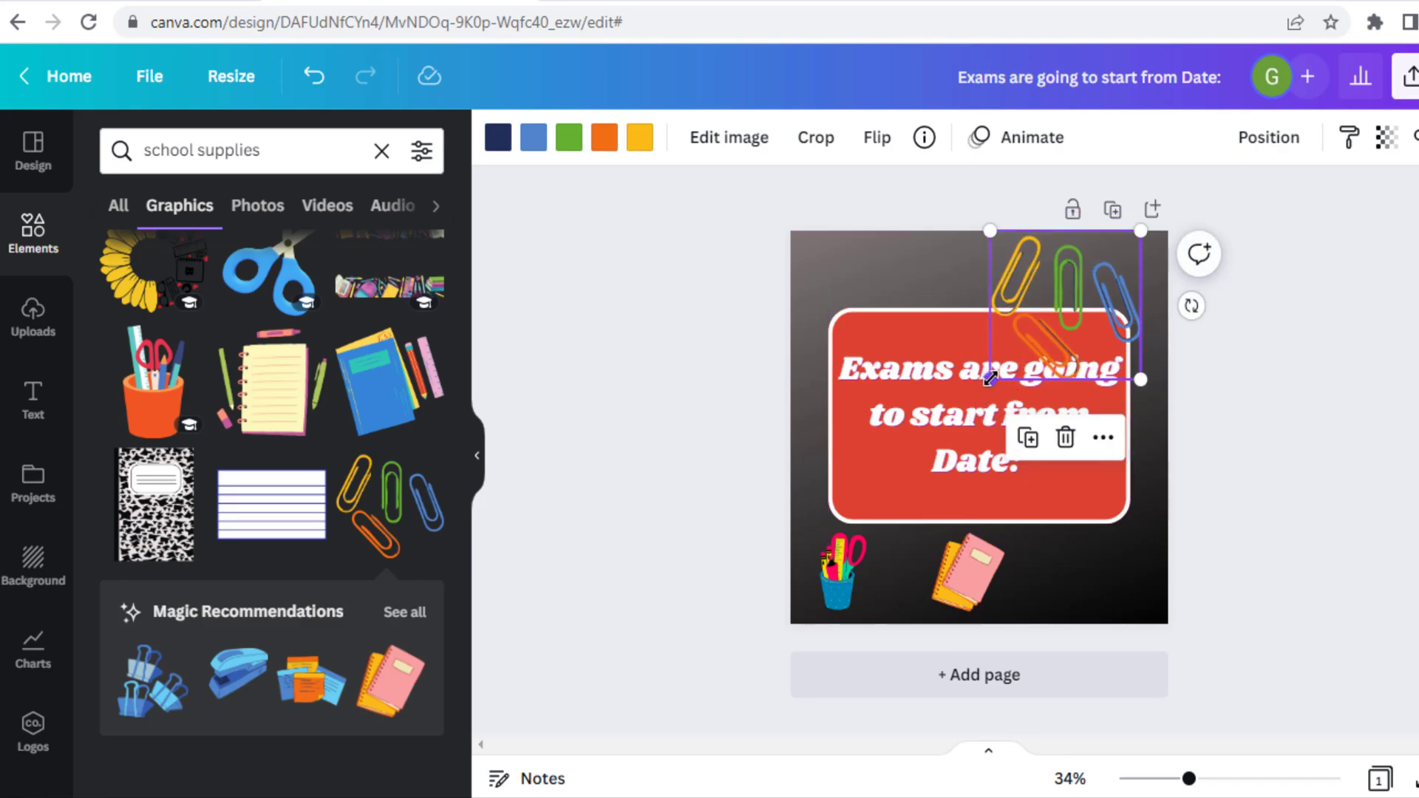
drag(988, 382, 1061, 310)
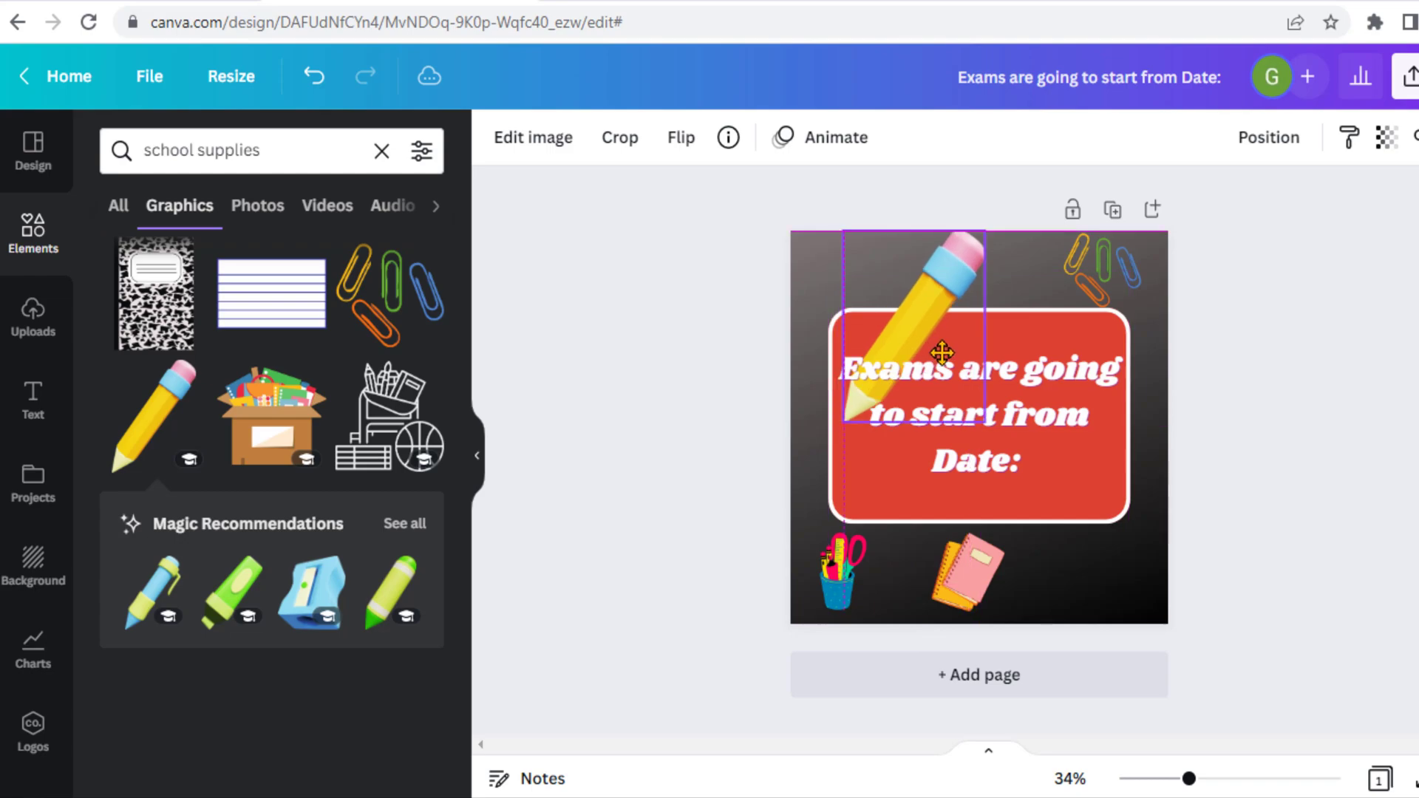
drag(937, 353, 982, 389)
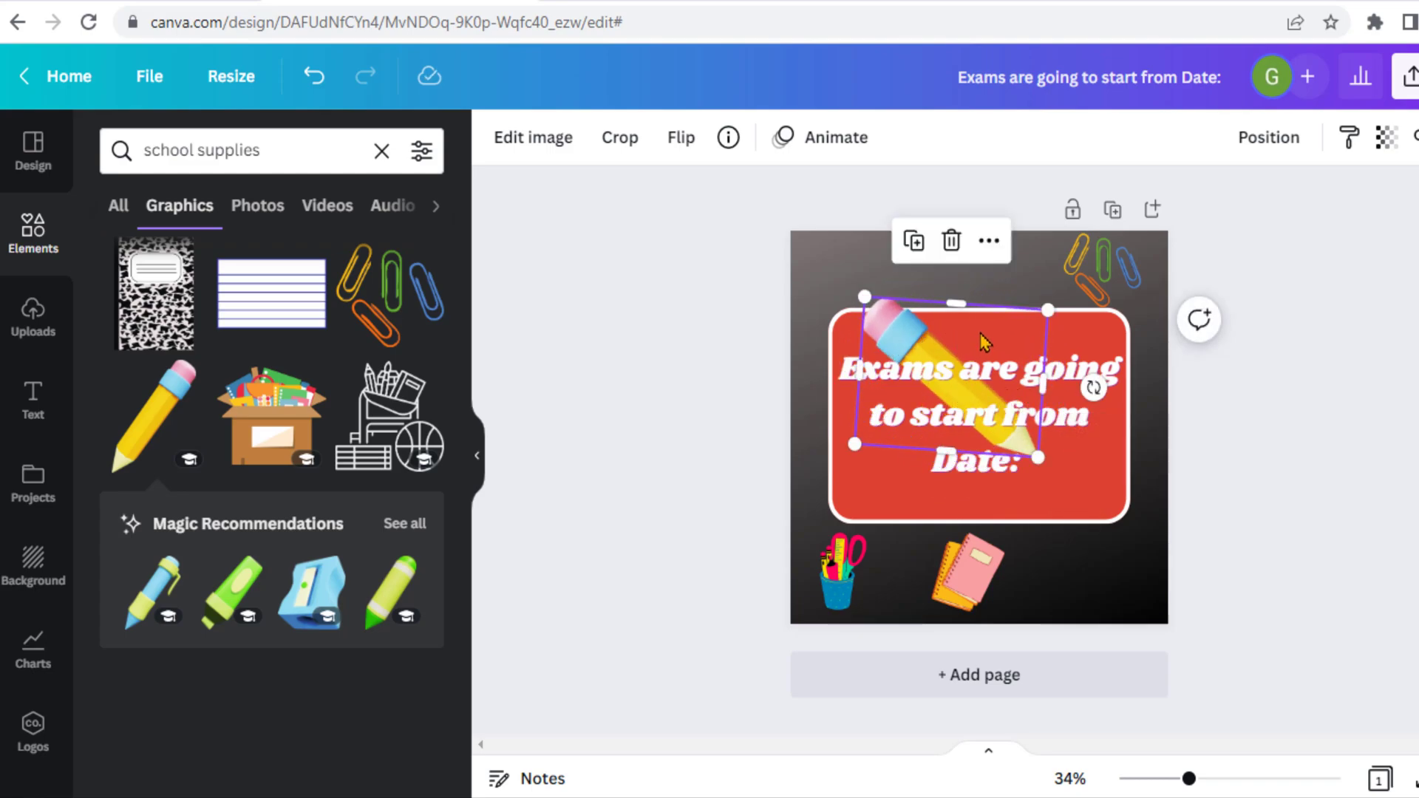
click(1302, 502)
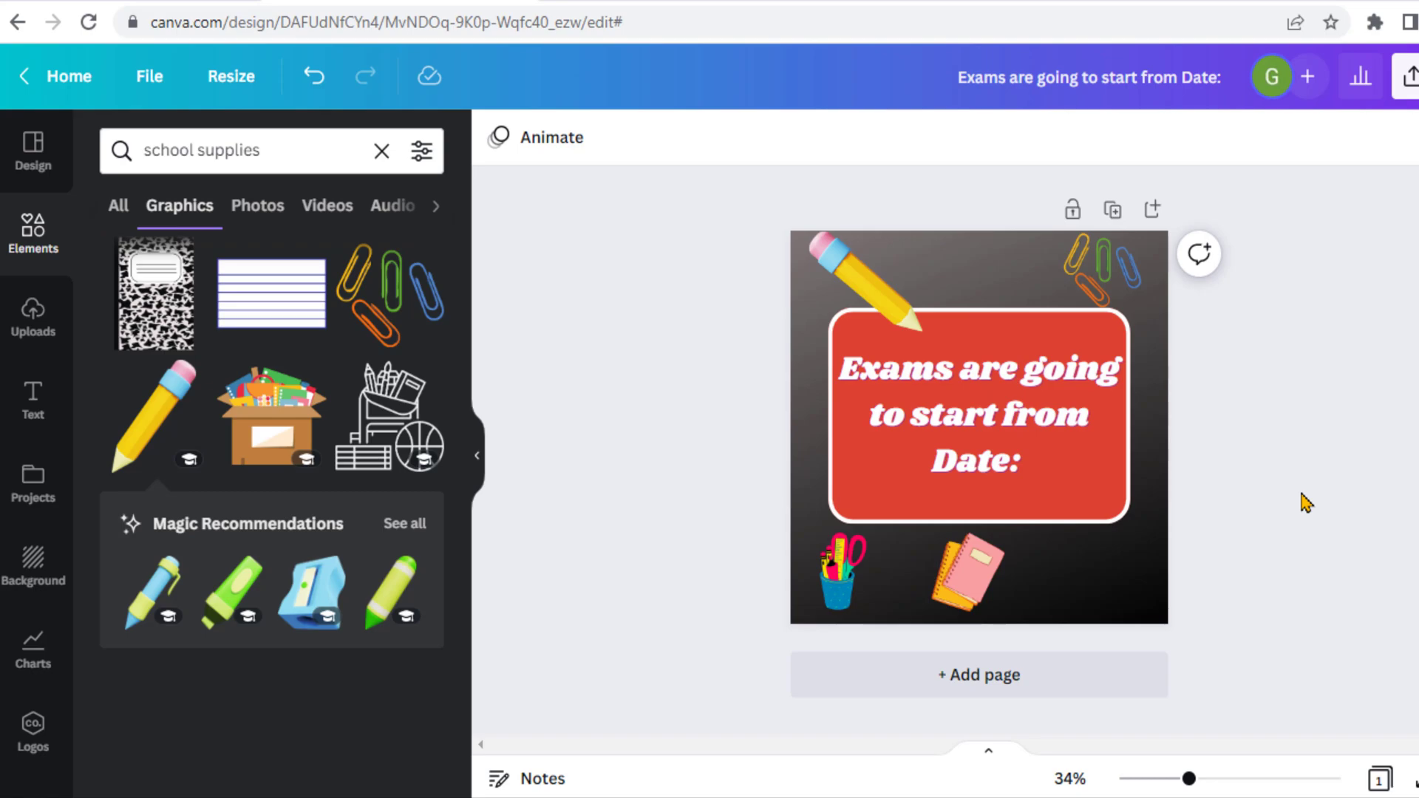
mouse_move(545, 299)
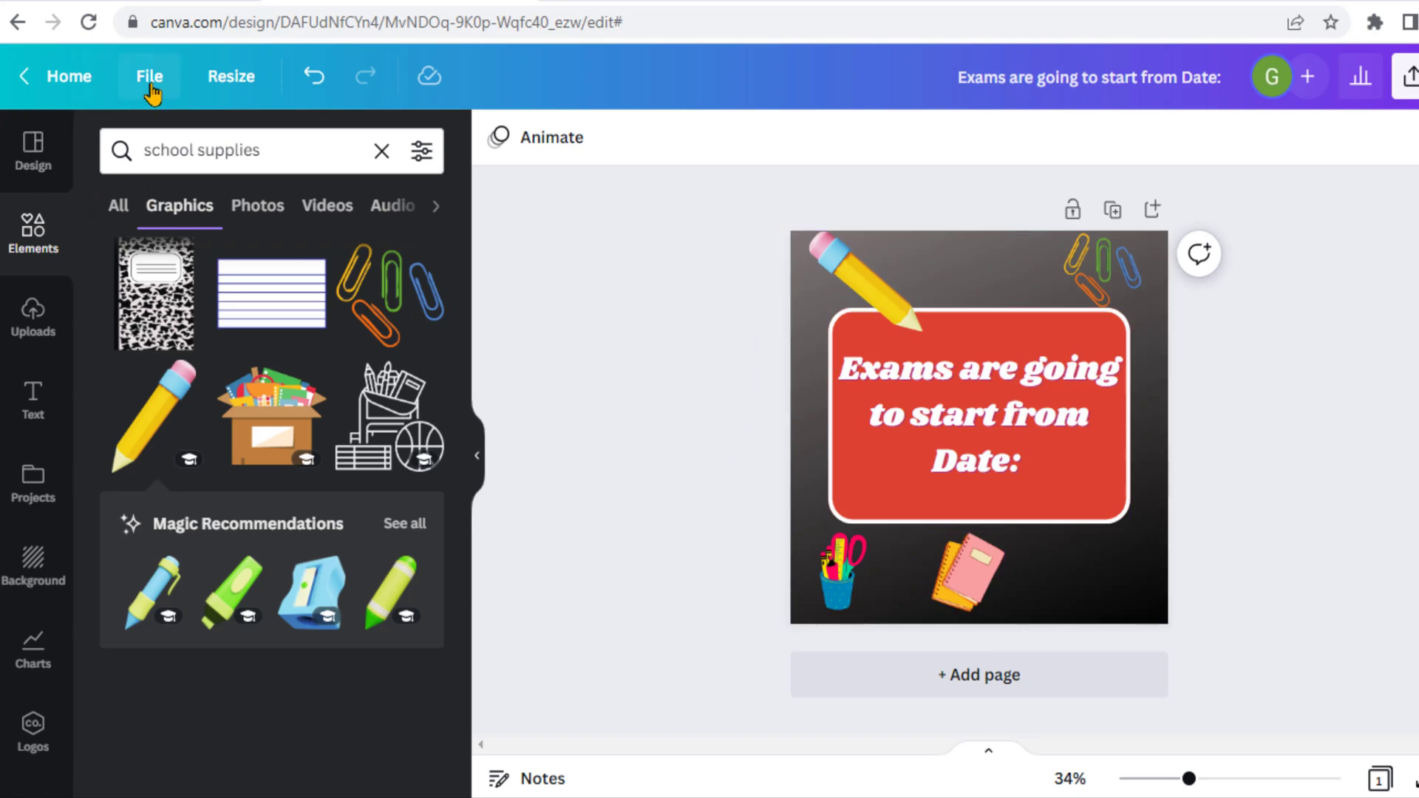
Download the design as a 1000 × 1000 PNG and open the downloaded file.
click(149, 76)
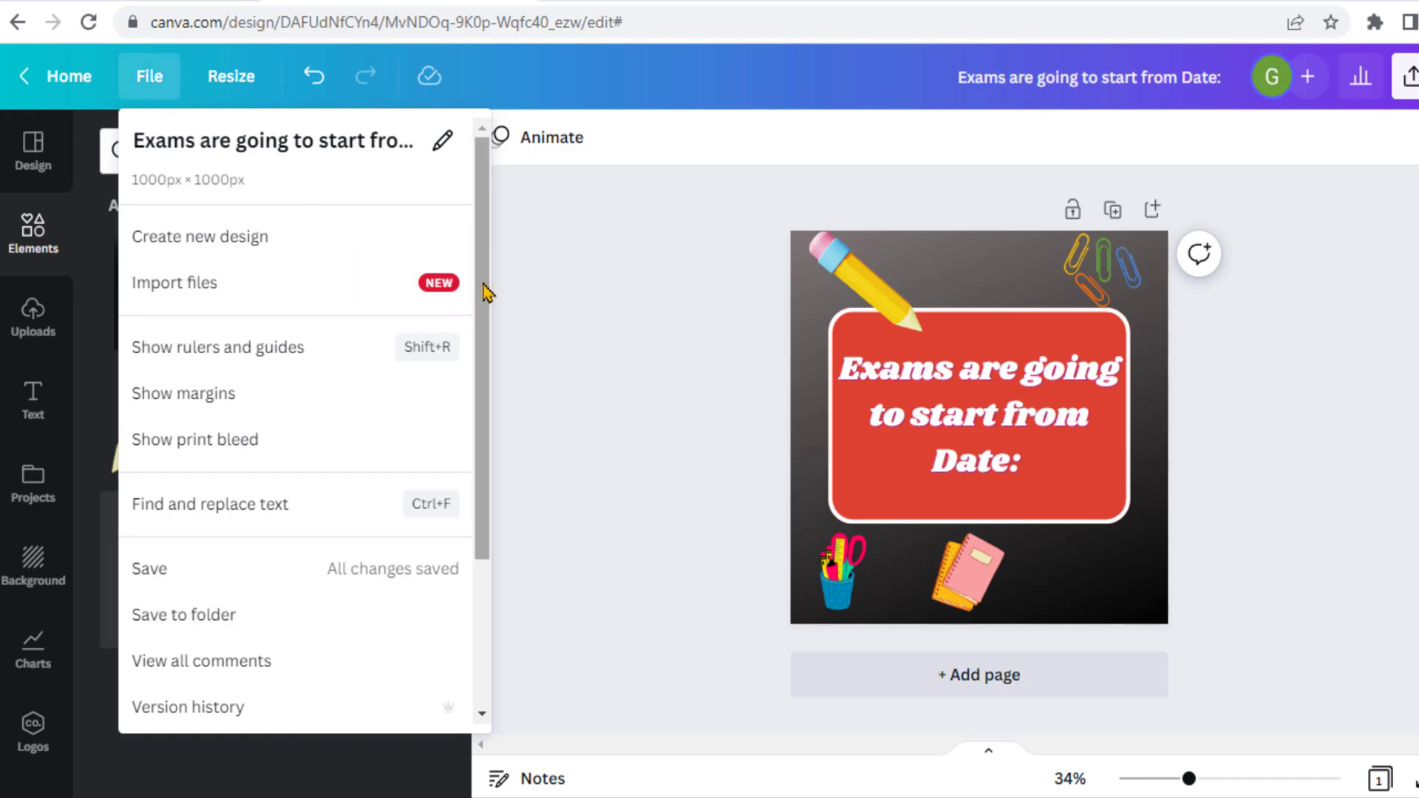
scroll(down, 3)
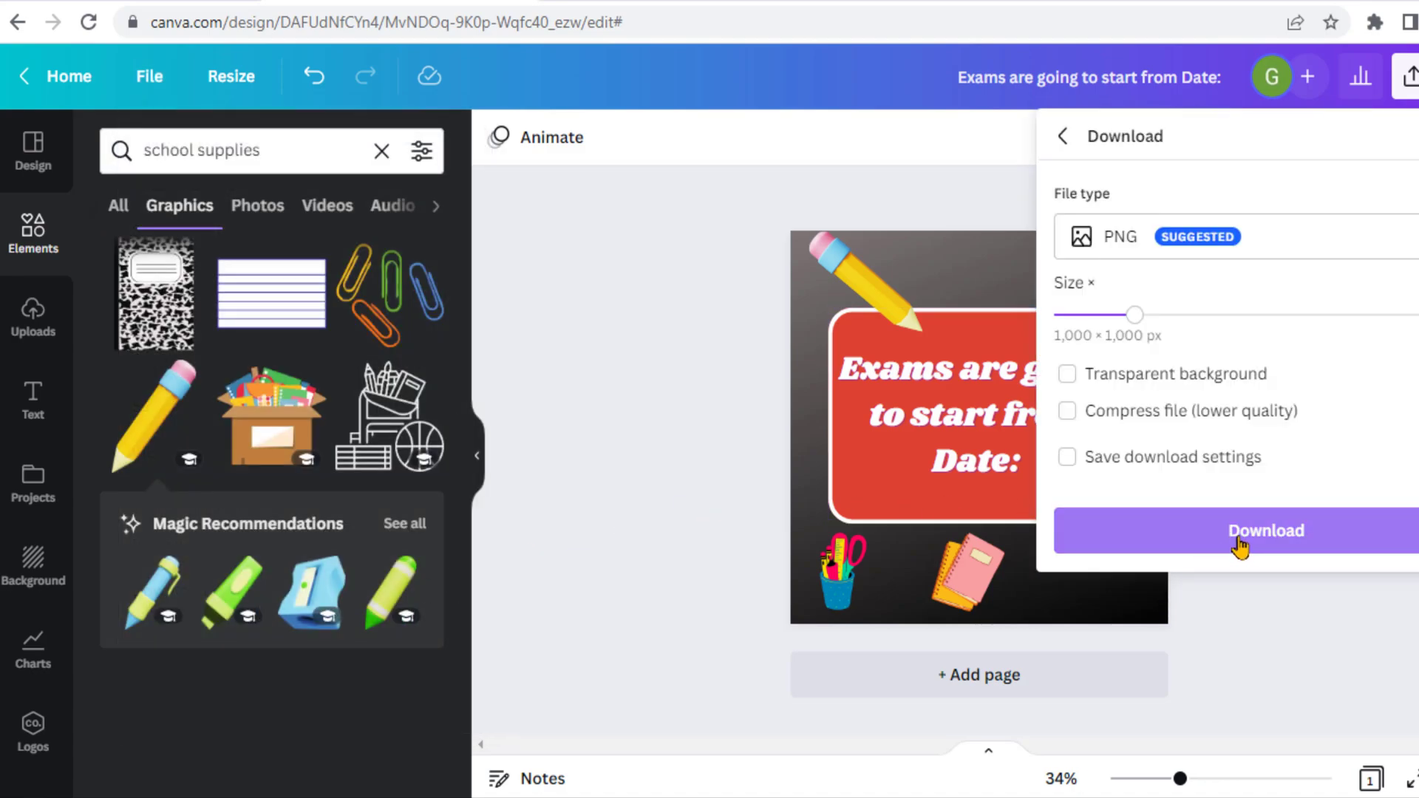
click(1234, 531)
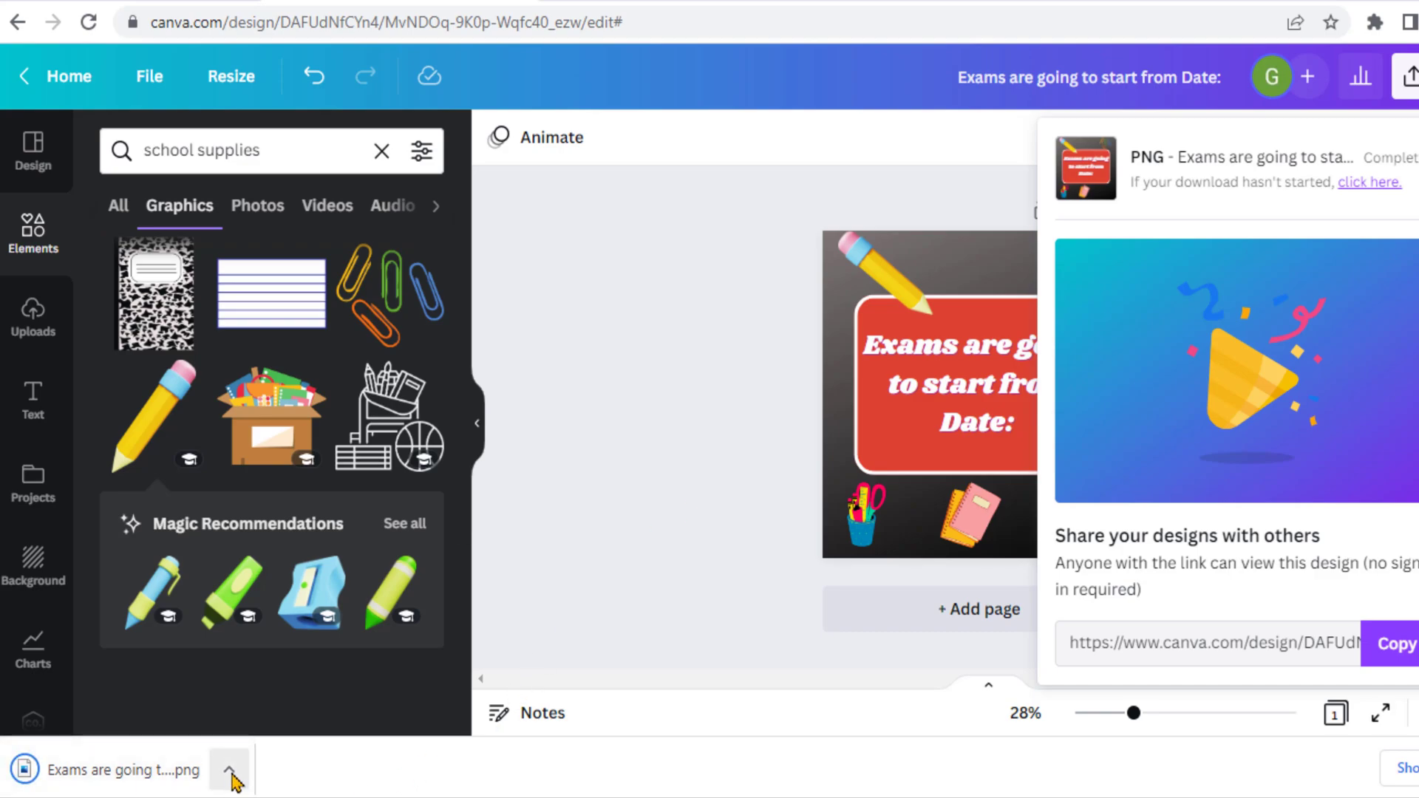
click(229, 771)
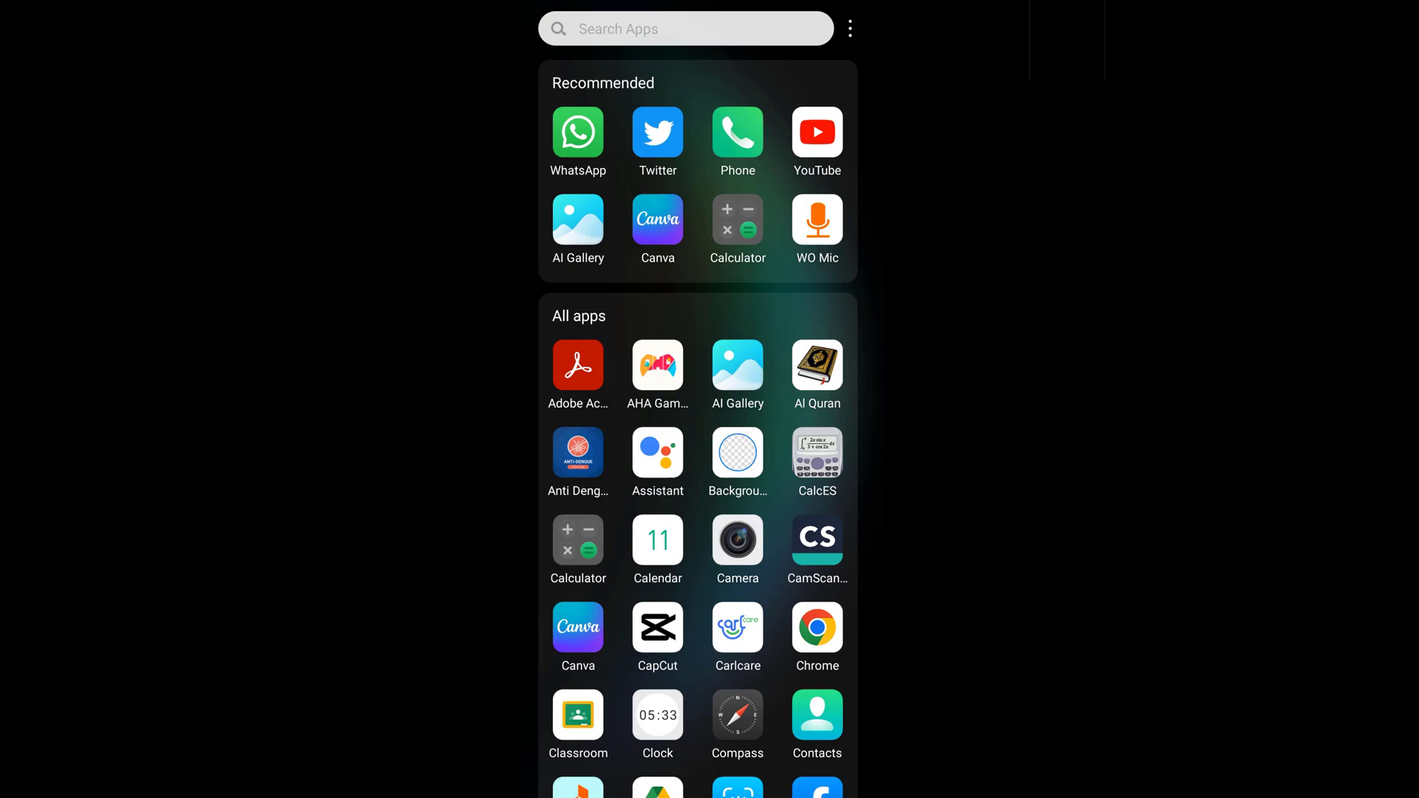
Launch the Canva phone app and scroll the Home feed to Classroom Posters.
click(658, 218)
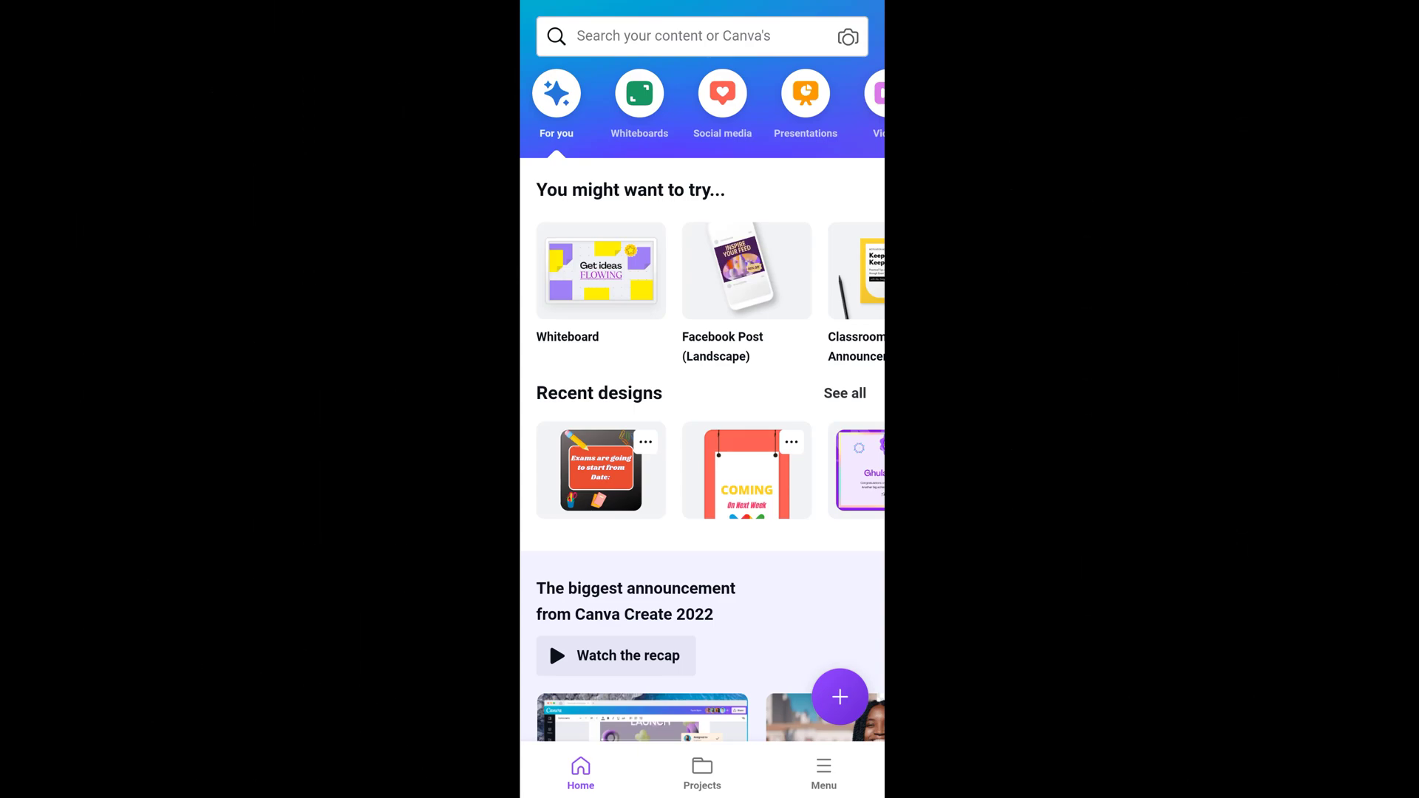
scroll(down, 3)
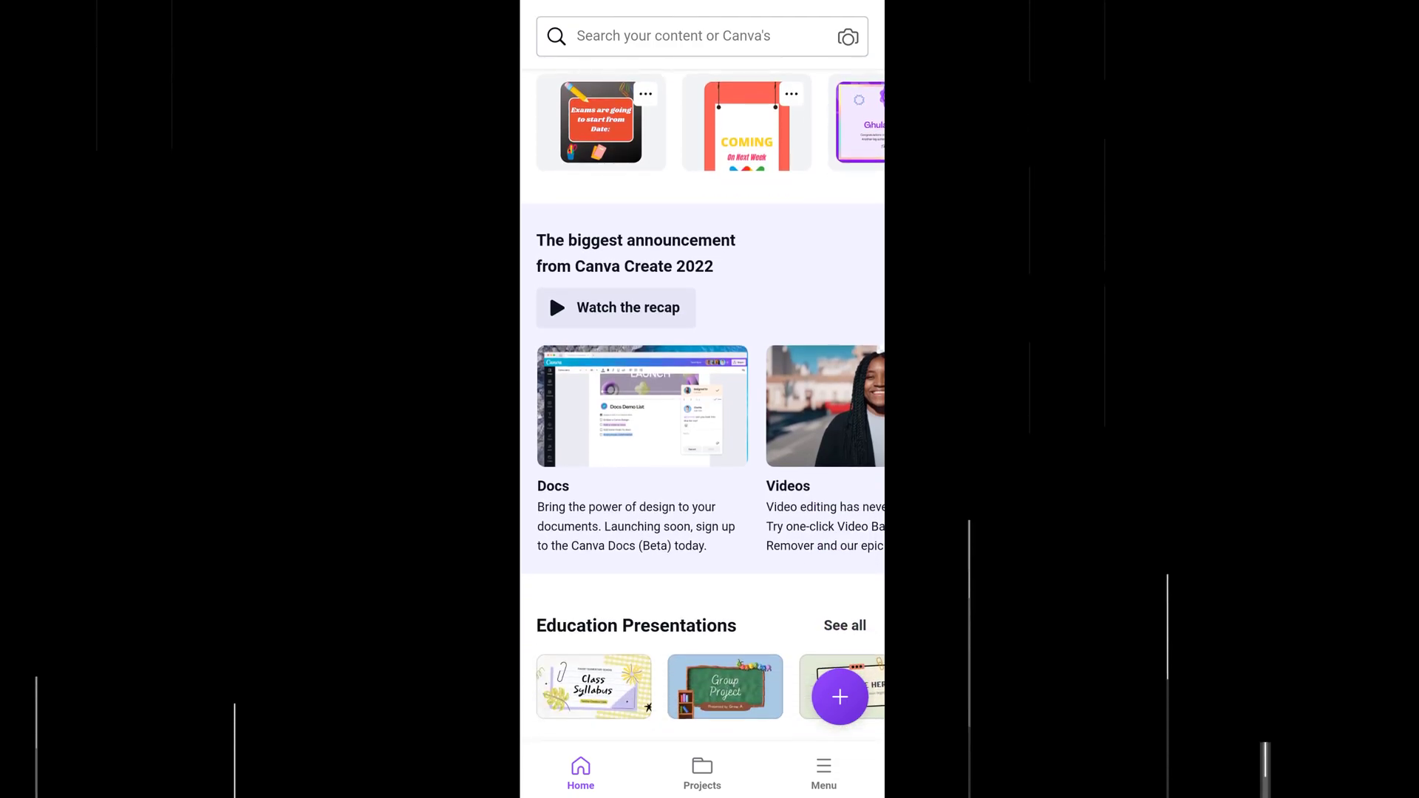
scroll(down, 3)
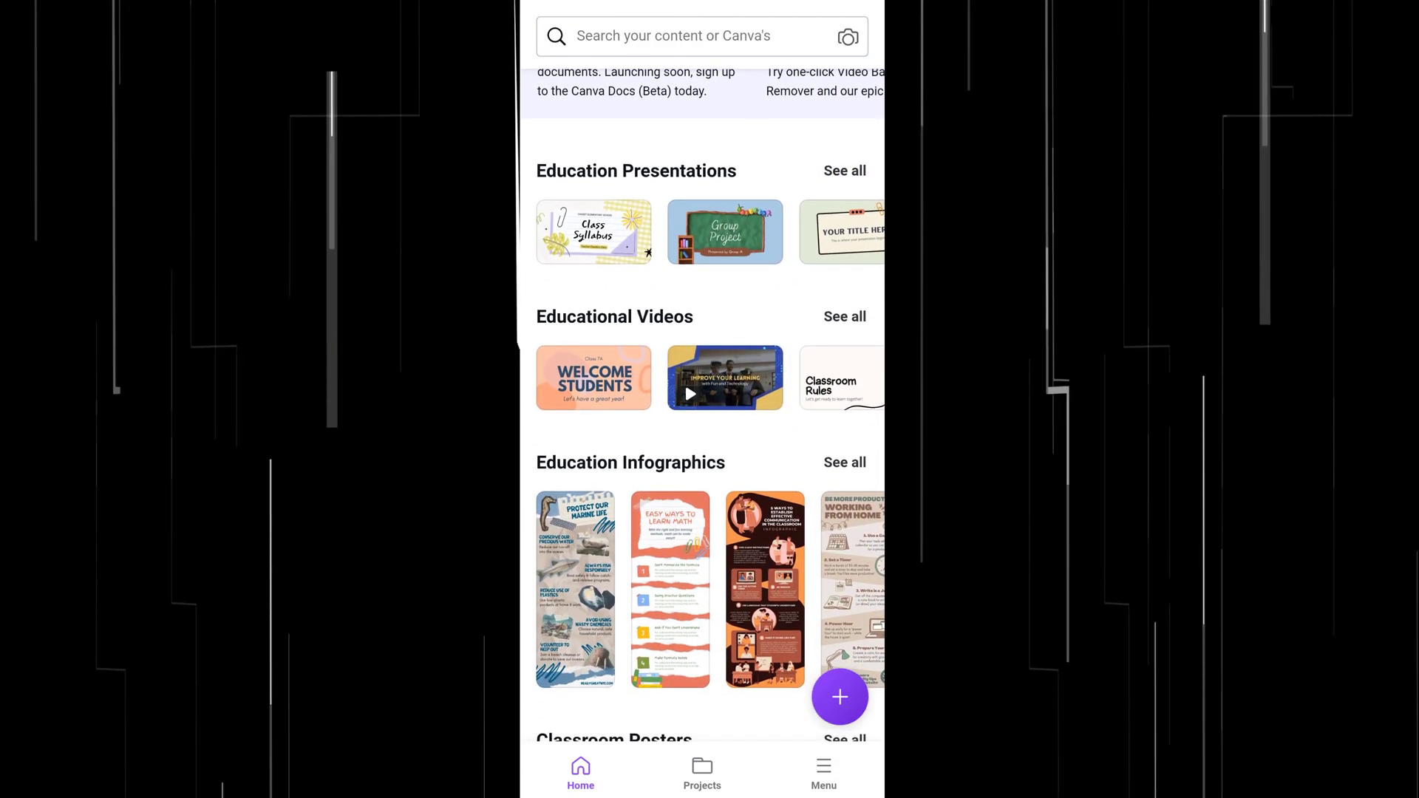
scroll(down, 3)
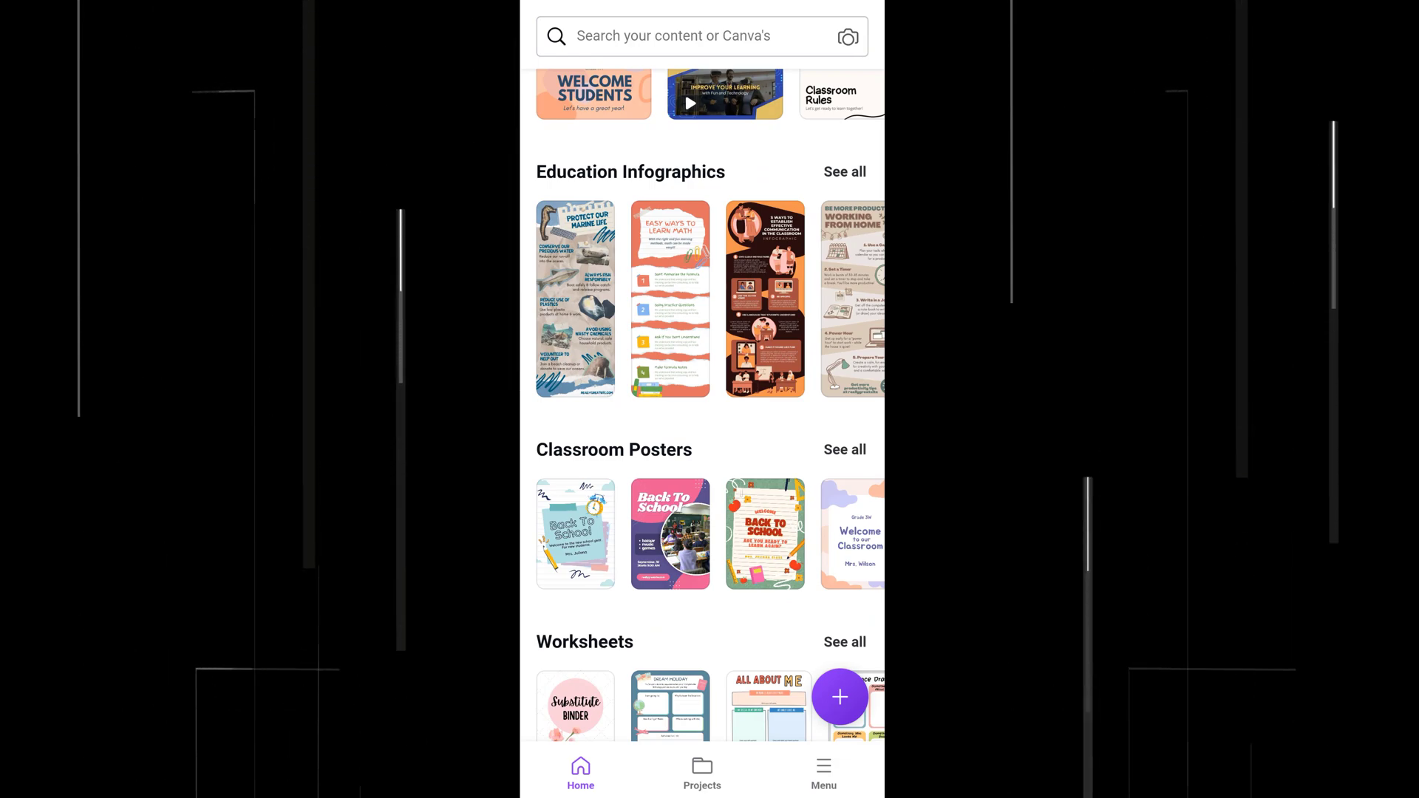
scroll(down, 3)
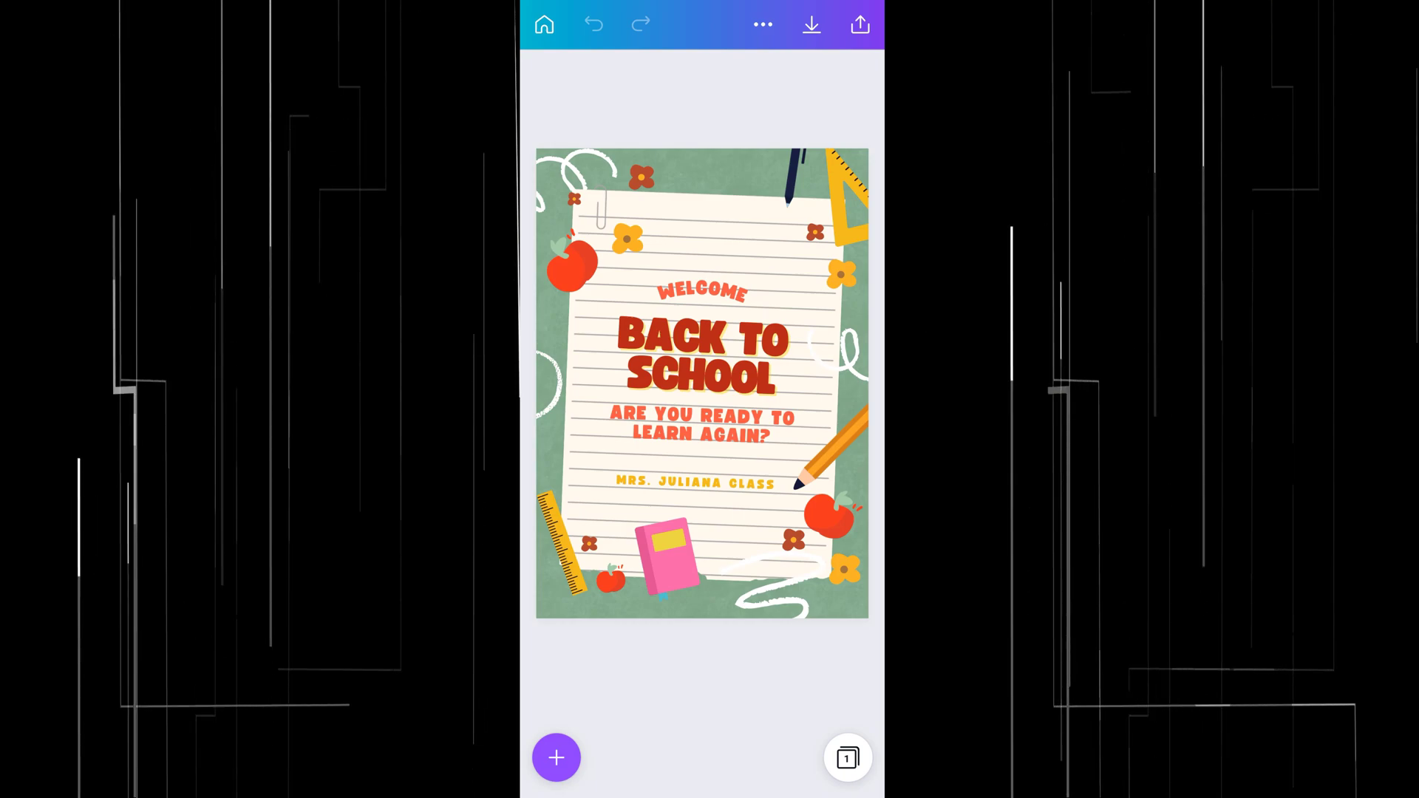
Browse the Design, Elements, Gallery, Uploads, Text and Projects panels.
click(557, 757)
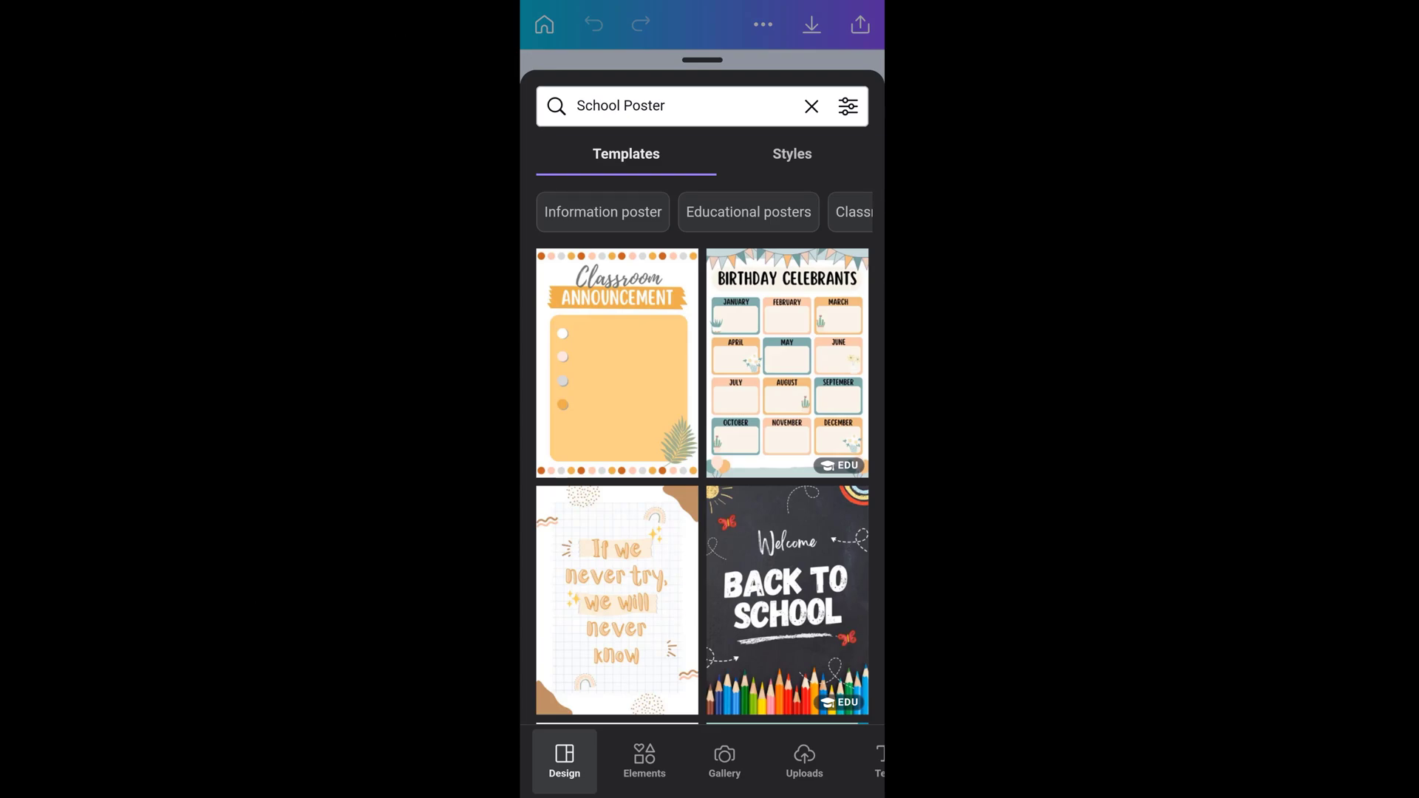
click(644, 761)
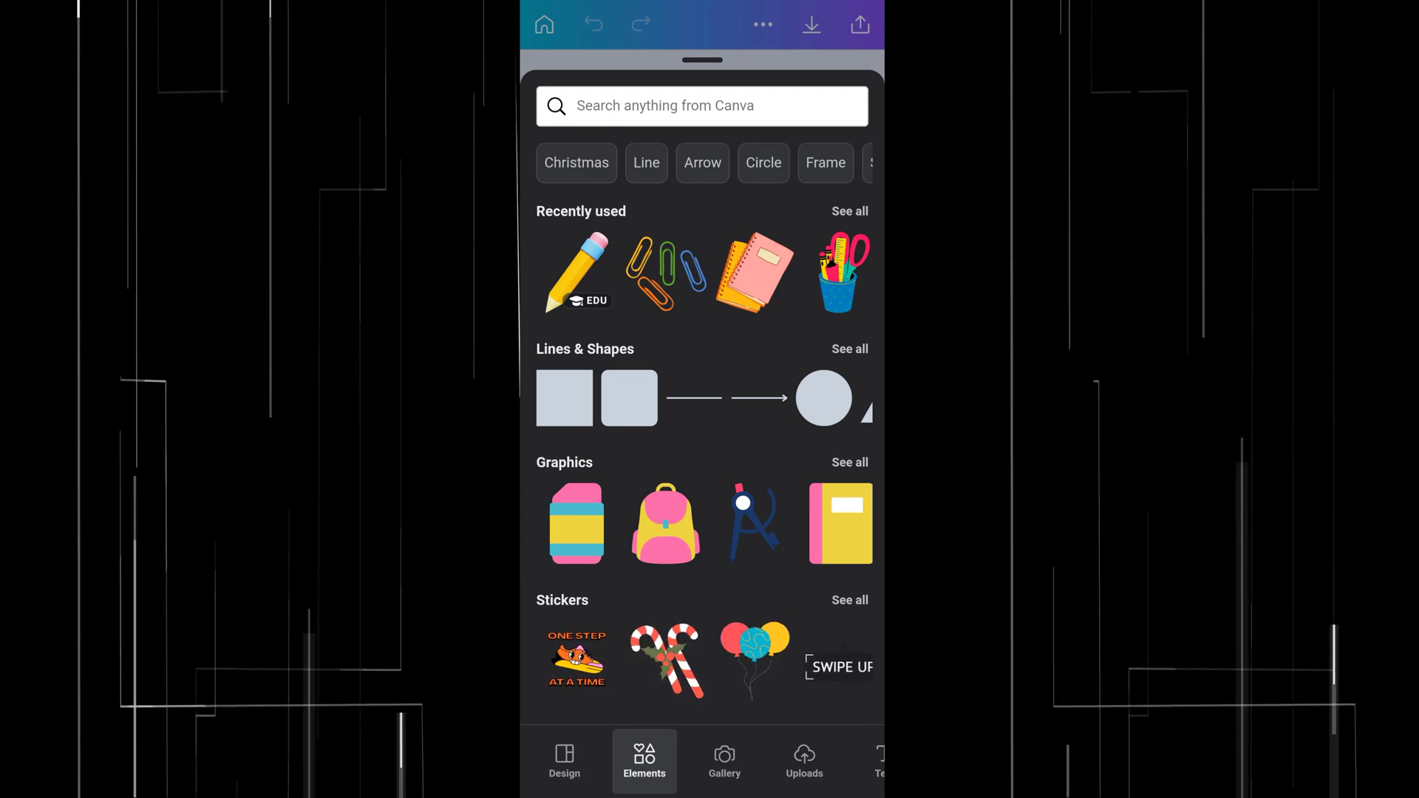
click(724, 760)
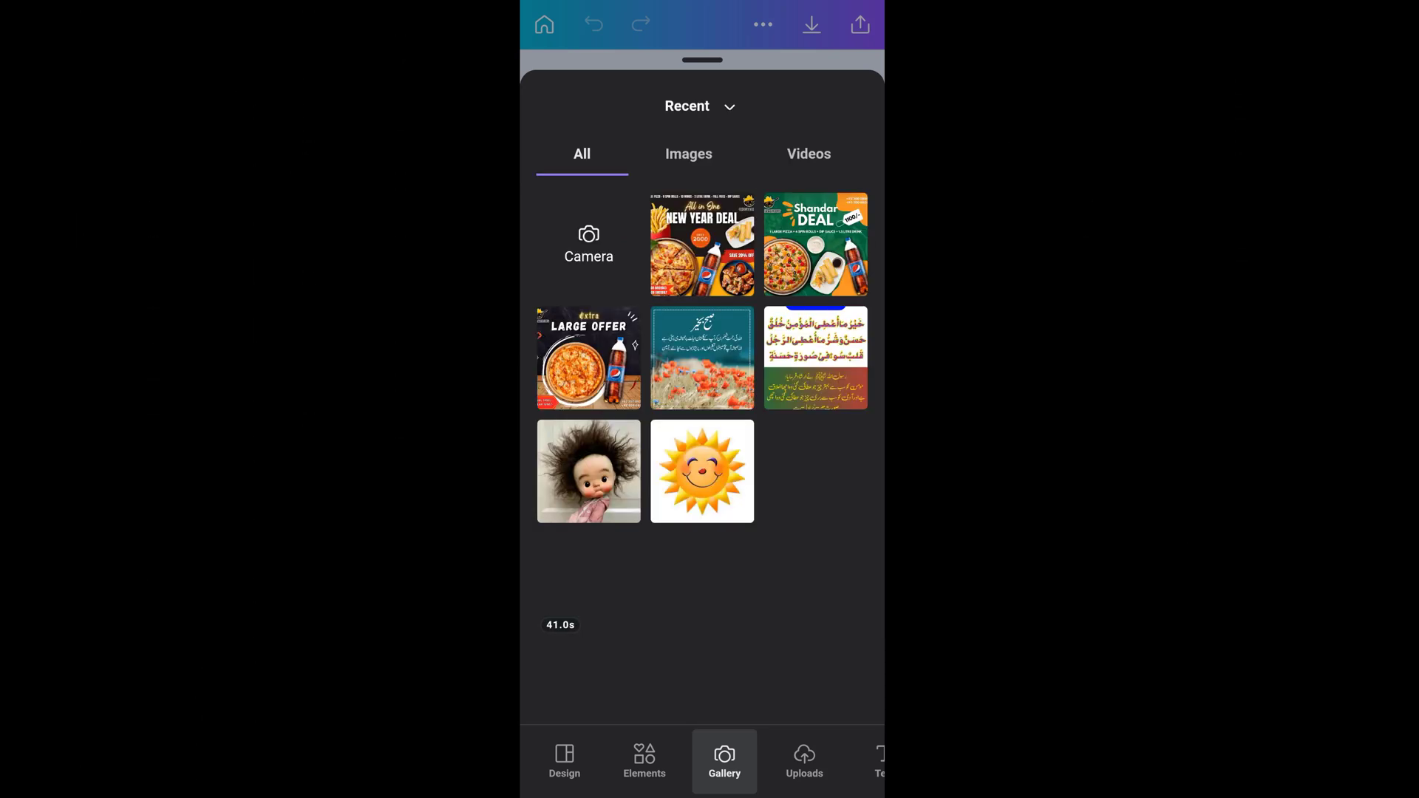
click(804, 759)
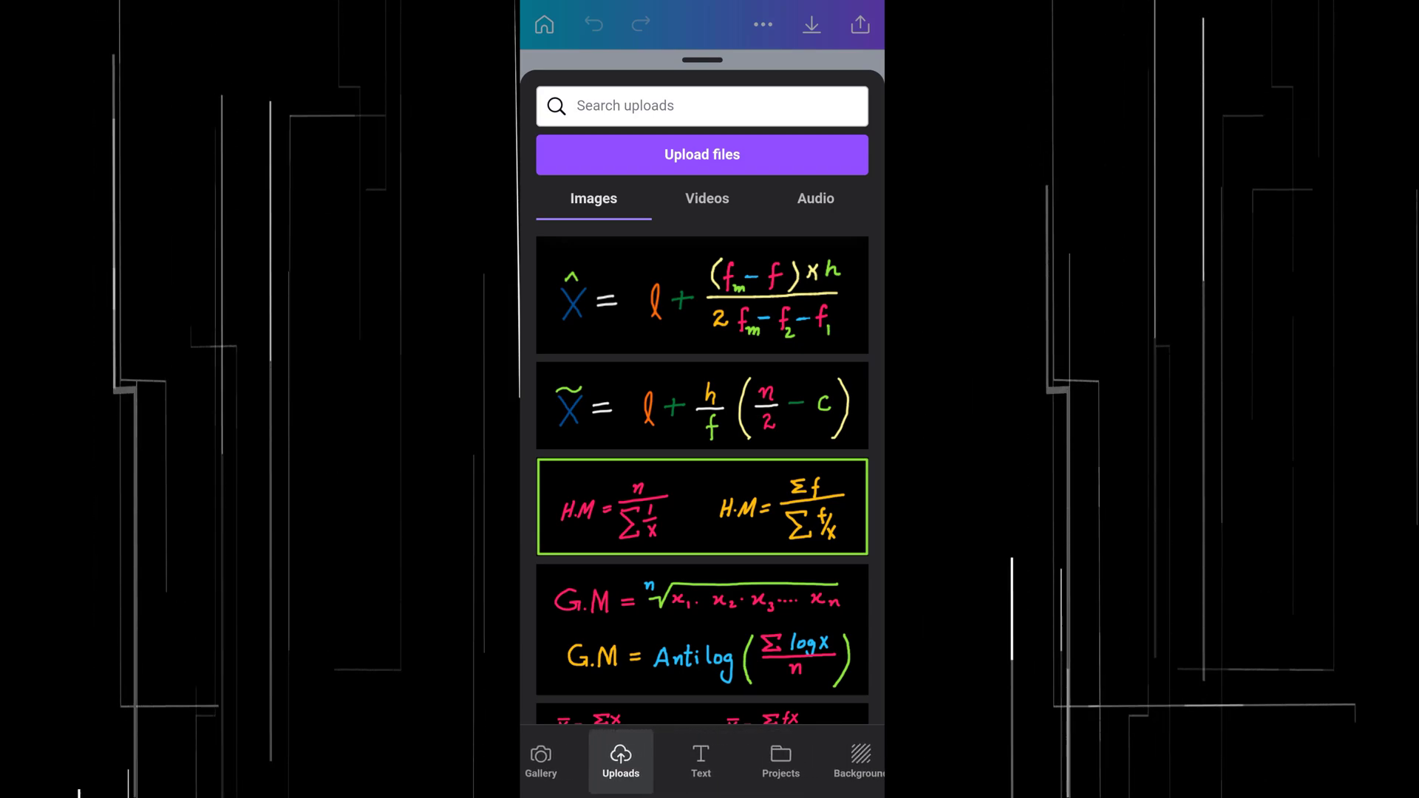
click(700, 772)
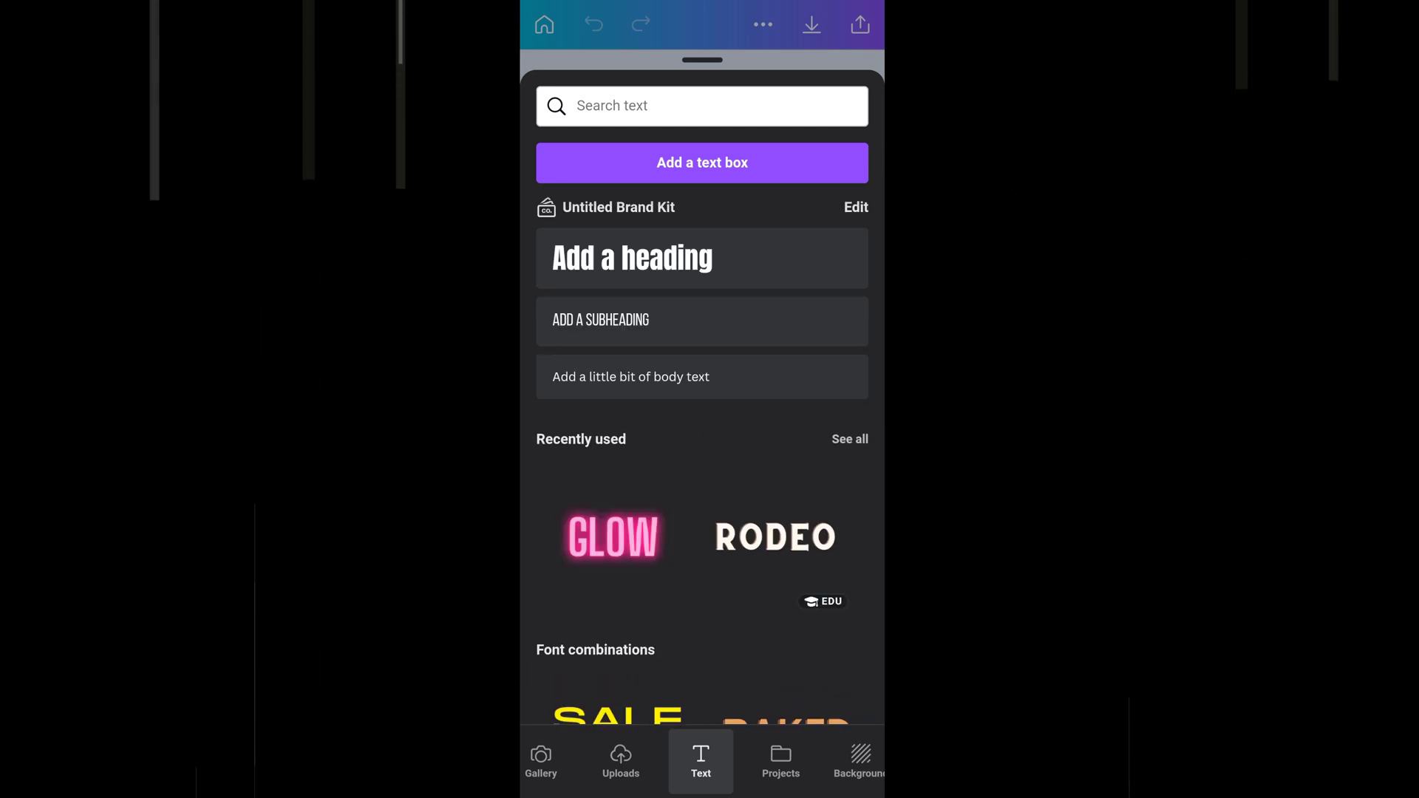
click(780, 761)
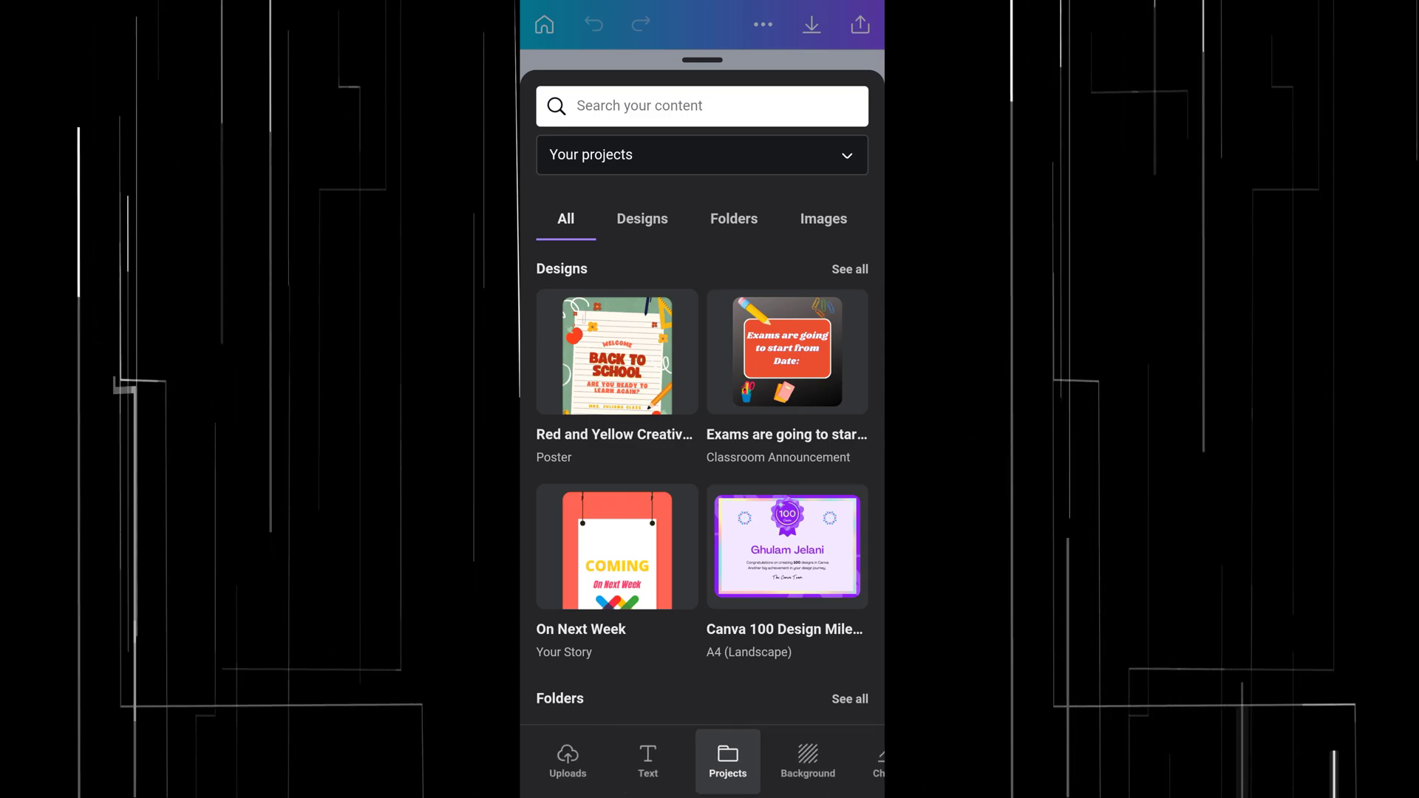
Close the panel and reopen the Elements library over the poster.
click(616, 353)
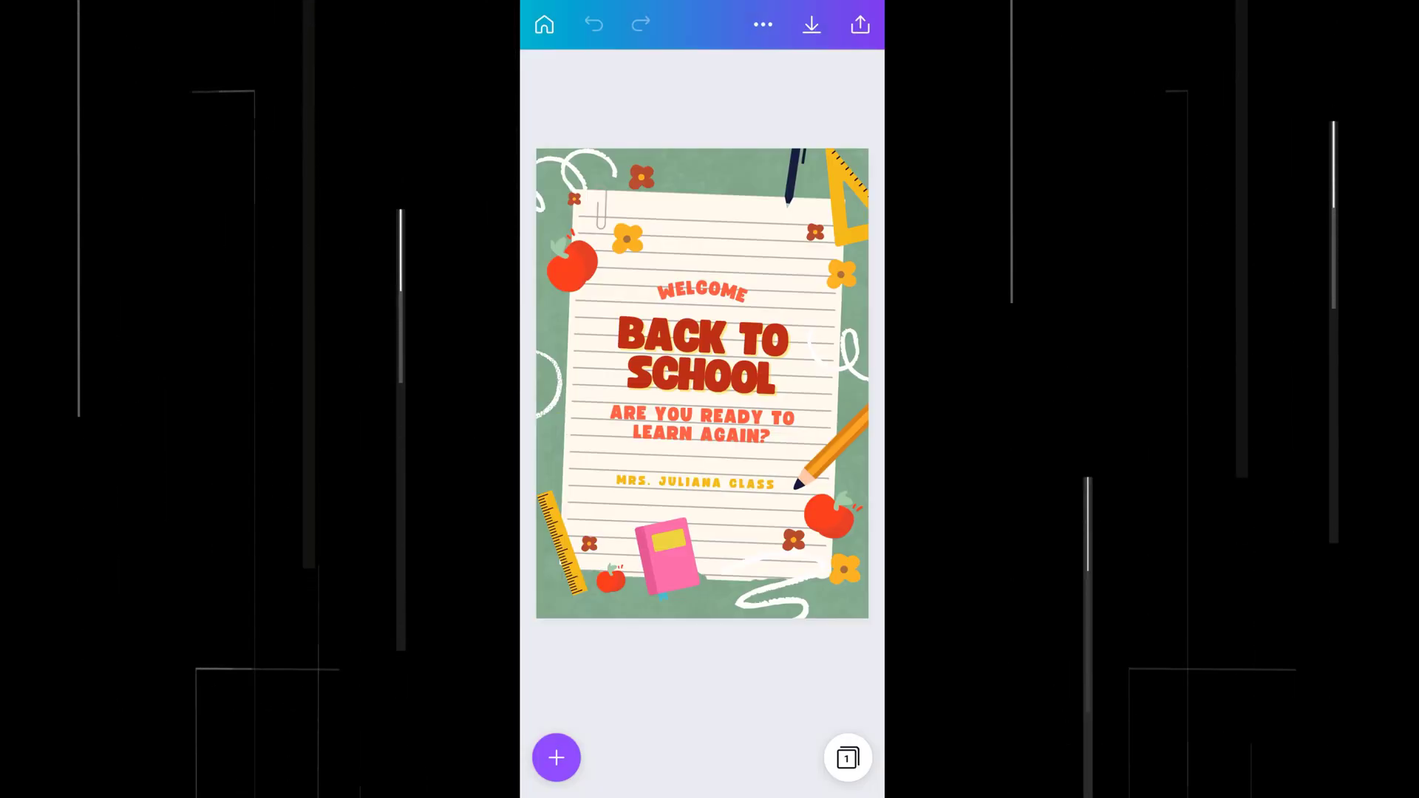
click(567, 263)
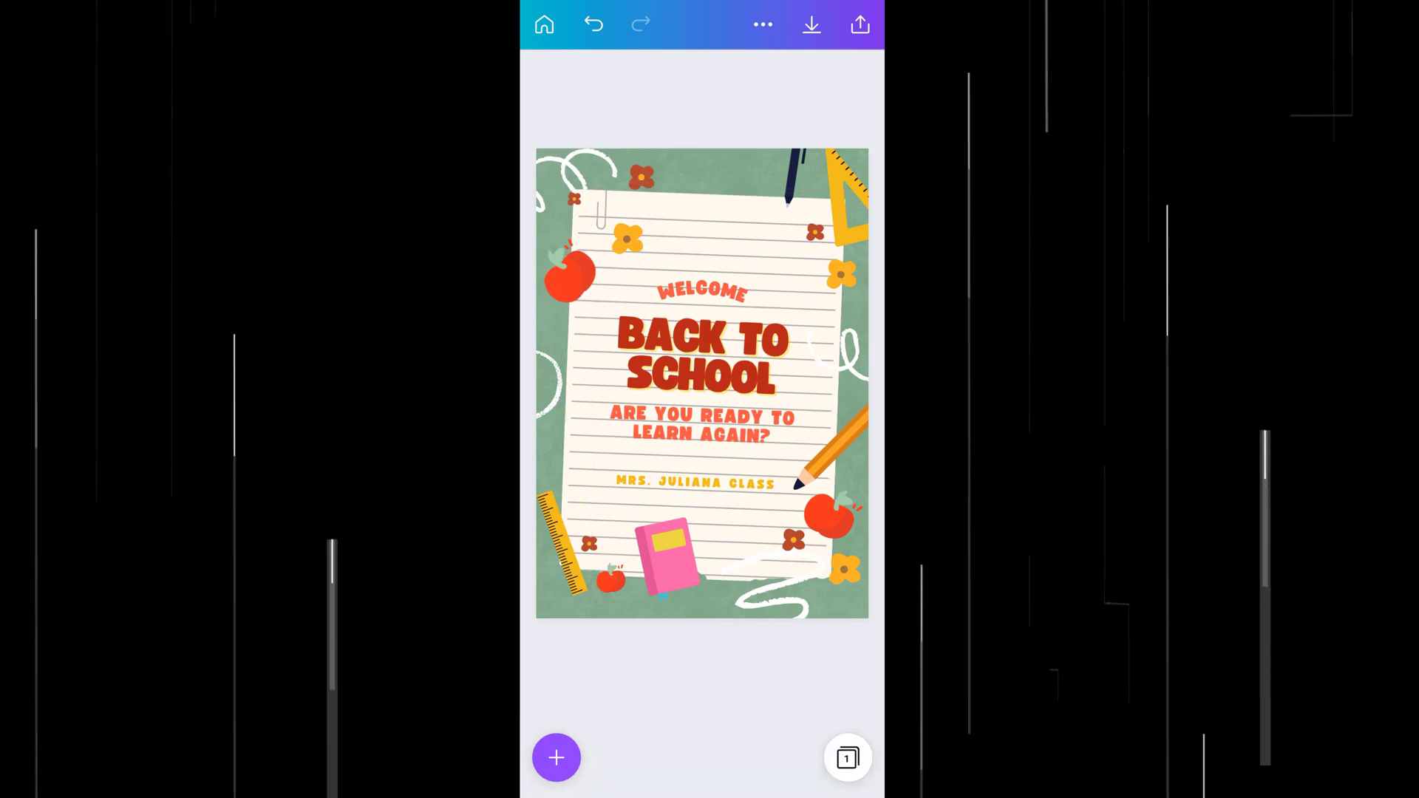
click(847, 757)
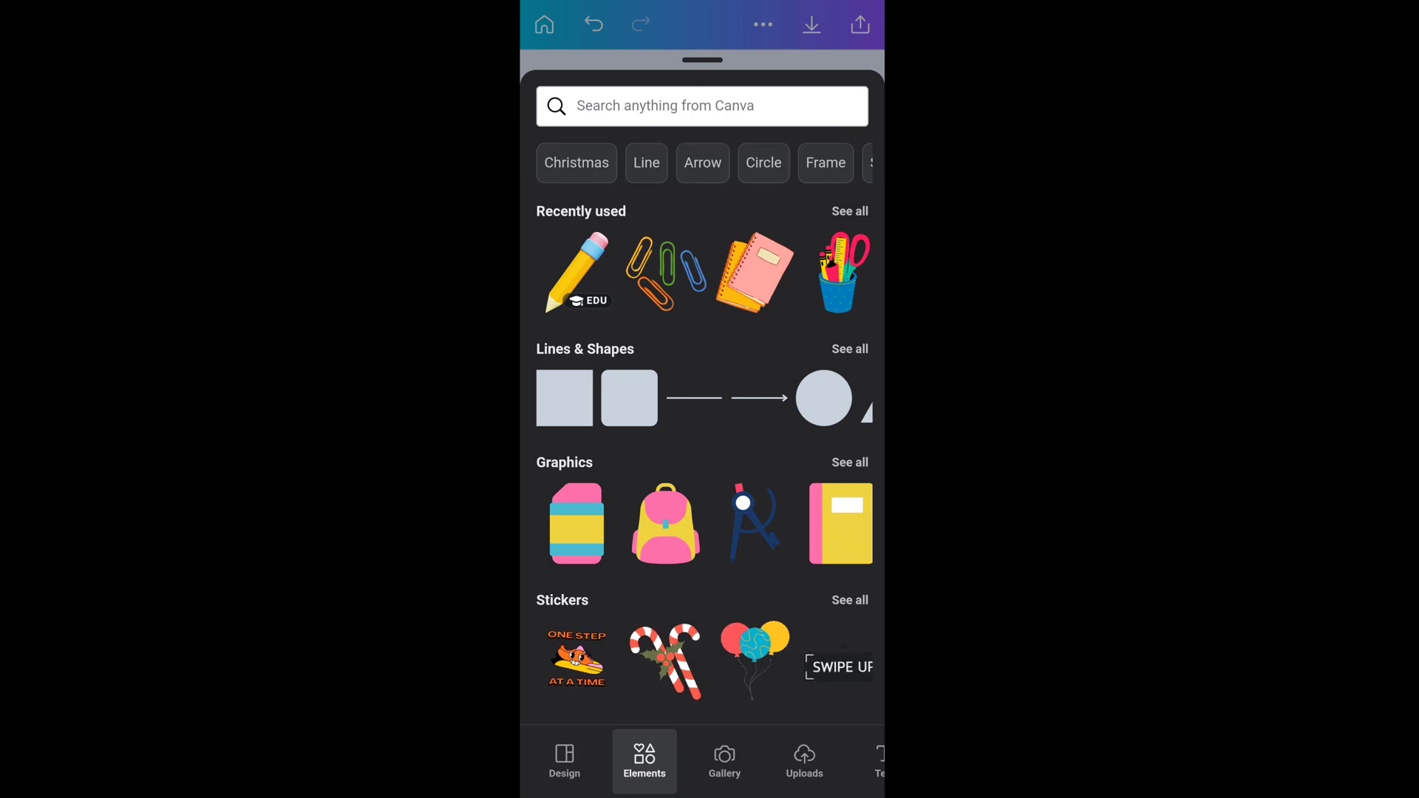
Search Elements for 'curved line' graphics, scroll the results and add a line.
click(701, 106)
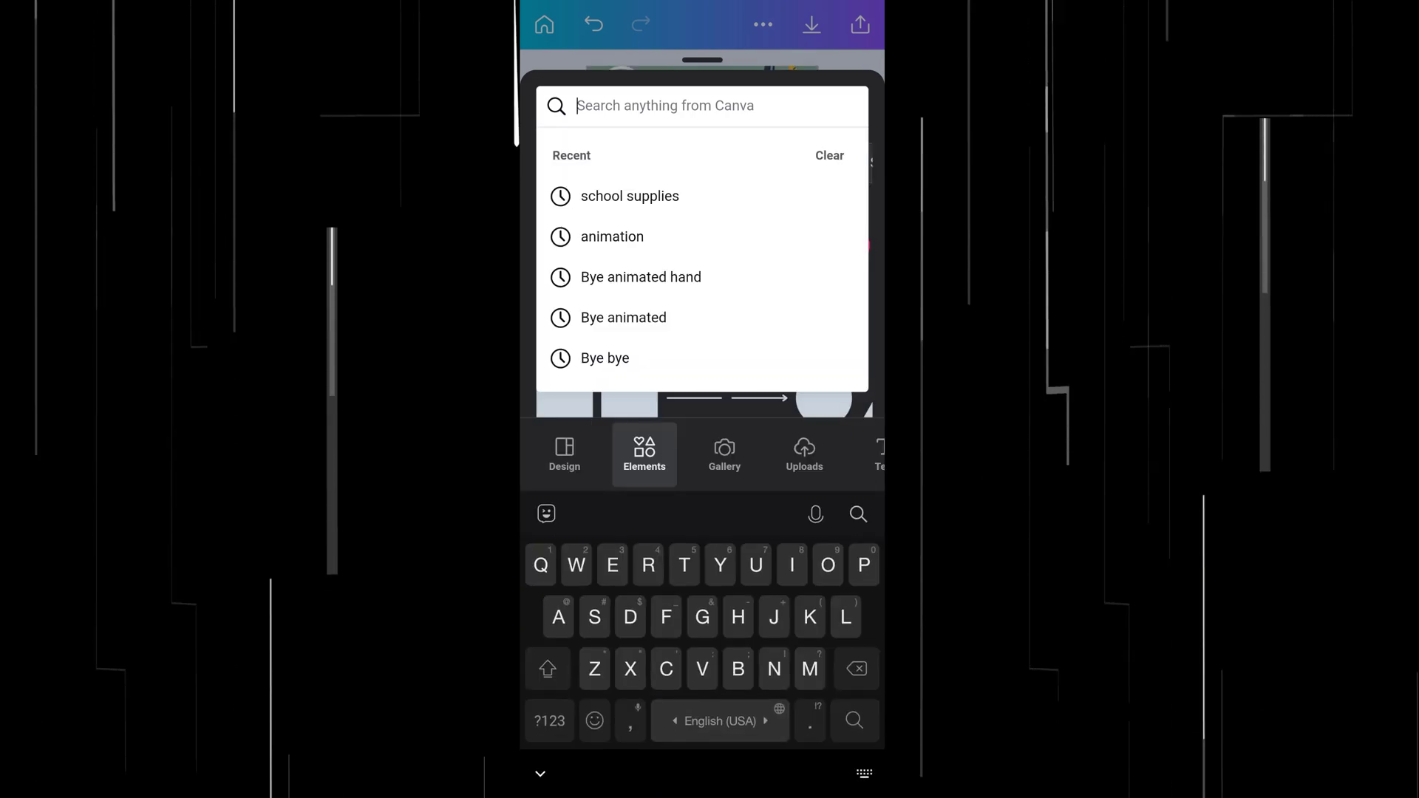
text(Curved)
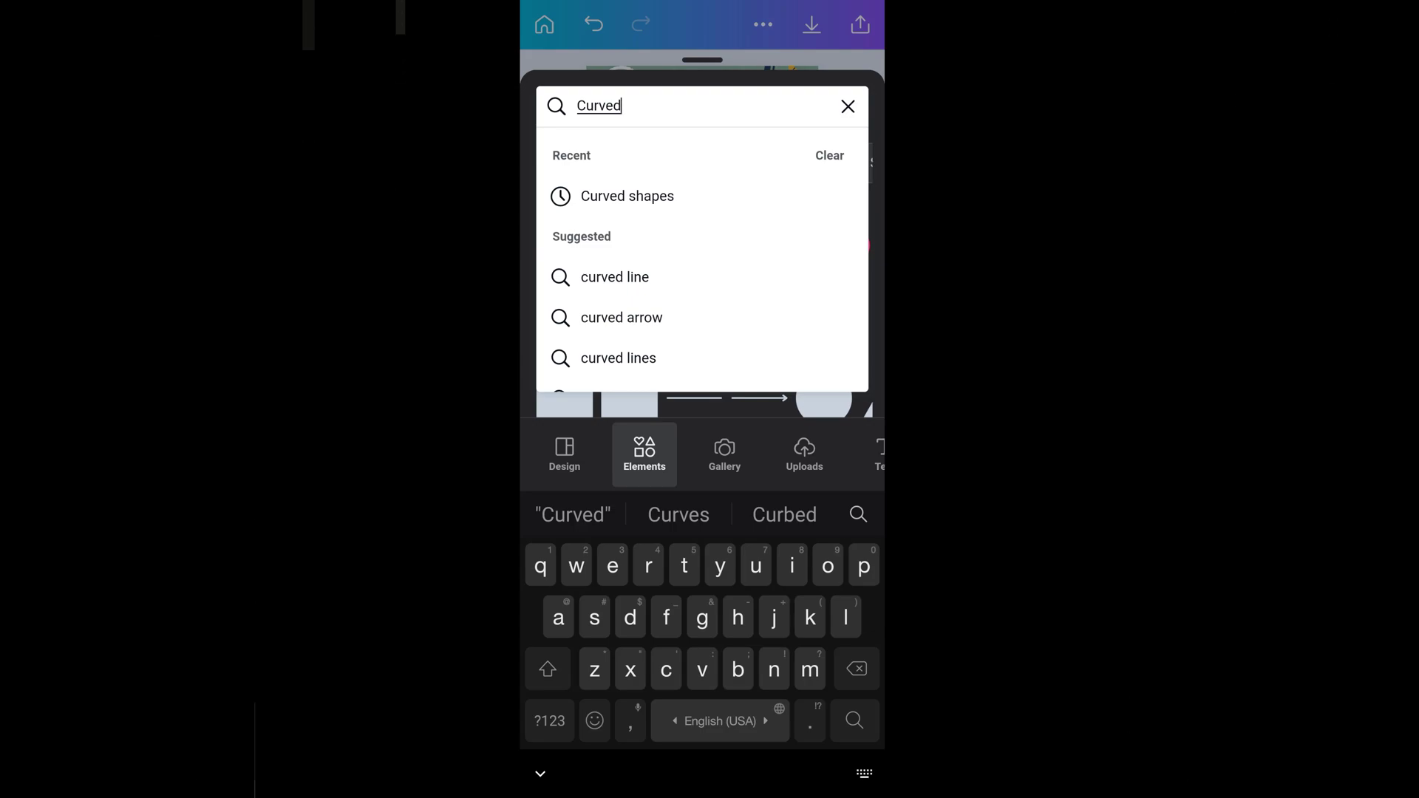
click(614, 277)
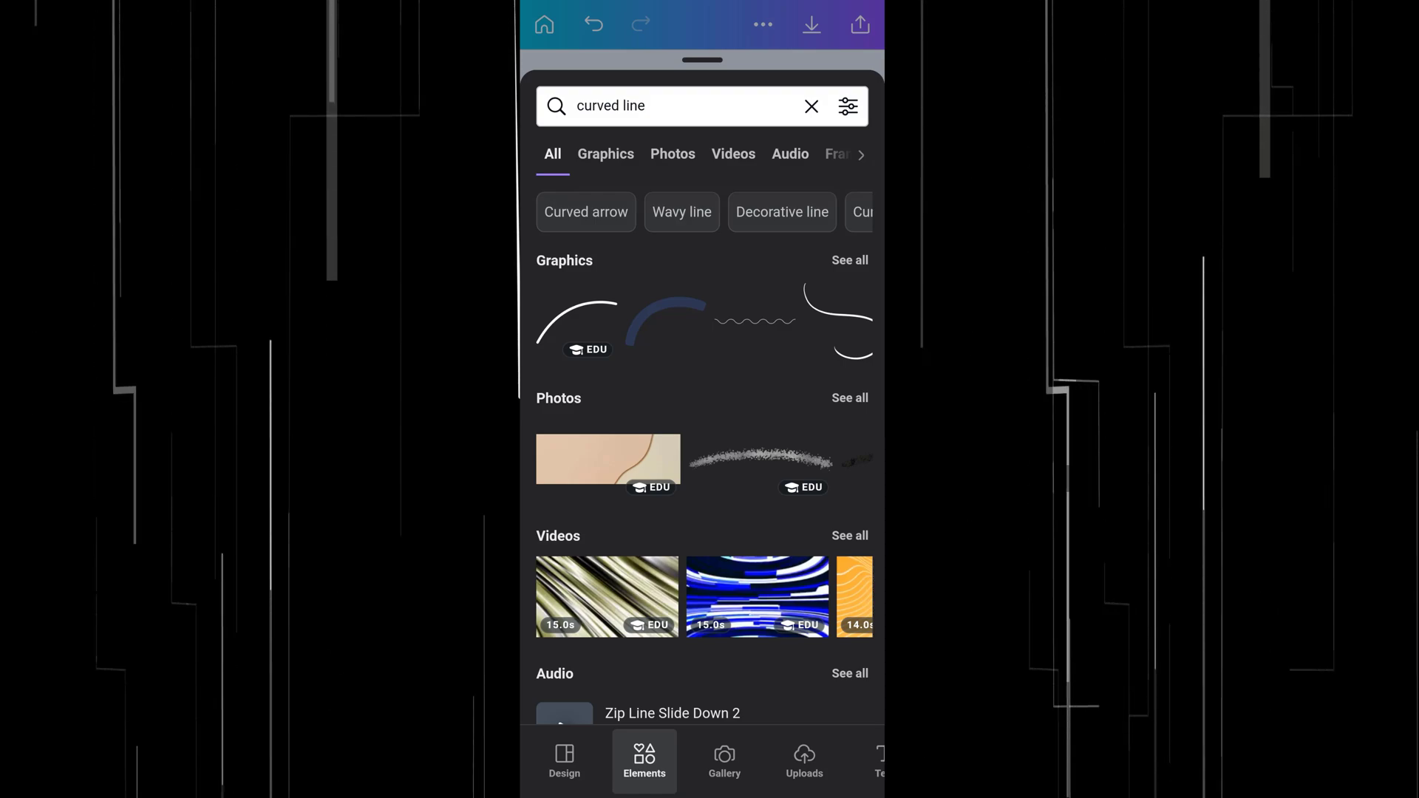
click(606, 154)
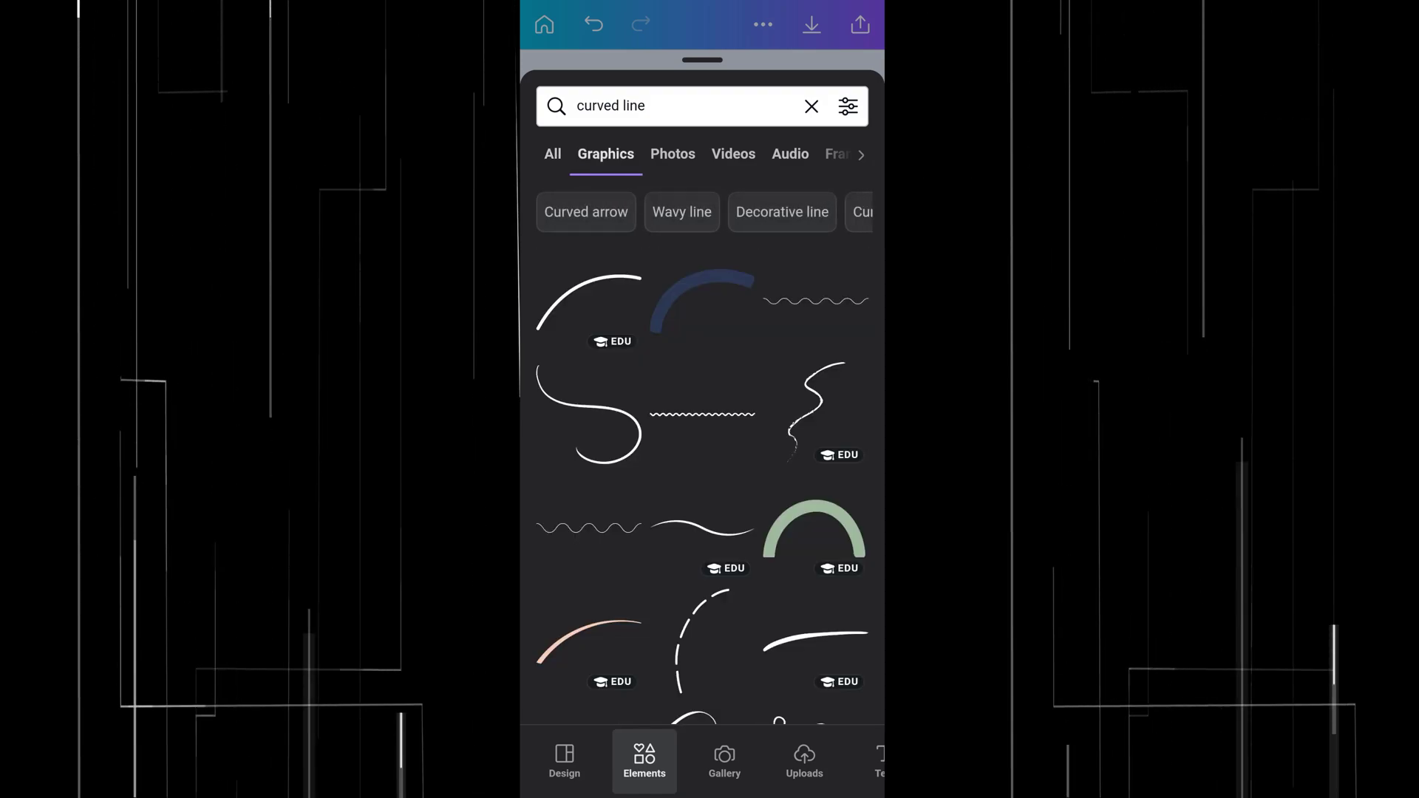
scroll(down, 3)
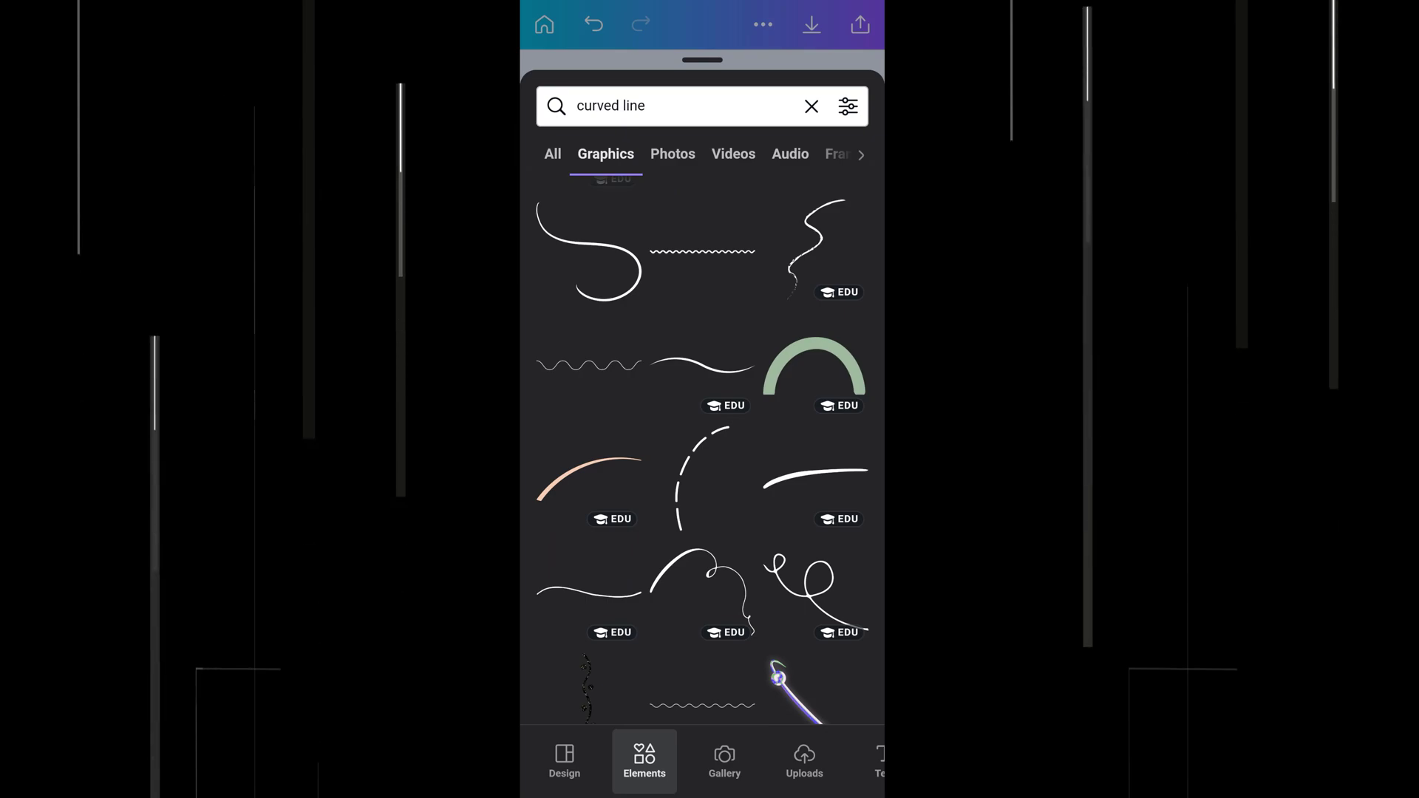
scroll(down, 3)
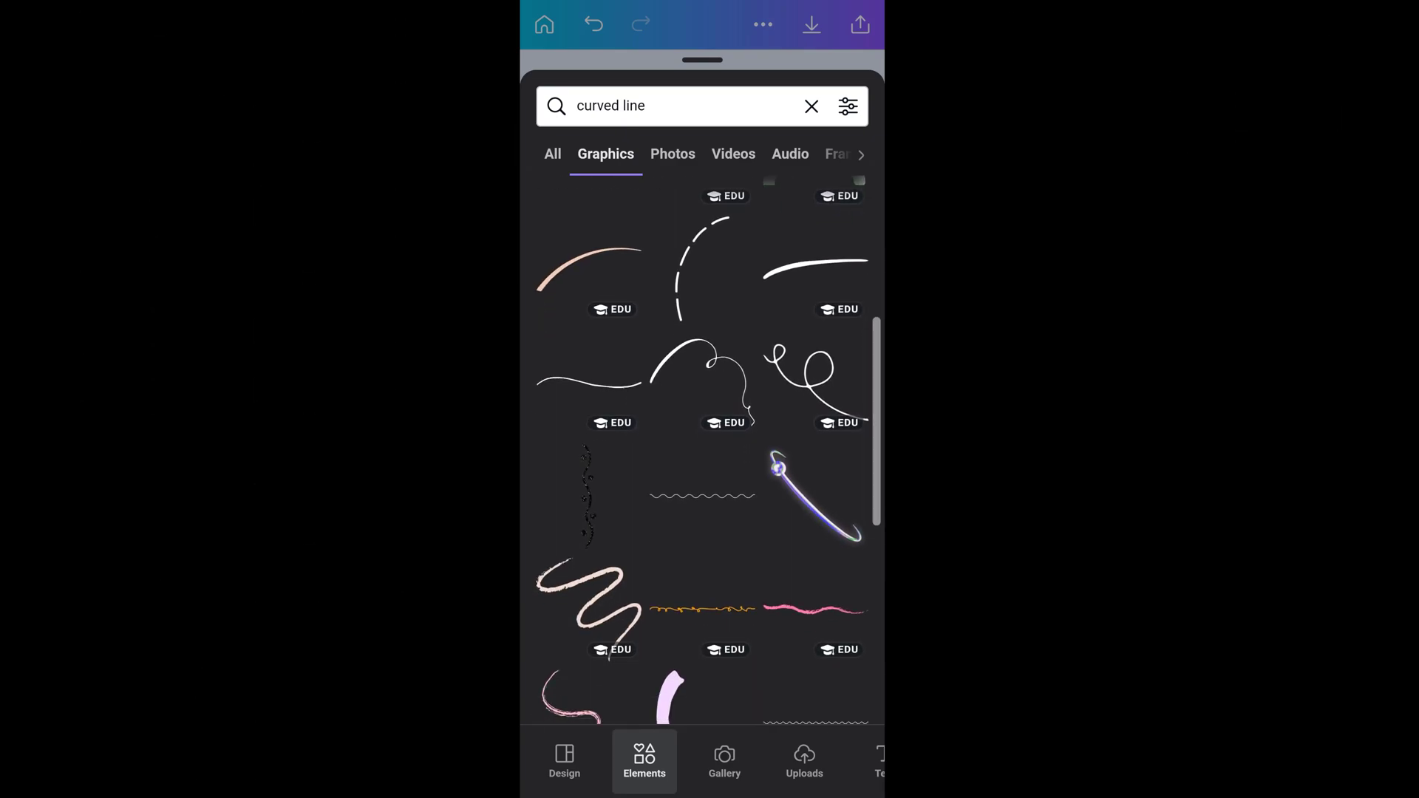
scroll(down, 3)
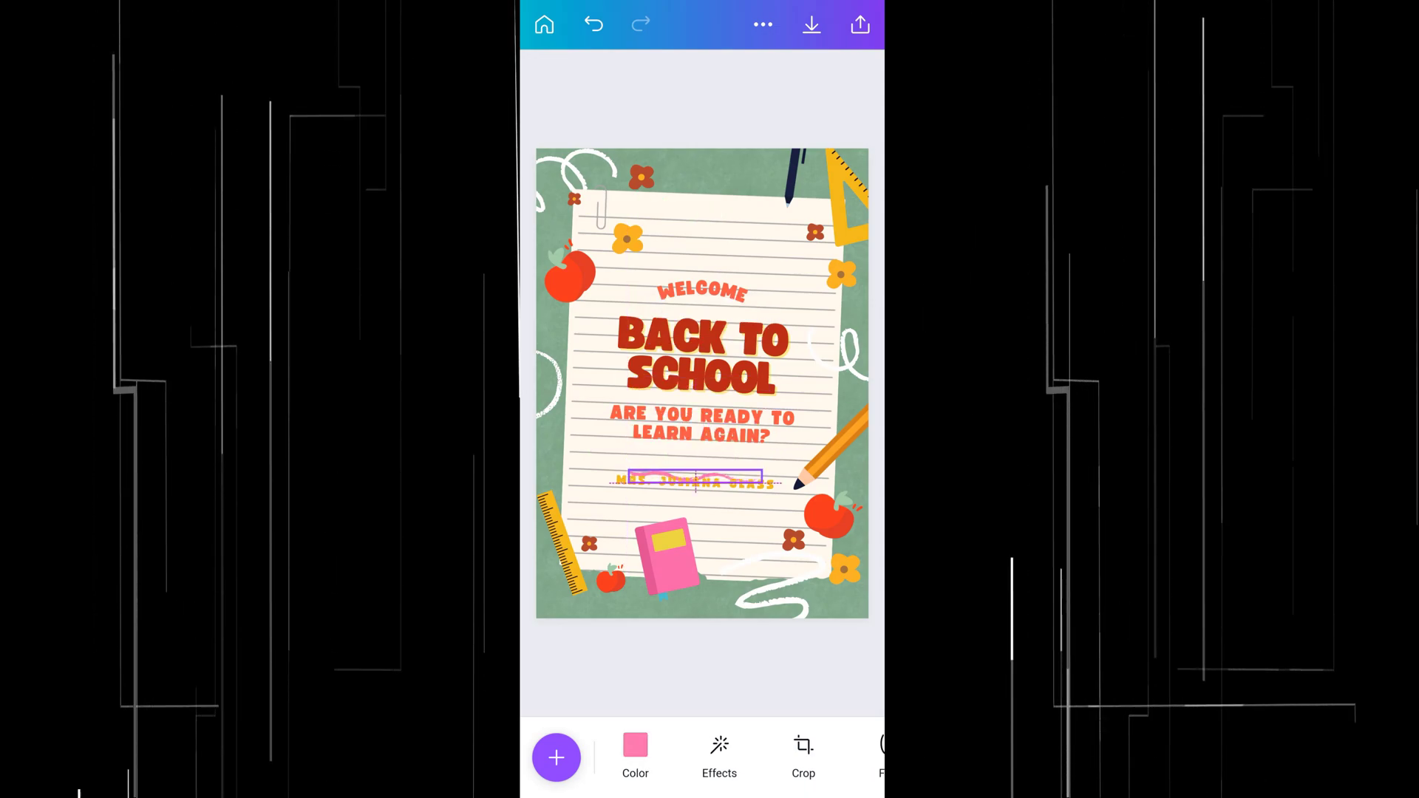
click(691, 482)
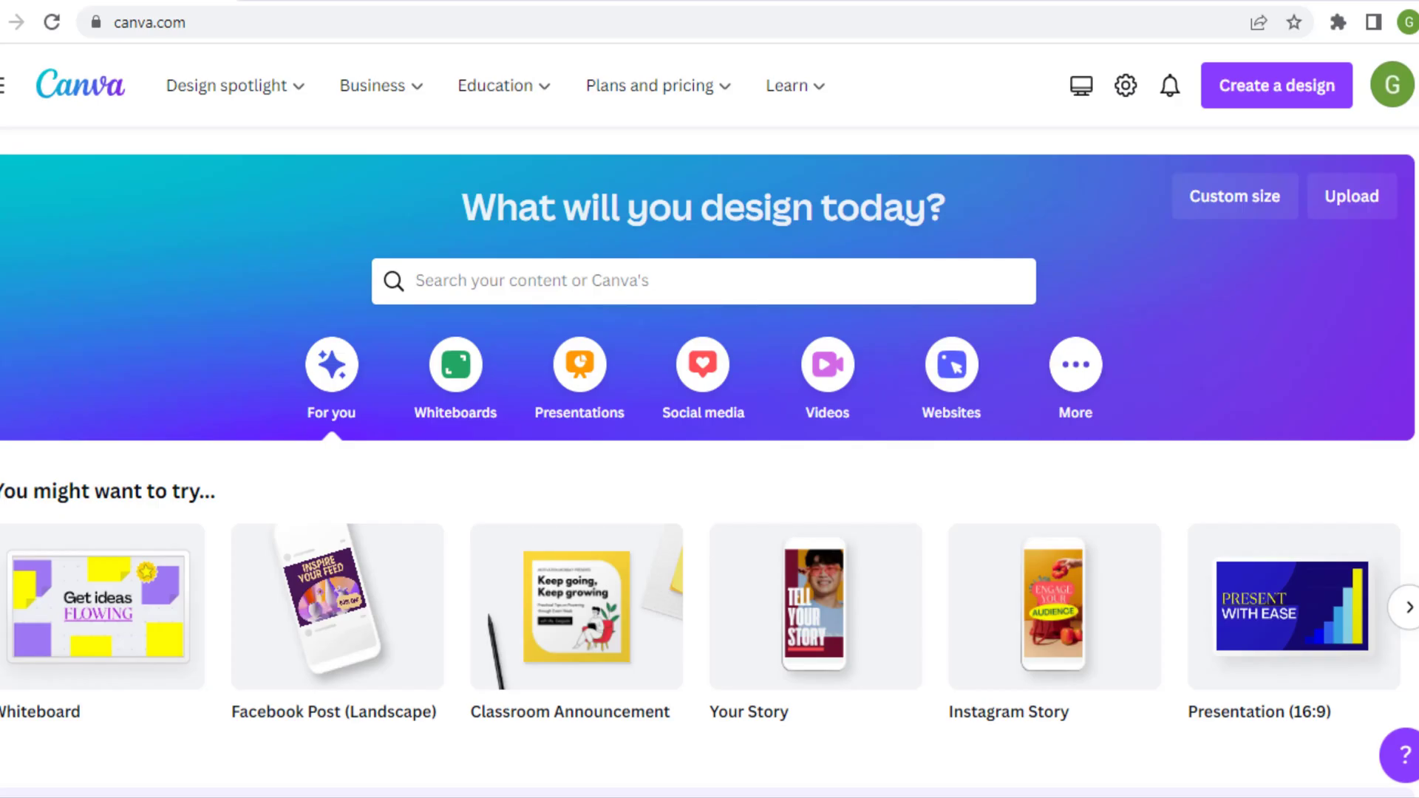
scroll(down, 3)
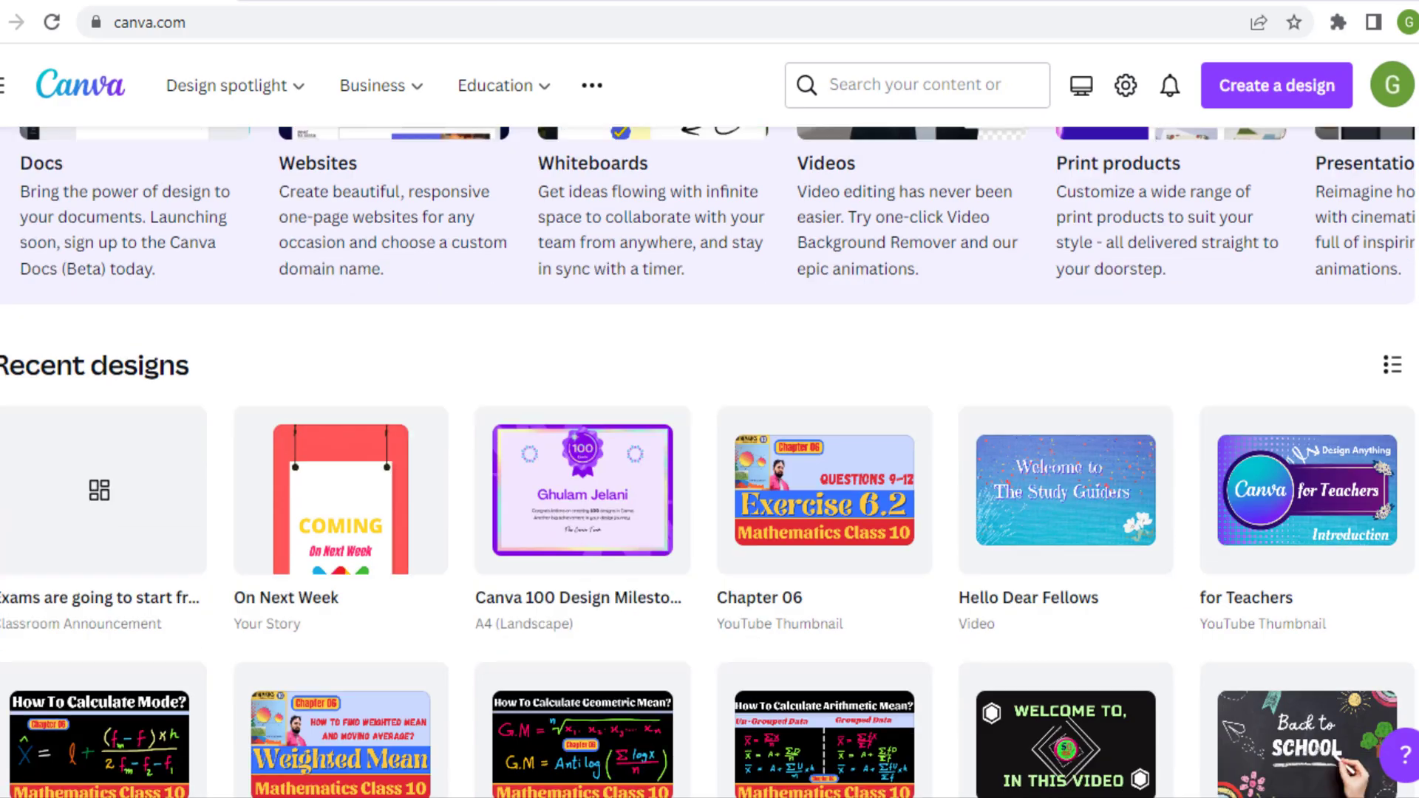
scroll(down, 3)
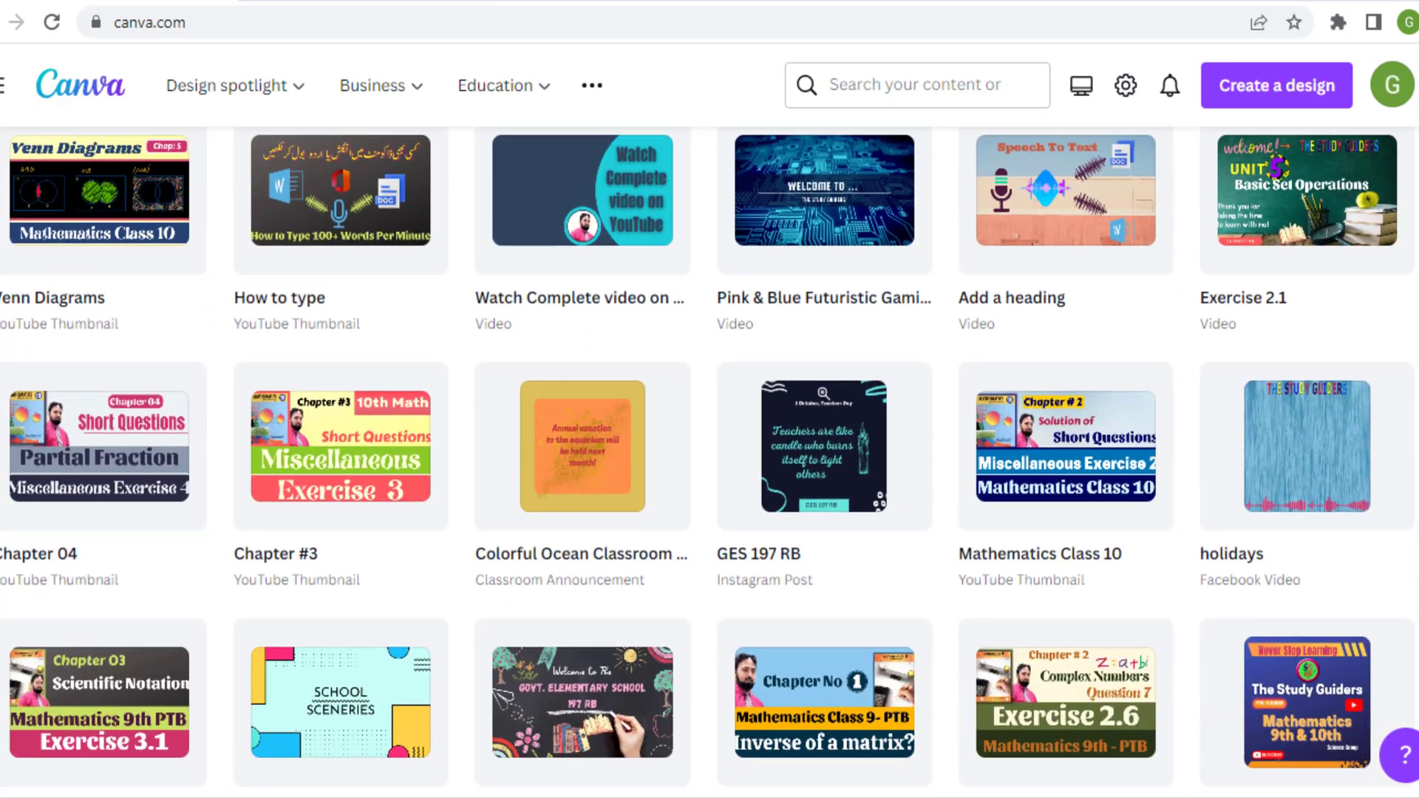
scroll(down, 3)
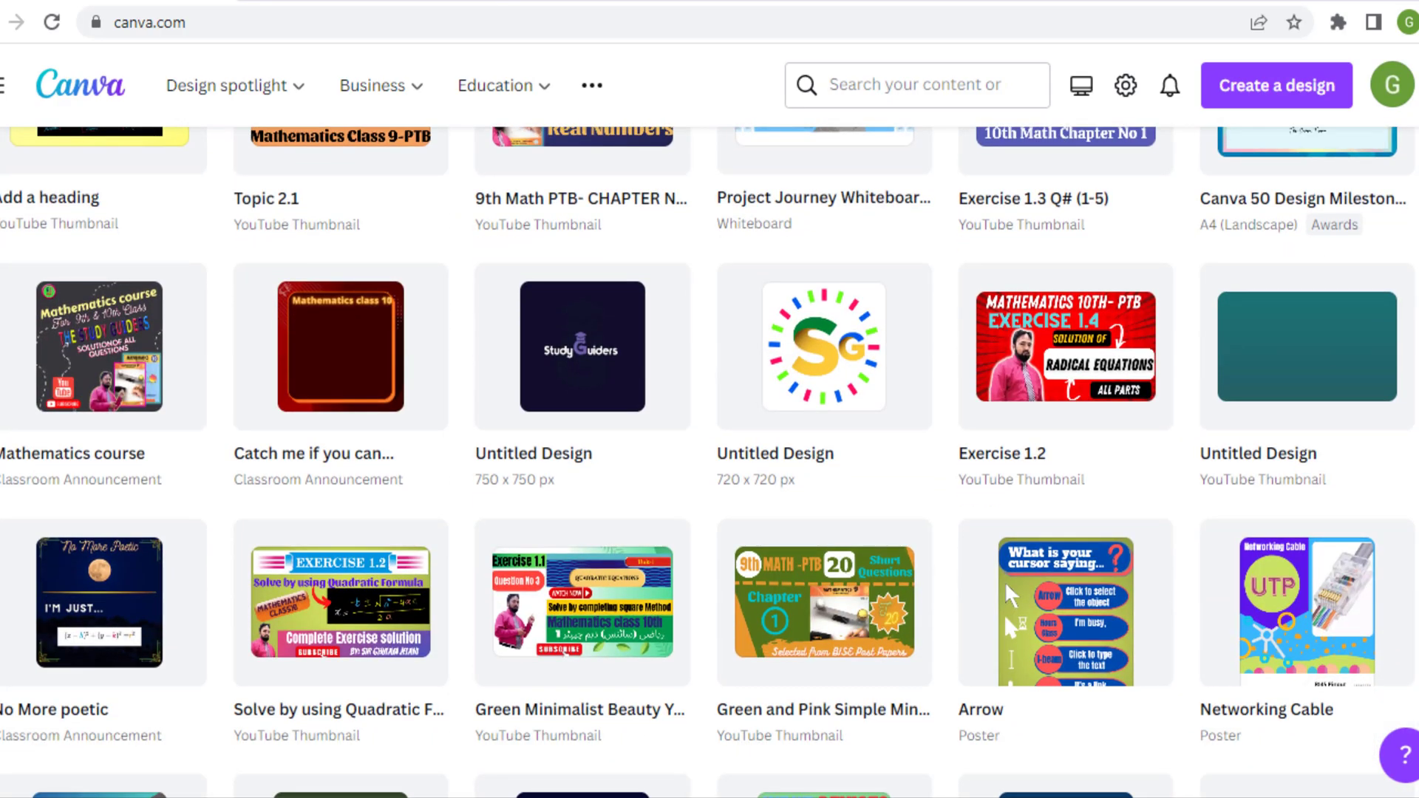